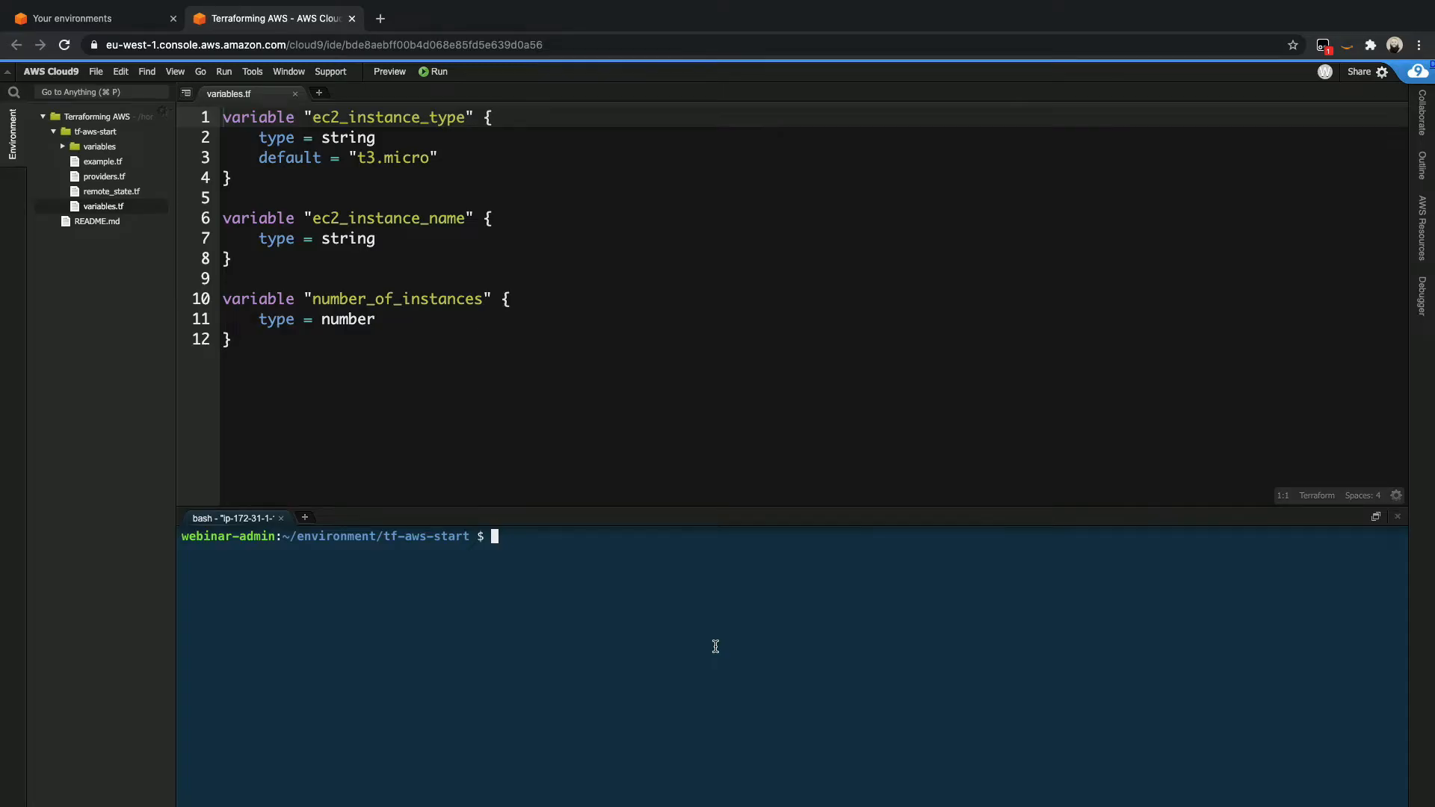
pyautogui.moveTo(332, 266)
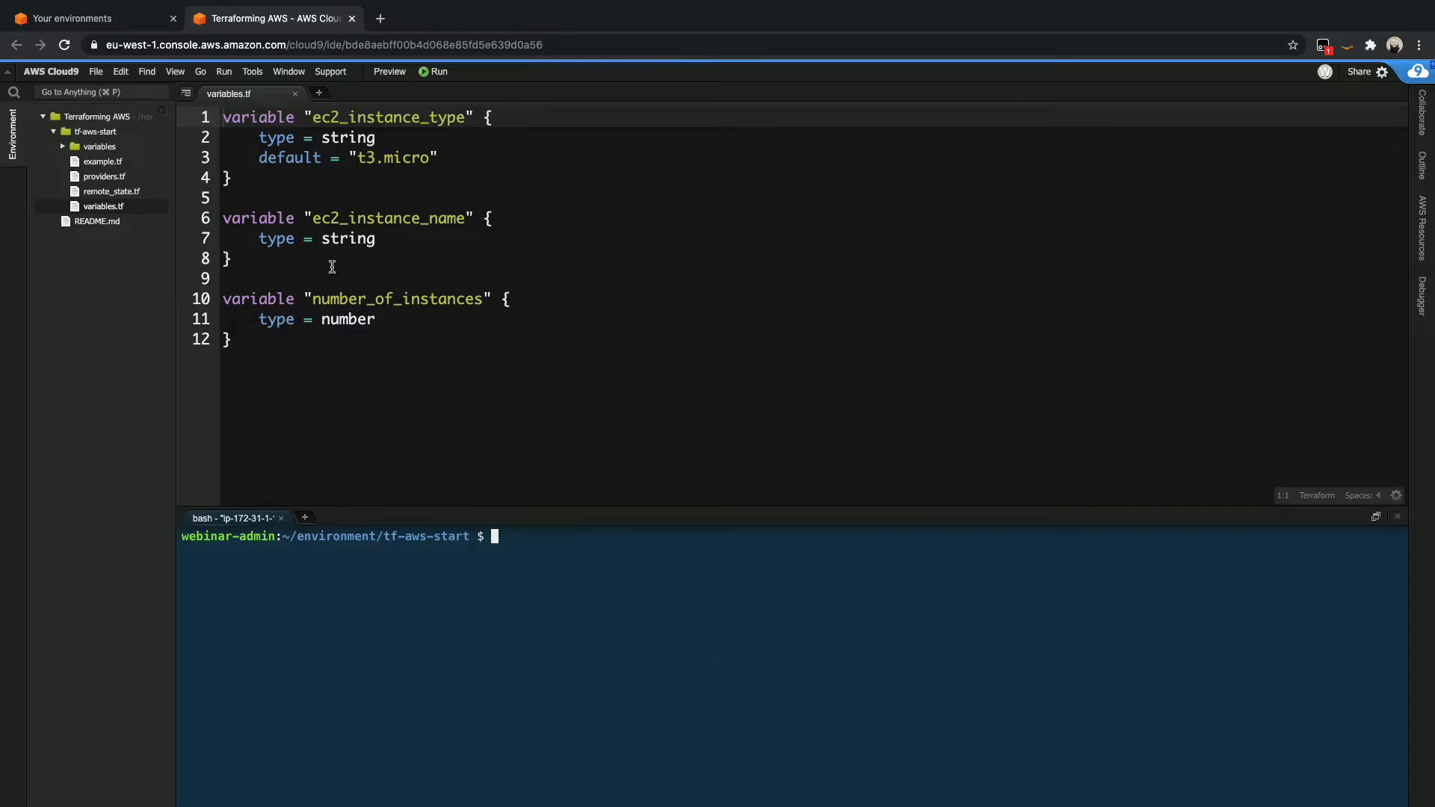
# - Expand the variables folder to show the dev, prod and testing tfvars files
pyautogui.click(98, 147)
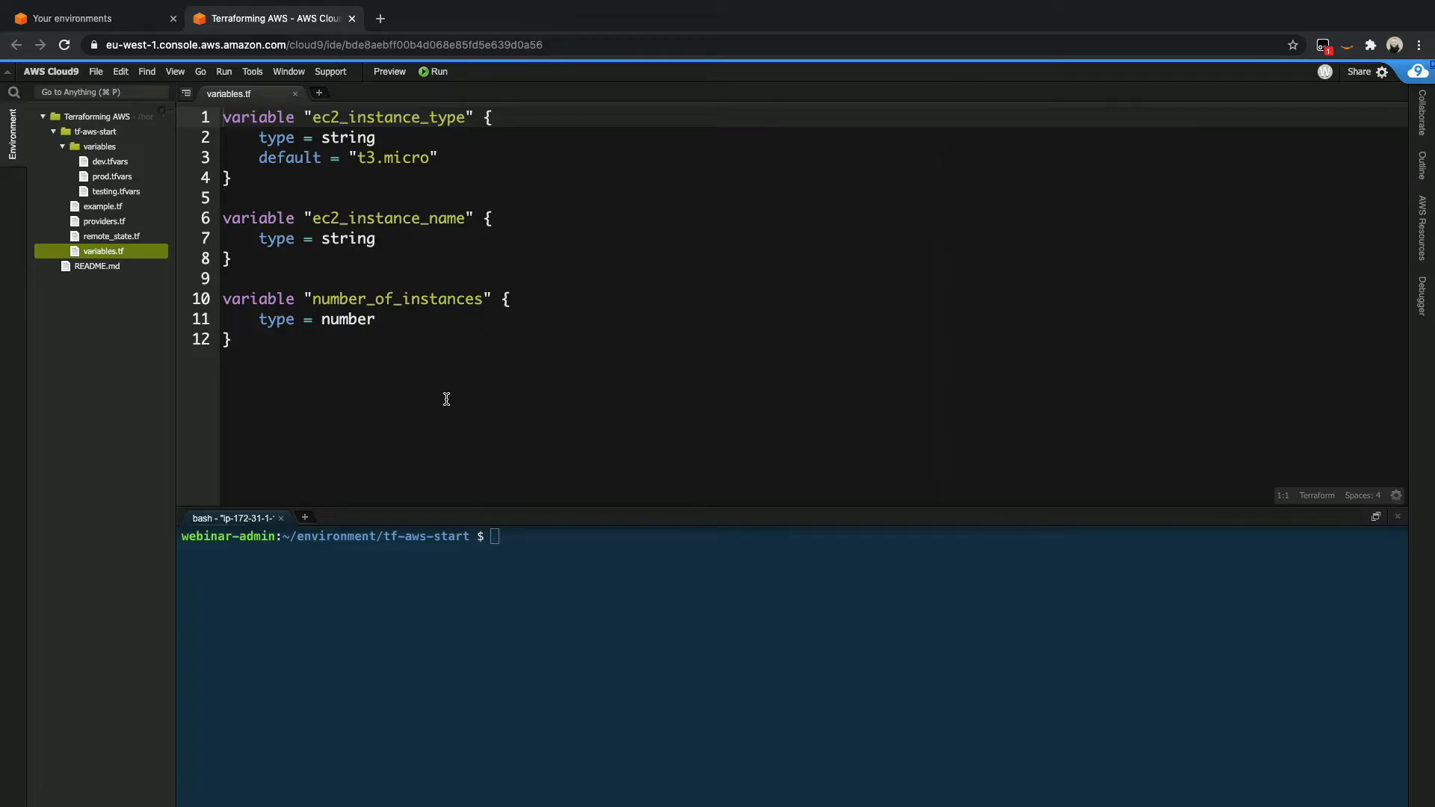
pyautogui.moveTo(405, 391)
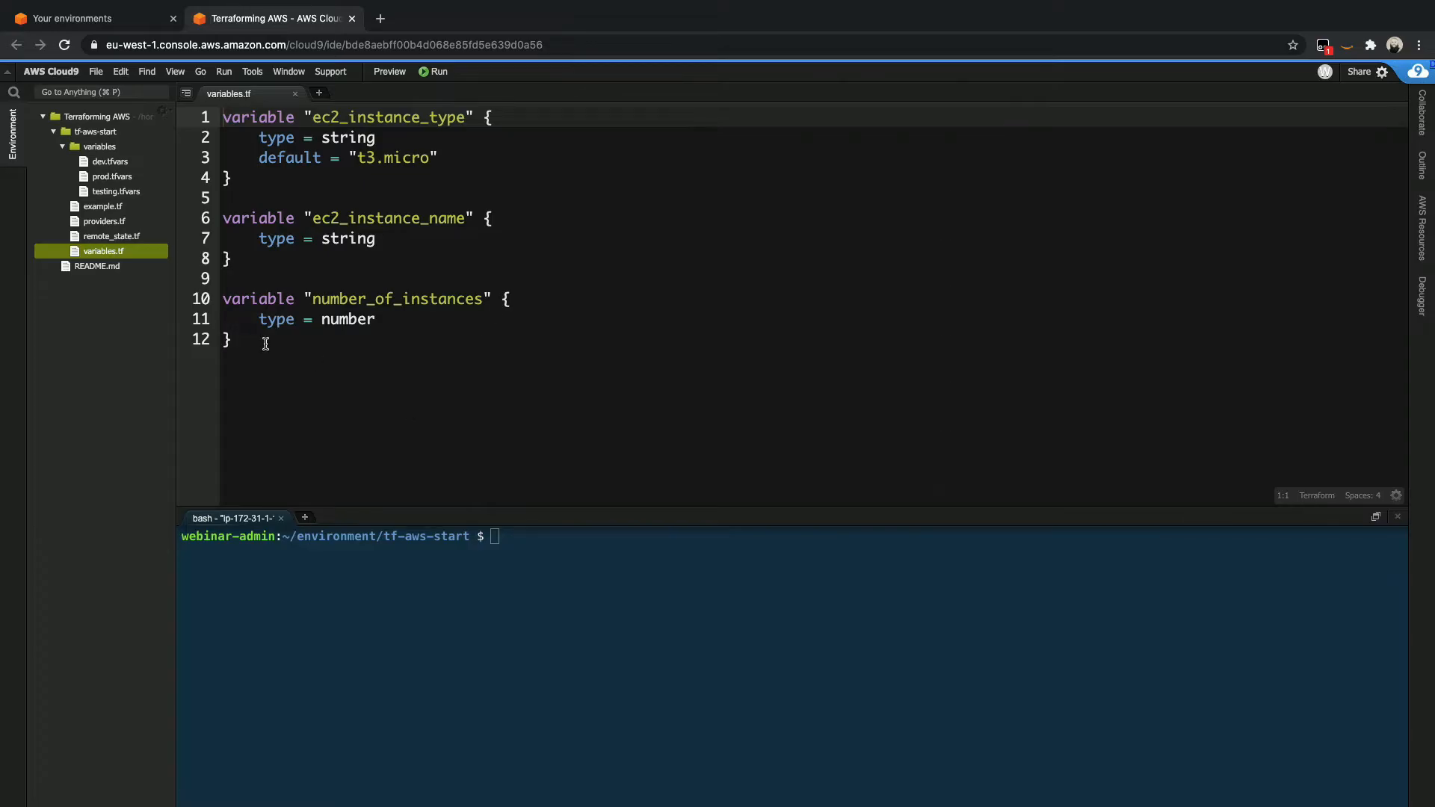
# - Add //VPC and //Subnets, 2x (public, private) = 4 comments below the instance resource in example.tf
pyautogui.click(103, 207)
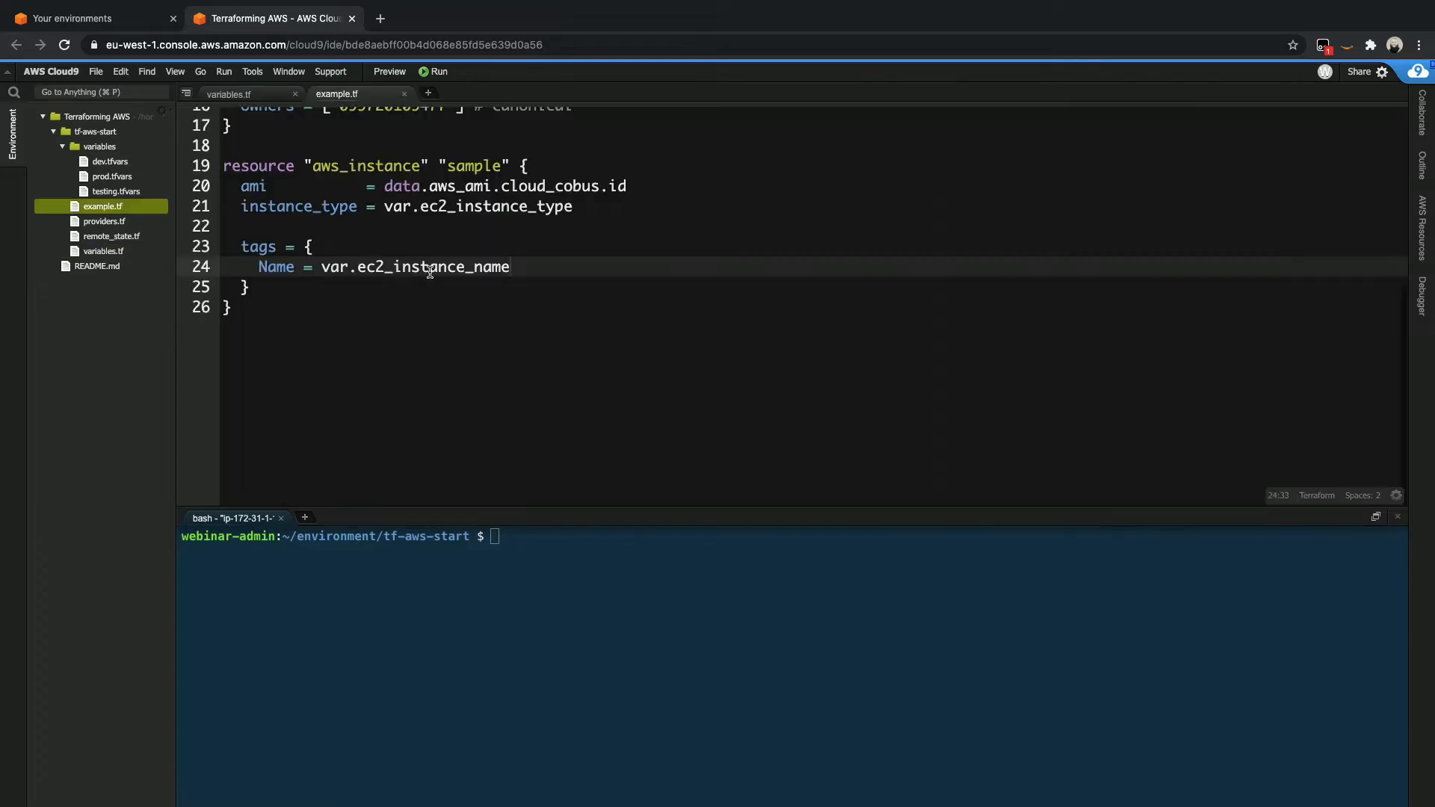
pyautogui.click(235, 306)
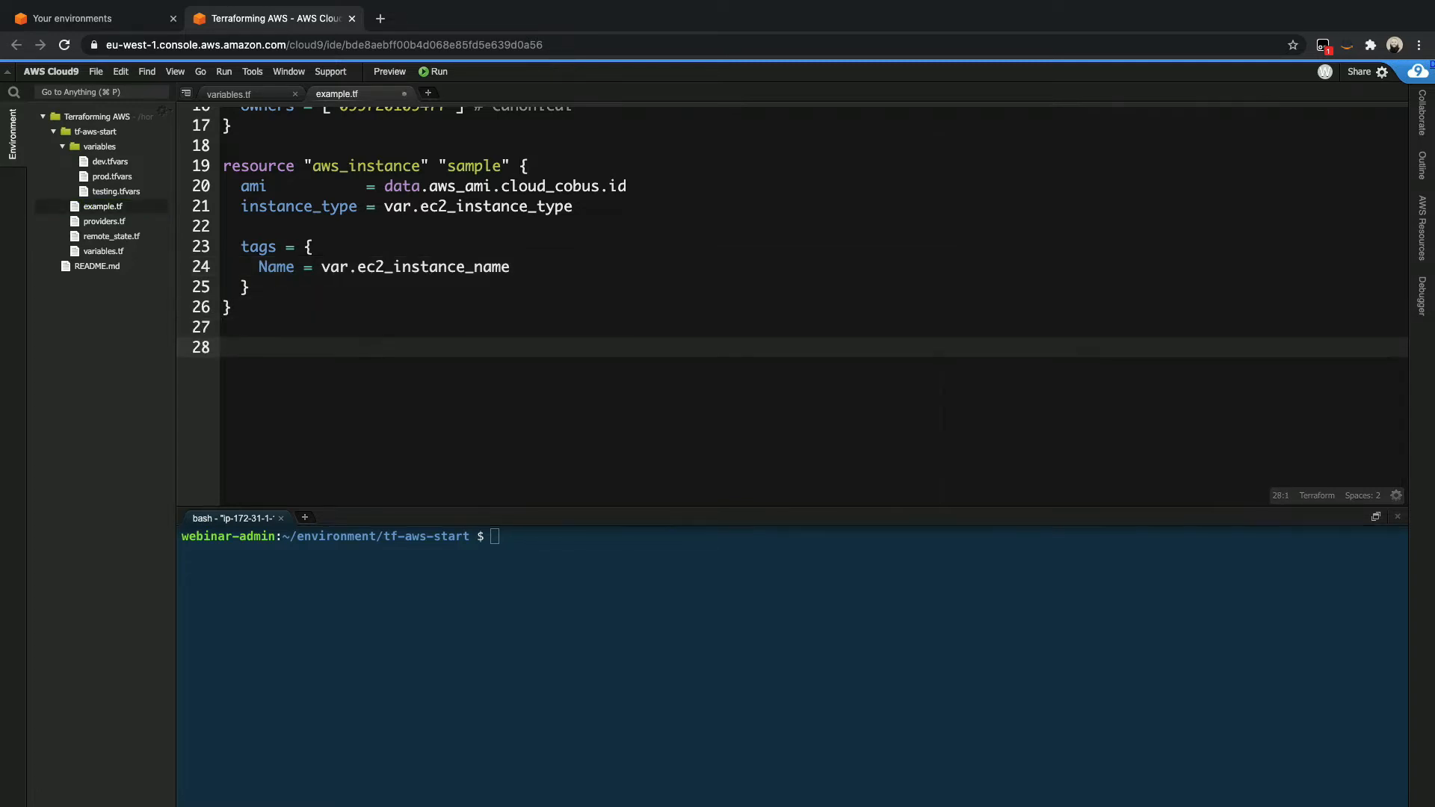
pyautogui.write('//VPC')
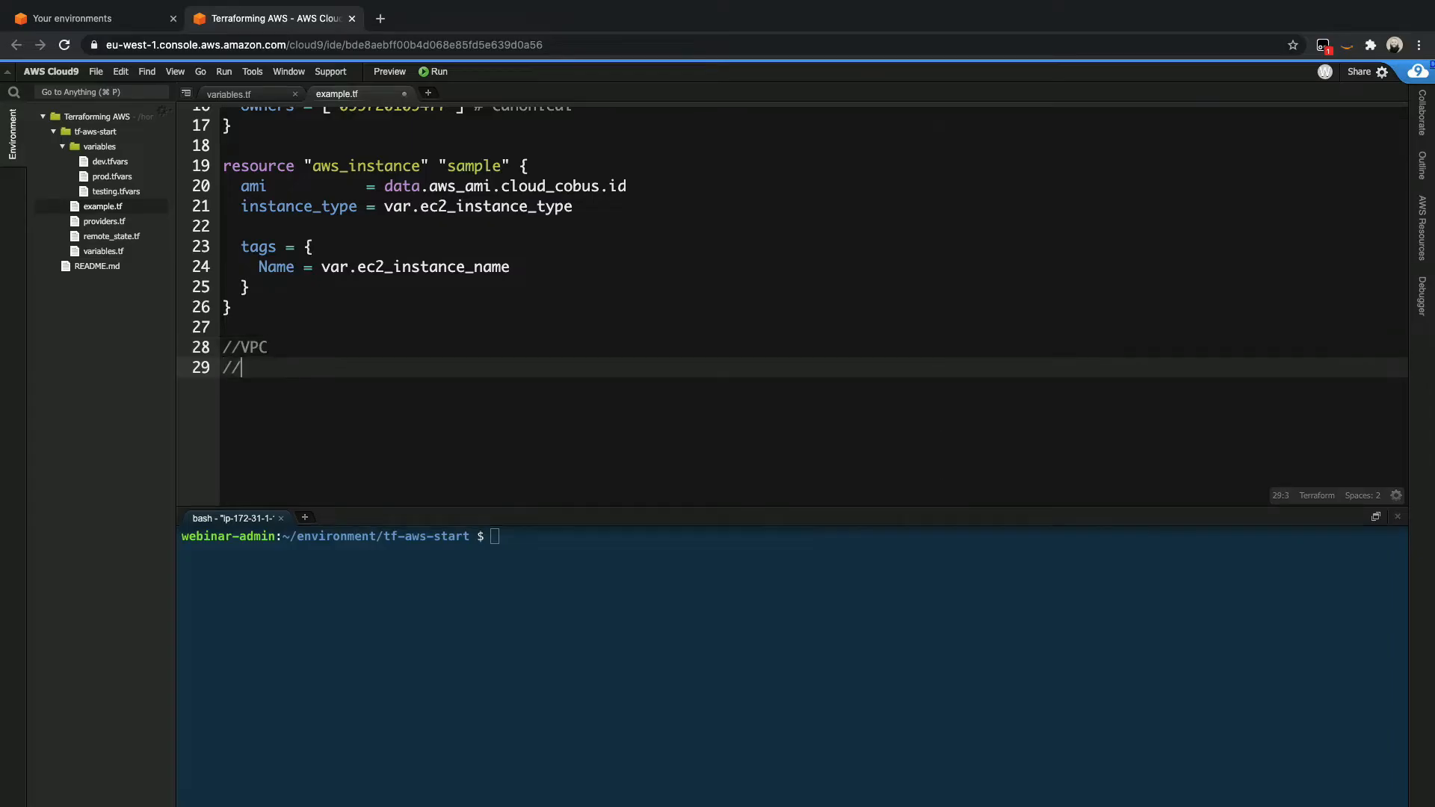
pyautogui.write('Subnet')
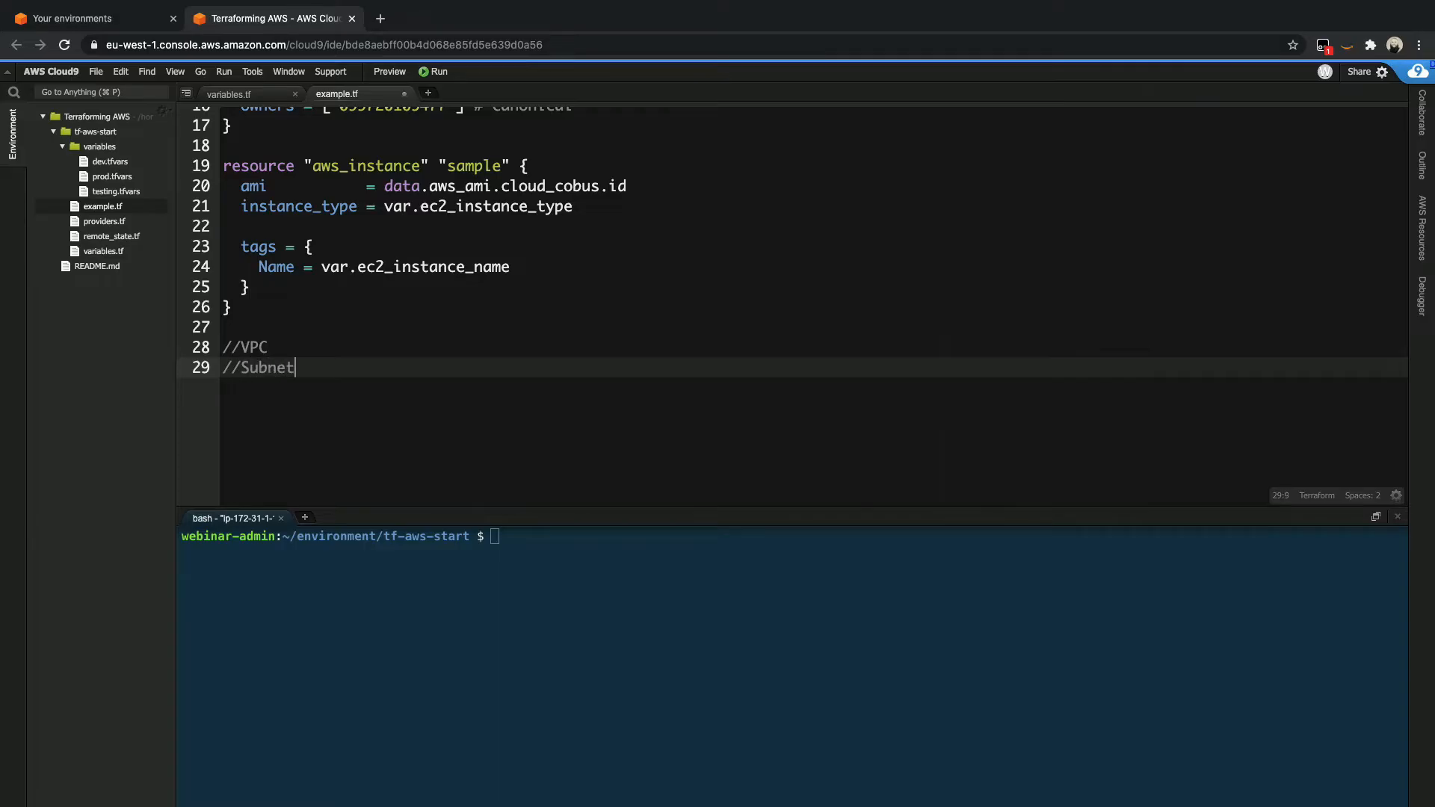
pyautogui.write('s,')
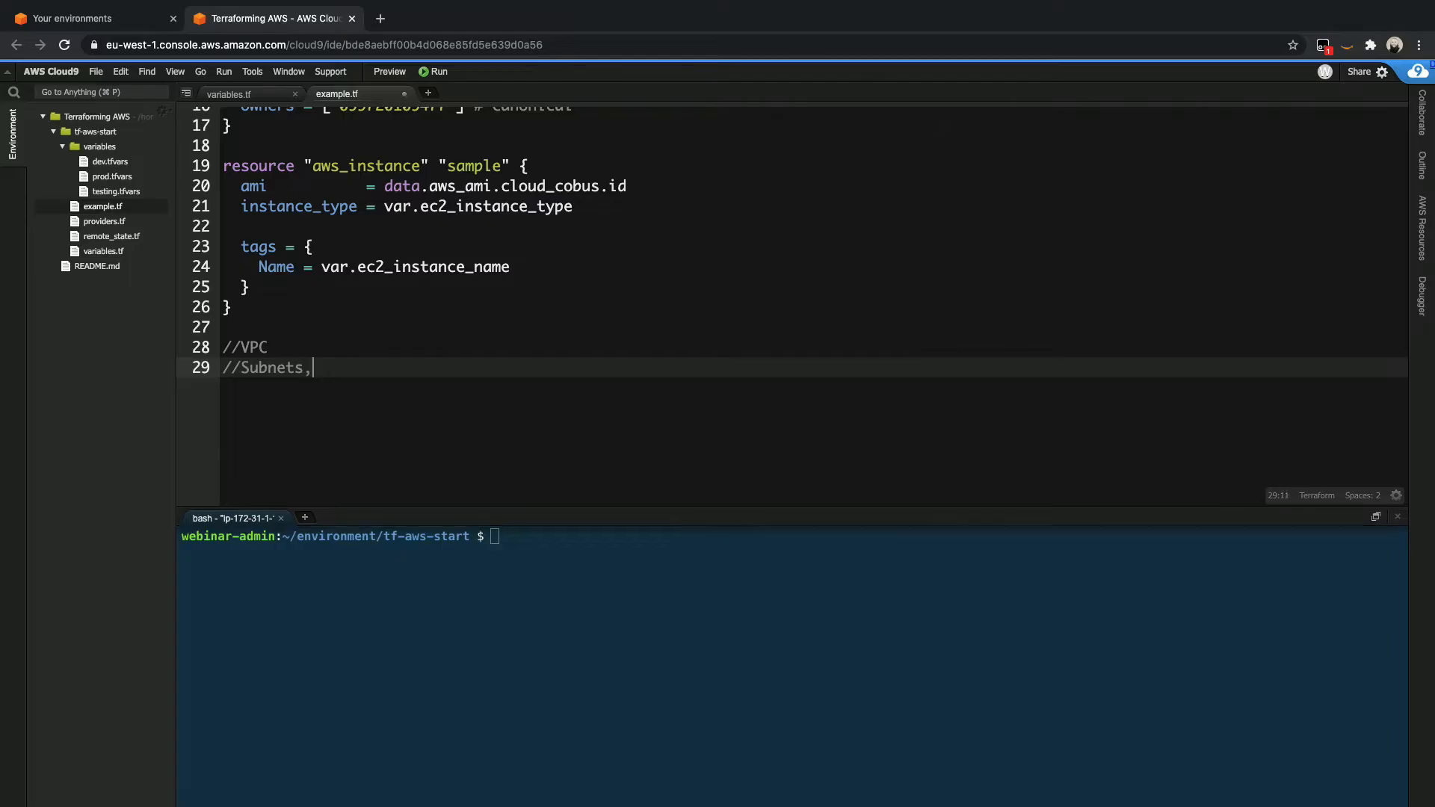
pyautogui.write('2x (p')
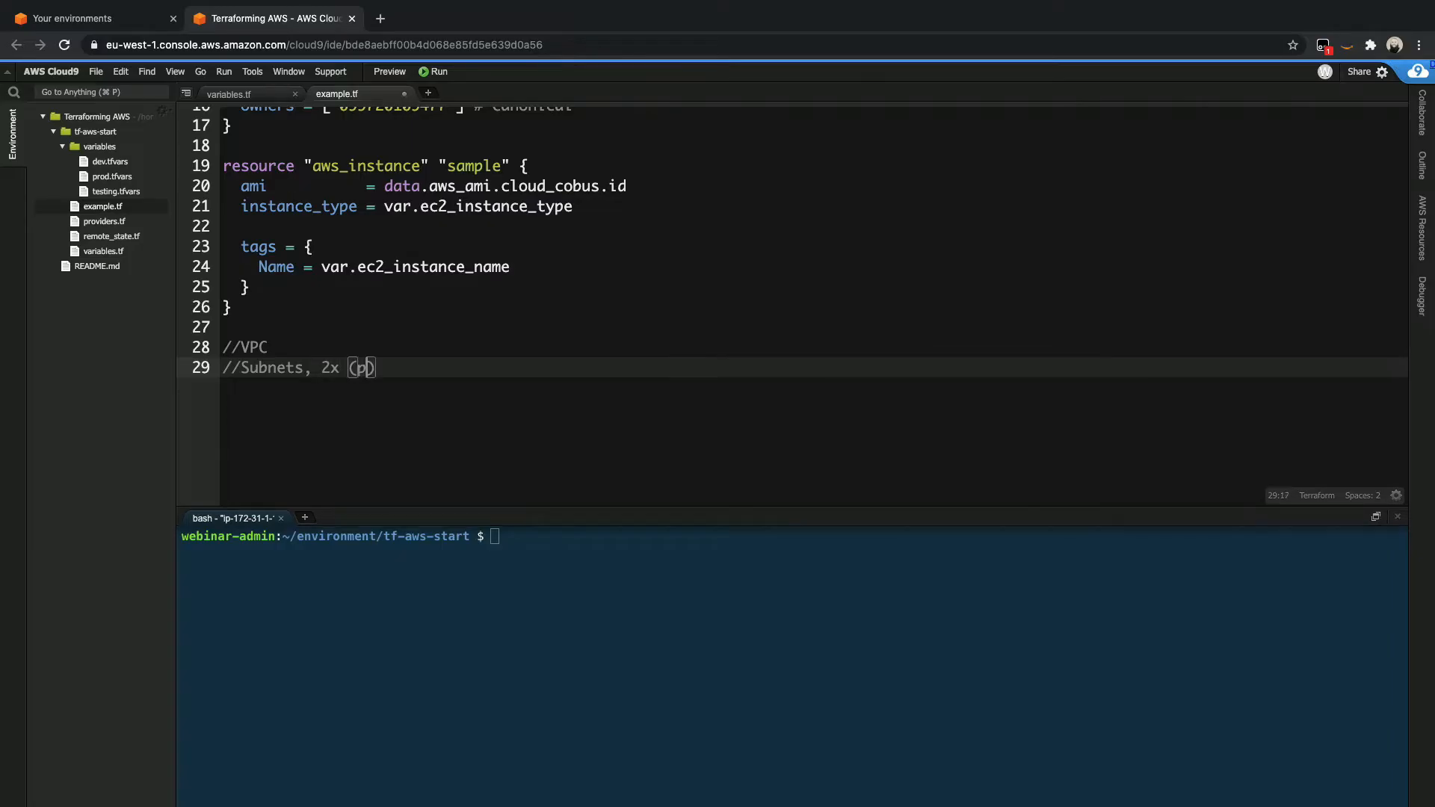
pyautogui.write('ublic, sp')
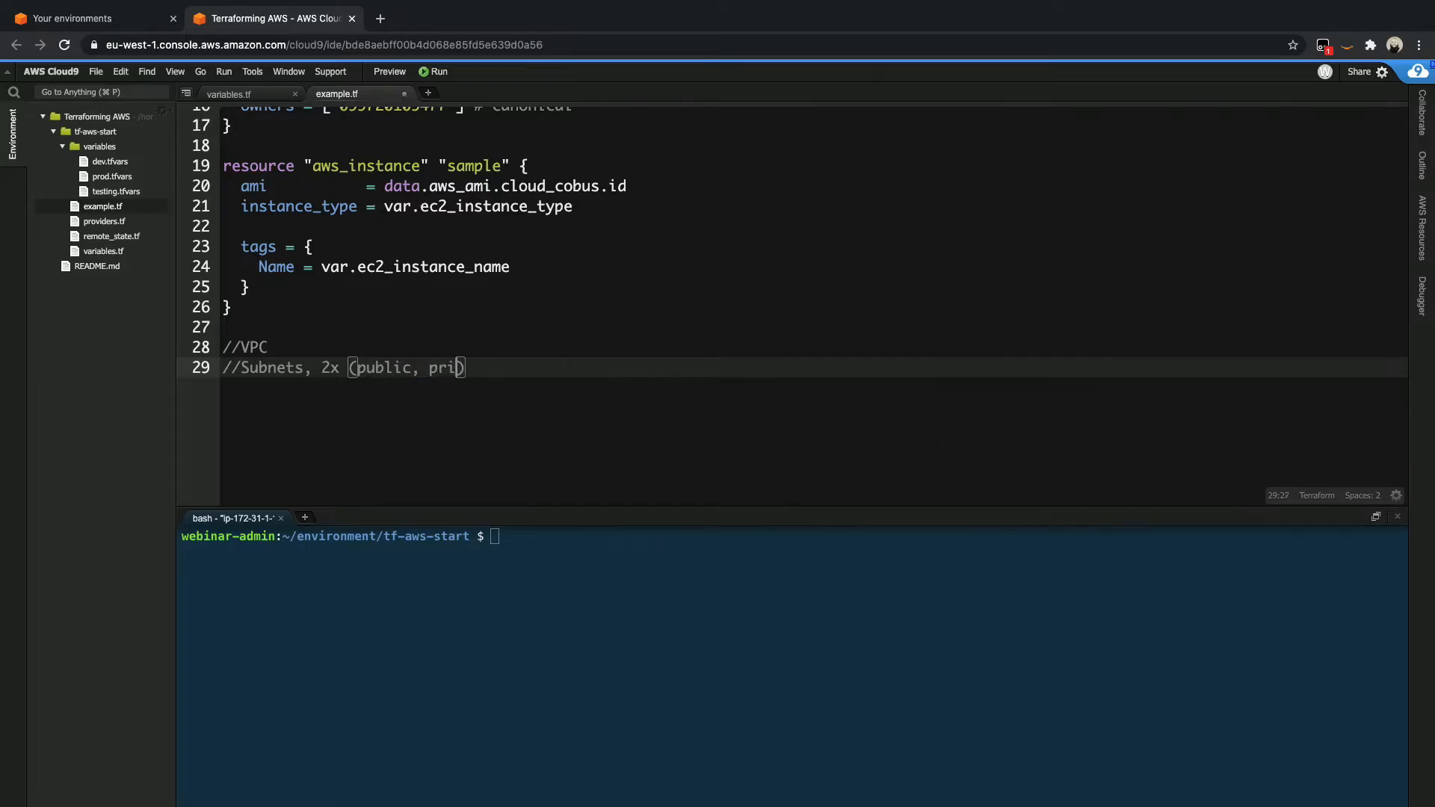
pyautogui.write('vate) =')
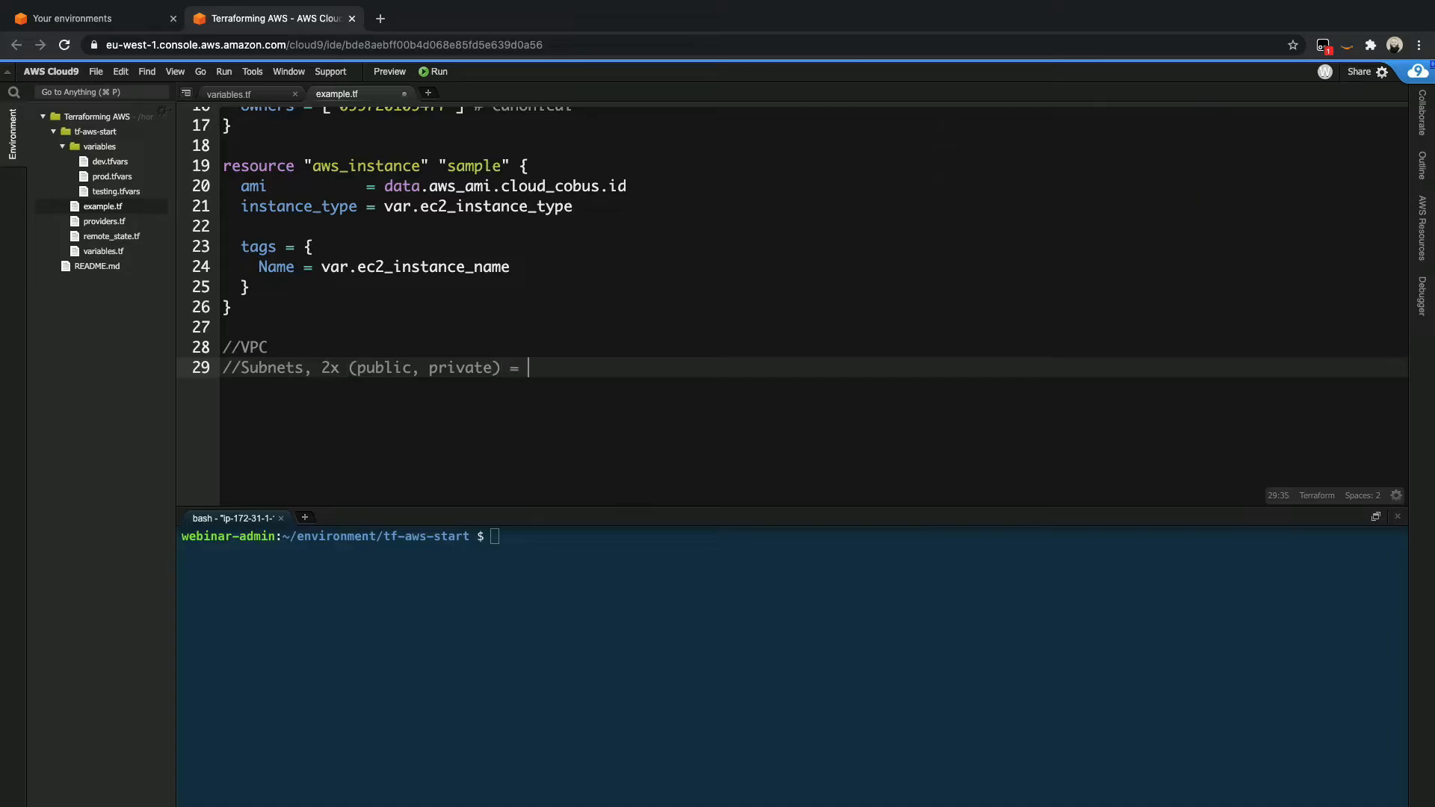
pyautogui.write('4')
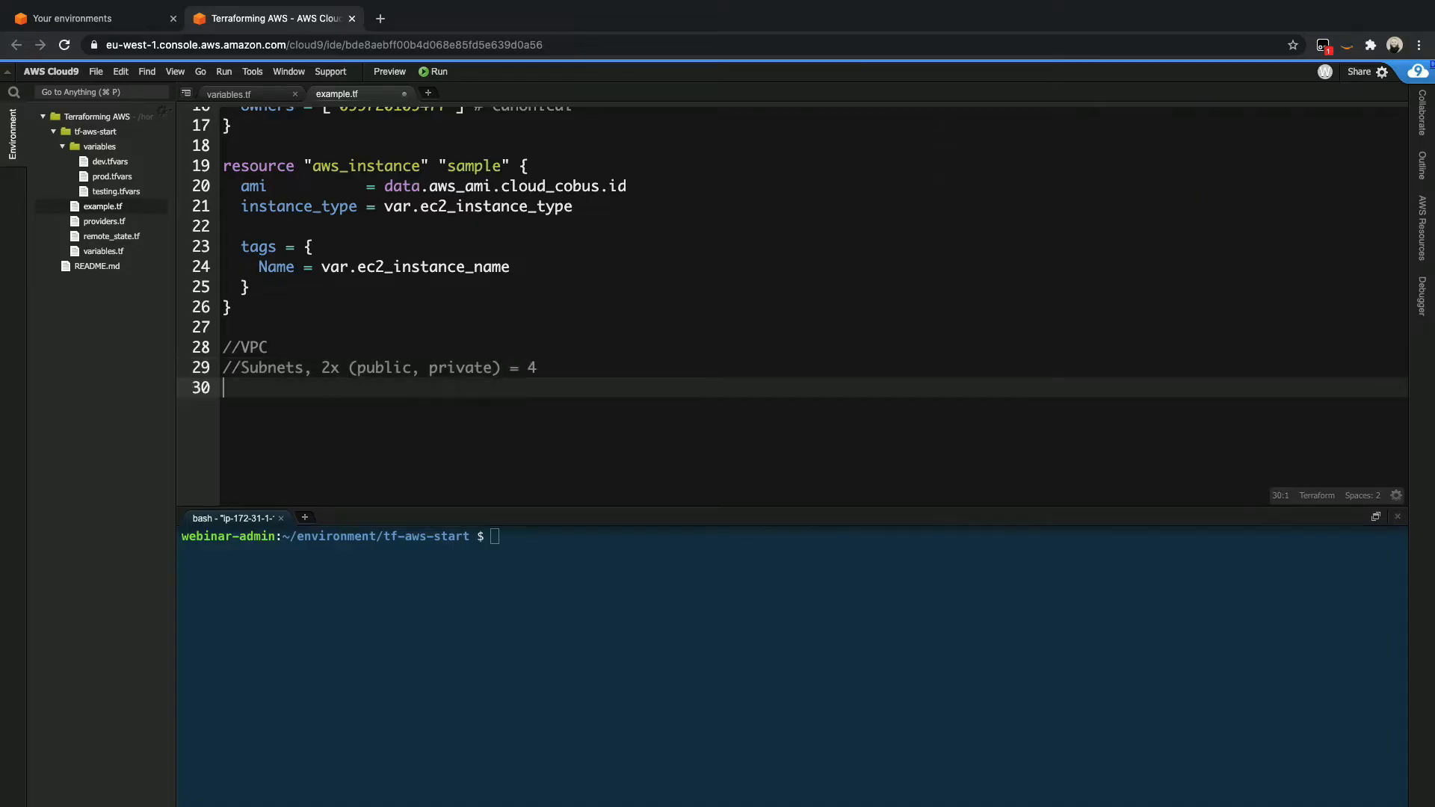
# - Add //Internet gateway, //Route table, //Route for IG, // NAT GW and //Route comment lines
pyautogui.write('//')
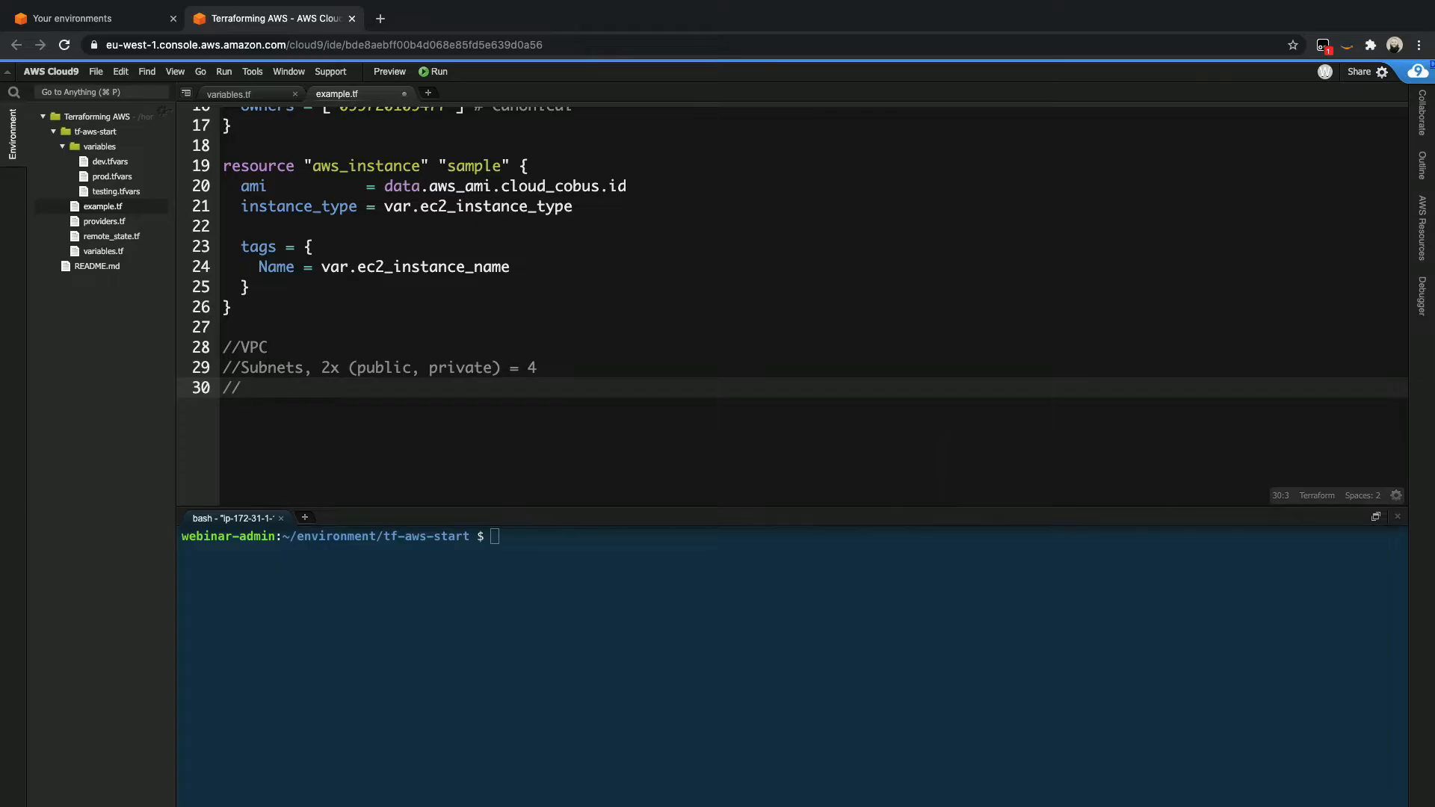
pyautogui.write('Internet gatew')
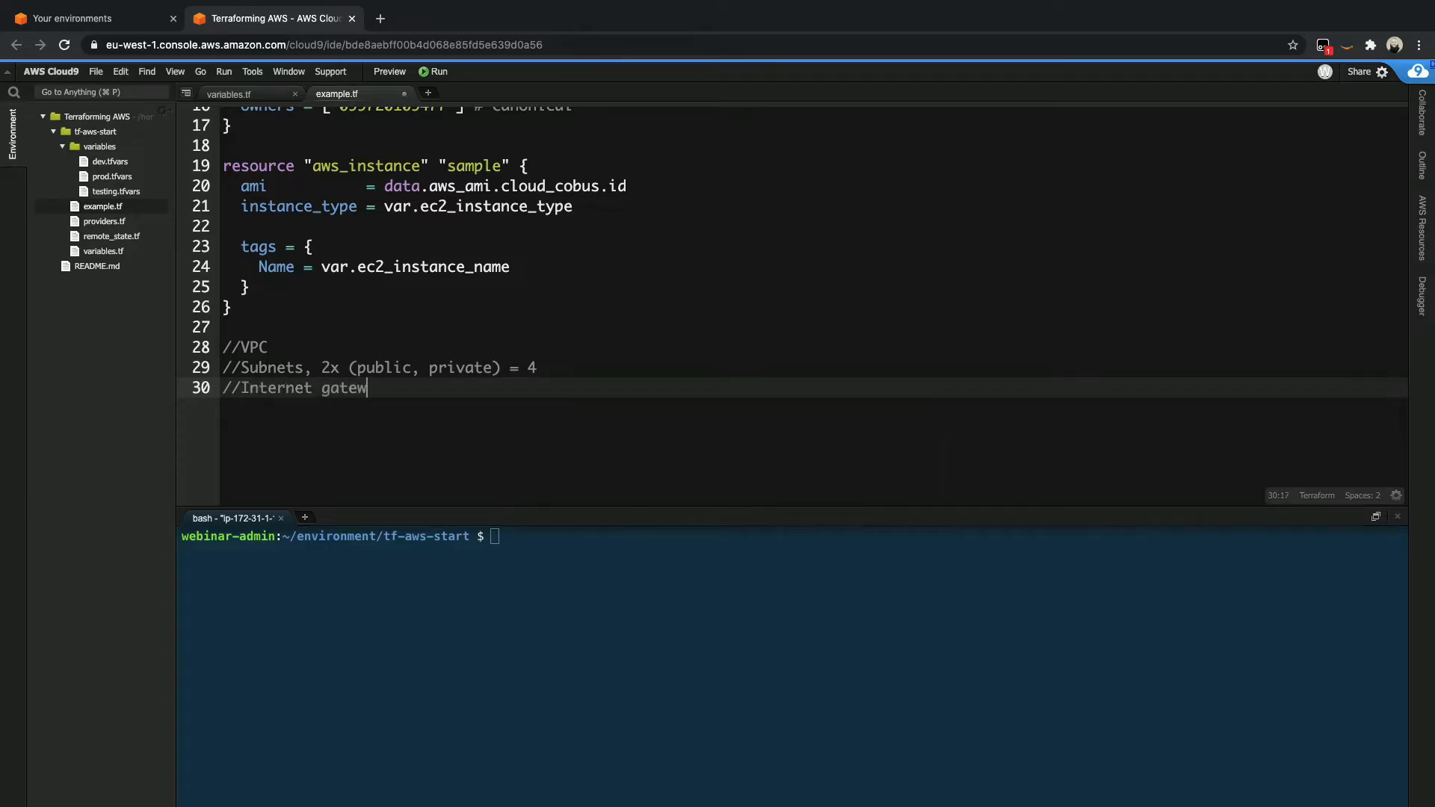
pyautogui.press('enter')
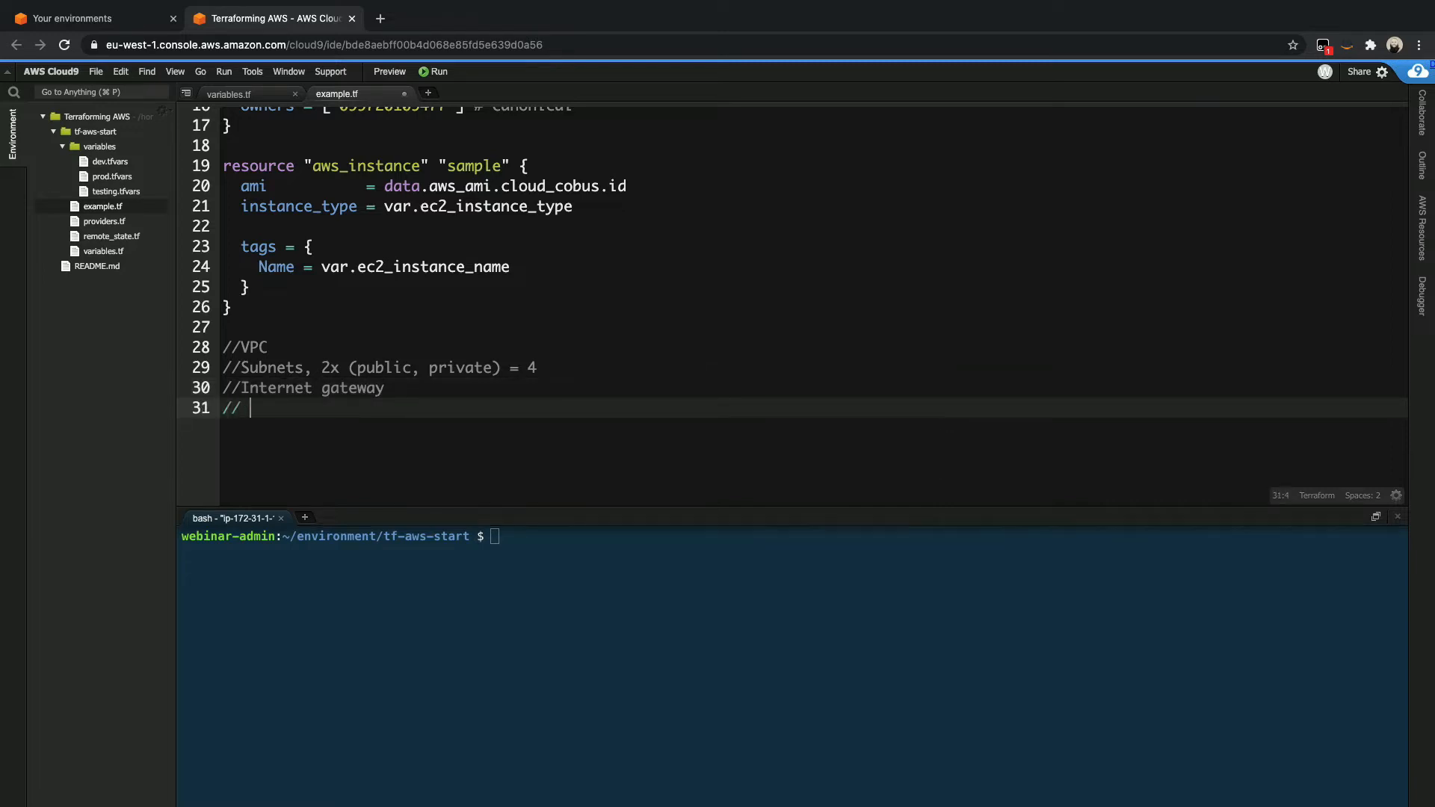
pyautogui.write('Route table')
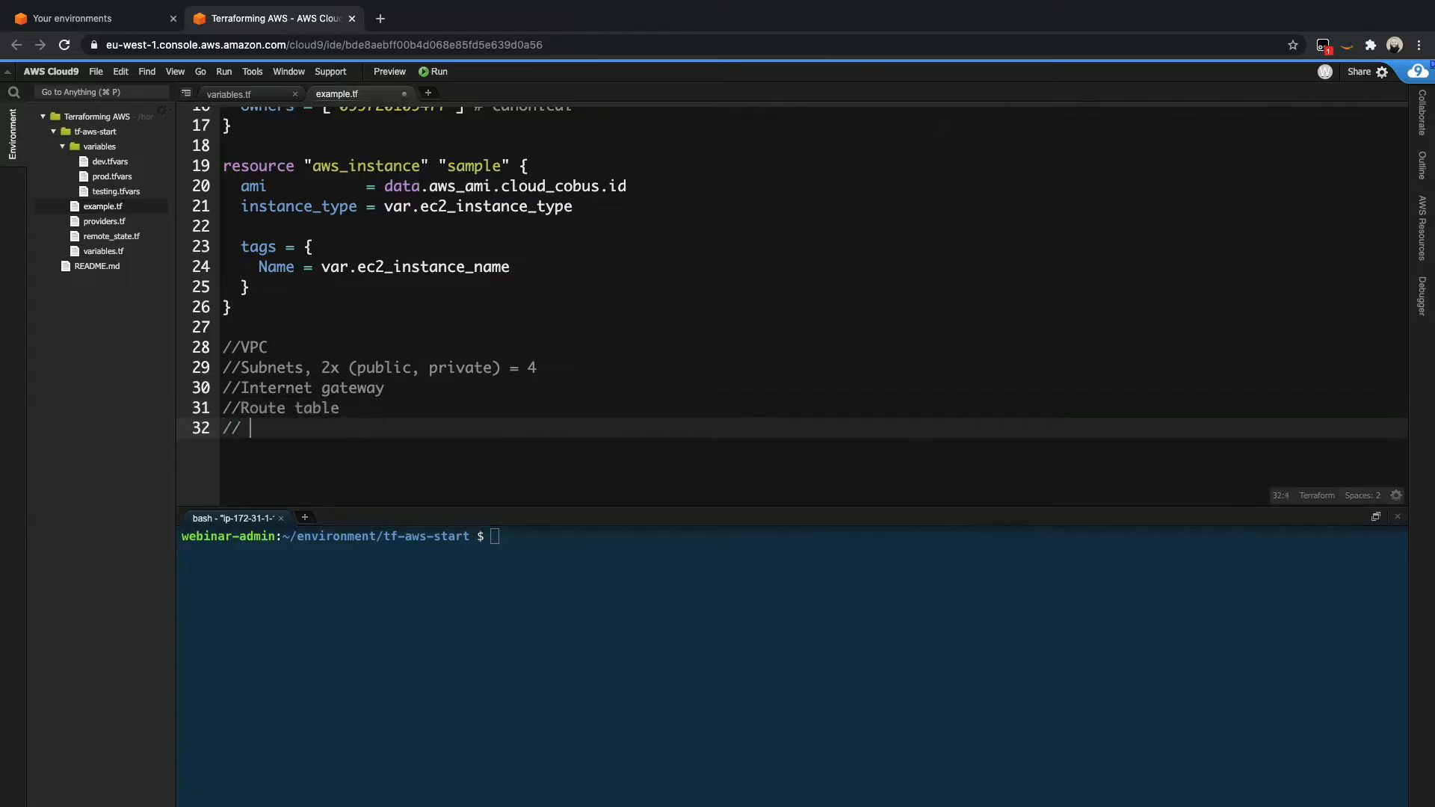
pyautogui.press('Backspace')
pyautogui.write('Route')
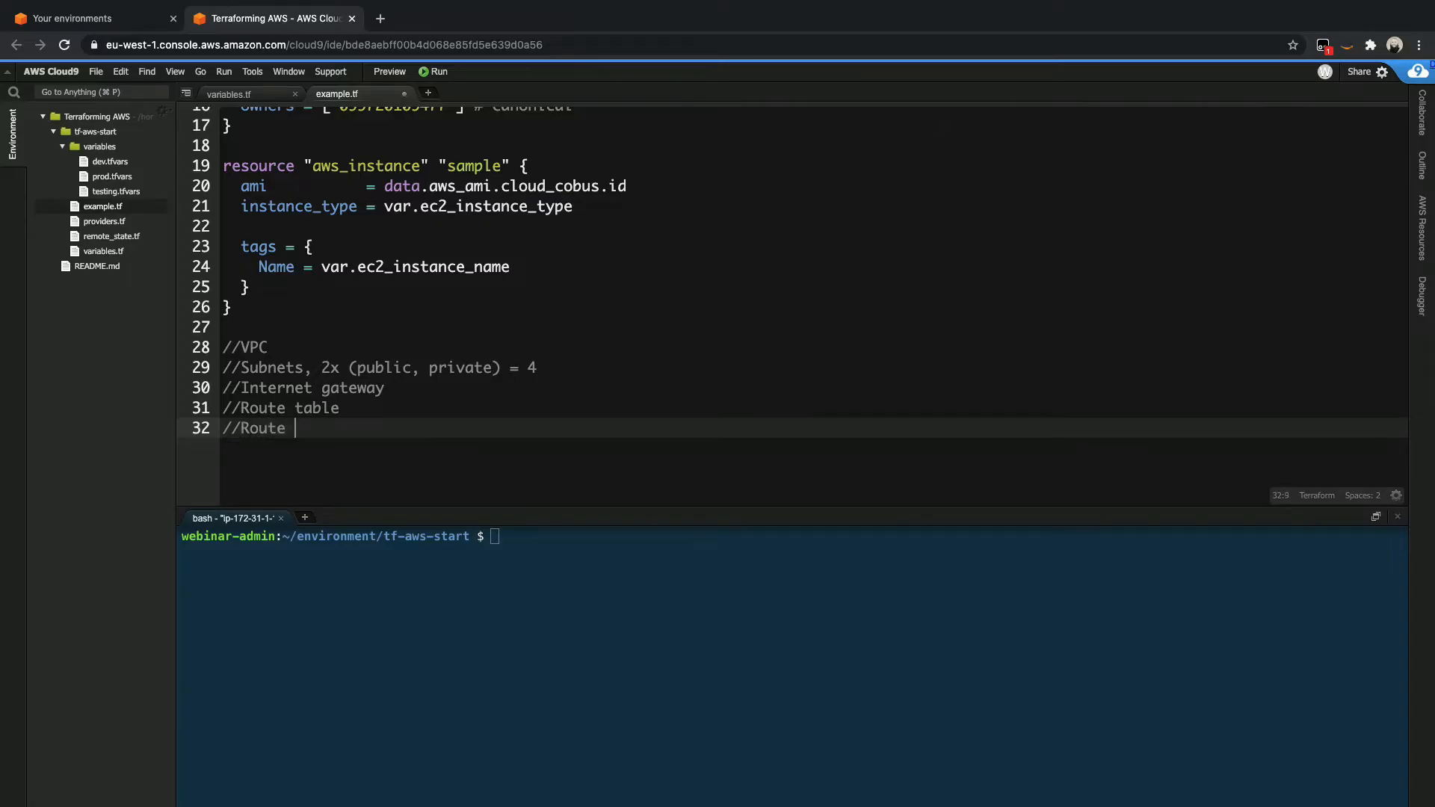
pyautogui.write('for IG')
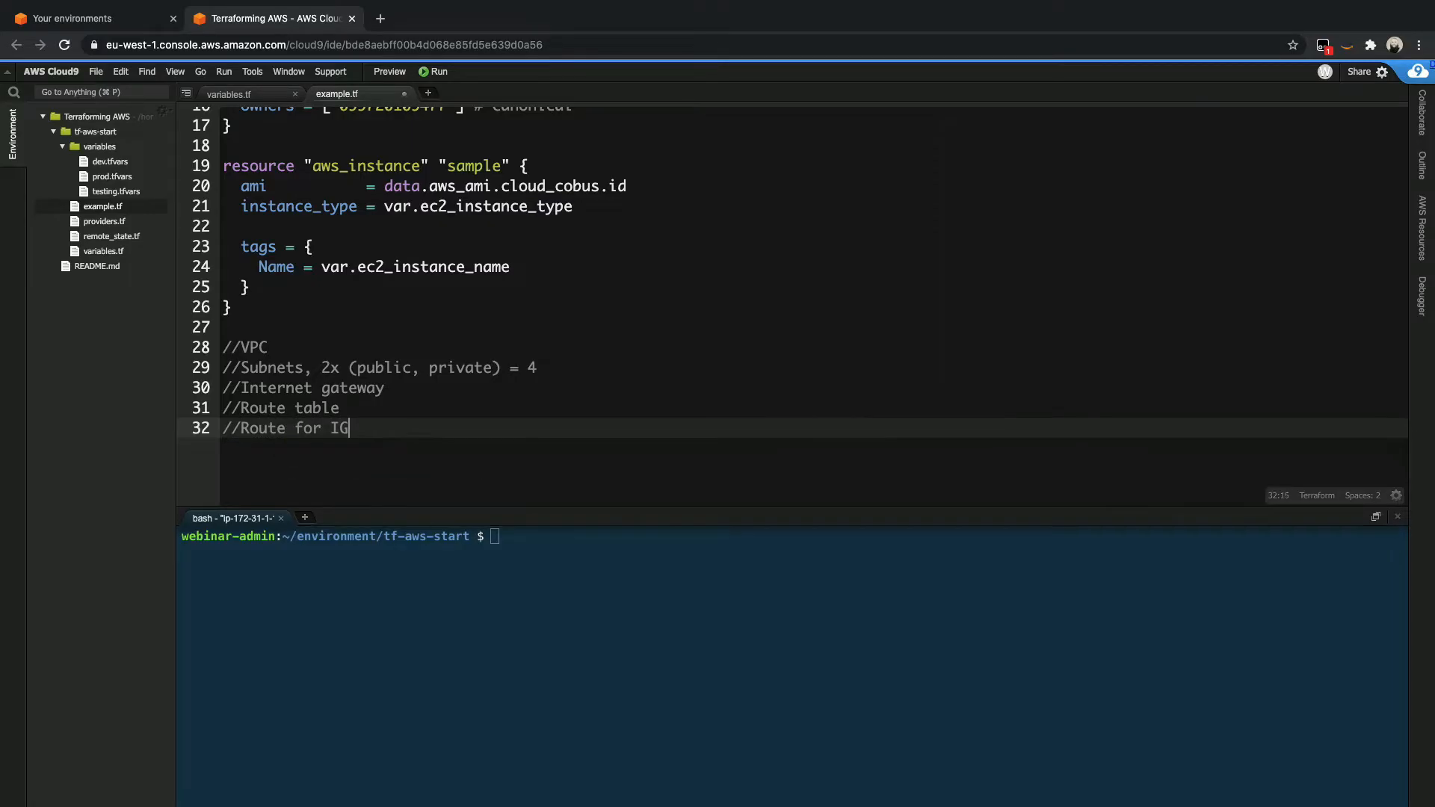
pyautogui.press('Enter')
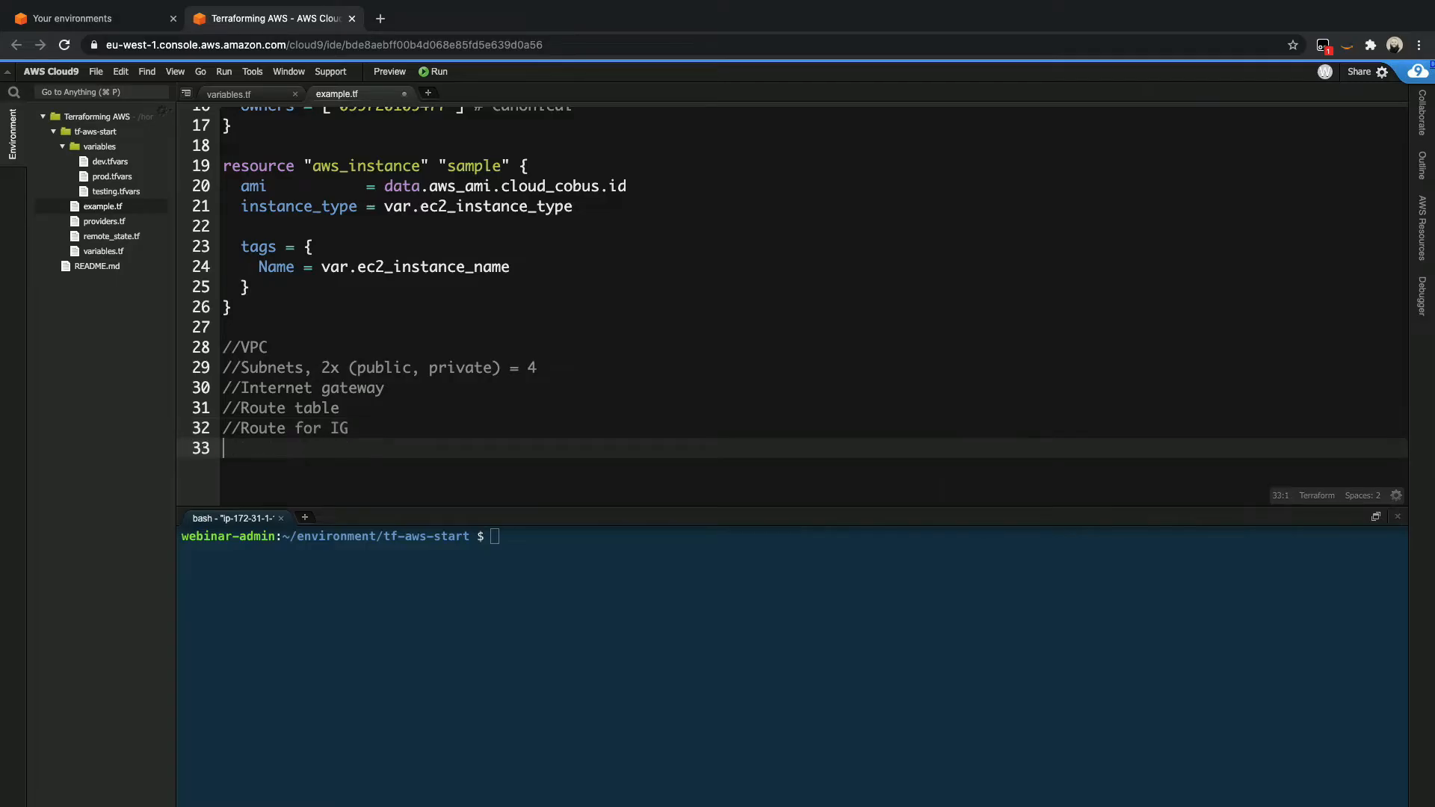
pyautogui.write('// NAT G')
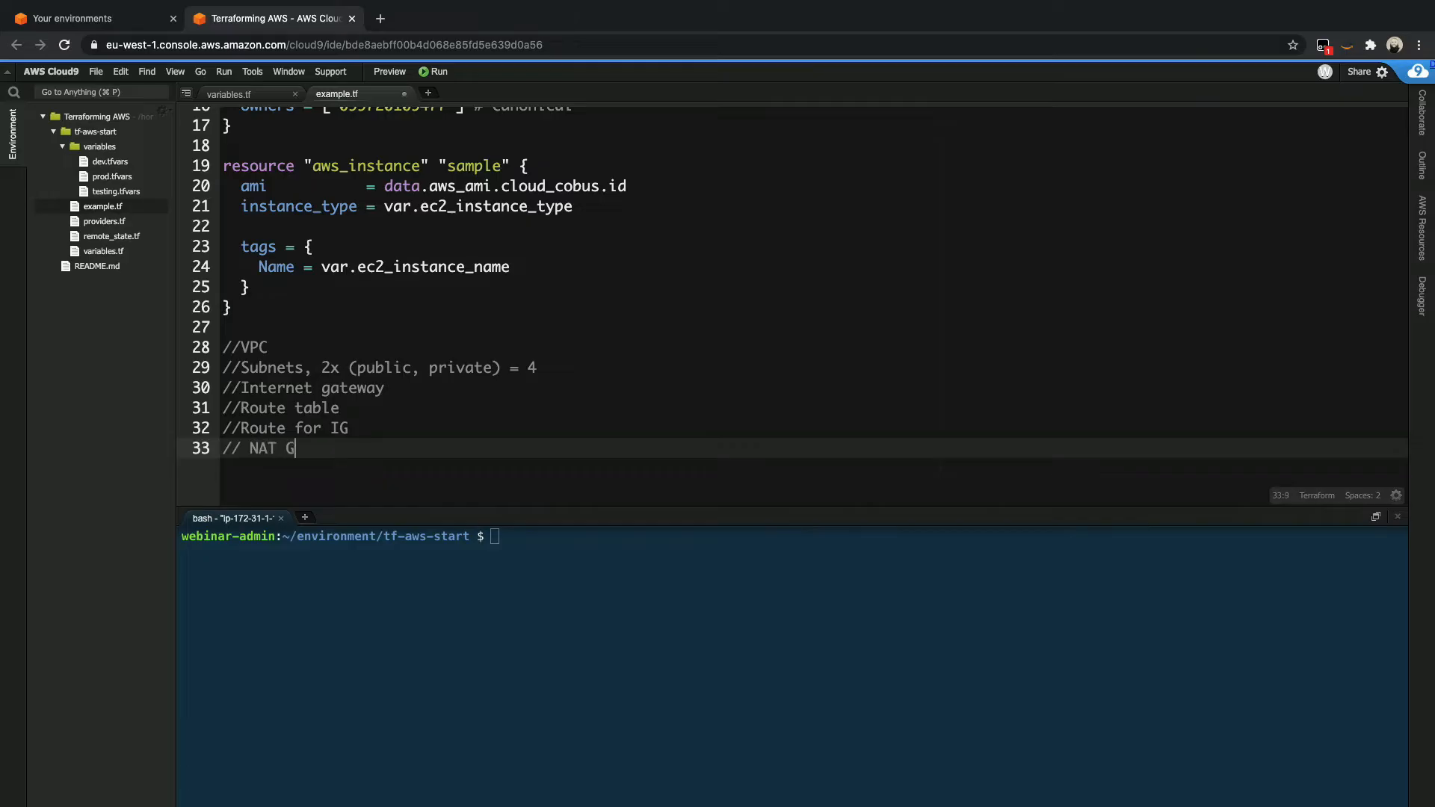
pyautogui.write('W')
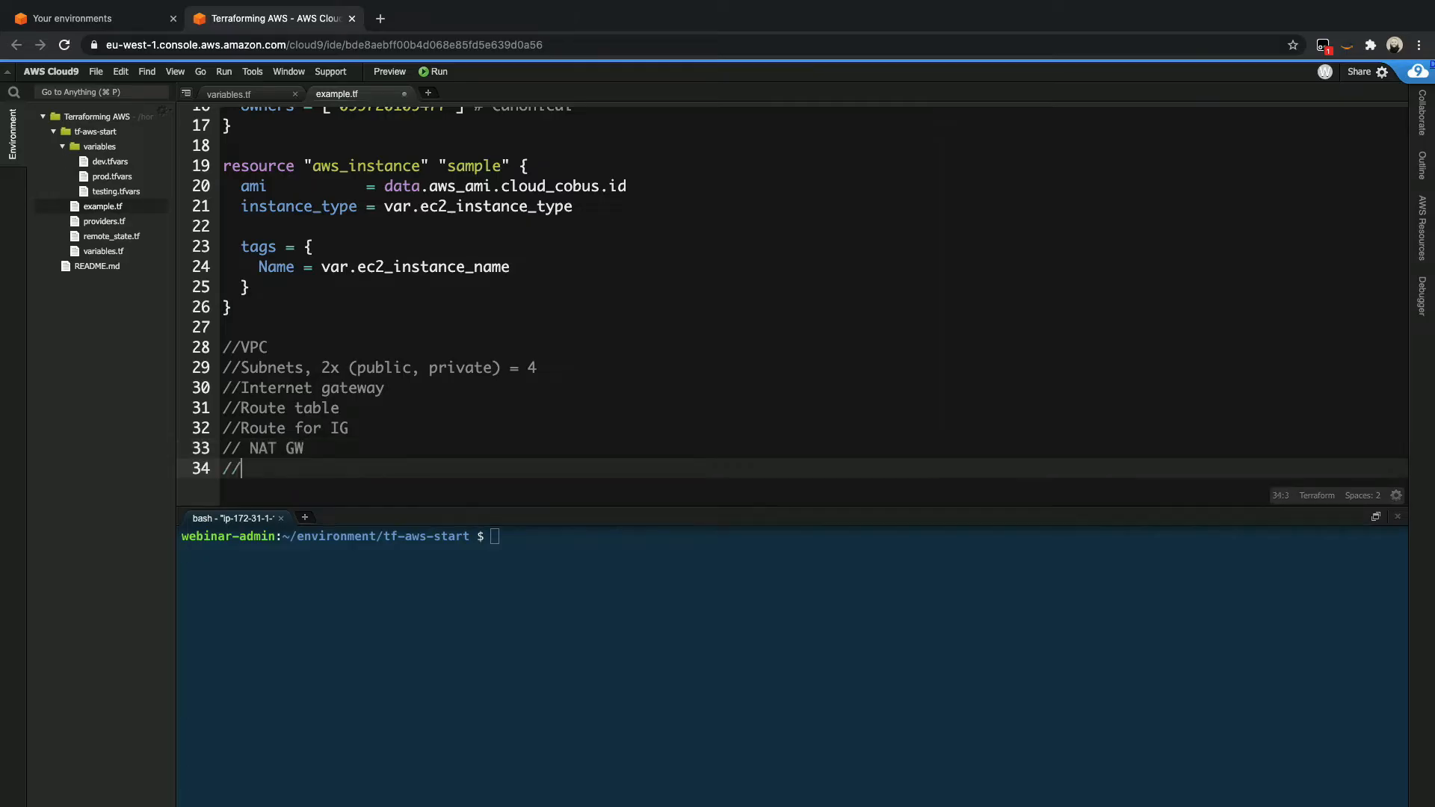
pyautogui.write('R')
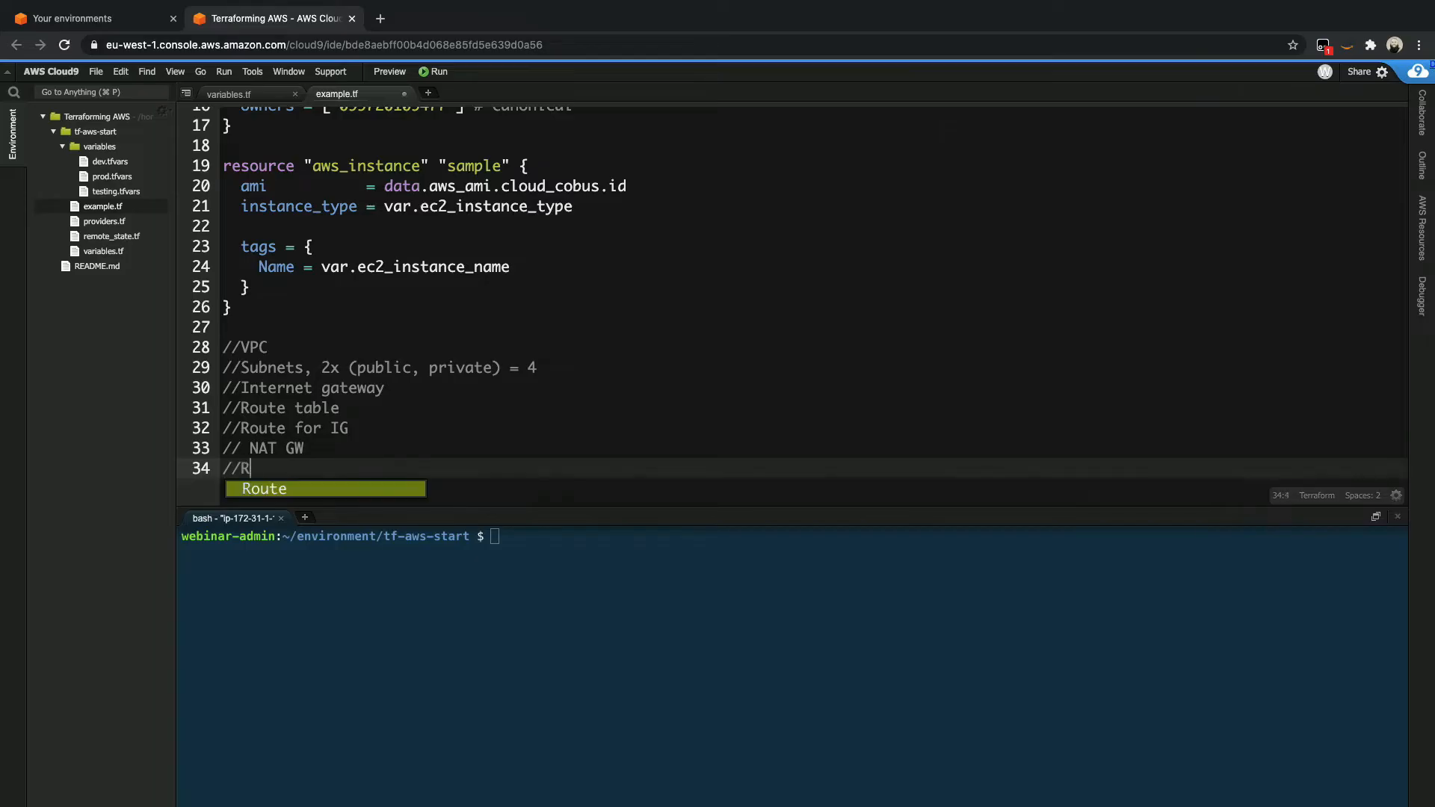
pyautogui.write('oute')
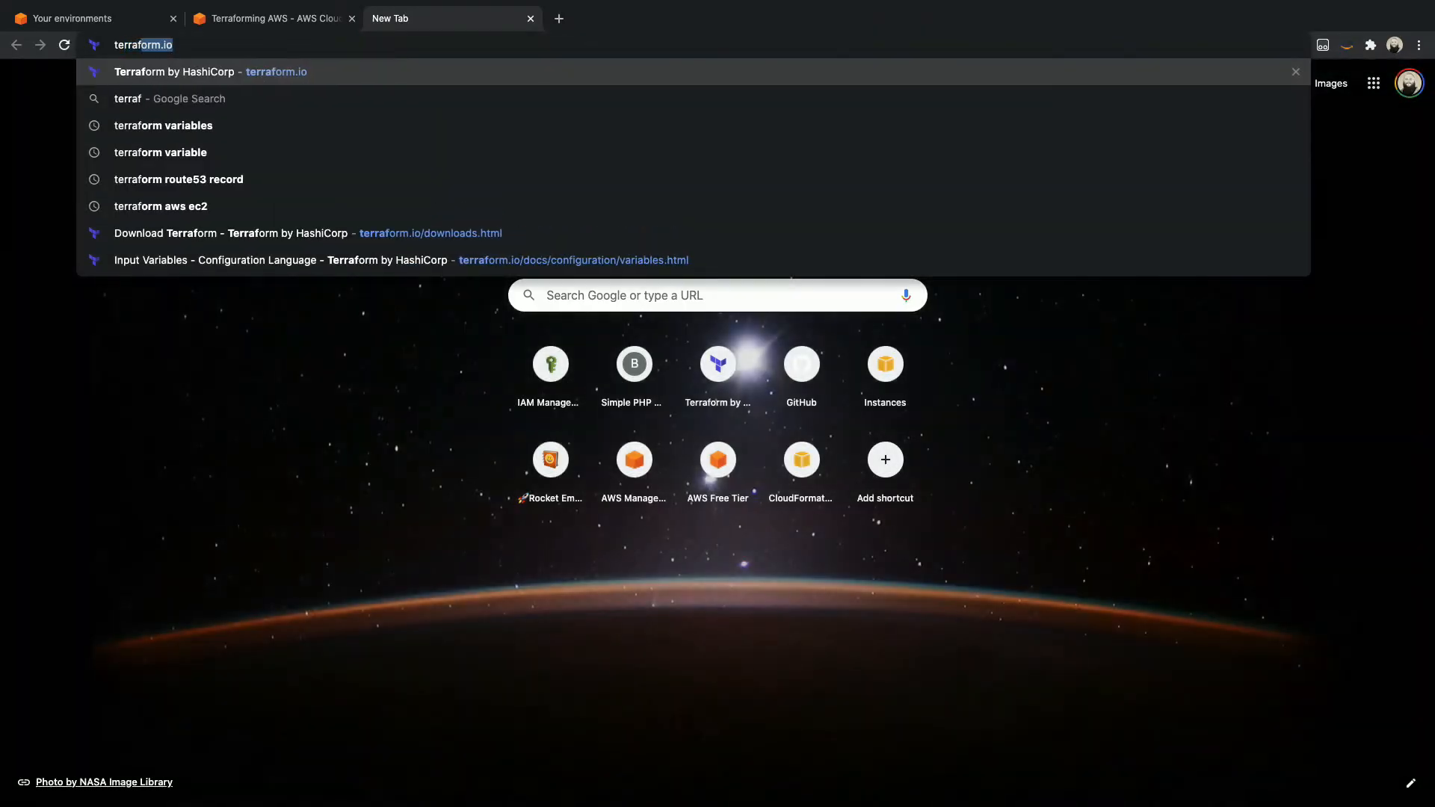
# - Search for 'terraform module vpc' and follow the terraform-aws-modules/vpc/aws Registry result
pyautogui.write('terraform mofule')
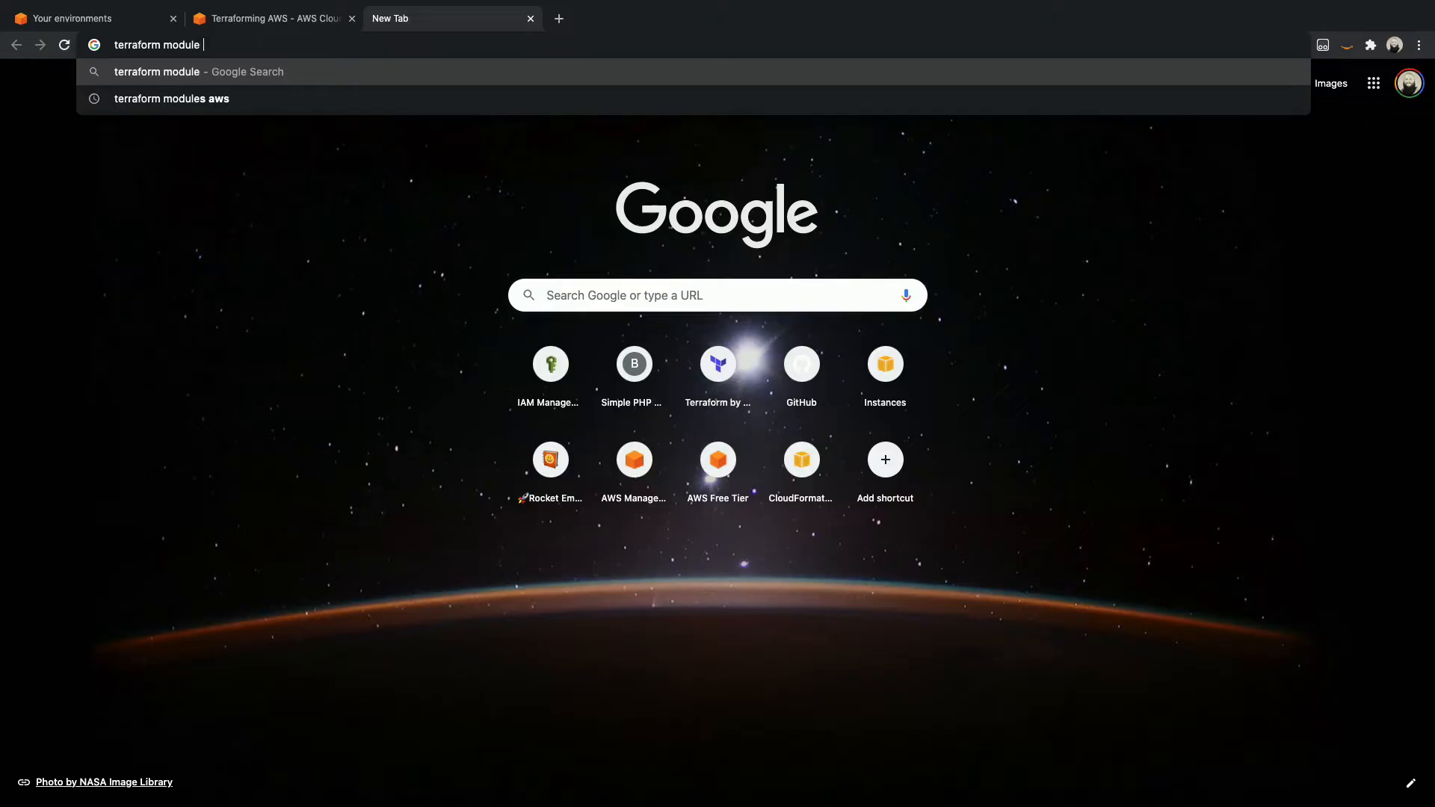
pyautogui.press('Enter')
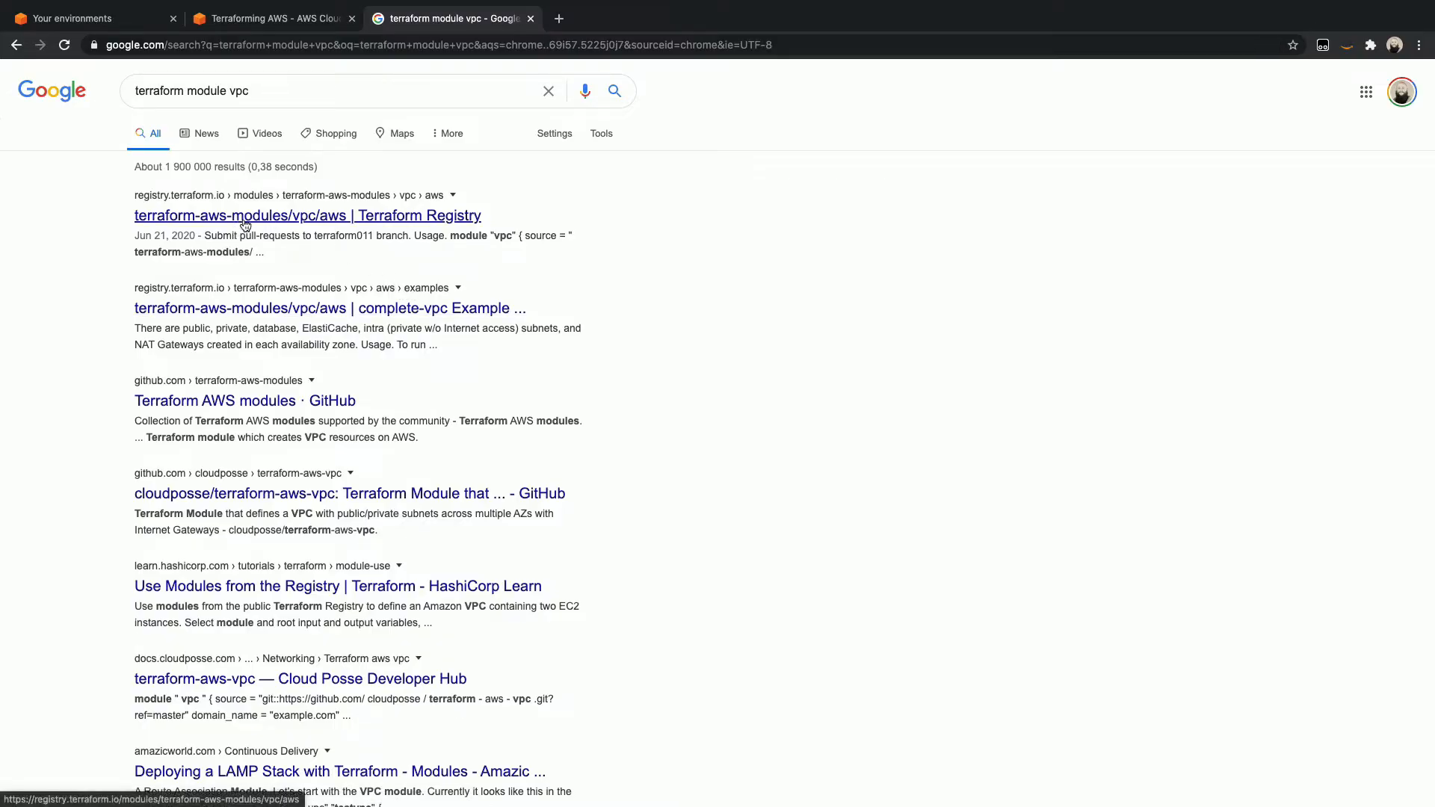
pyautogui.click(307, 216)
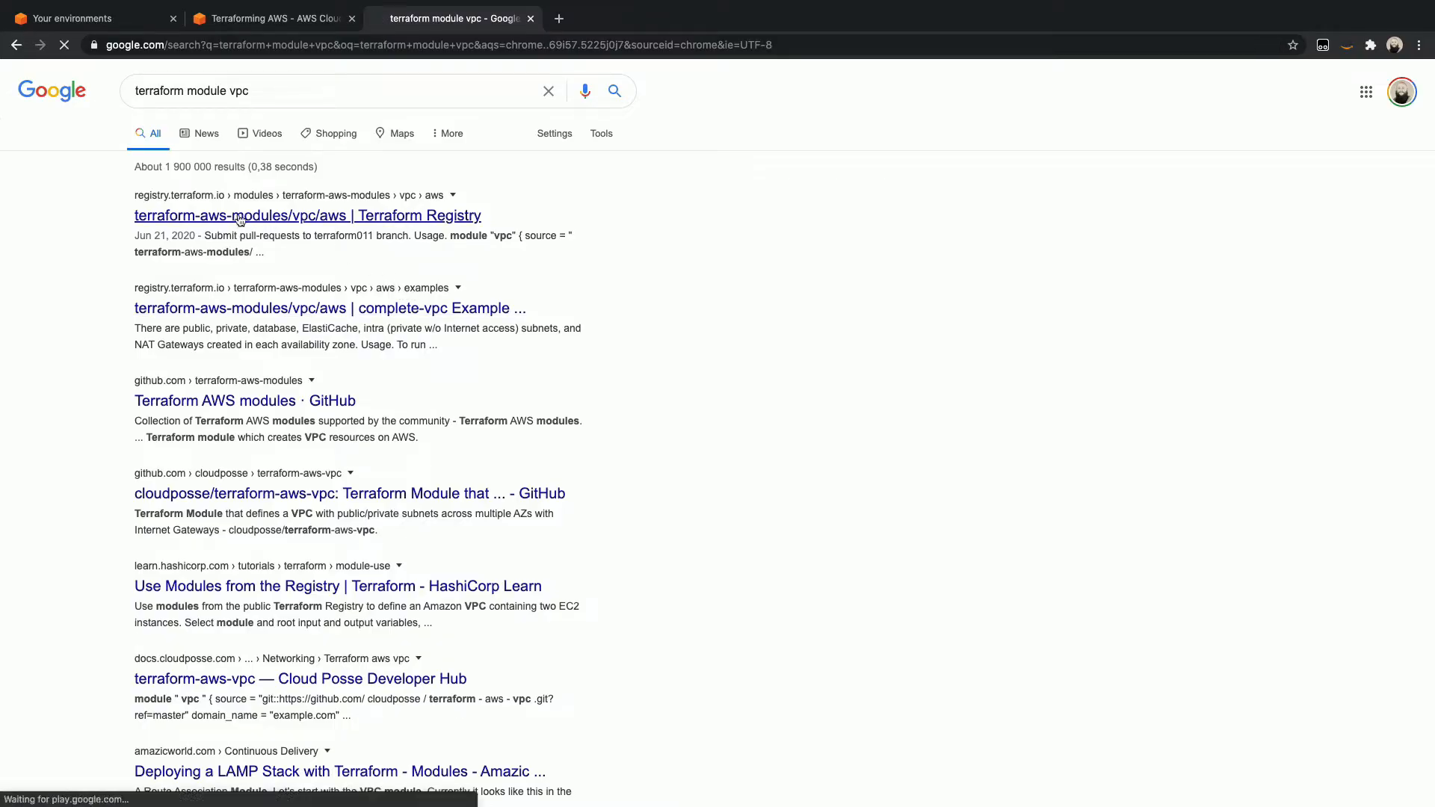
# - Enlarge the VPC module page and scroll down to its Usage example block to copy it
pyautogui.click(306, 215)
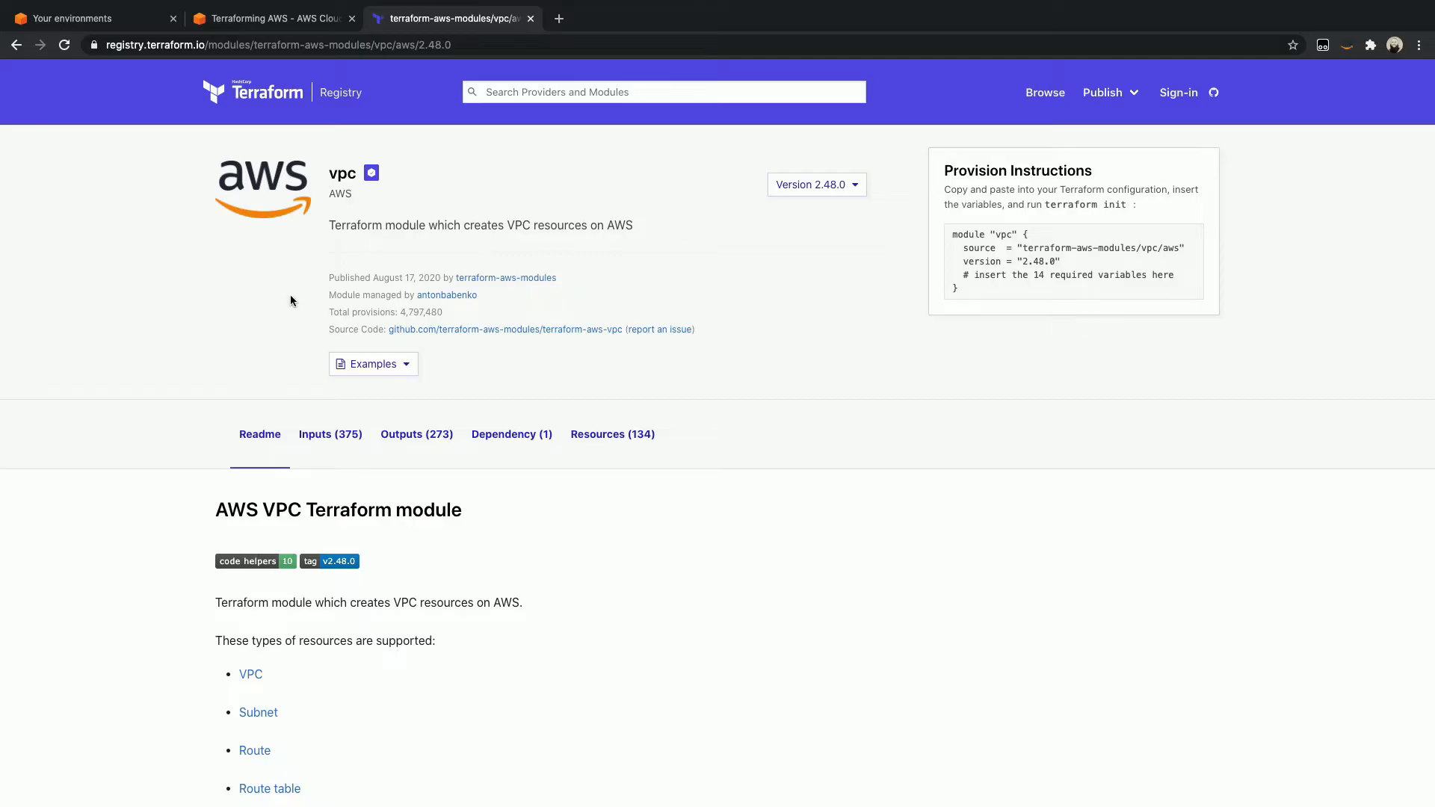
pyautogui.moveTo(771, 405)
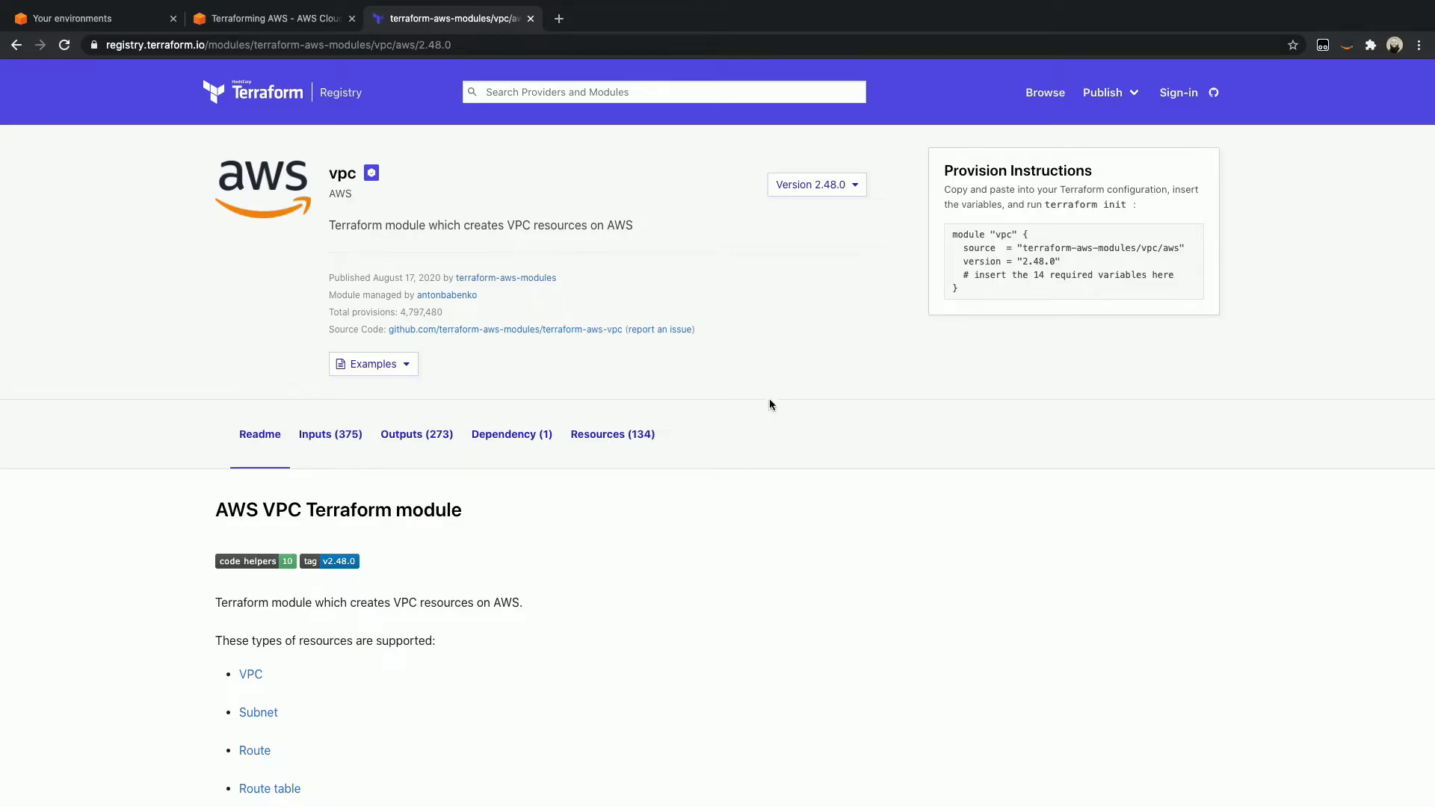
pyautogui.moveTo(447, 256)
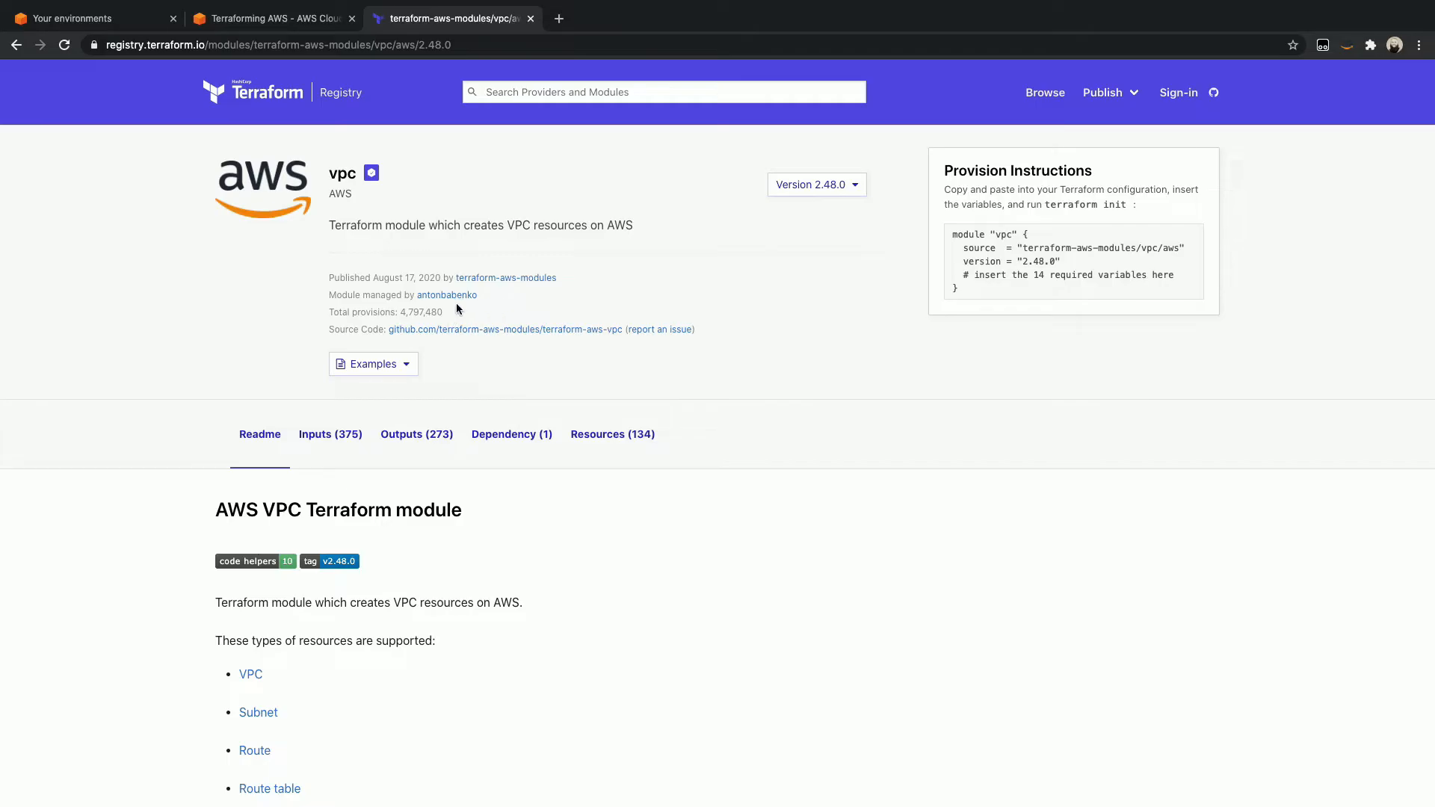
pyautogui.press('ctrl+plus')
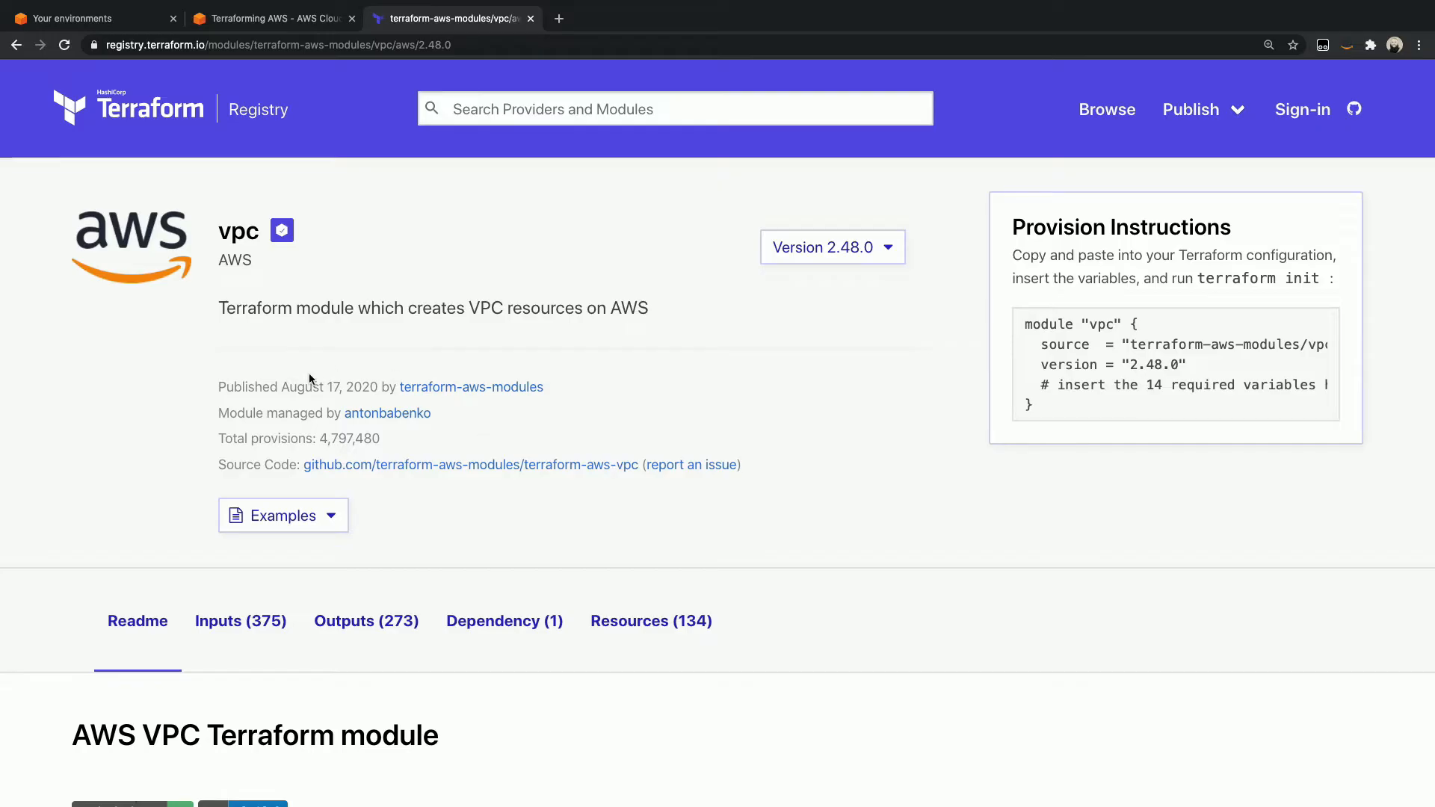
pyautogui.moveTo(513, 440)
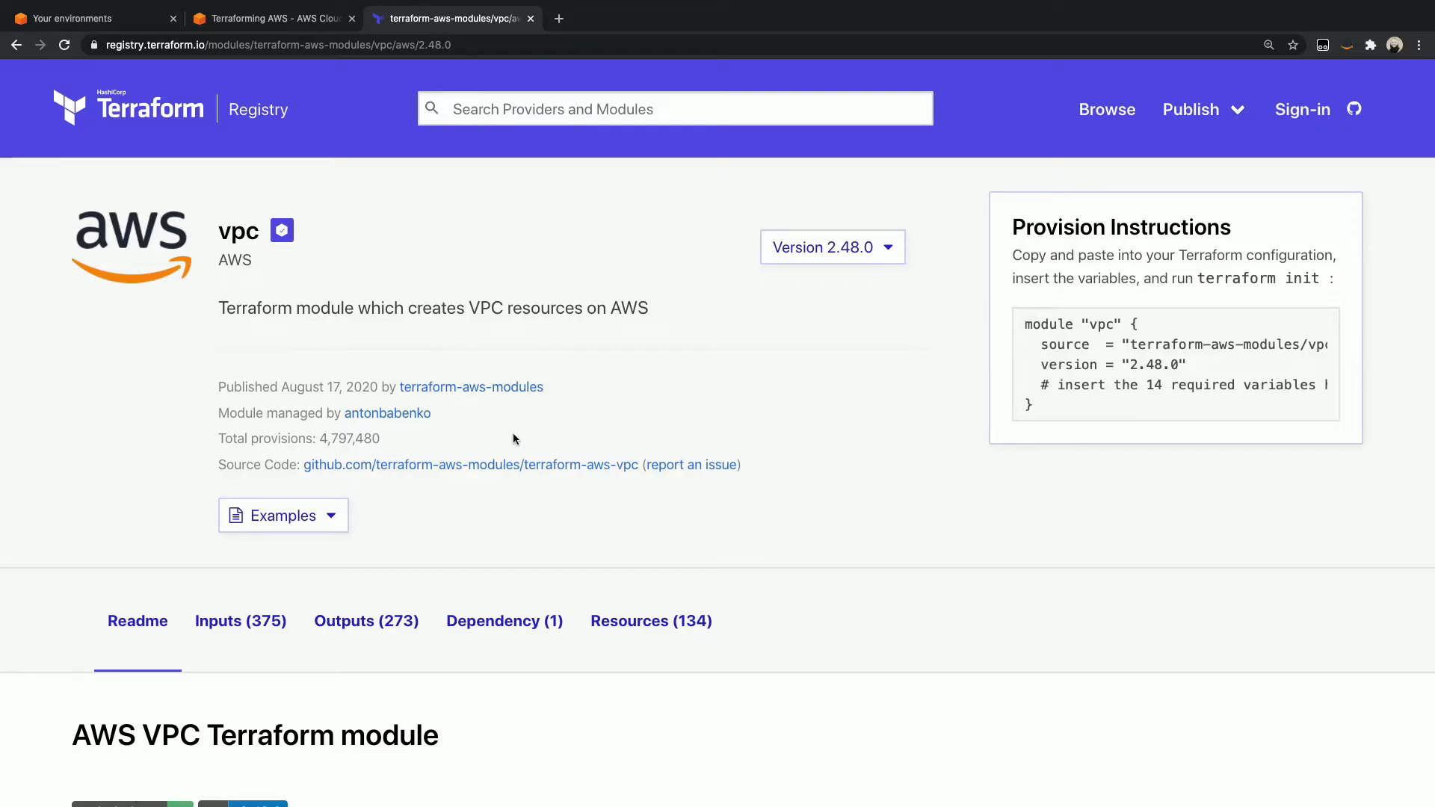
pyautogui.moveTo(477, 458)
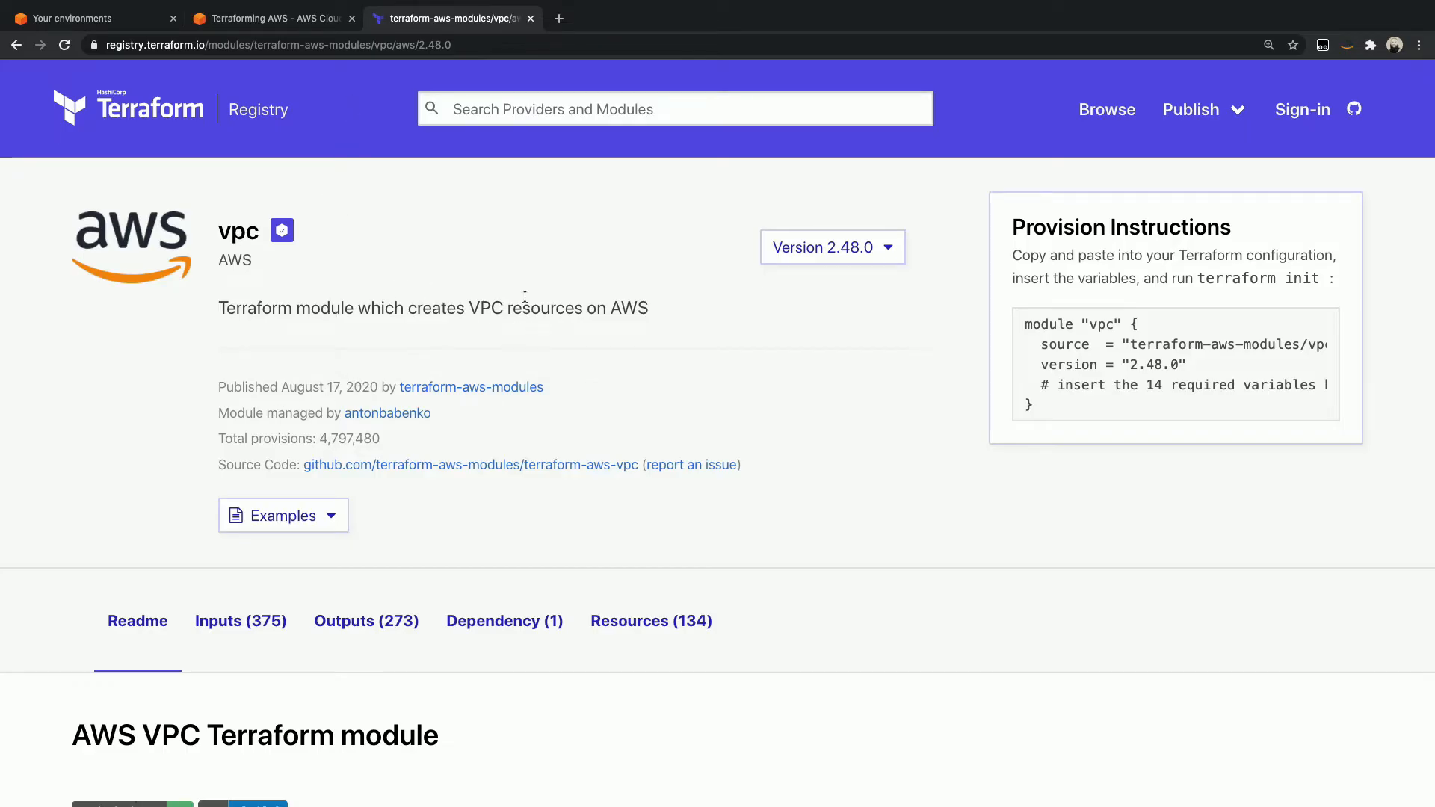
pyautogui.scroll(-3)
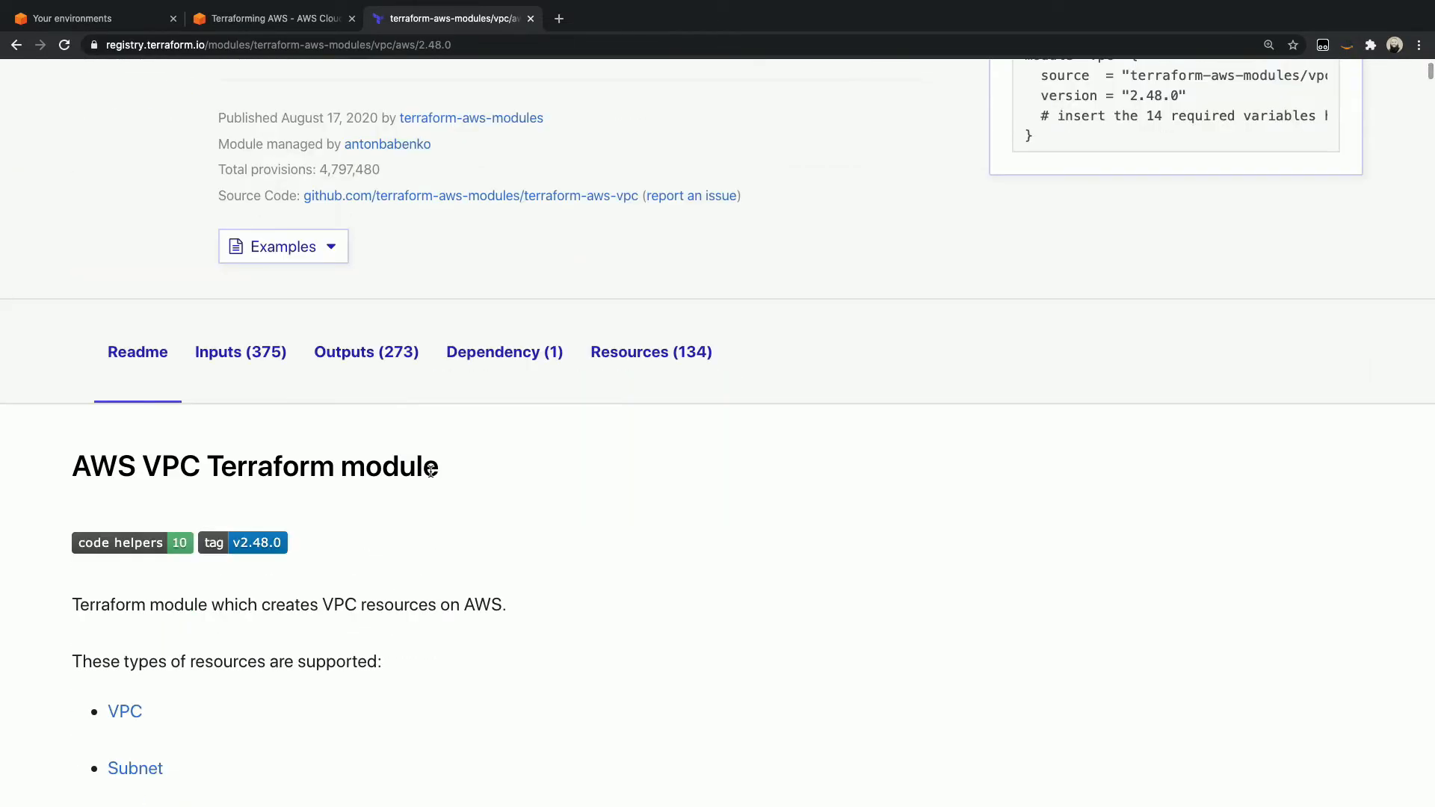
pyautogui.scroll(-3)
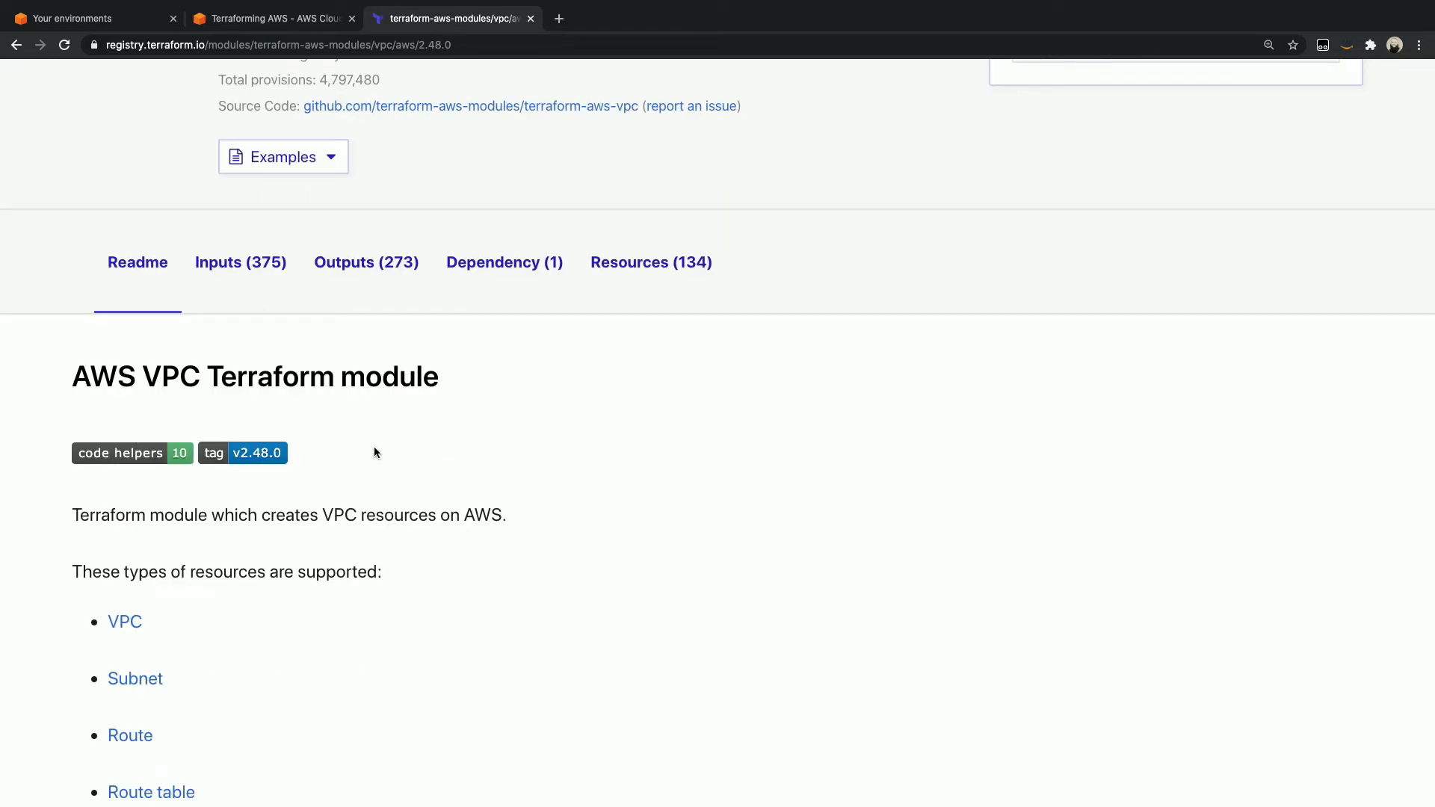
pyautogui.scroll(-3)
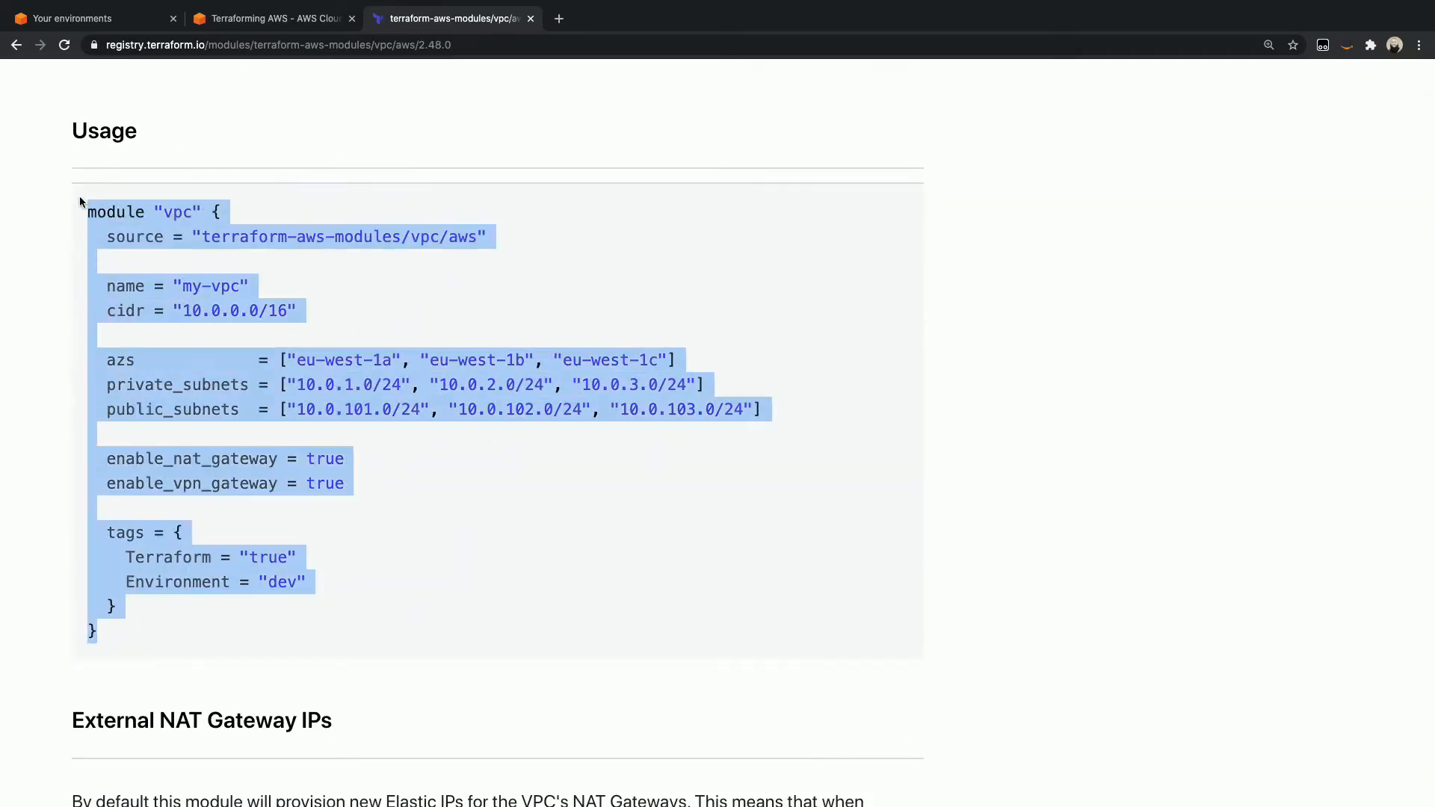
# - Return to the Terraforming AWS IDE and remove the pasted vpc module from example.tf
pyautogui.click(87, 18)
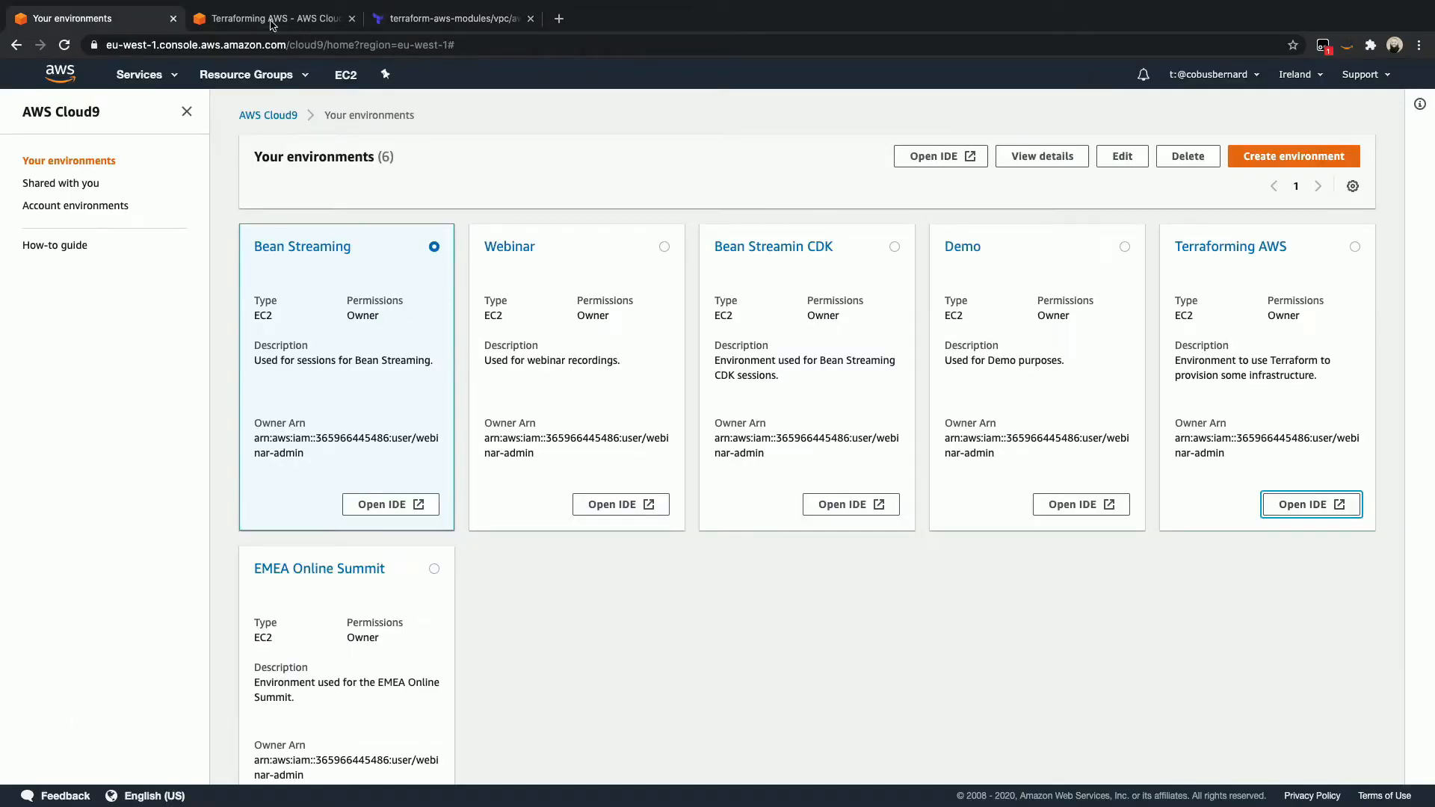
pyautogui.click(449, 18)
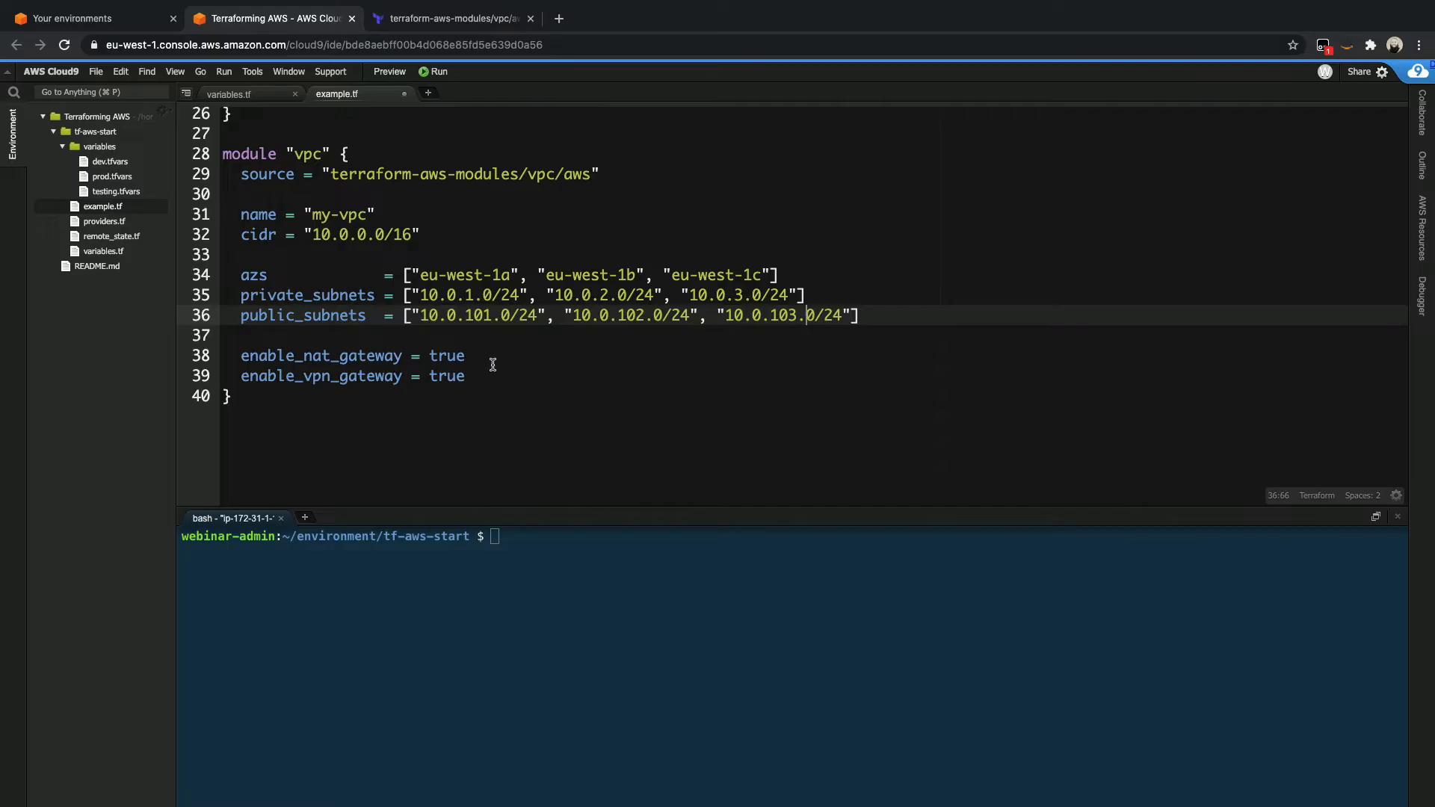
pyautogui.press('Delete')
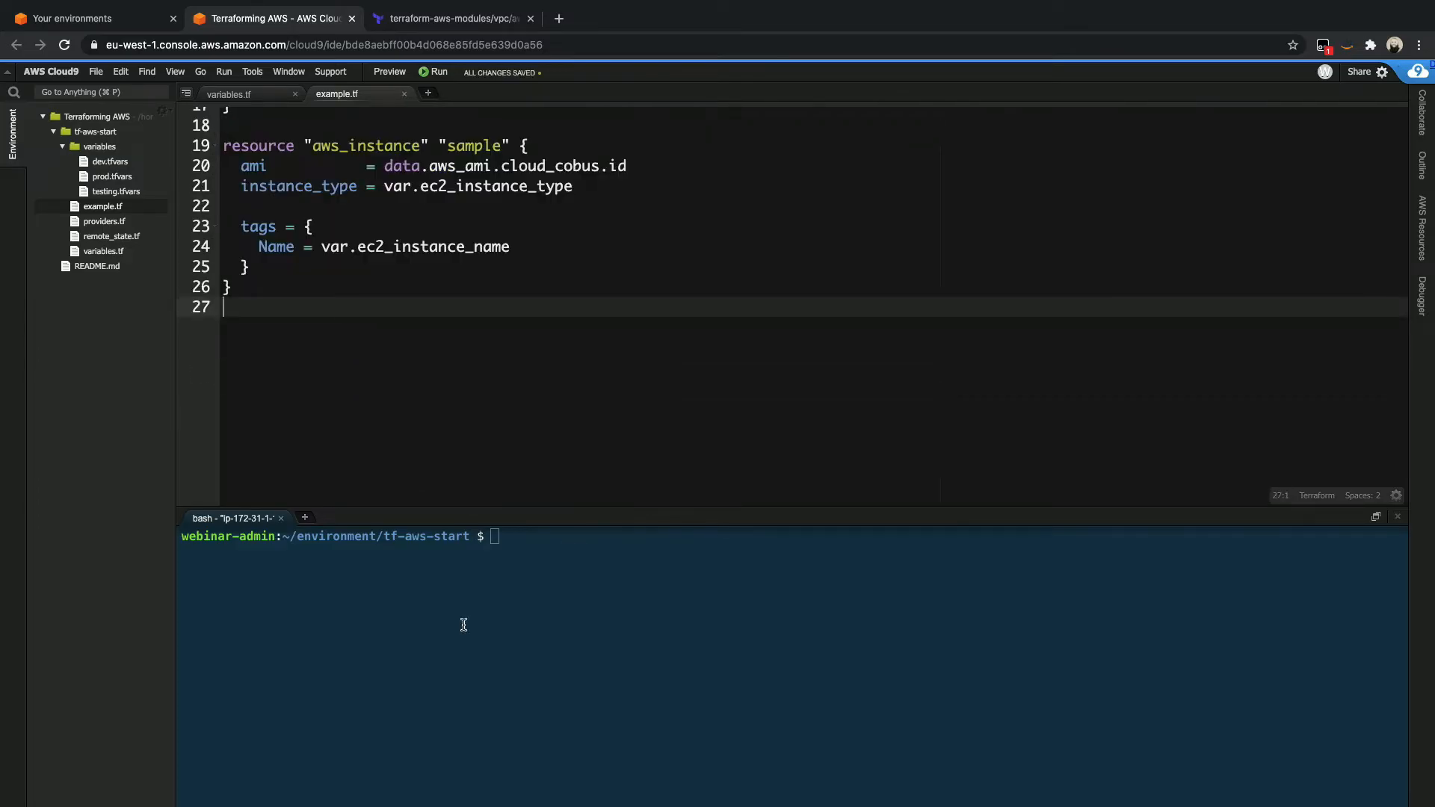
# - In the terminal make a new_module folder, enter it and touch variables.tf and main.tf
pyautogui.write('mk')
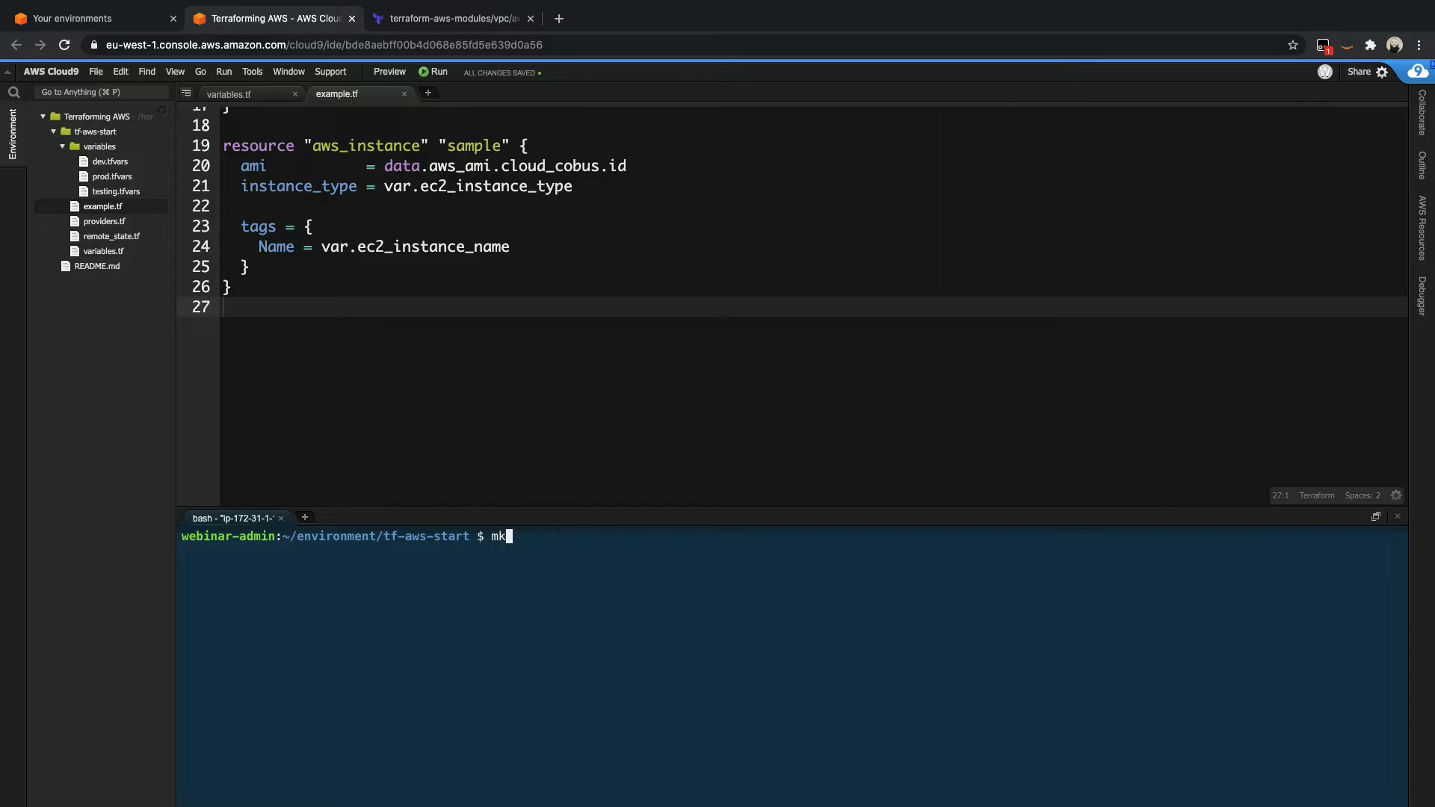
pyautogui.write('dir')
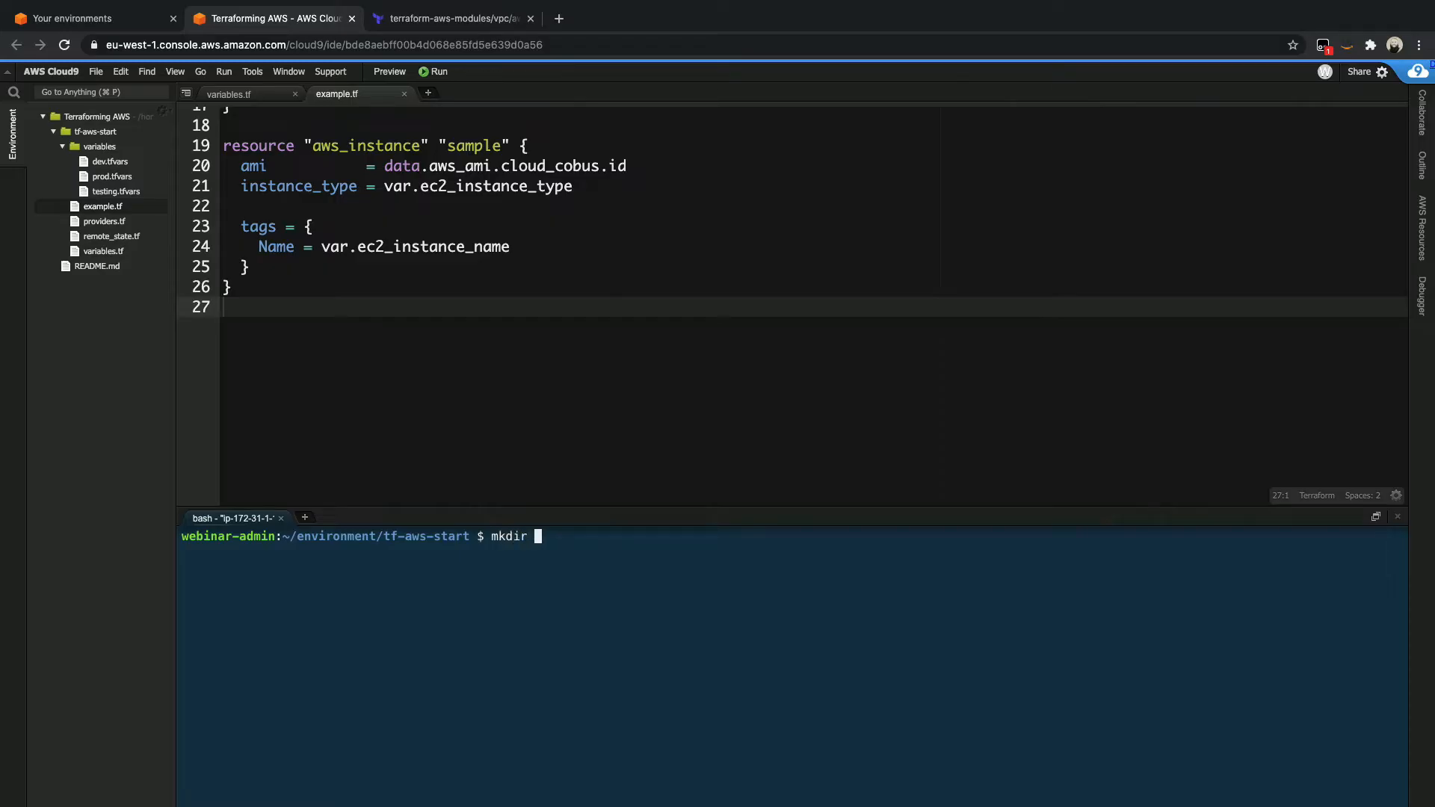
pyautogui.write('new_module')
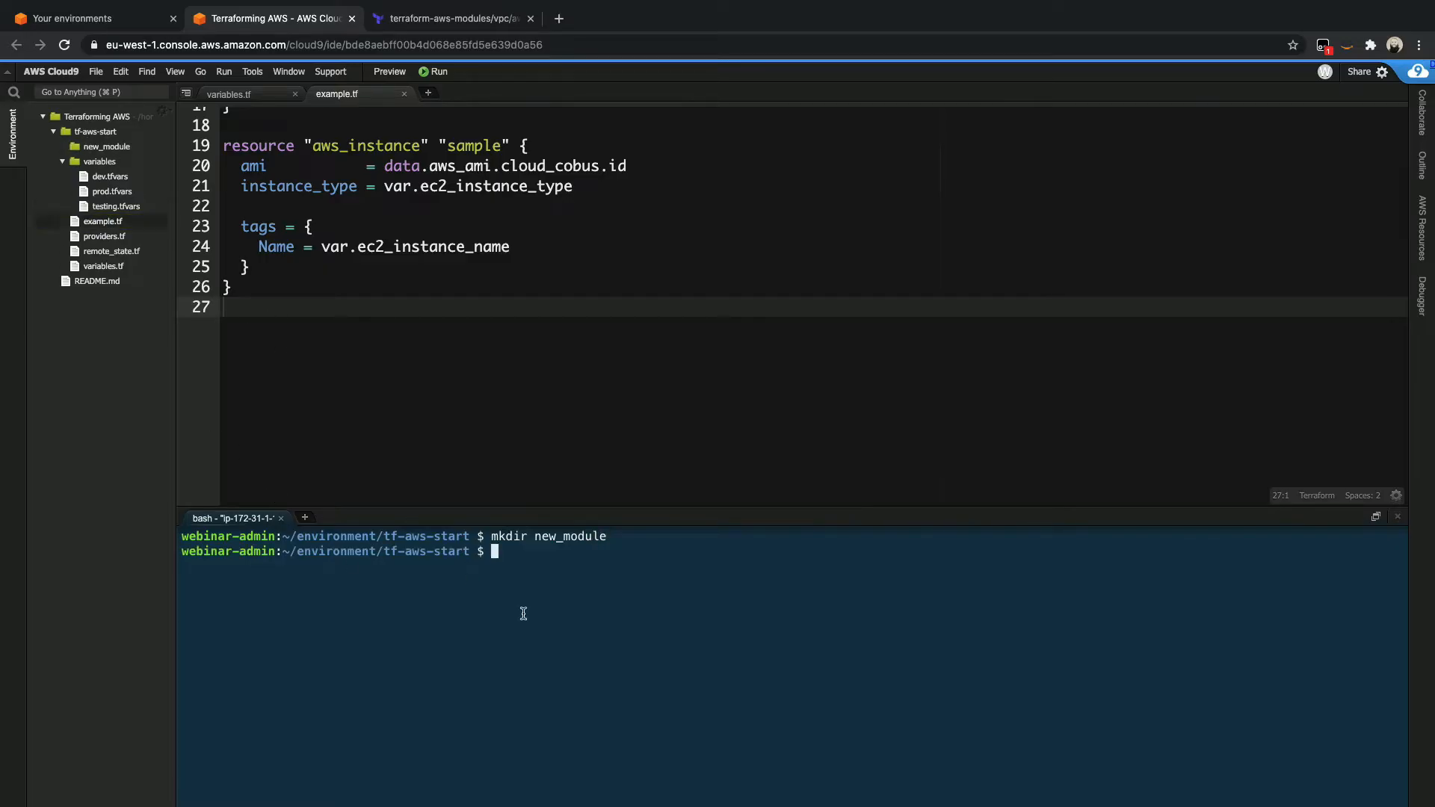
pyautogui.write('cd new_module/')
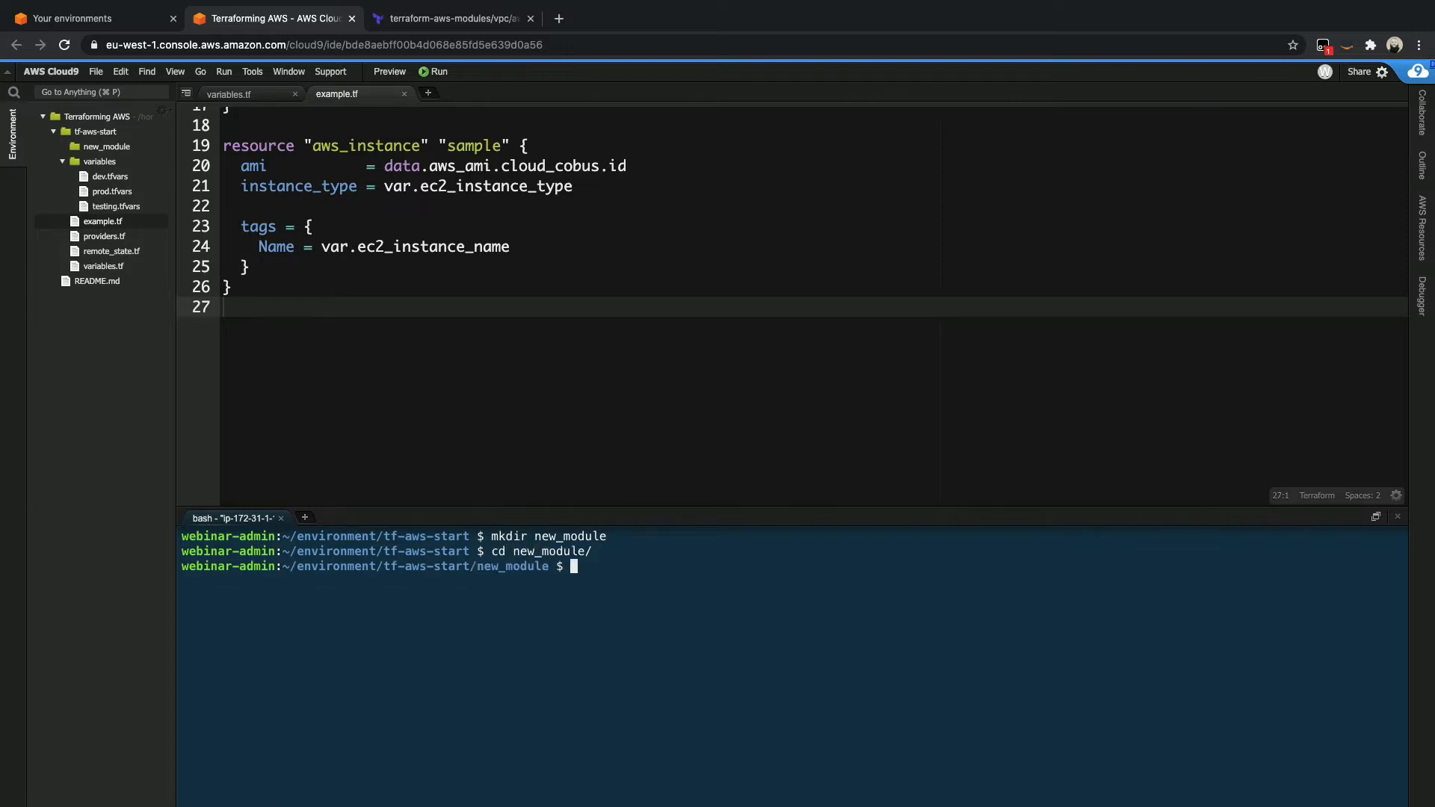
pyautogui.write('touch variables.tf')
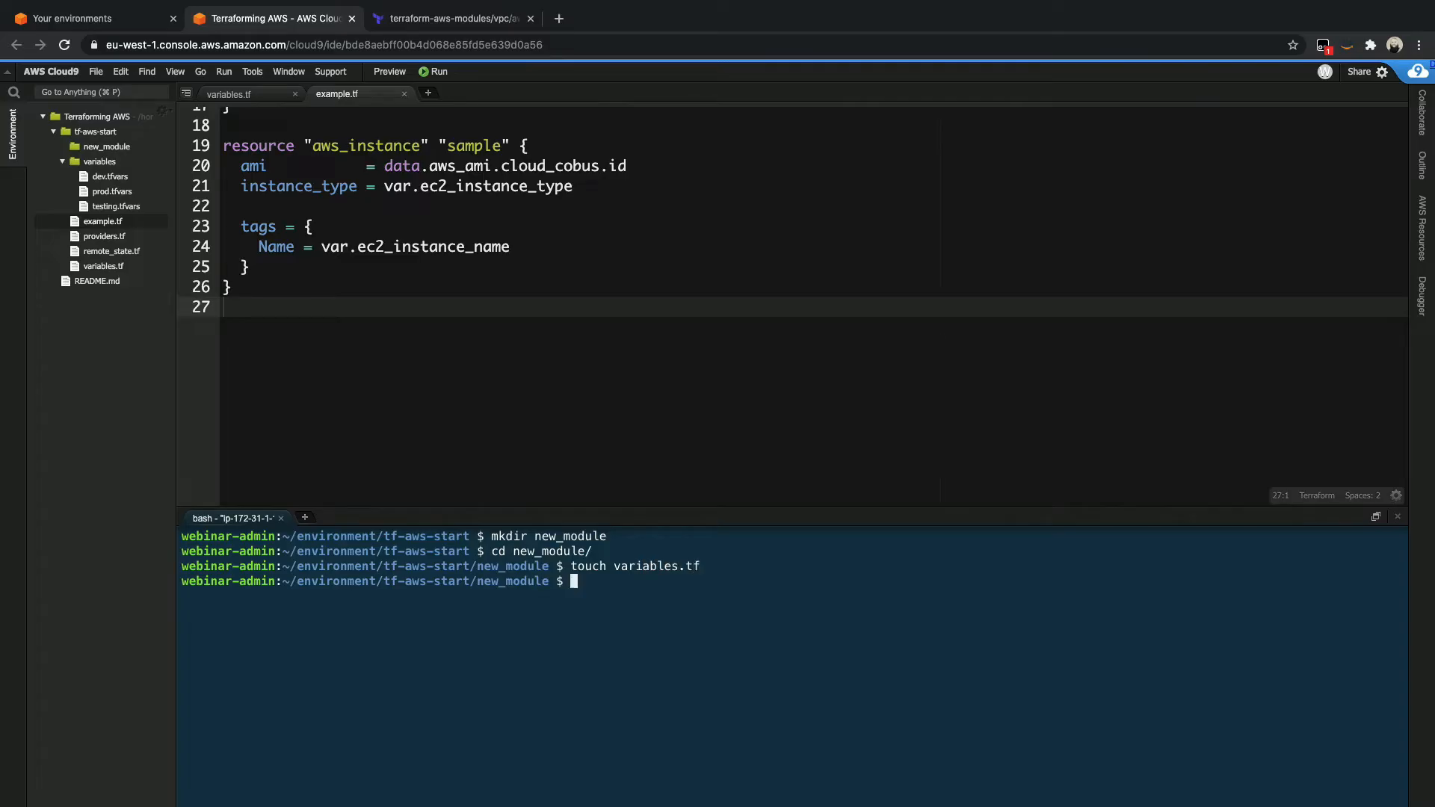
pyautogui.write('touch')
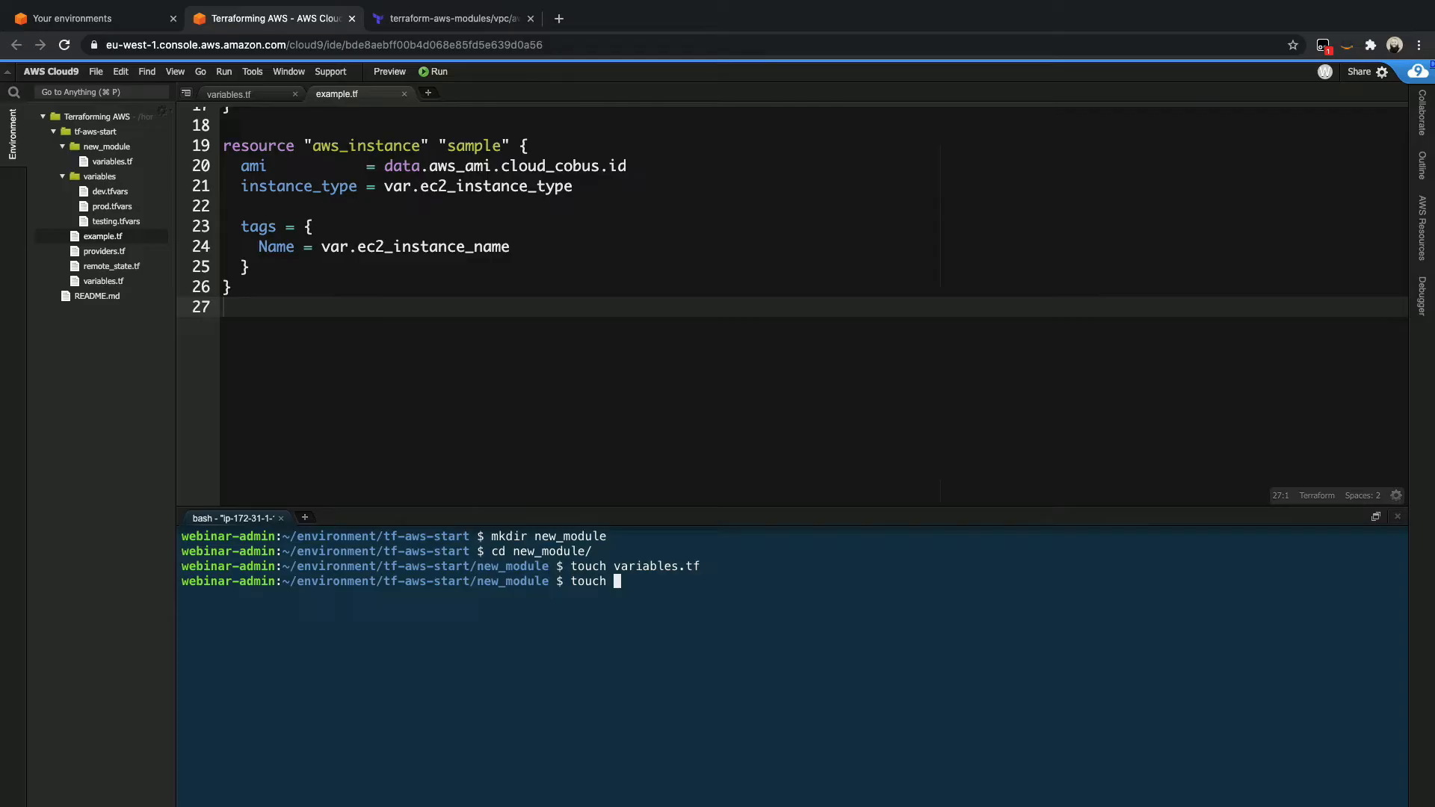
pyautogui.write('main.tf')
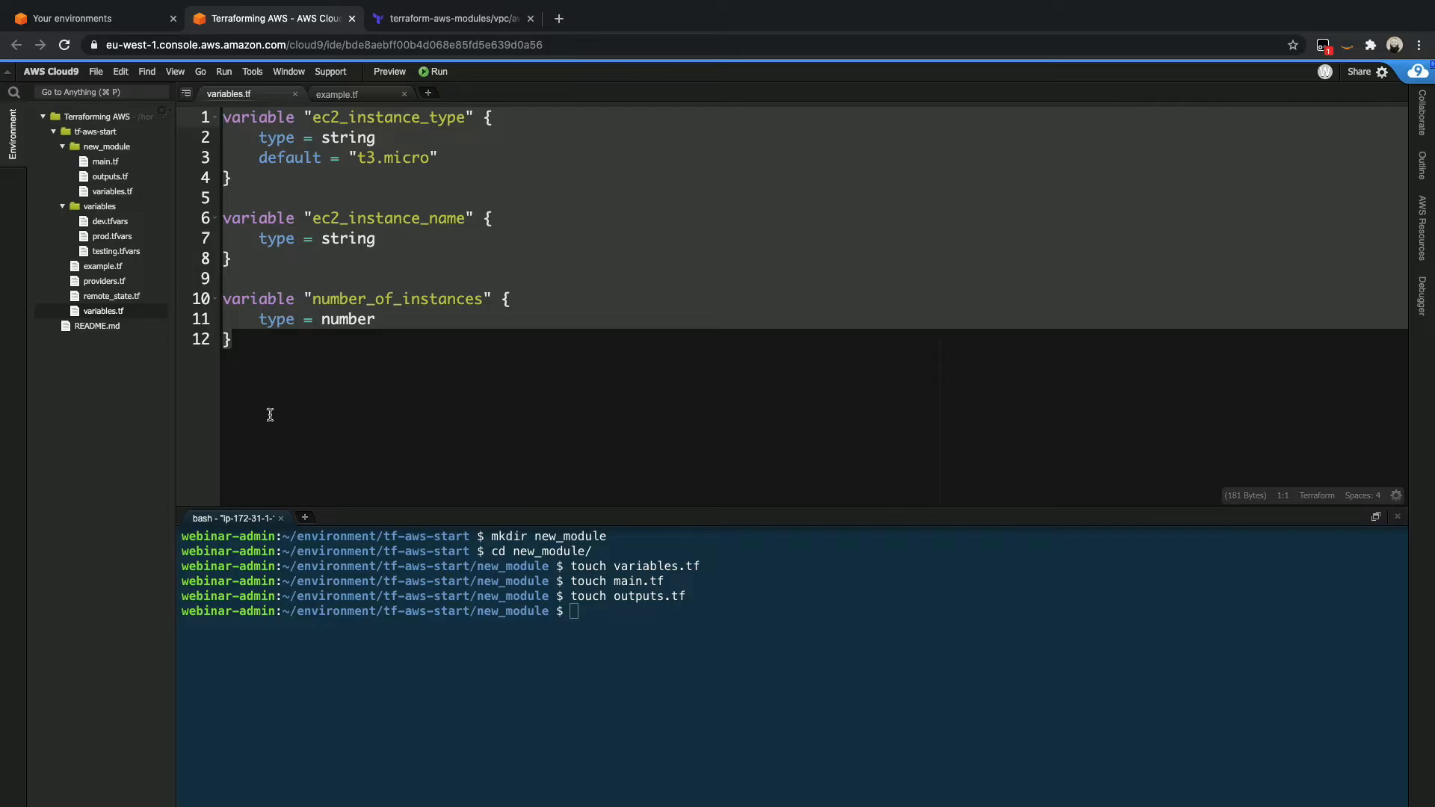
# - Paste variables into new_module/variables.tf and the sample resource into main.tf with ami = var.ec2_ami_id
pyautogui.click(112, 191)
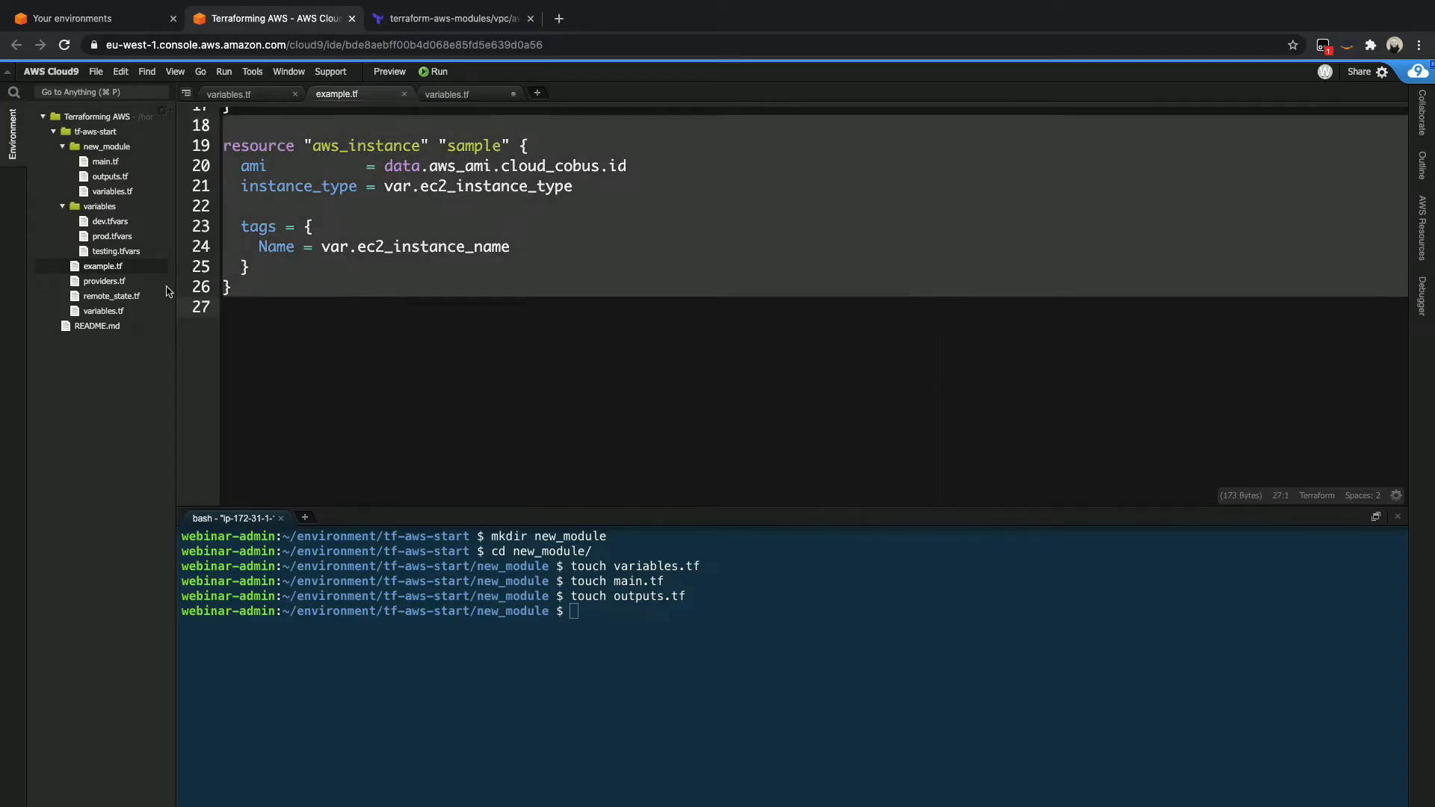
pyautogui.click(105, 161)
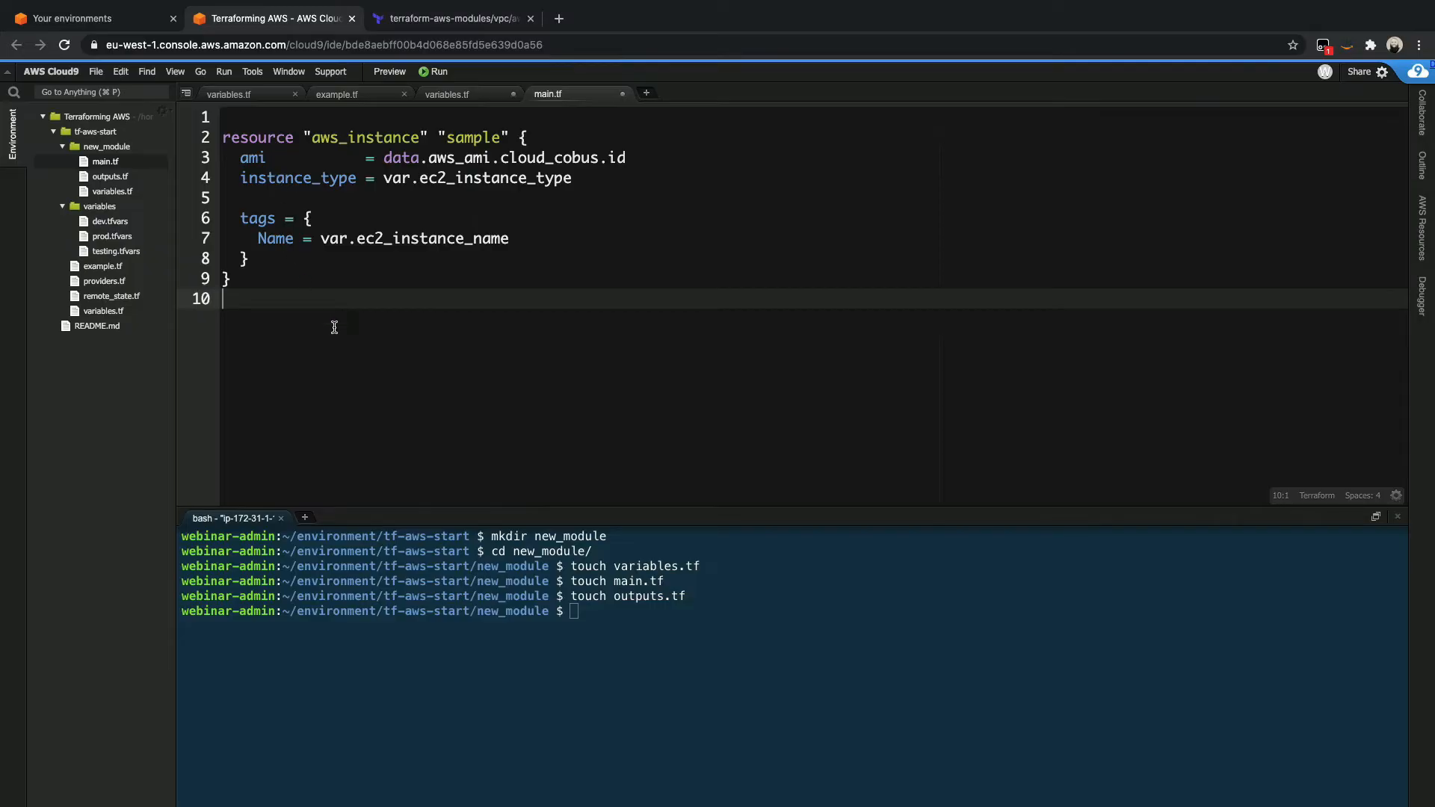
pyautogui.moveTo(366, 300)
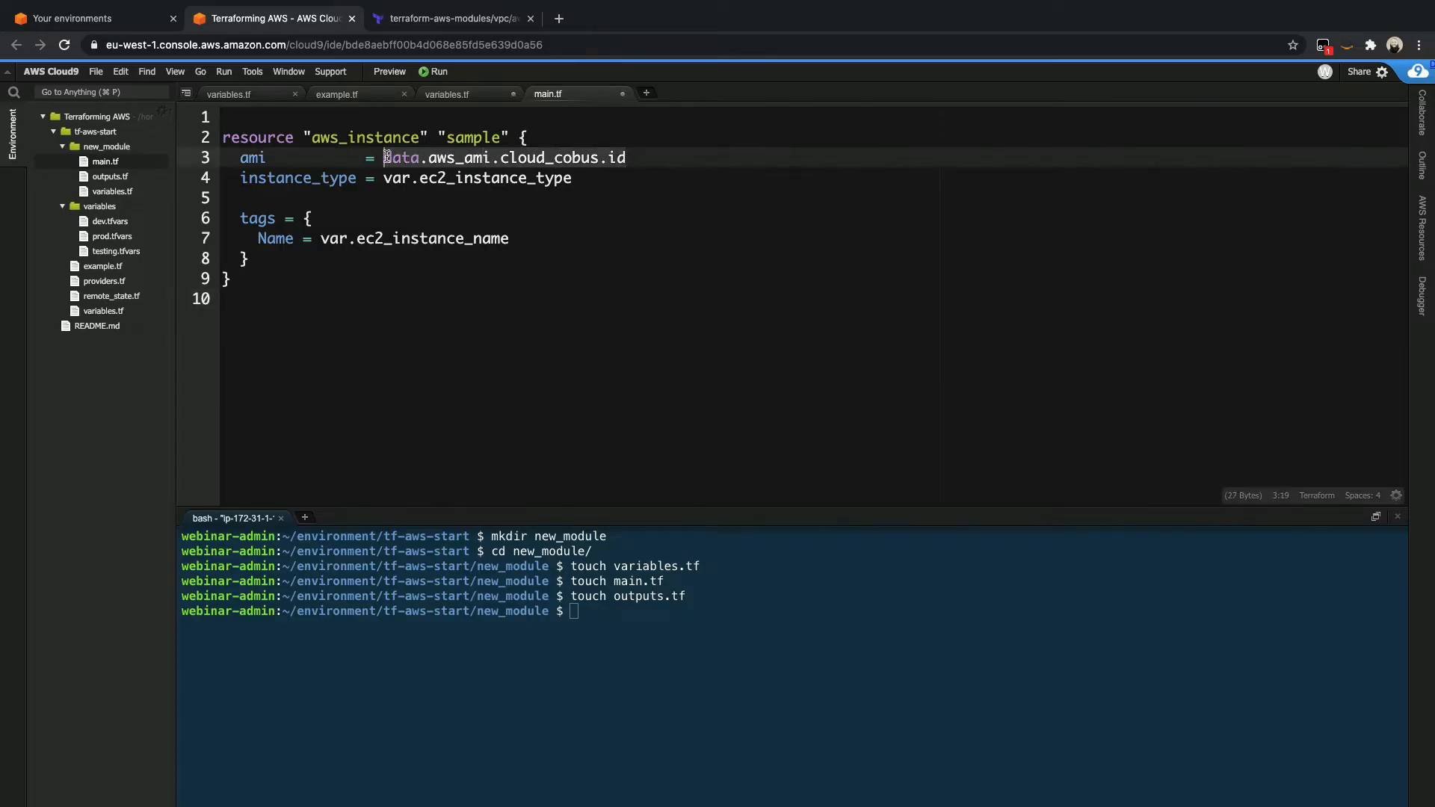
pyautogui.write('var_e')
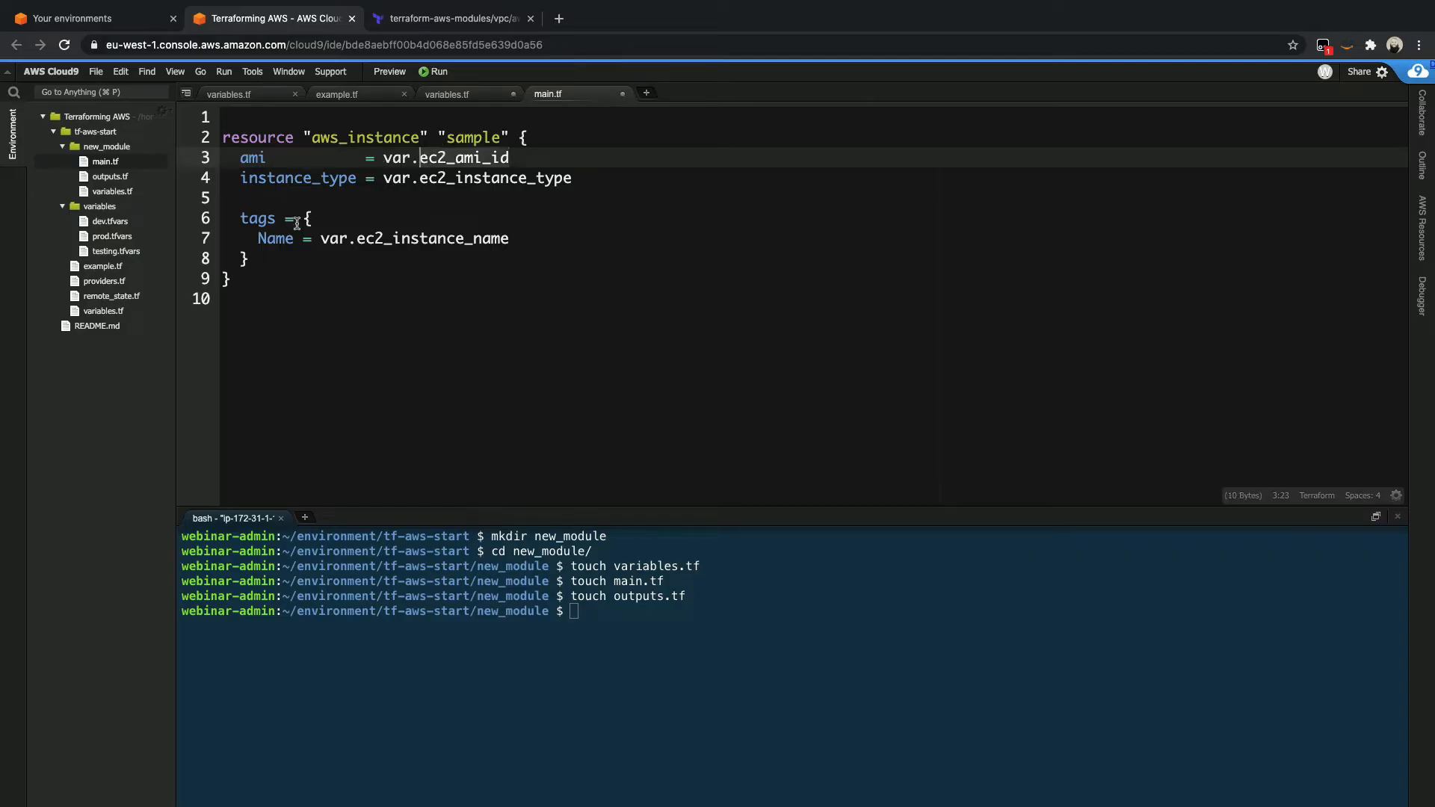
# - Declare variable "ec2_ami_id" of type string in the module's variables.tf
pyautogui.click(448, 92)
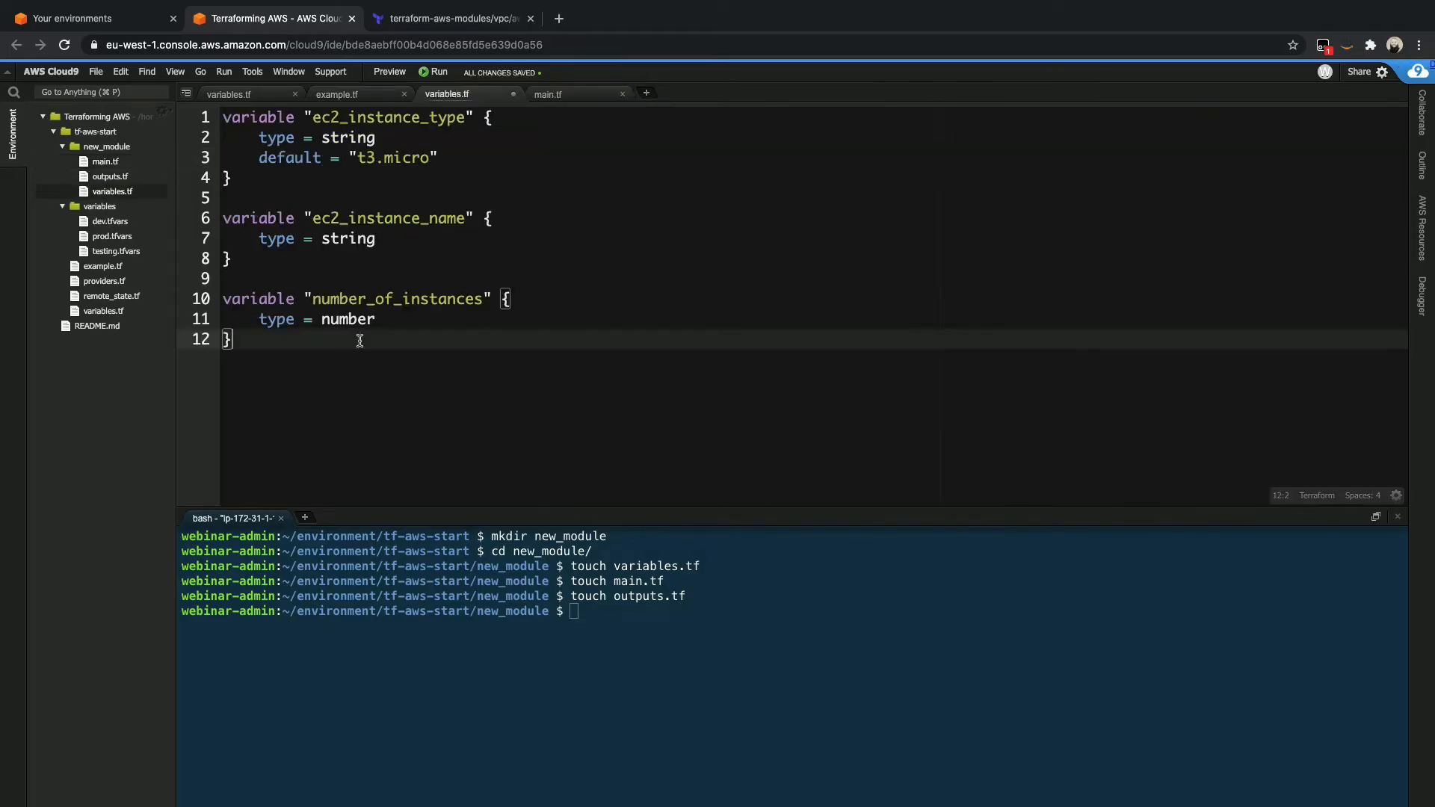
pyautogui.write('variable')
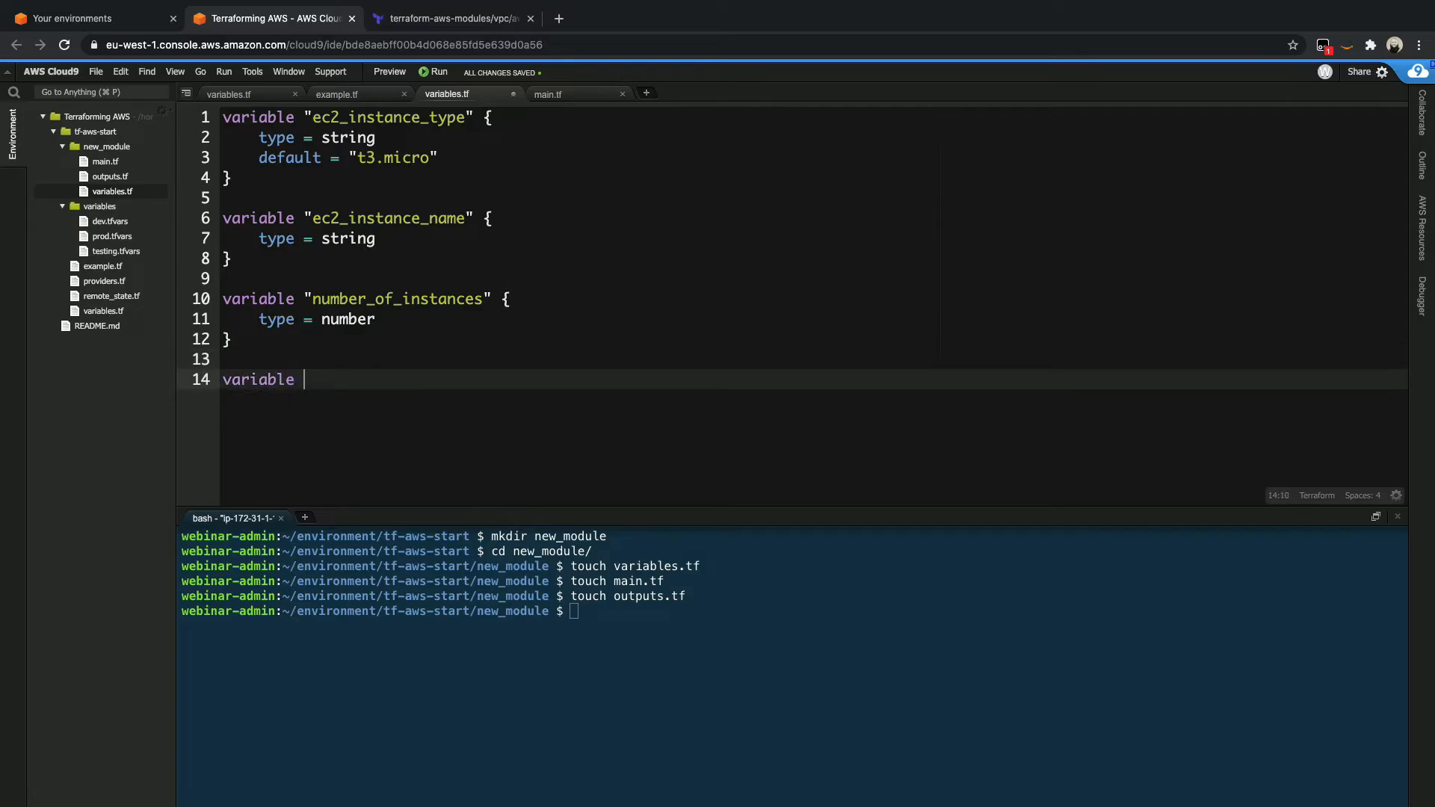
pyautogui.write('"ec2_ami_id" {')
pyautogui.write('type')
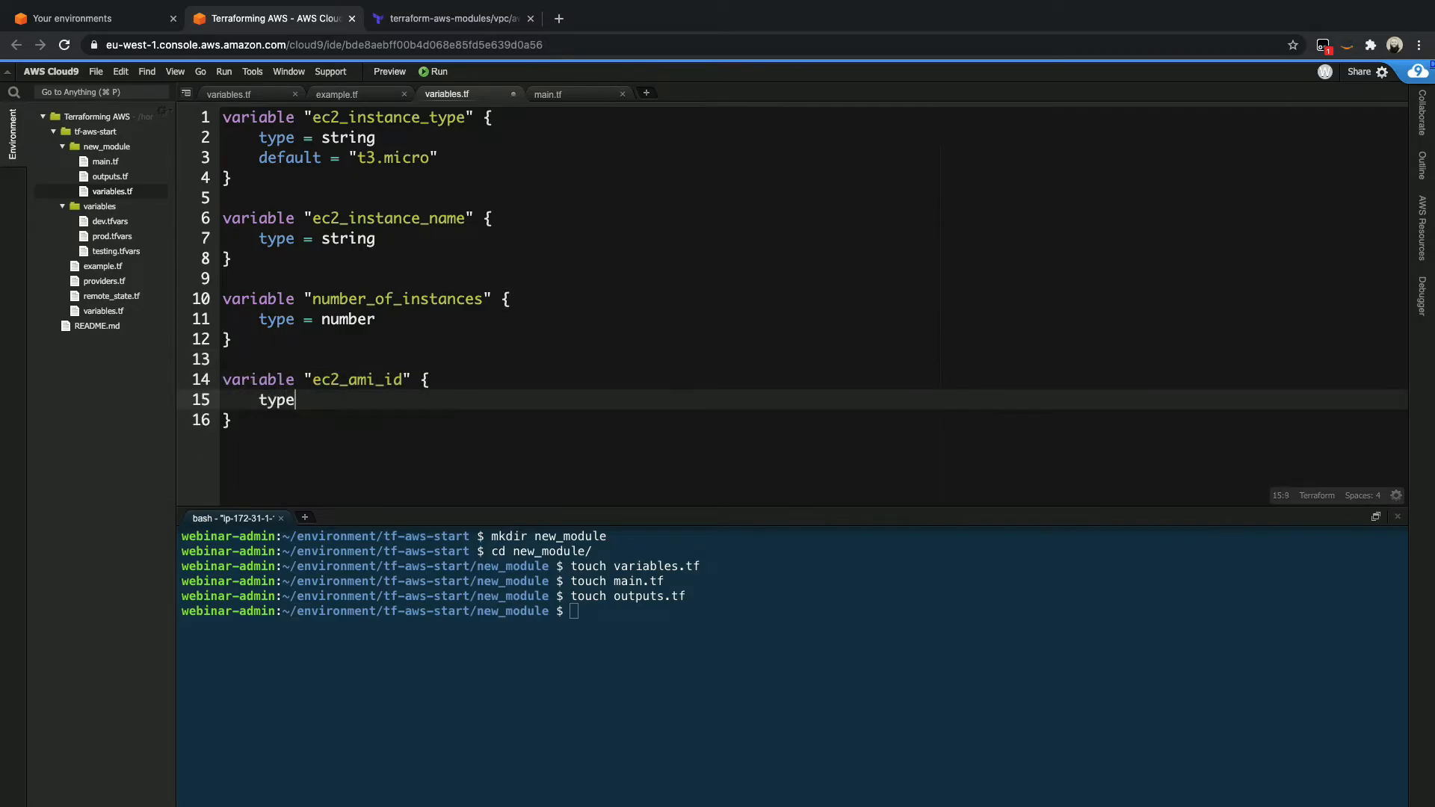
pyautogui.write('= string')
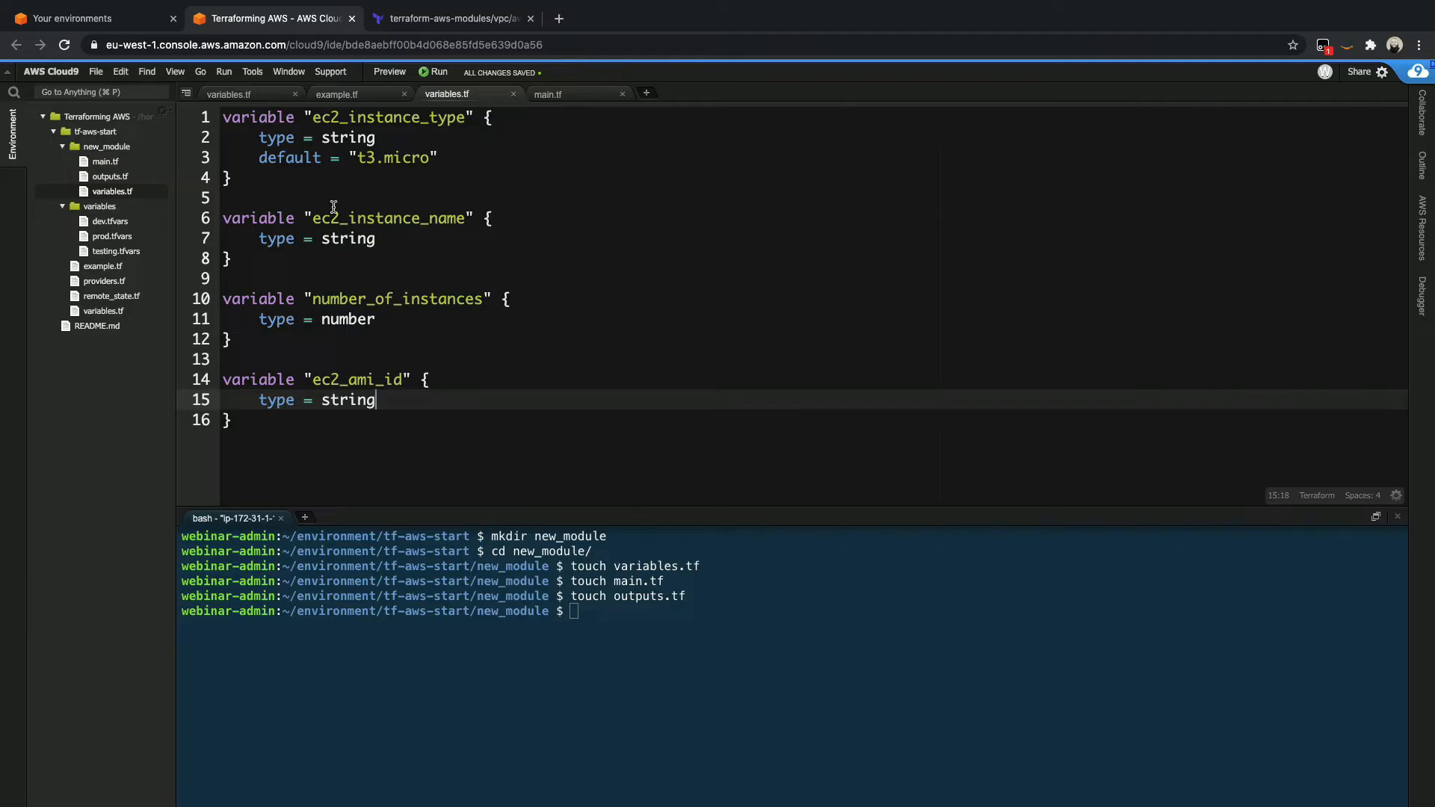
pyautogui.moveTo(409, 348)
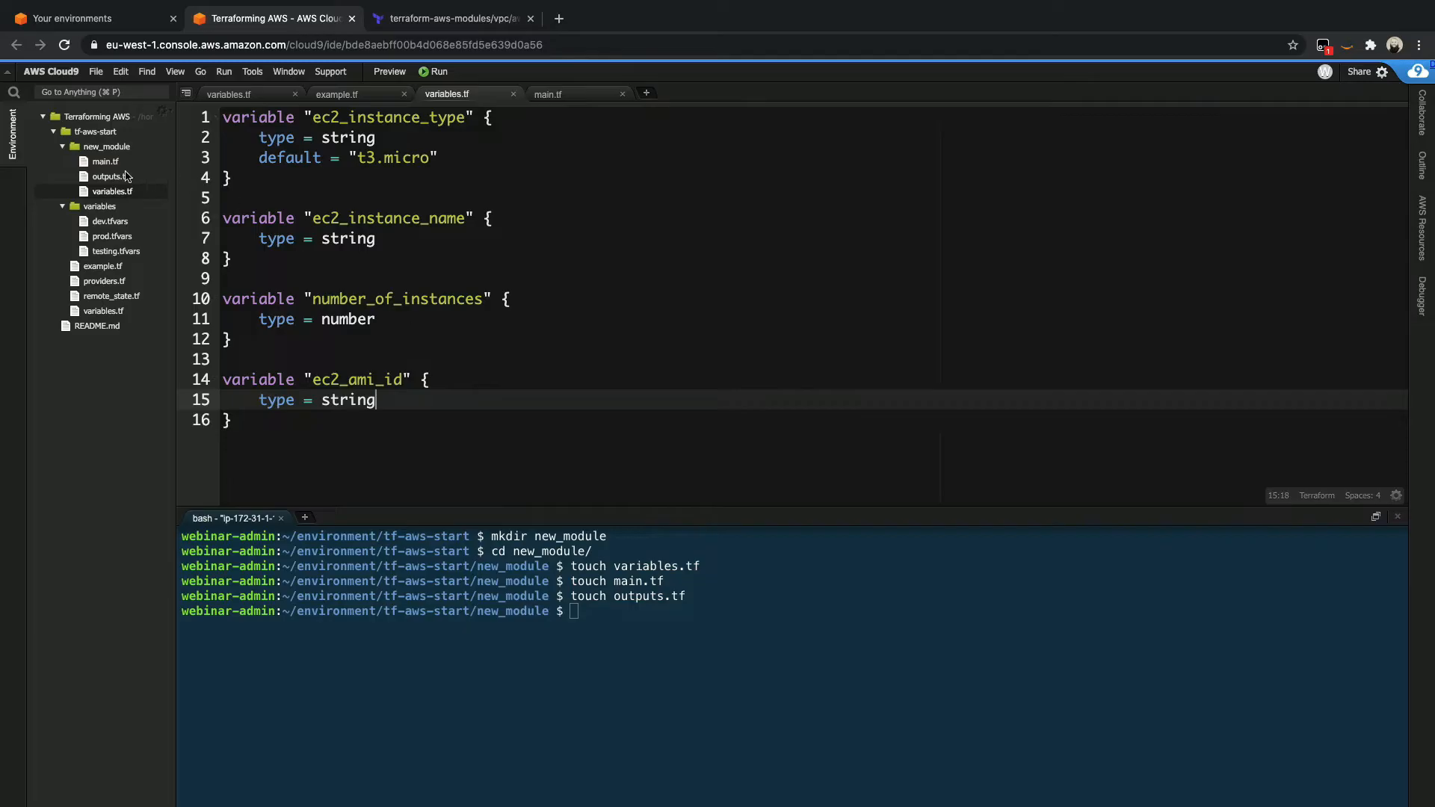
pyautogui.moveTo(113, 192)
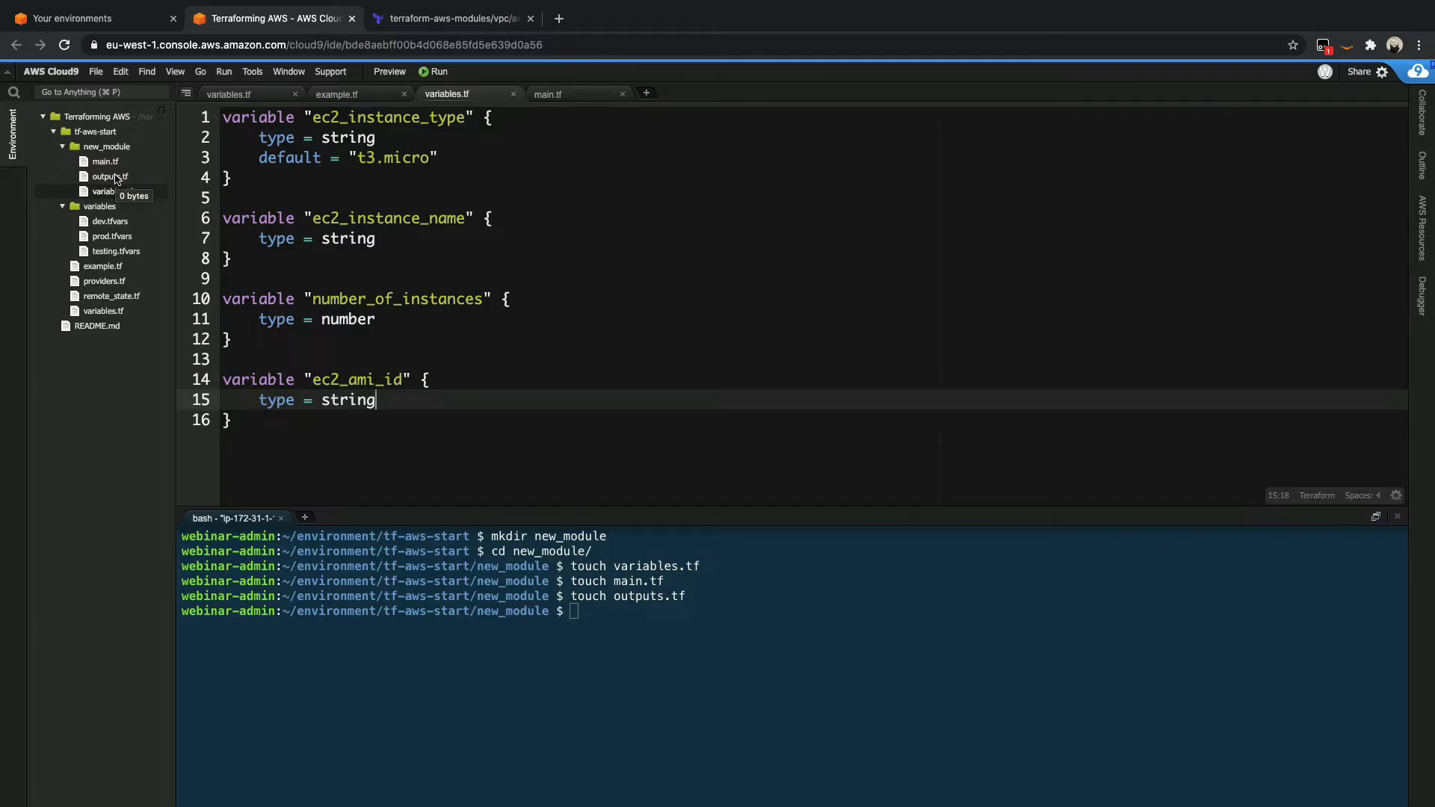
pyautogui.moveTo(105, 162)
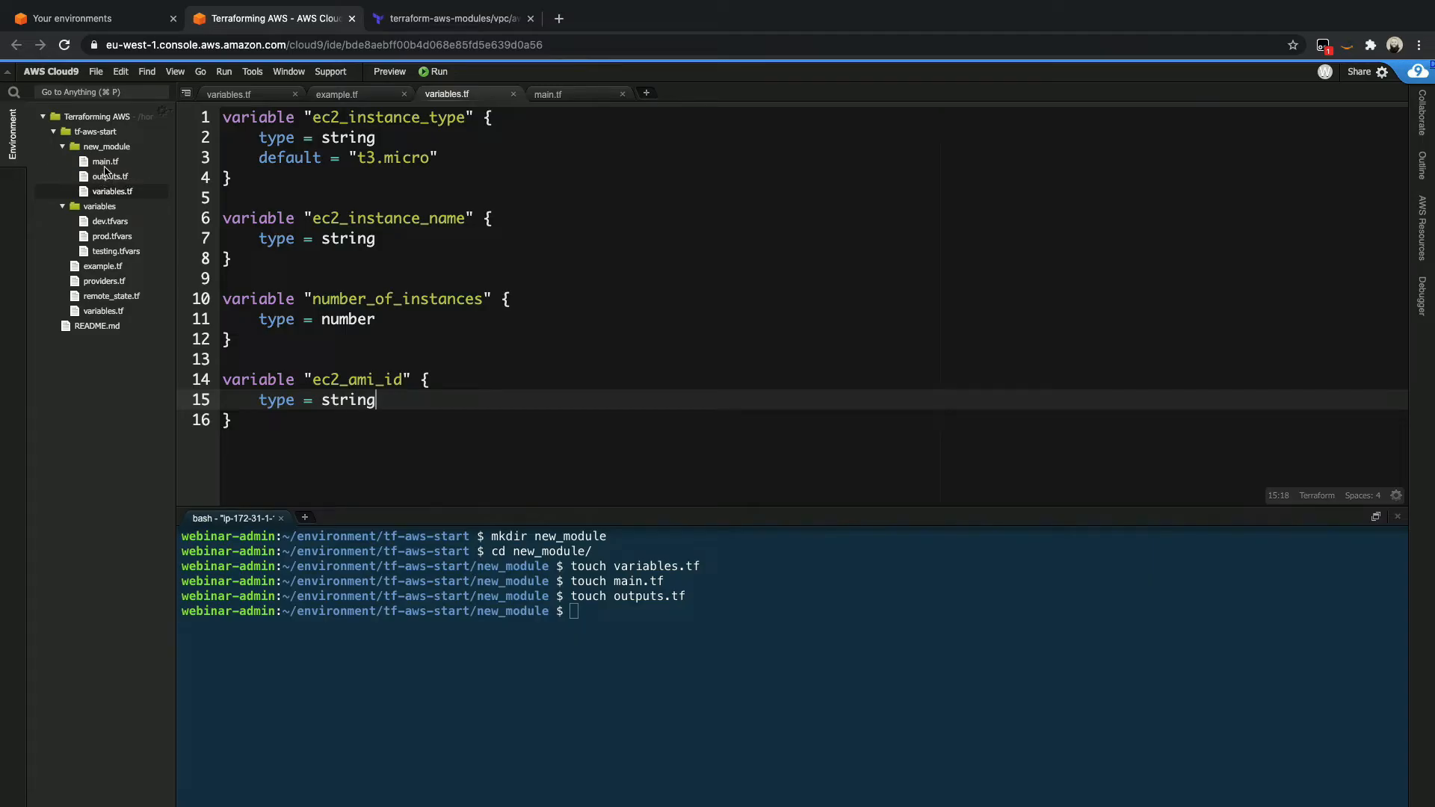
# - Define output "ec2_instance_id" with value aws_instance.sample.id in new_module/outputs.tf
pyautogui.click(548, 93)
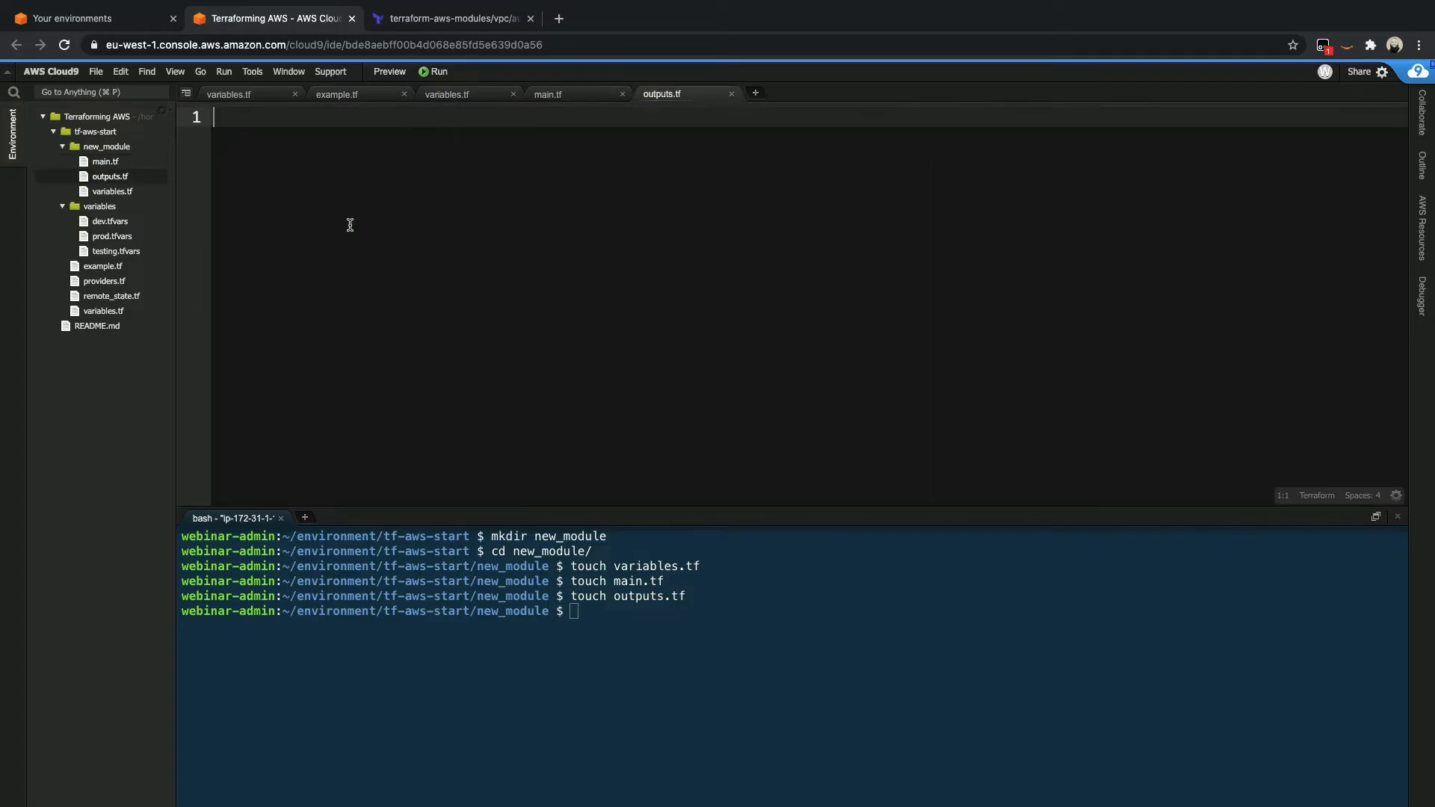
pyautogui.write('output "')
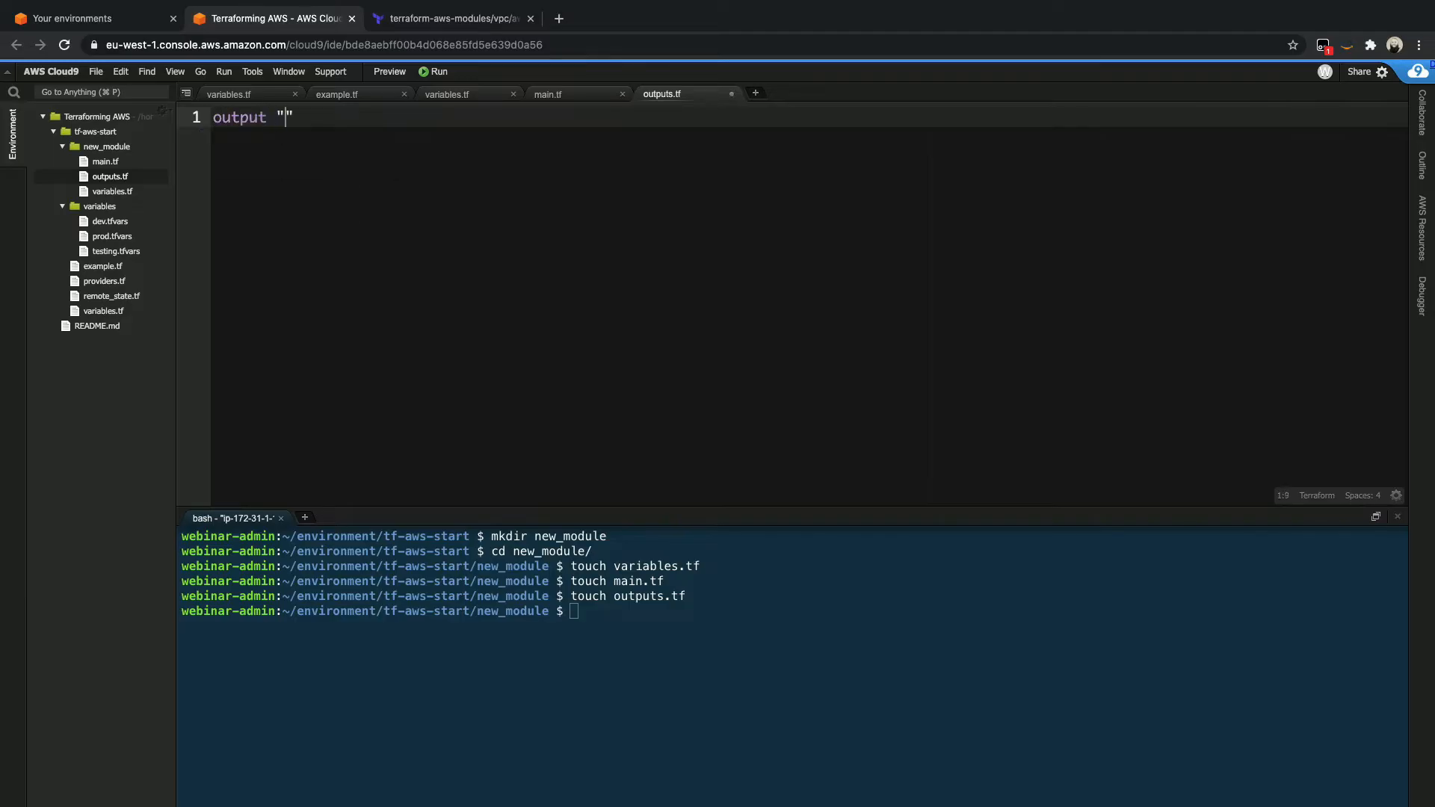
pyautogui.write('ec2_')
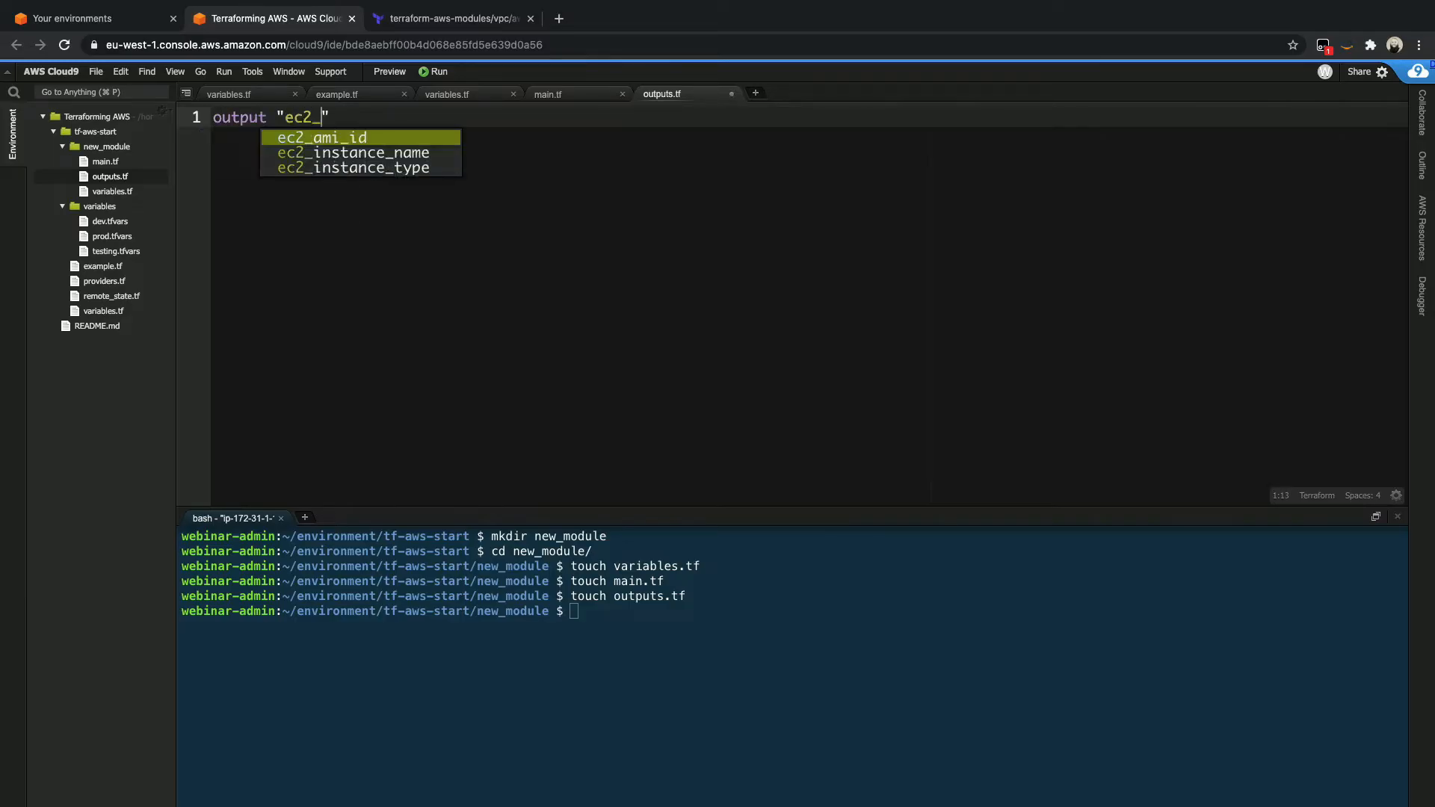
pyautogui.write('instance')
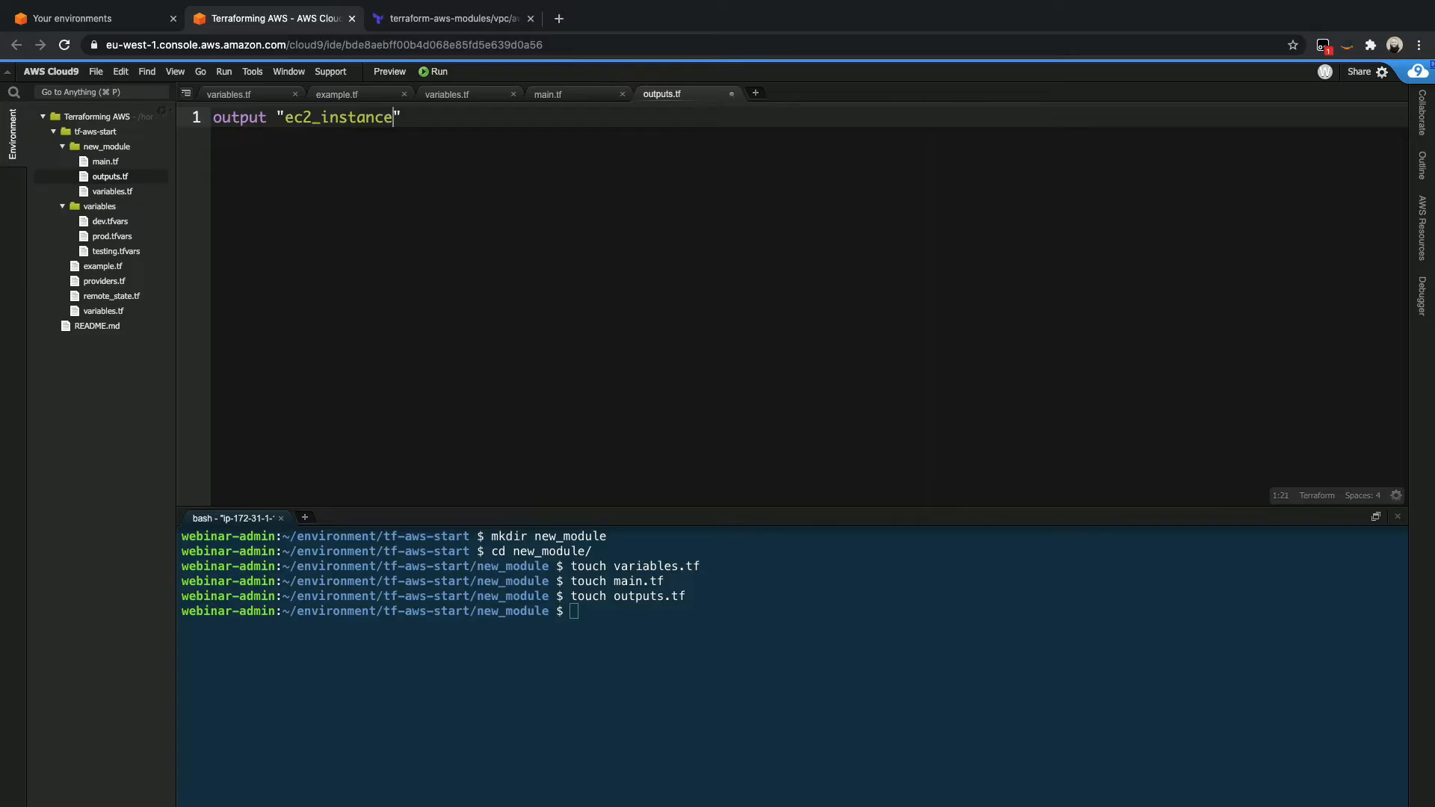
pyautogui.write('_id" {')
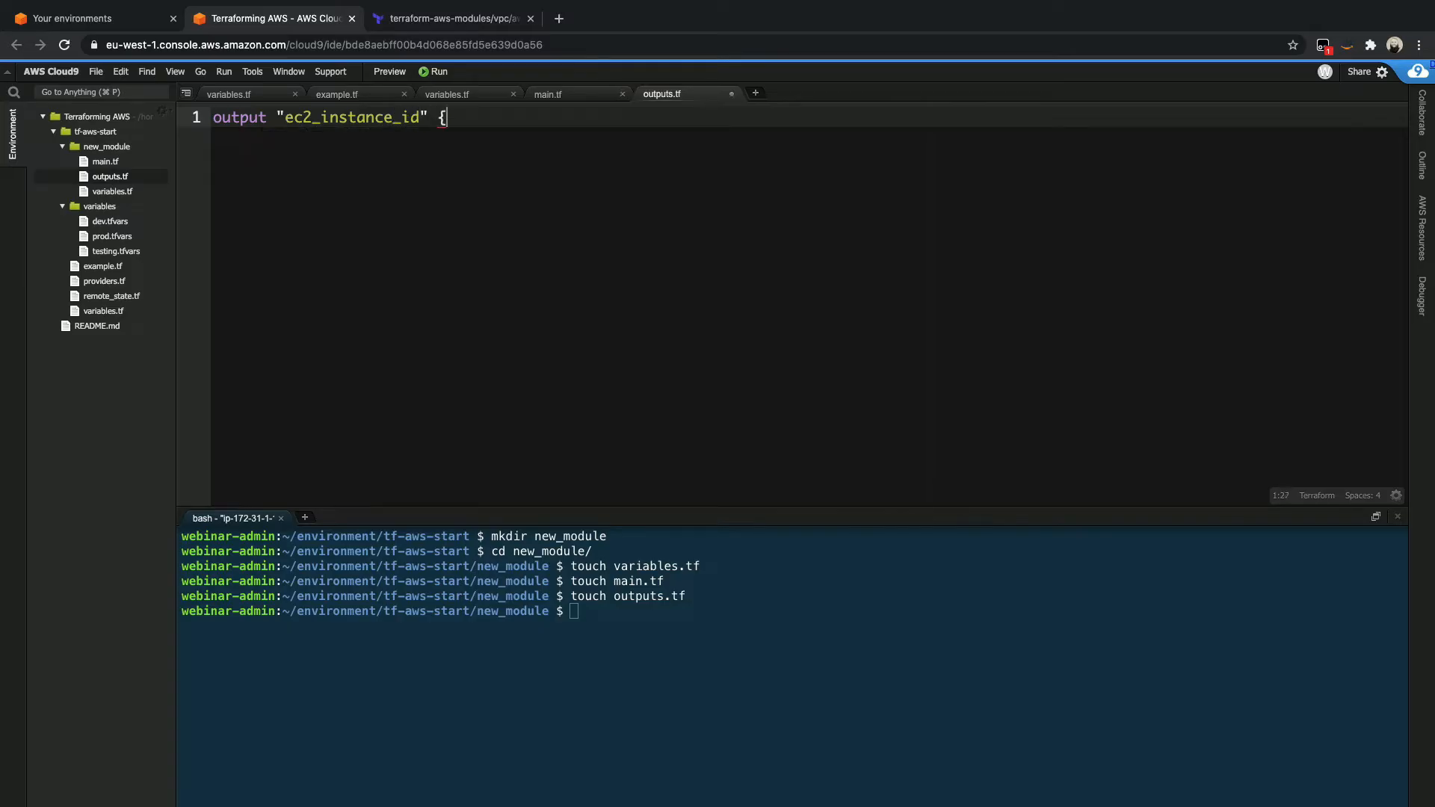
pyautogui.write('values =')
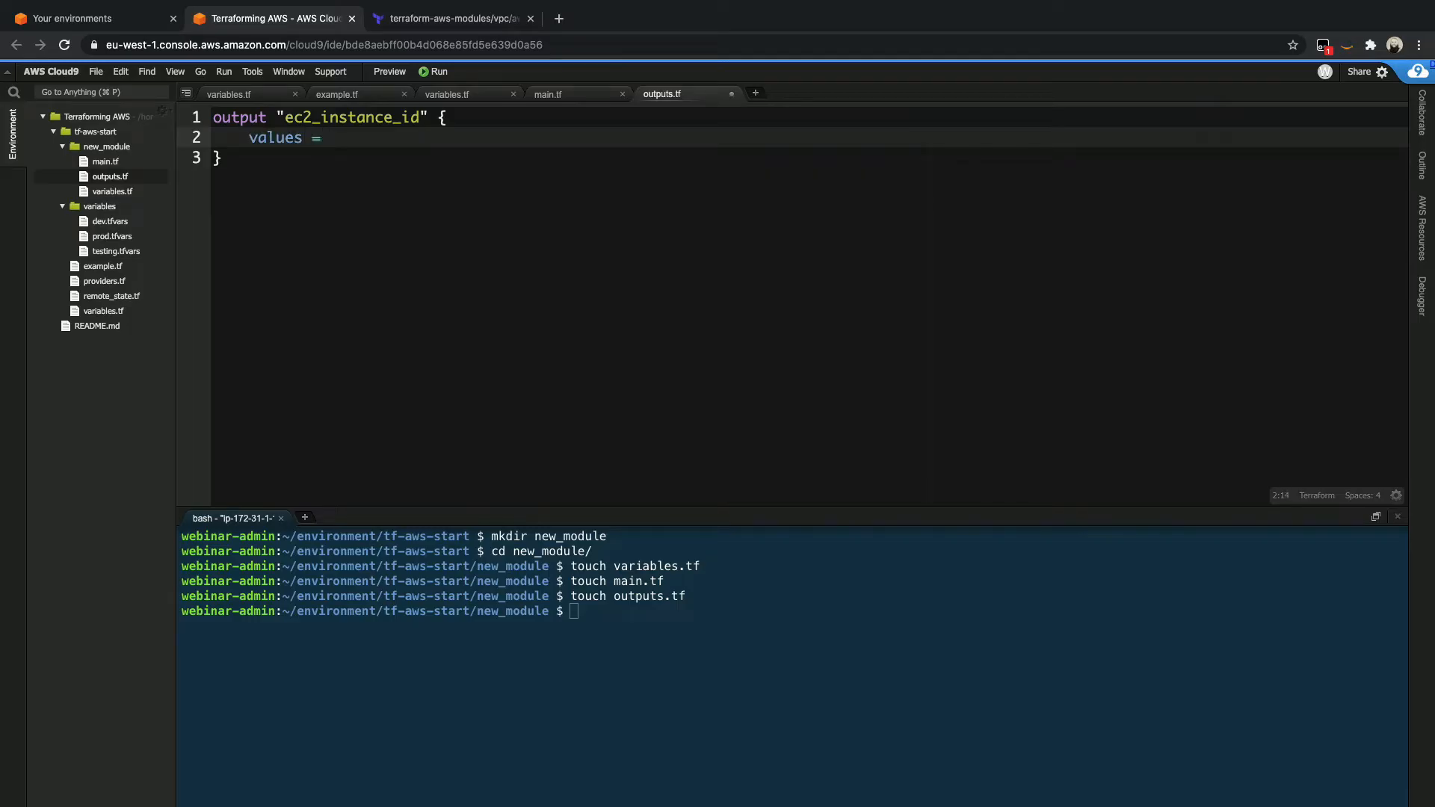
pyautogui.write('aws_instance" "sample')
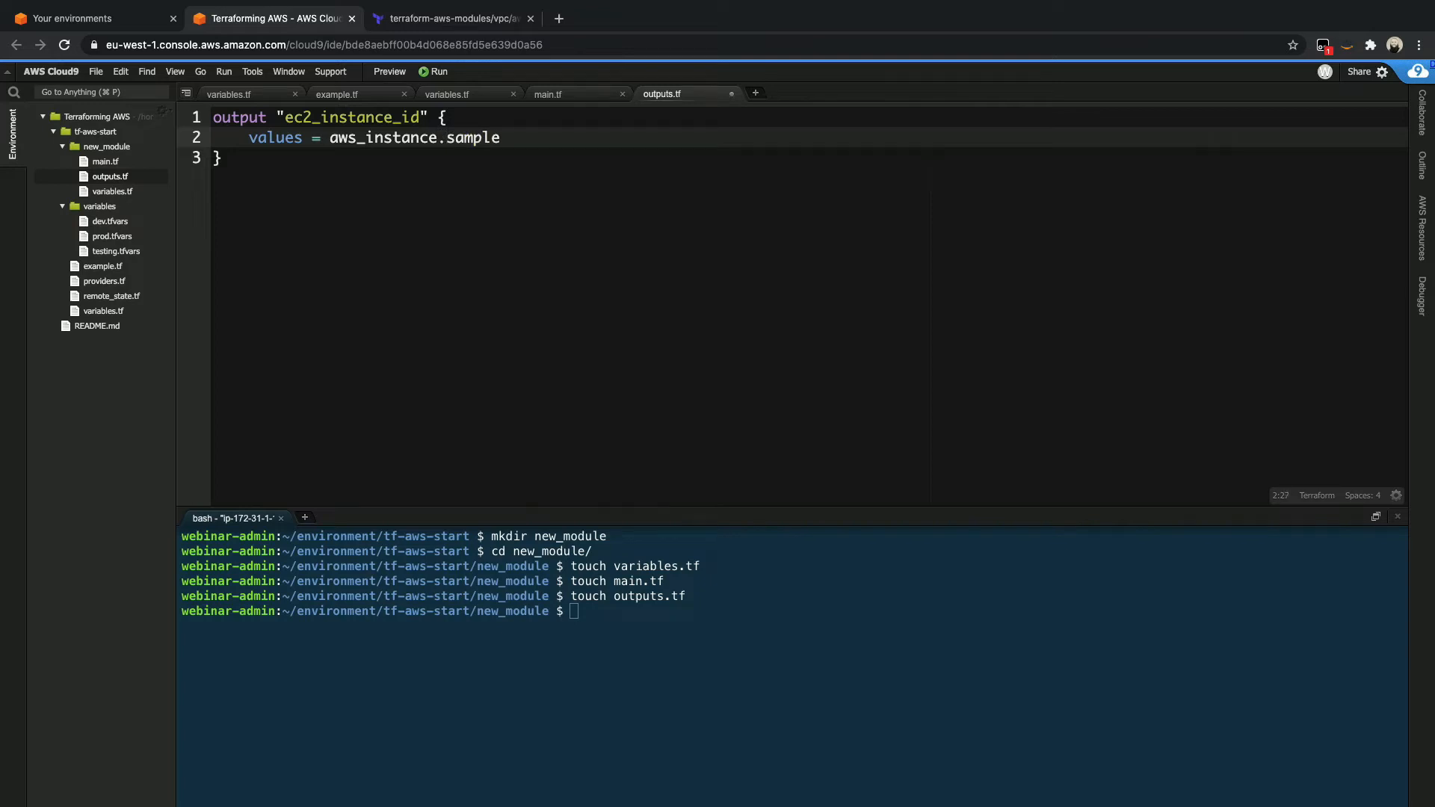
pyautogui.write('.')
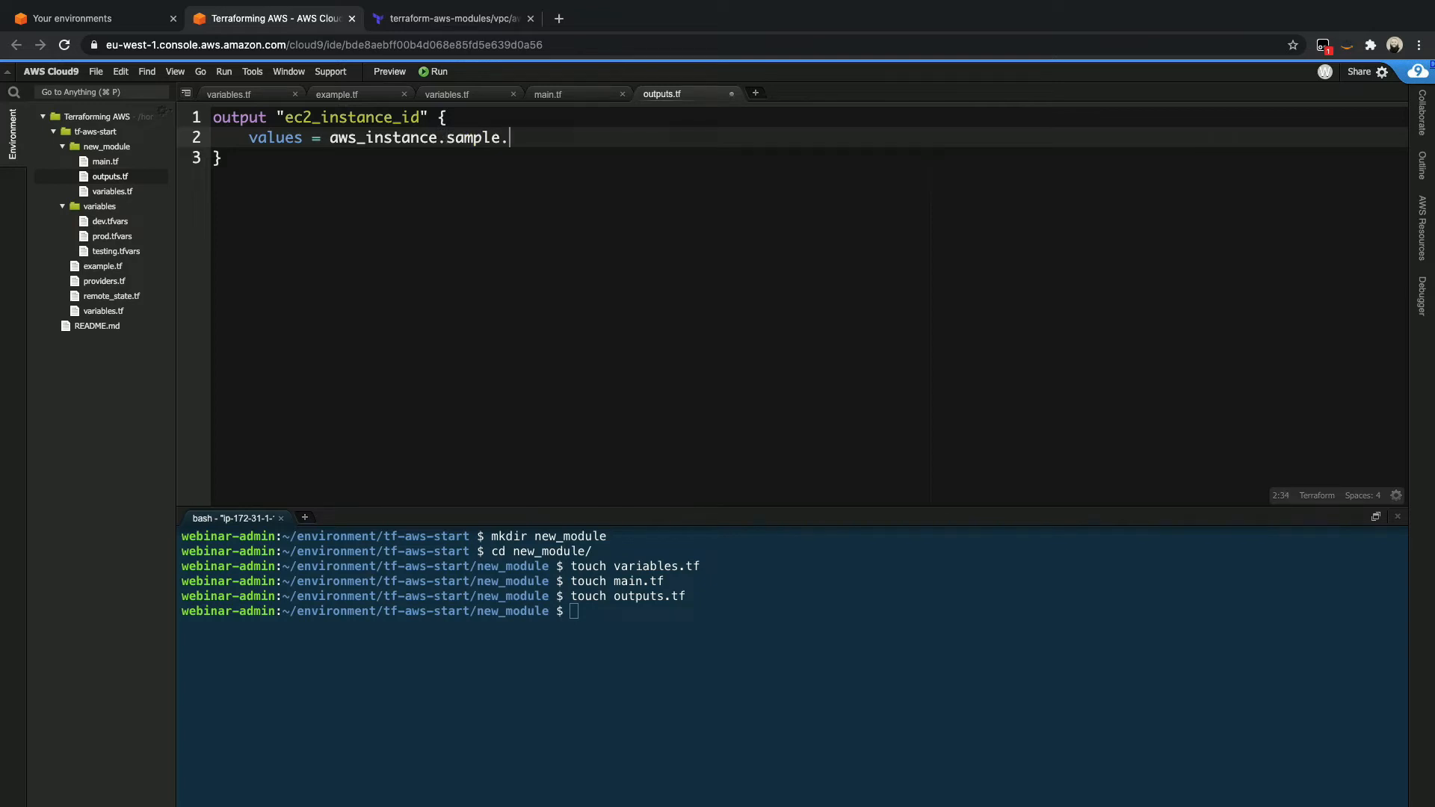
pyautogui.write('id')
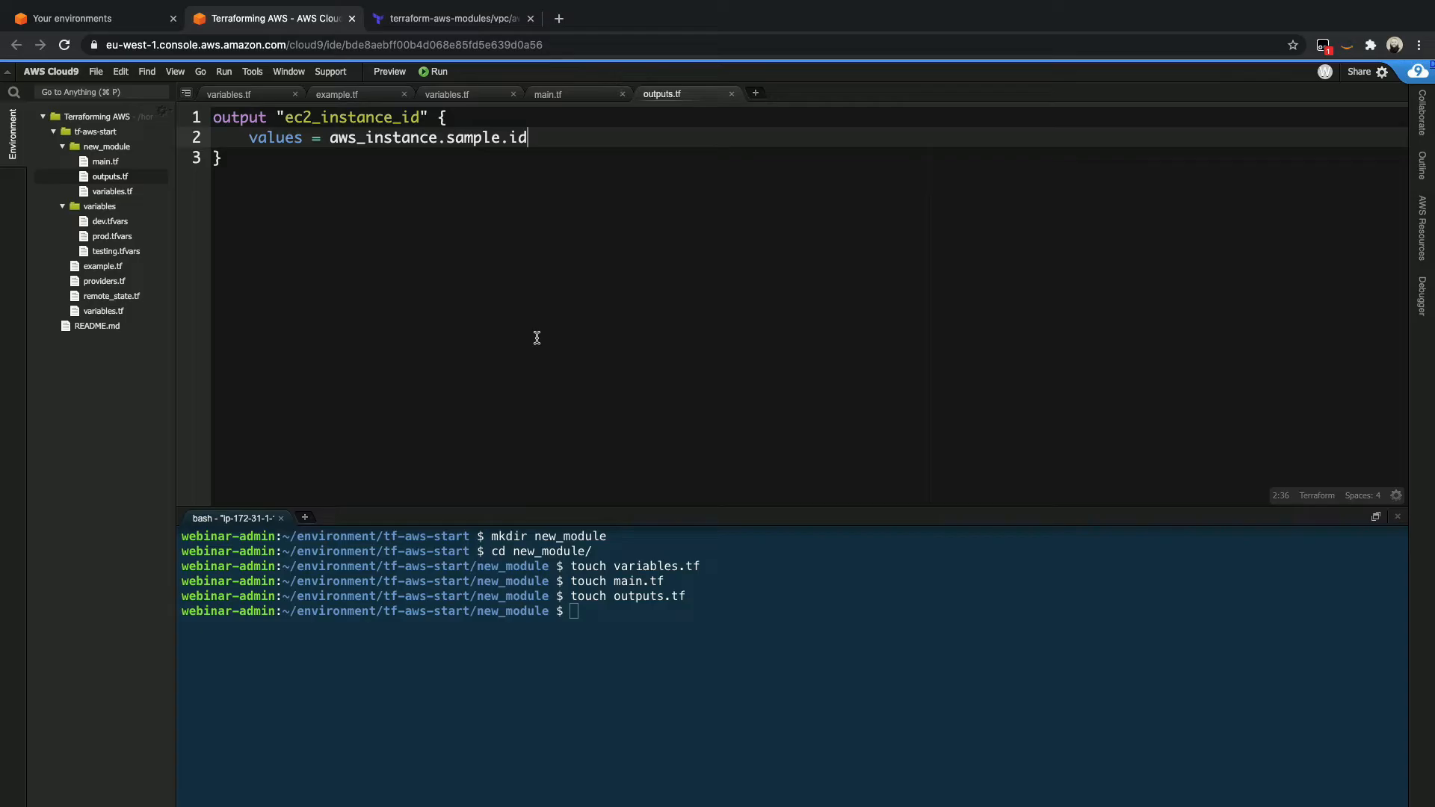
pyautogui.click(337, 93)
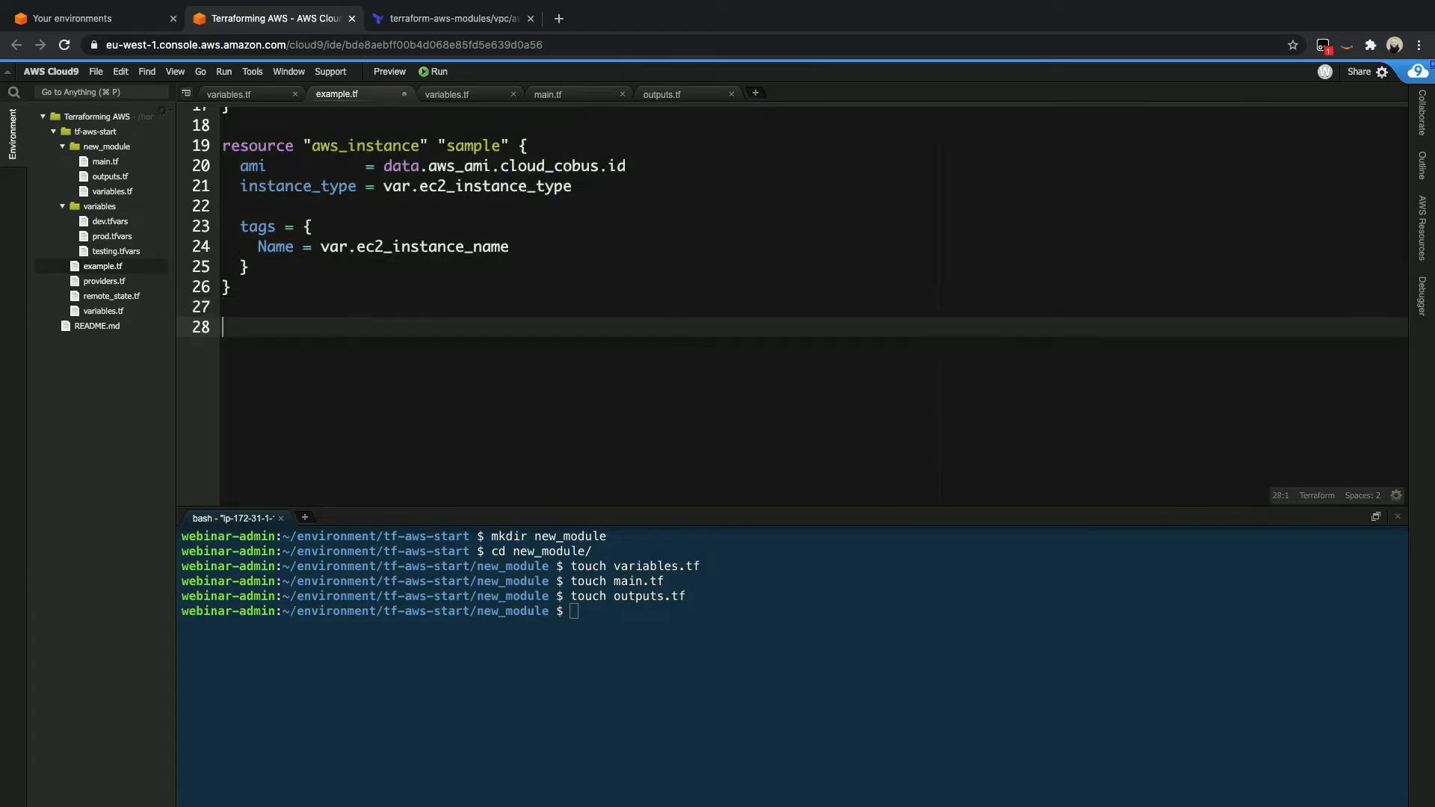
# - Write module "my_ec2_instance" with source = "./new_module" at the end of example.tf
pyautogui.write('module "')
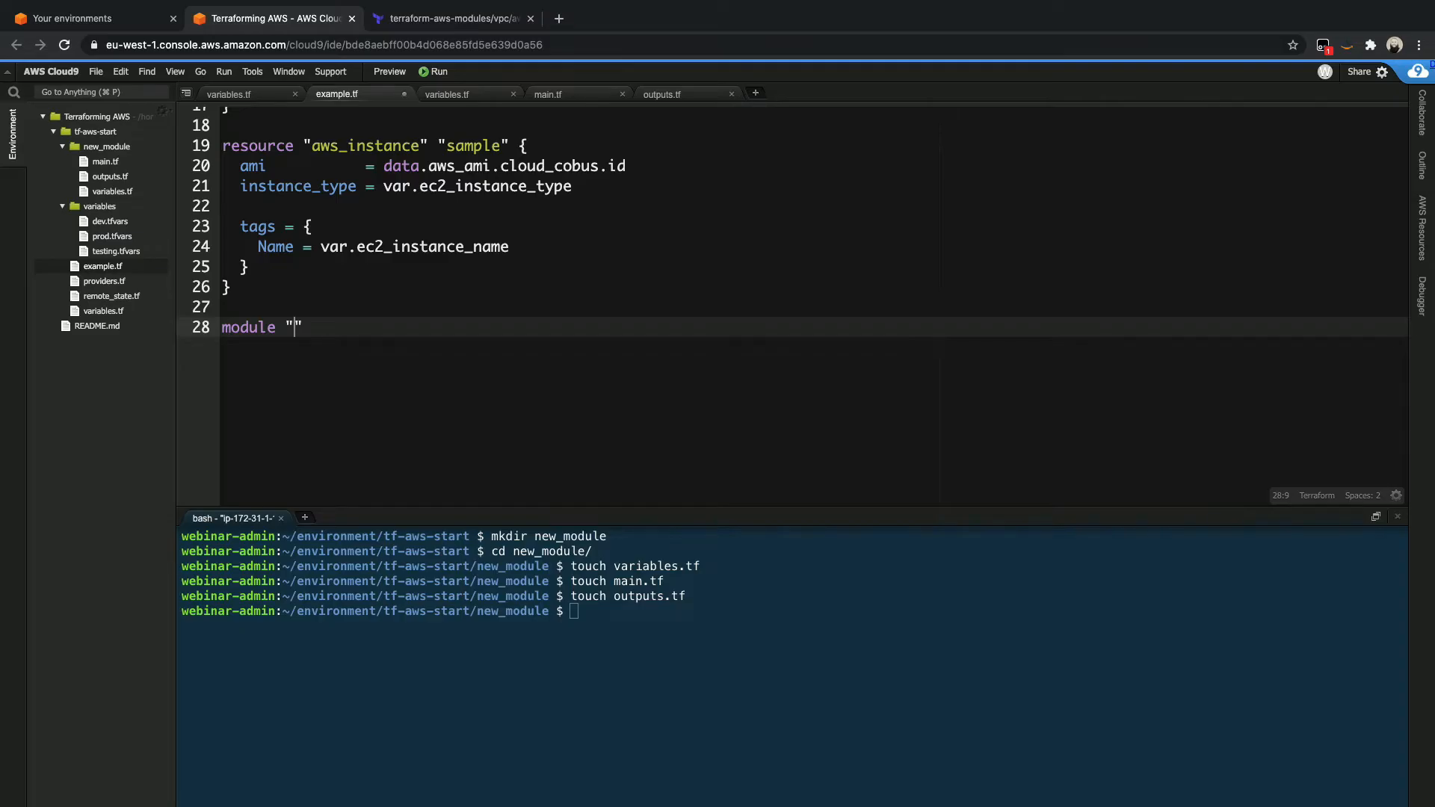
pyautogui.write('my_ec')
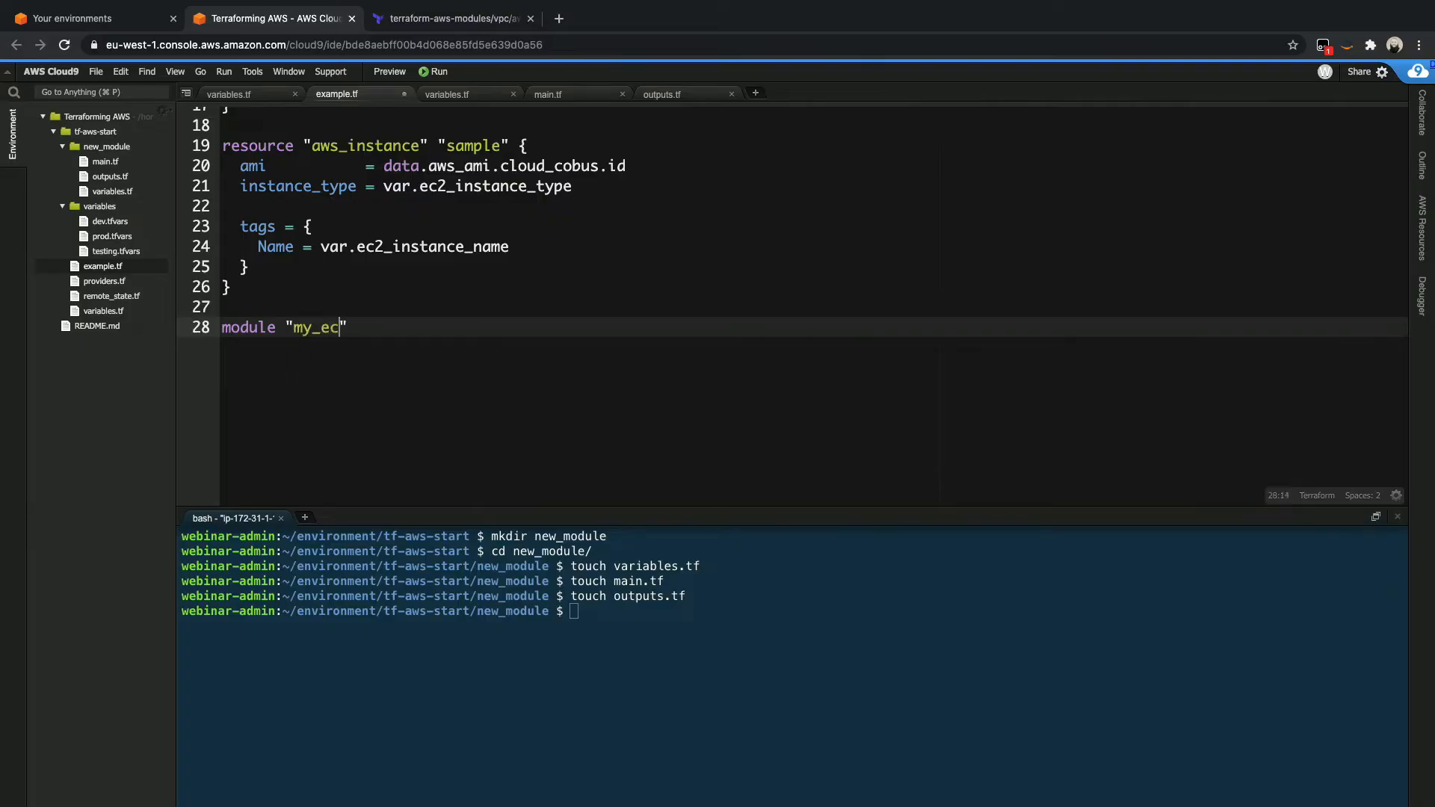
pyautogui.write('2_instance')
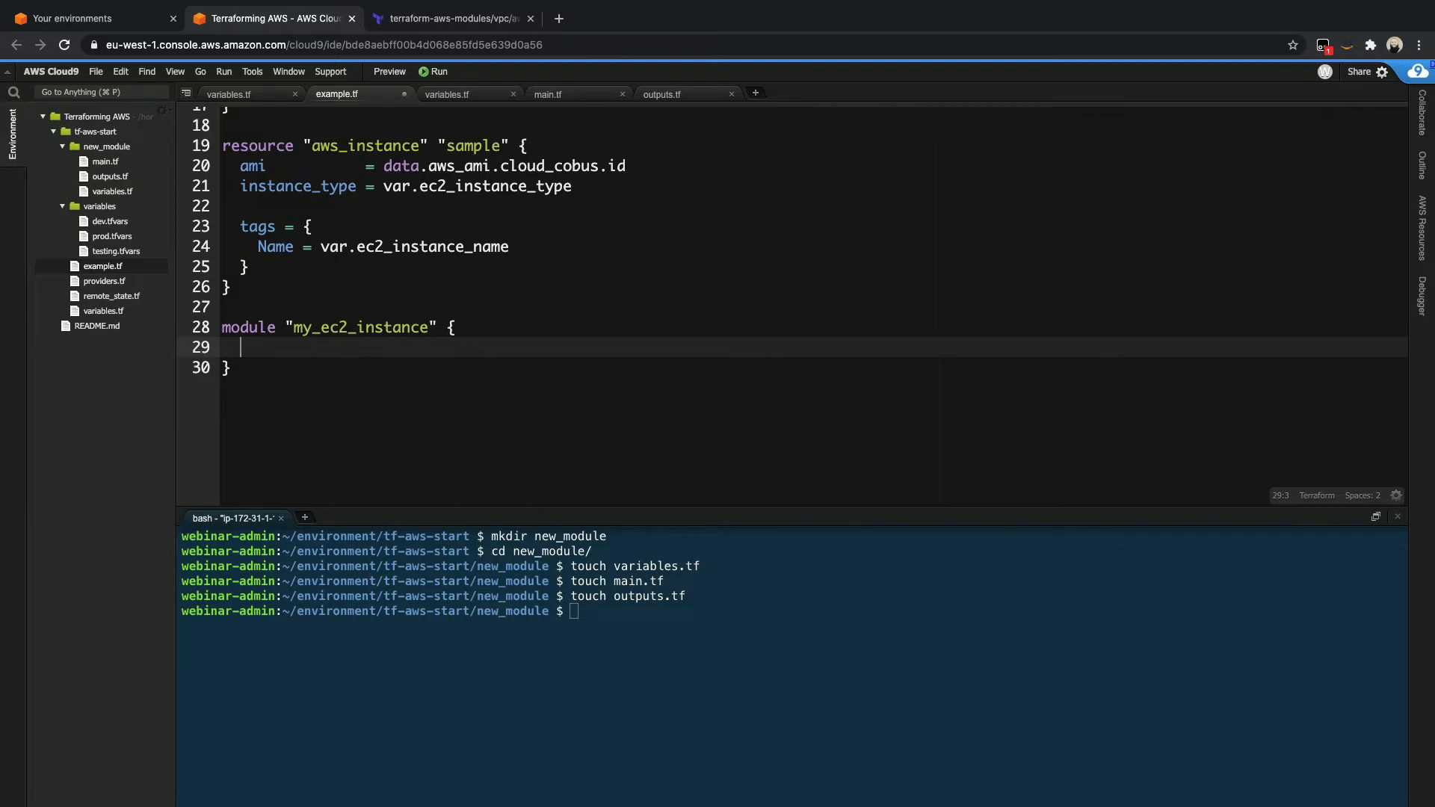
pyautogui.write('source')
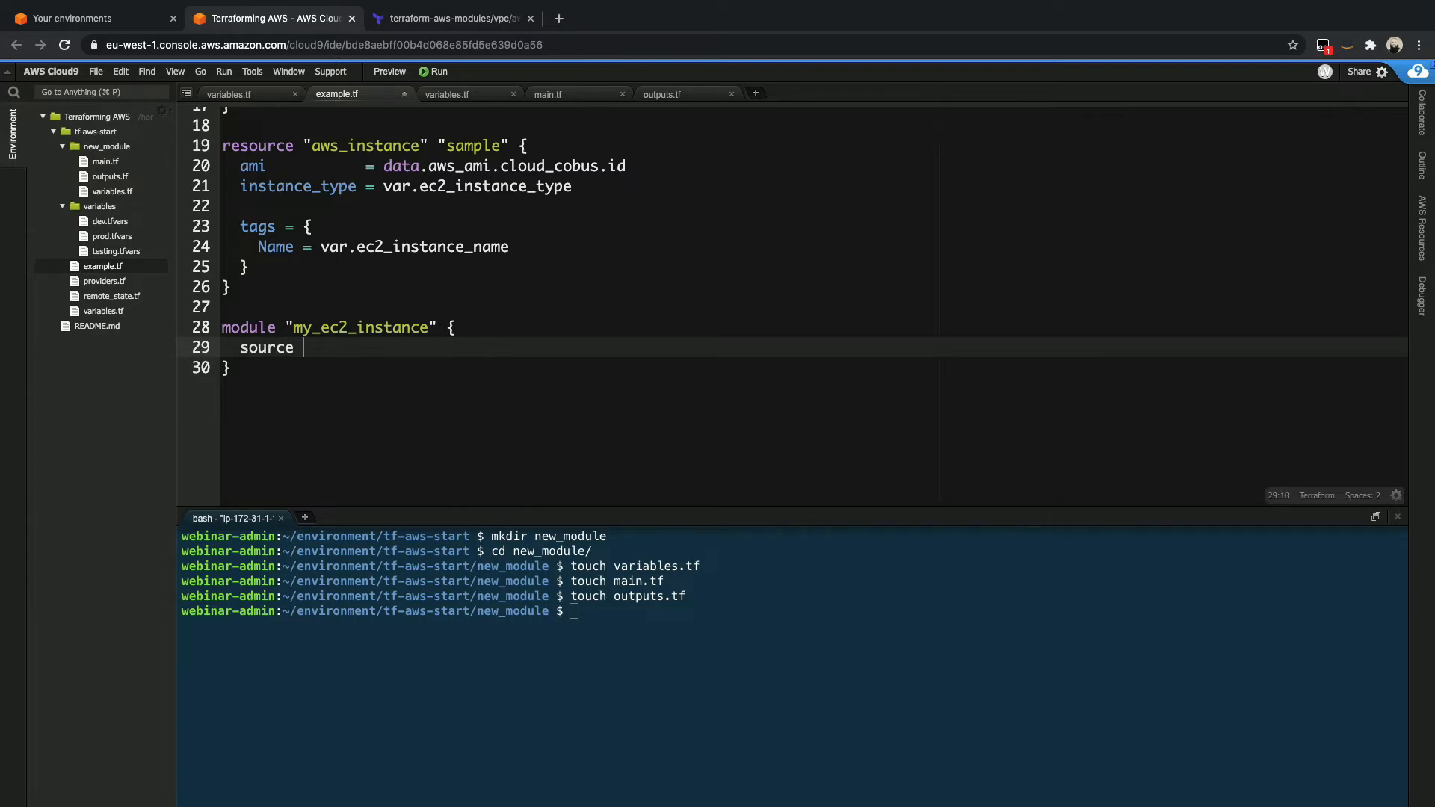
pyautogui.write('= "./"')
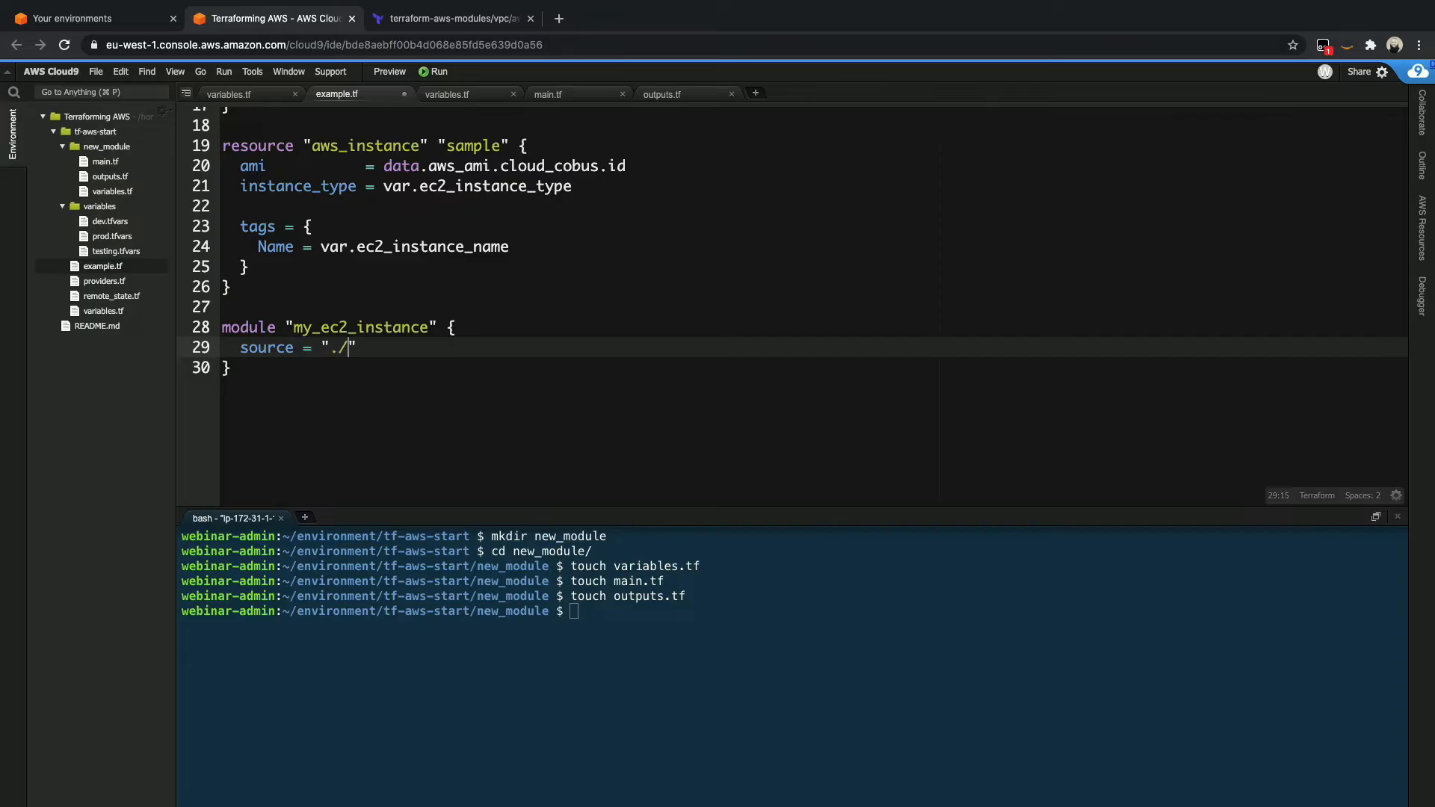
pyautogui.write('new_module')
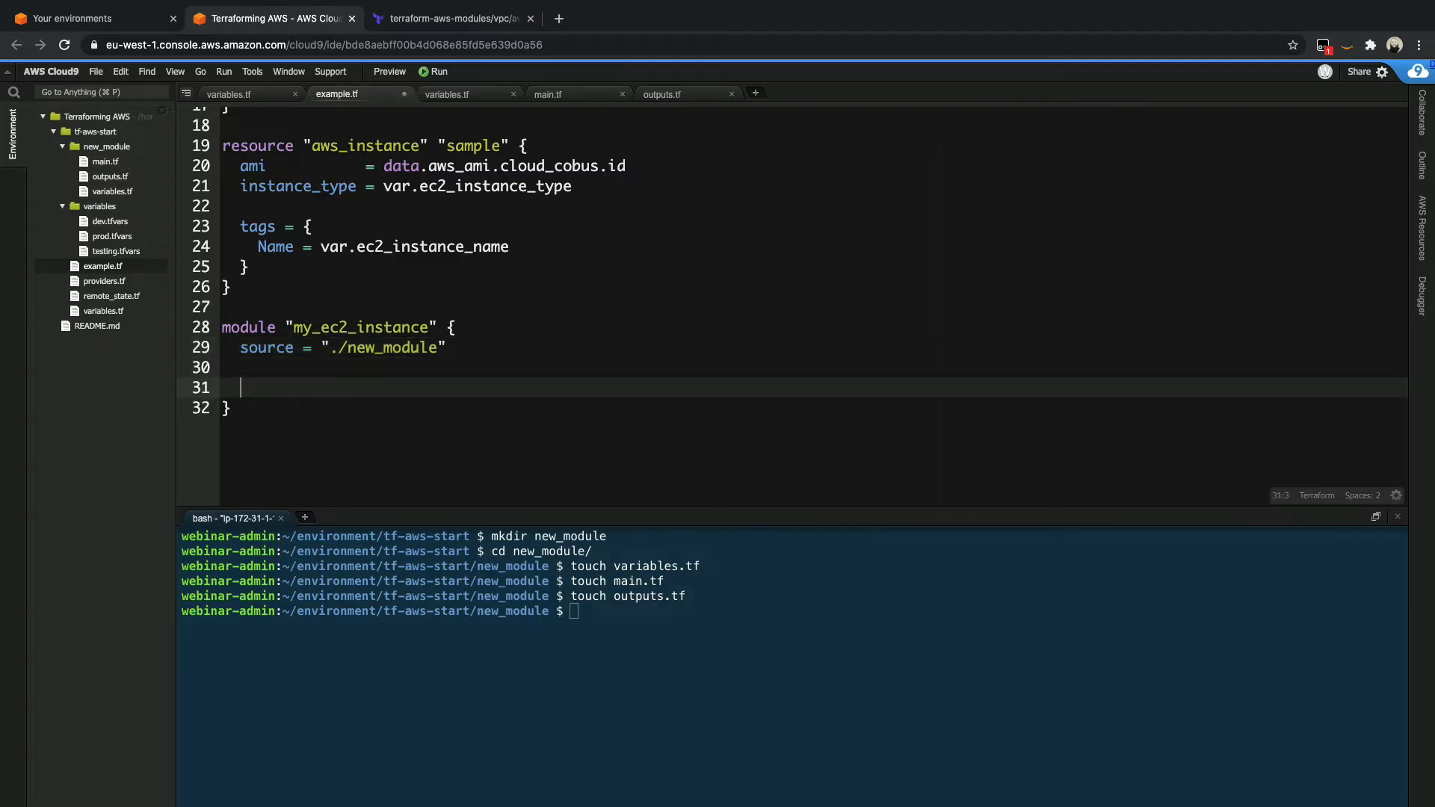
pyautogui.press('enter')
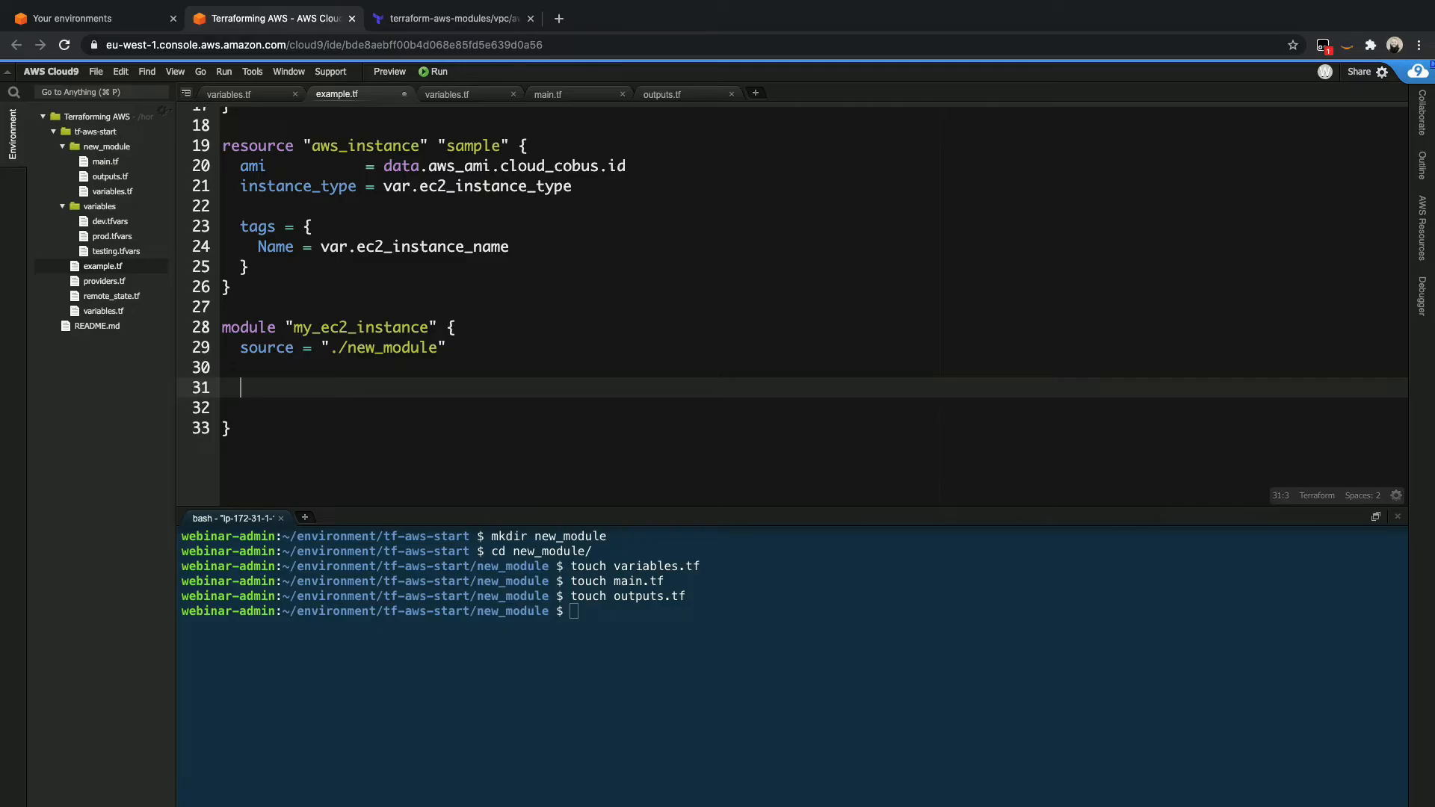
pyautogui.moveTo(120, 209)
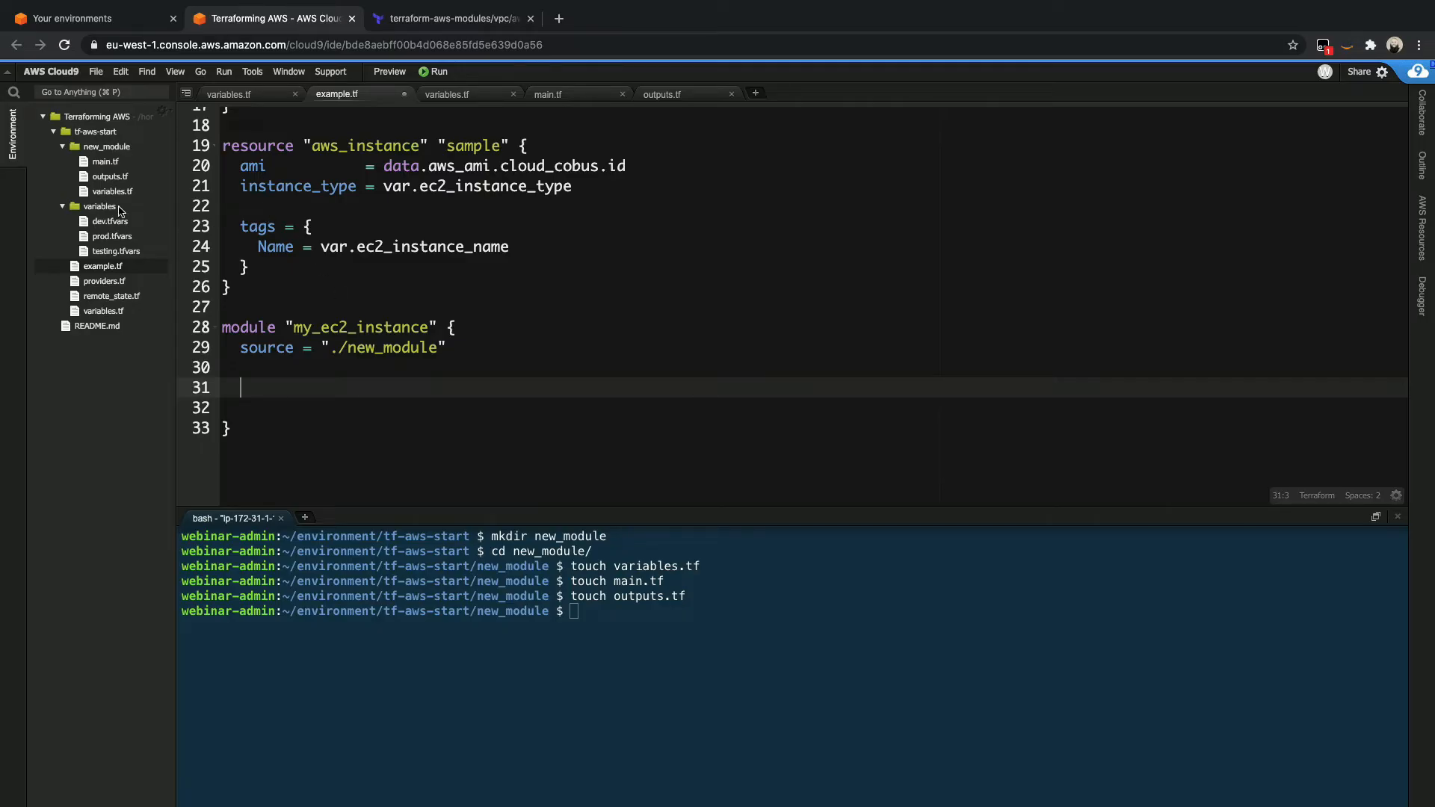
# - Gather the names ec2_instance_type, ec2_instance_name, number_of_instances and ec2_ami_id from variables.tf for the module block
pyautogui.click(447, 92)
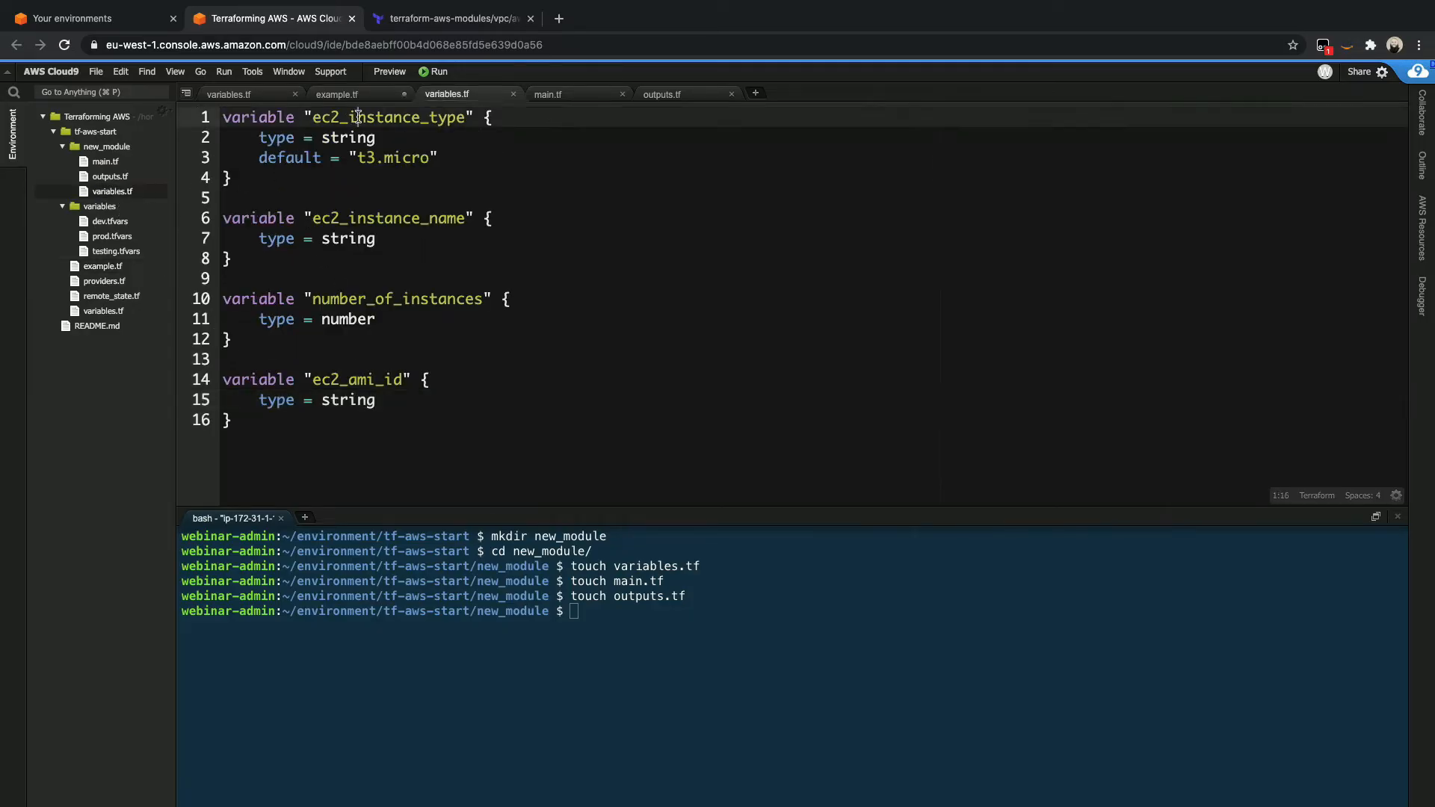
pyautogui.click(232, 419)
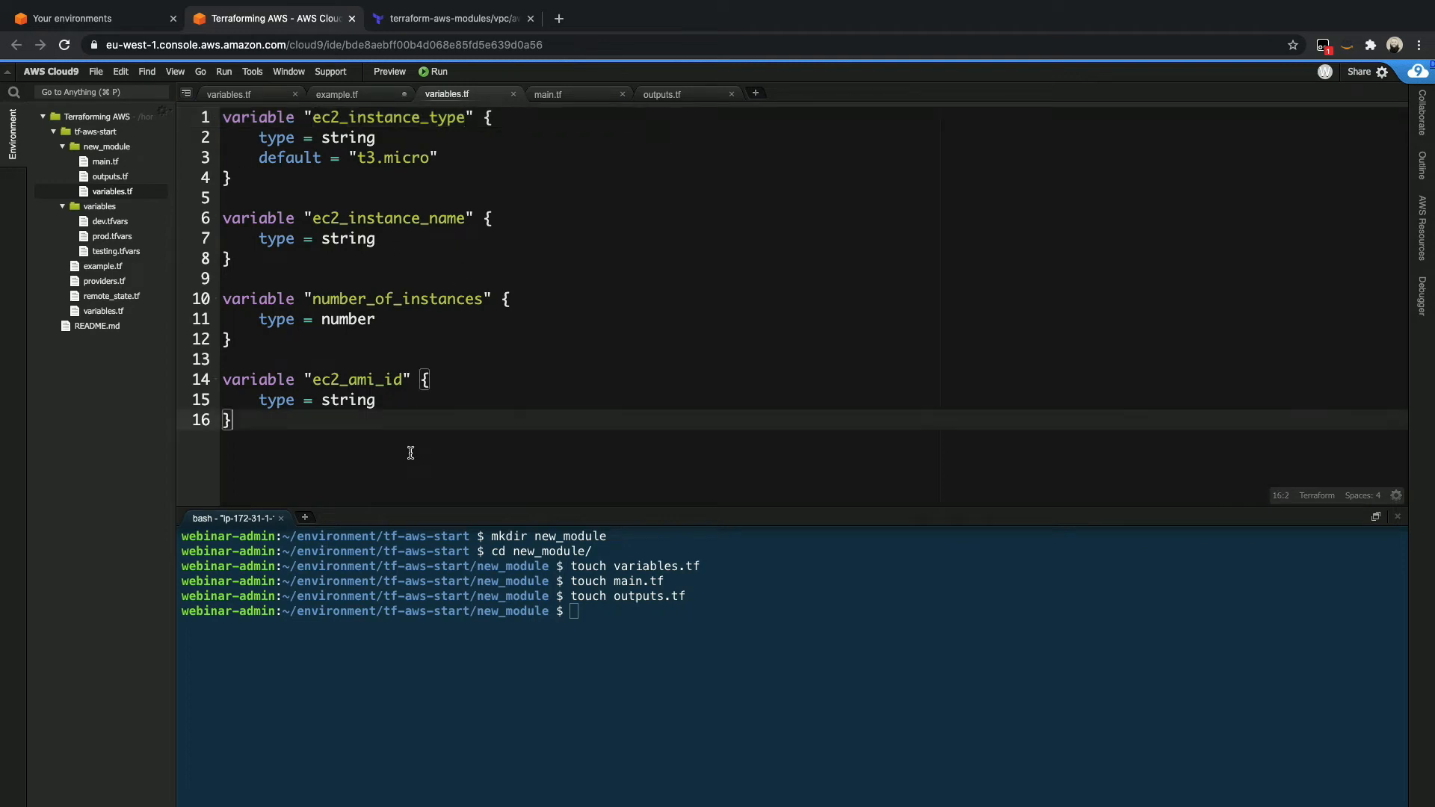
pyautogui.write('ec2_instance_type')
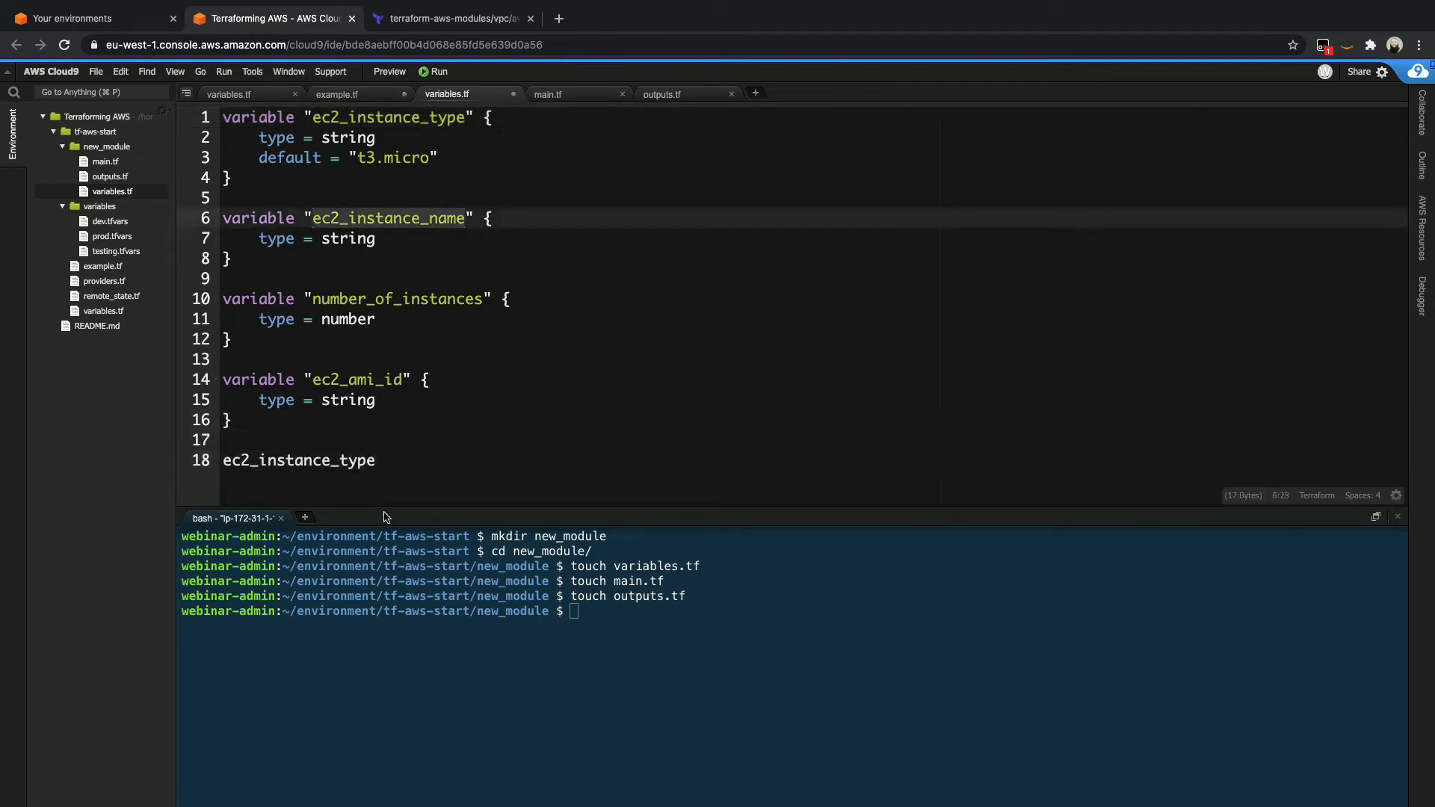
pyautogui.write('ec2_instance_name')
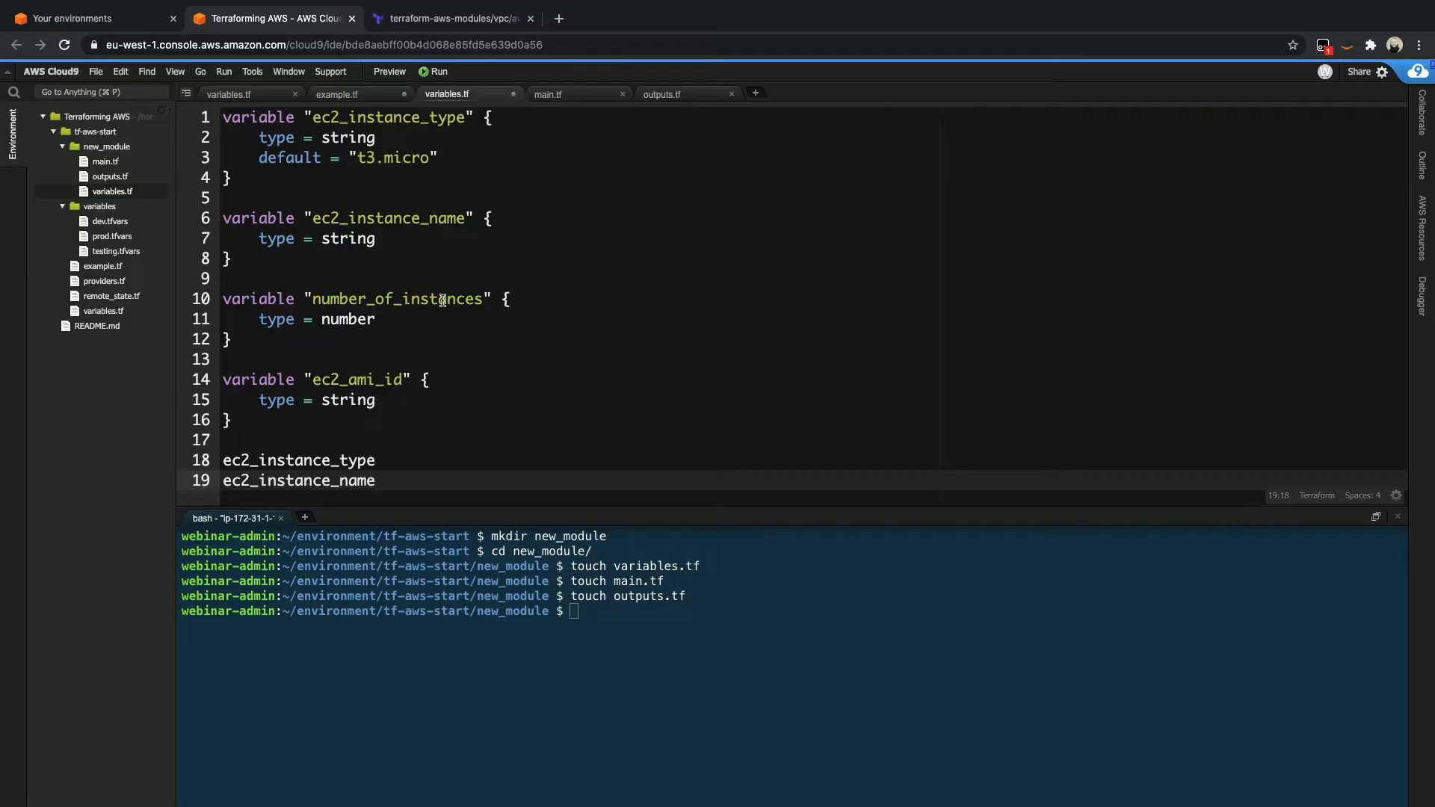
pyautogui.write('number_of_instances')
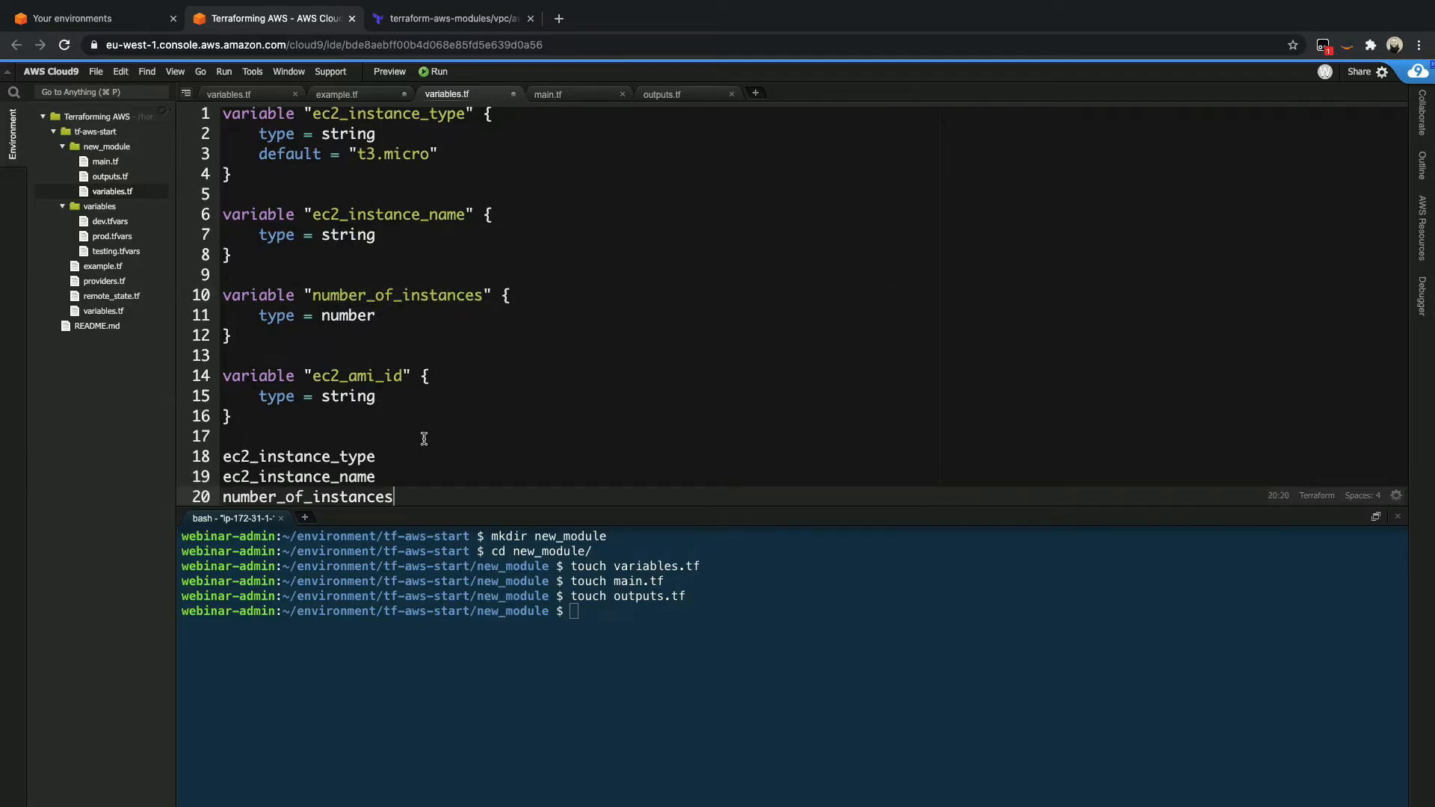
pyautogui.write('ec2_ami_id')
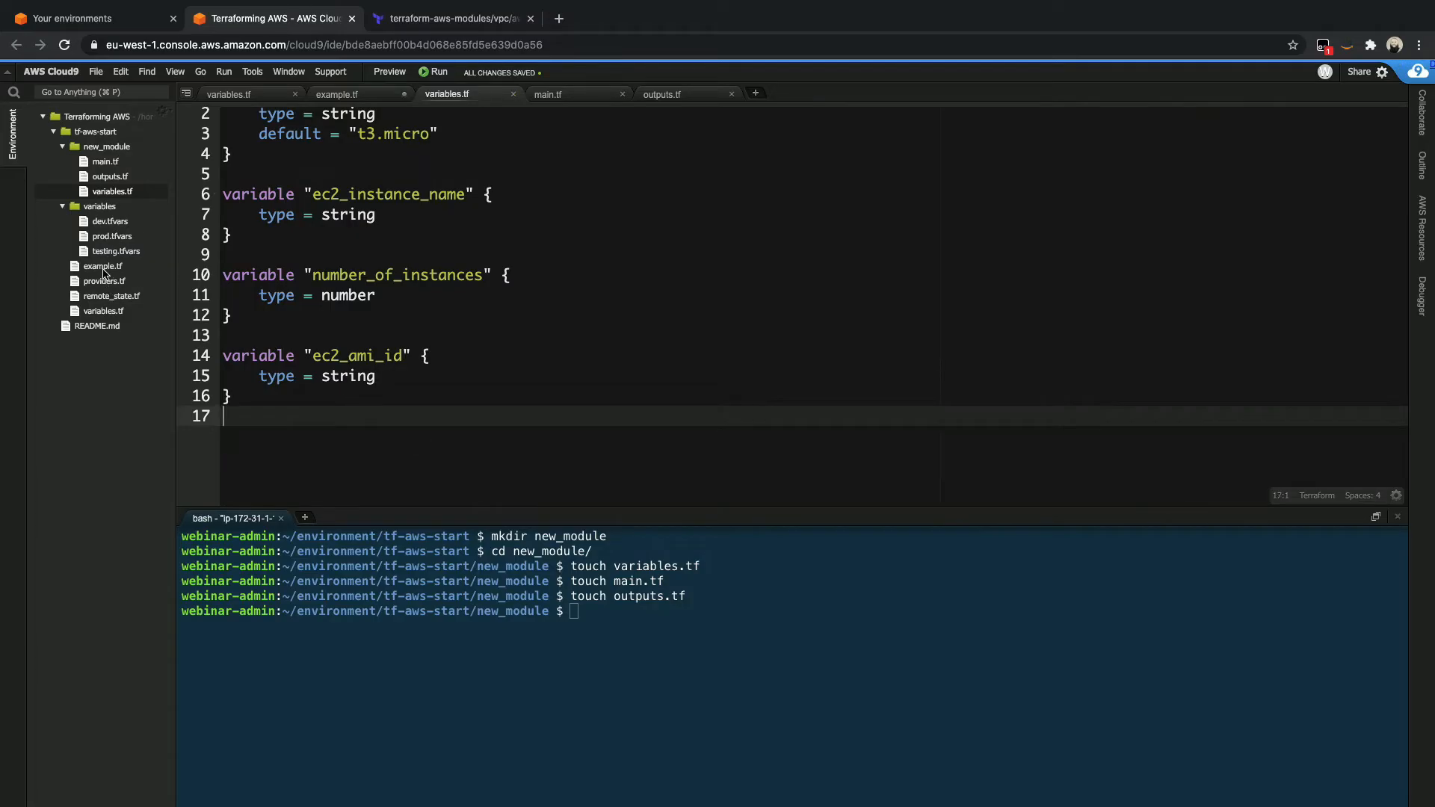
pyautogui.click(336, 92)
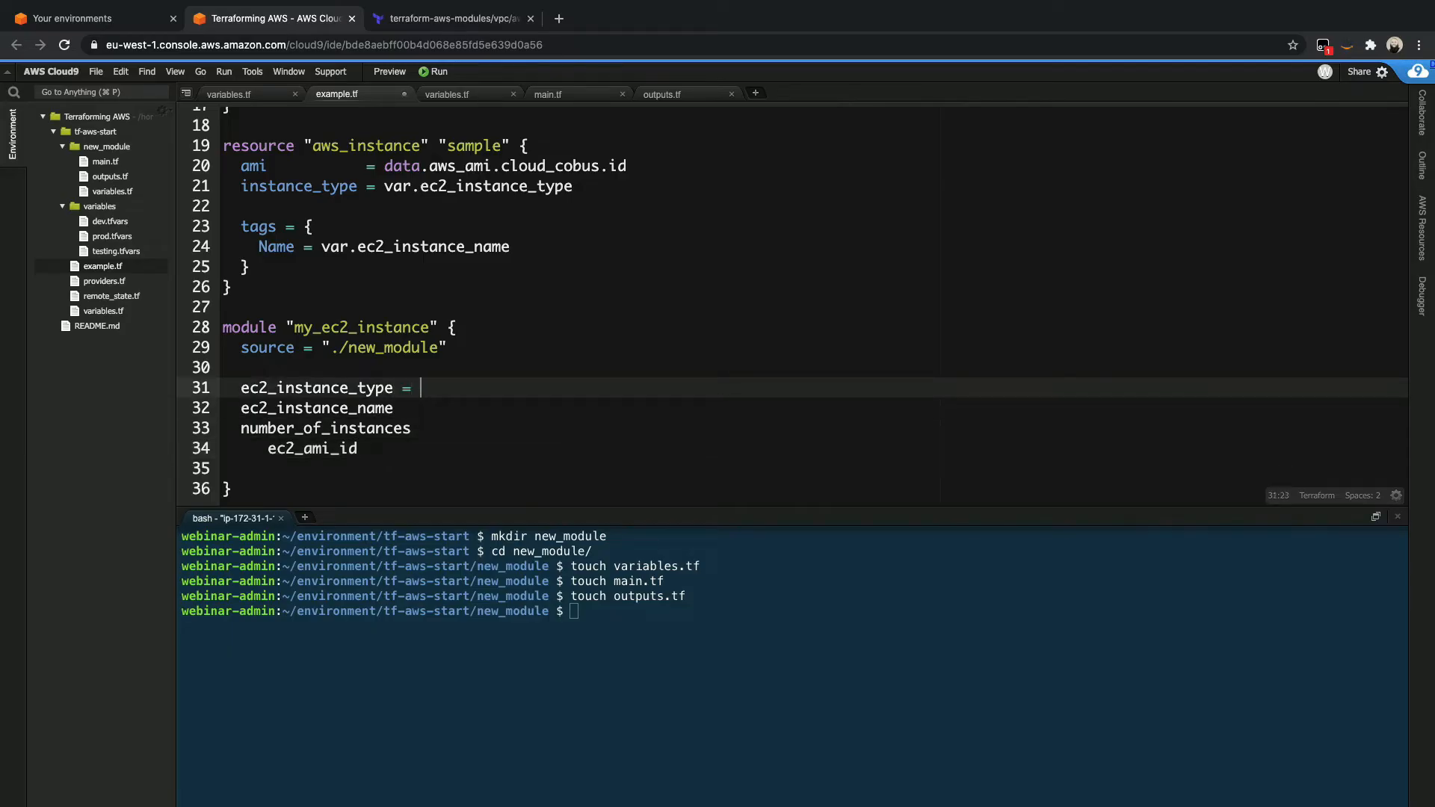
# - Assign var.ec2_instance_type, var.ec2_instance_name and var.number_of_instances to the module arguments in example.tf
pyautogui.write('var.ec2_instance_type')
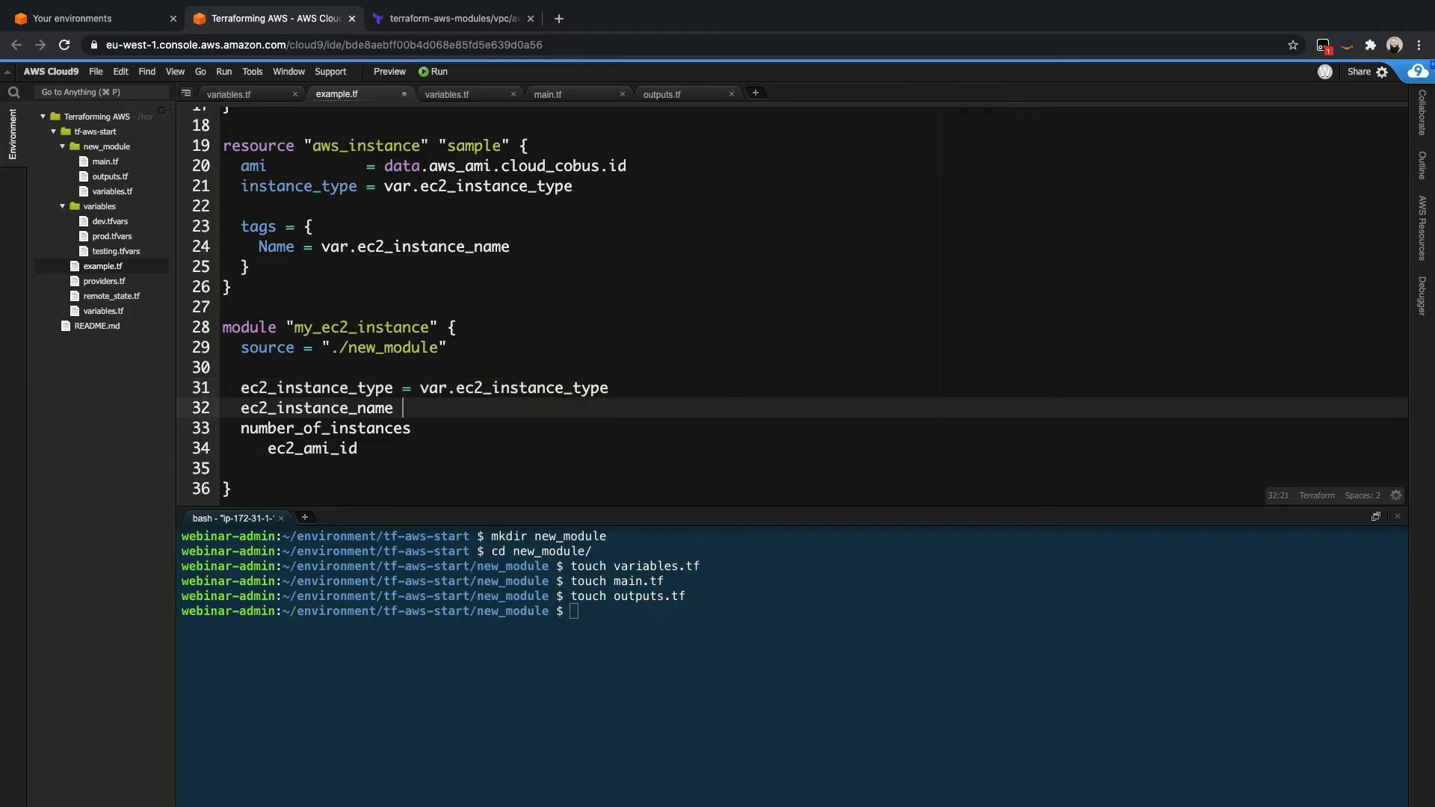
pyautogui.write('= v')
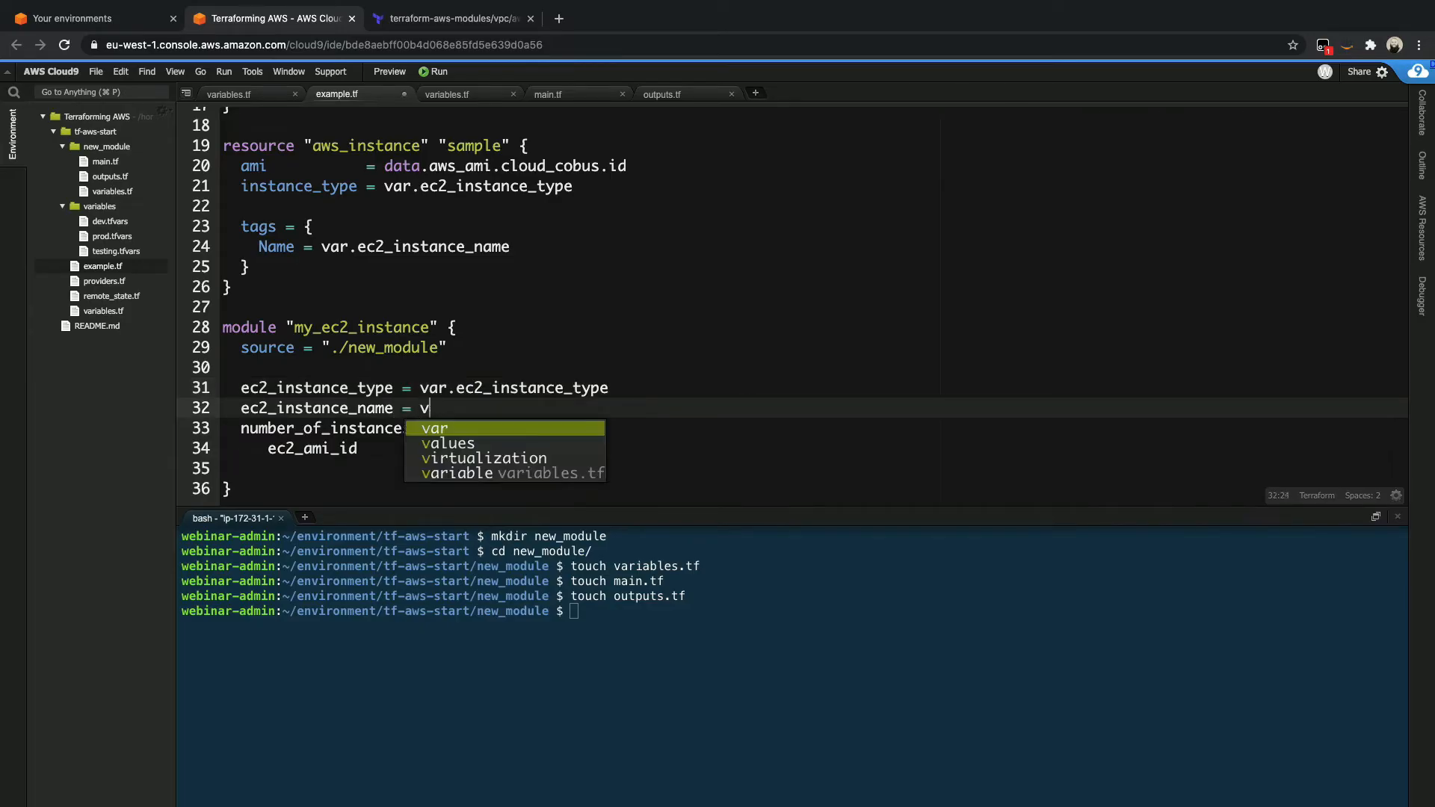
pyautogui.write('ar')
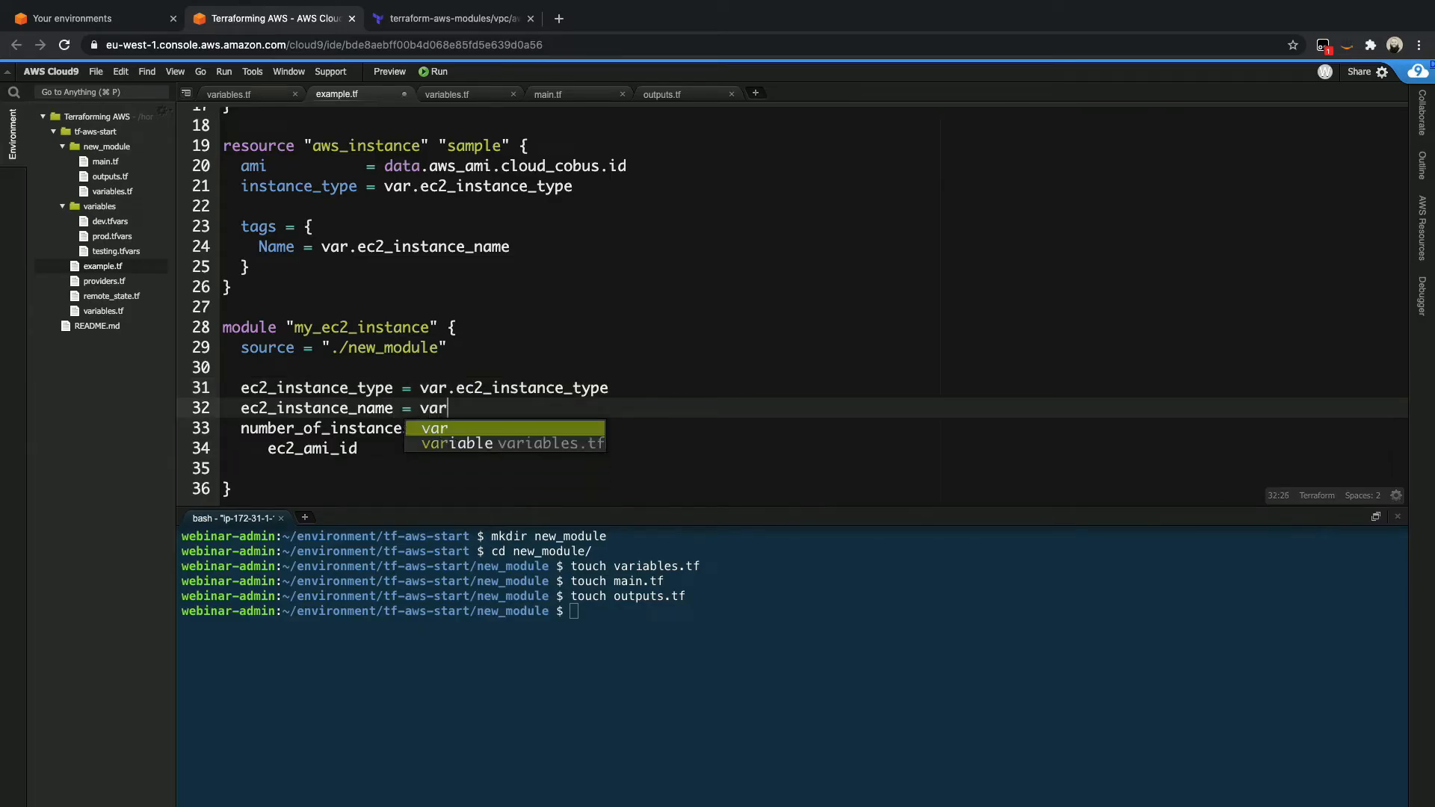
pyautogui.write('.in')
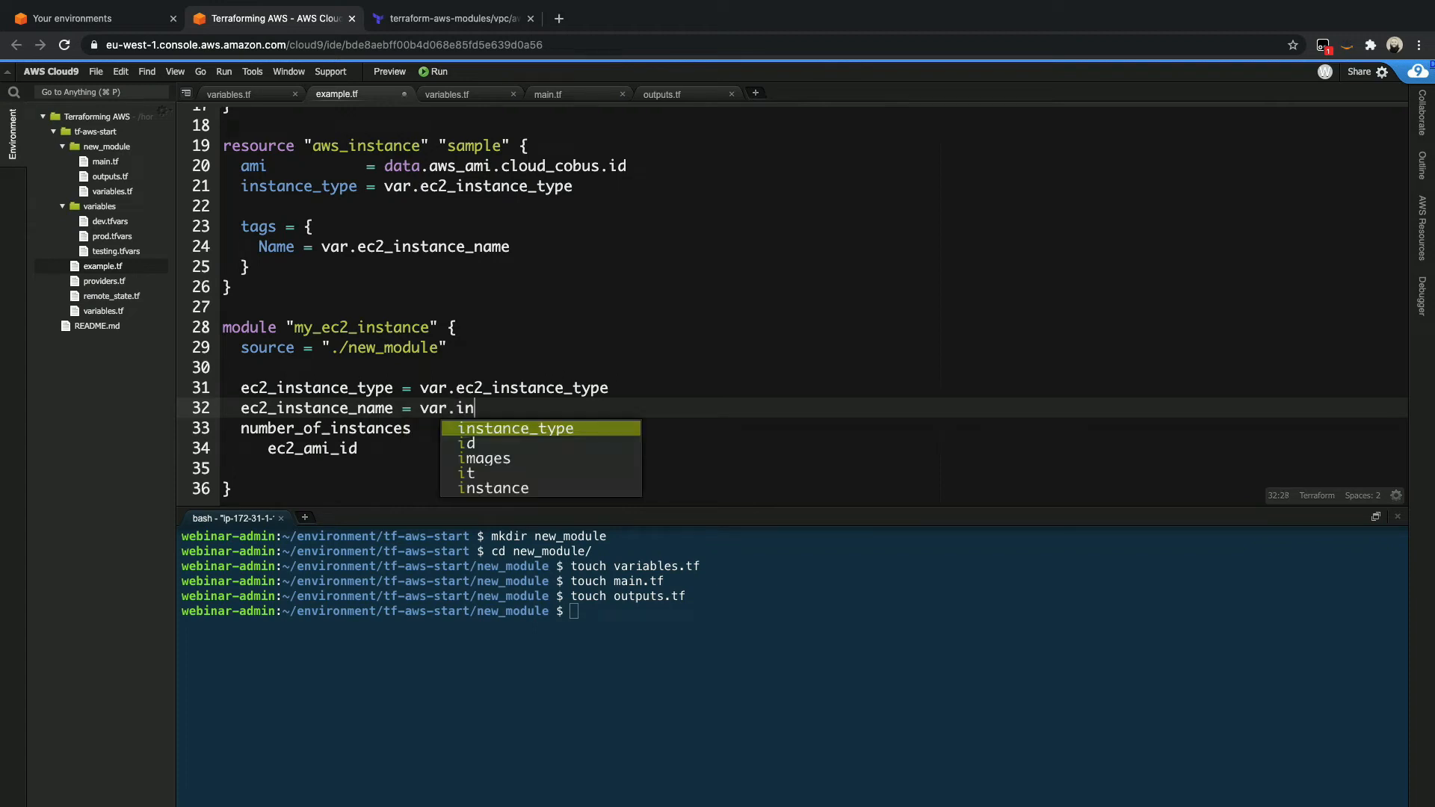
pyautogui.write('ec2_instance_type')
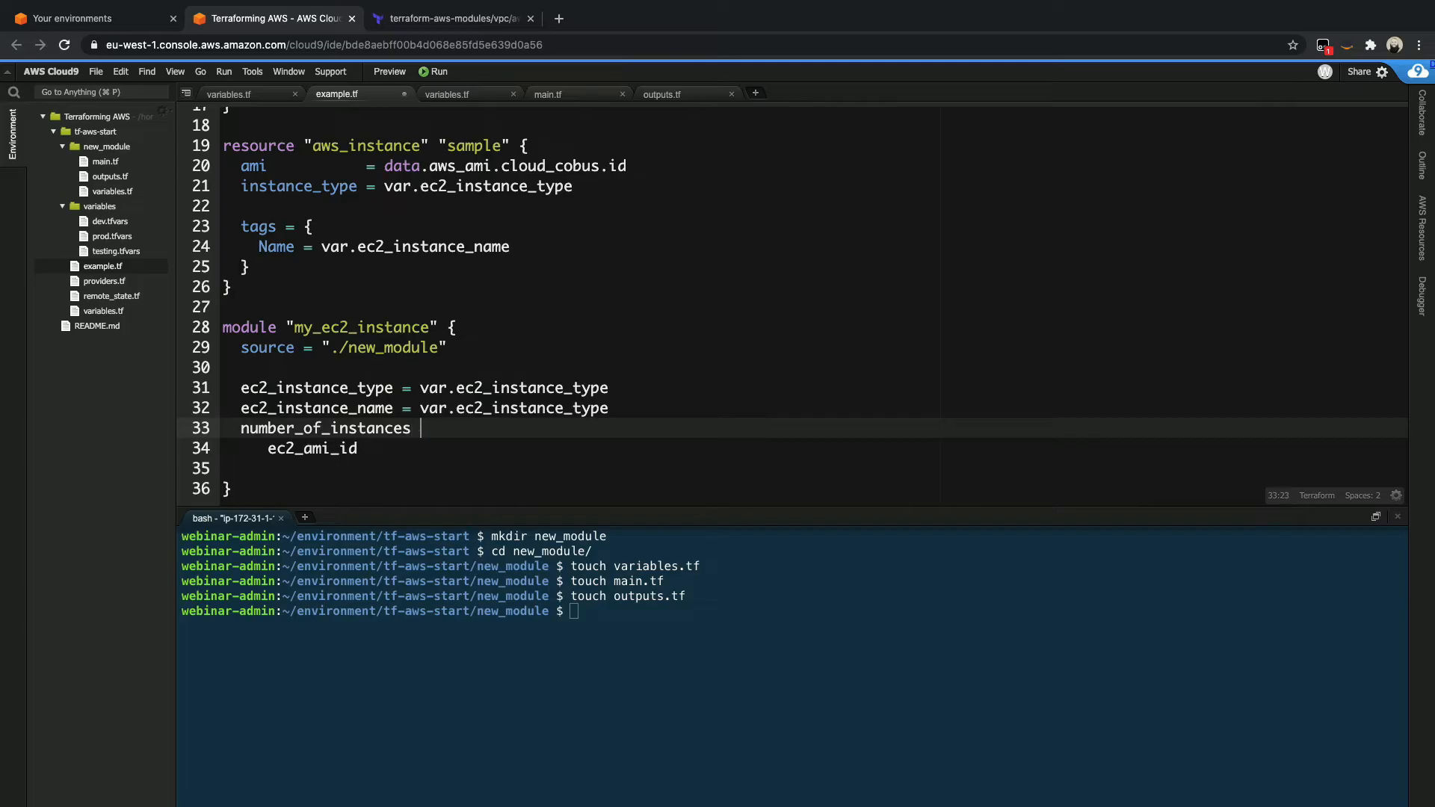
pyautogui.write('= var.number_of_instances')
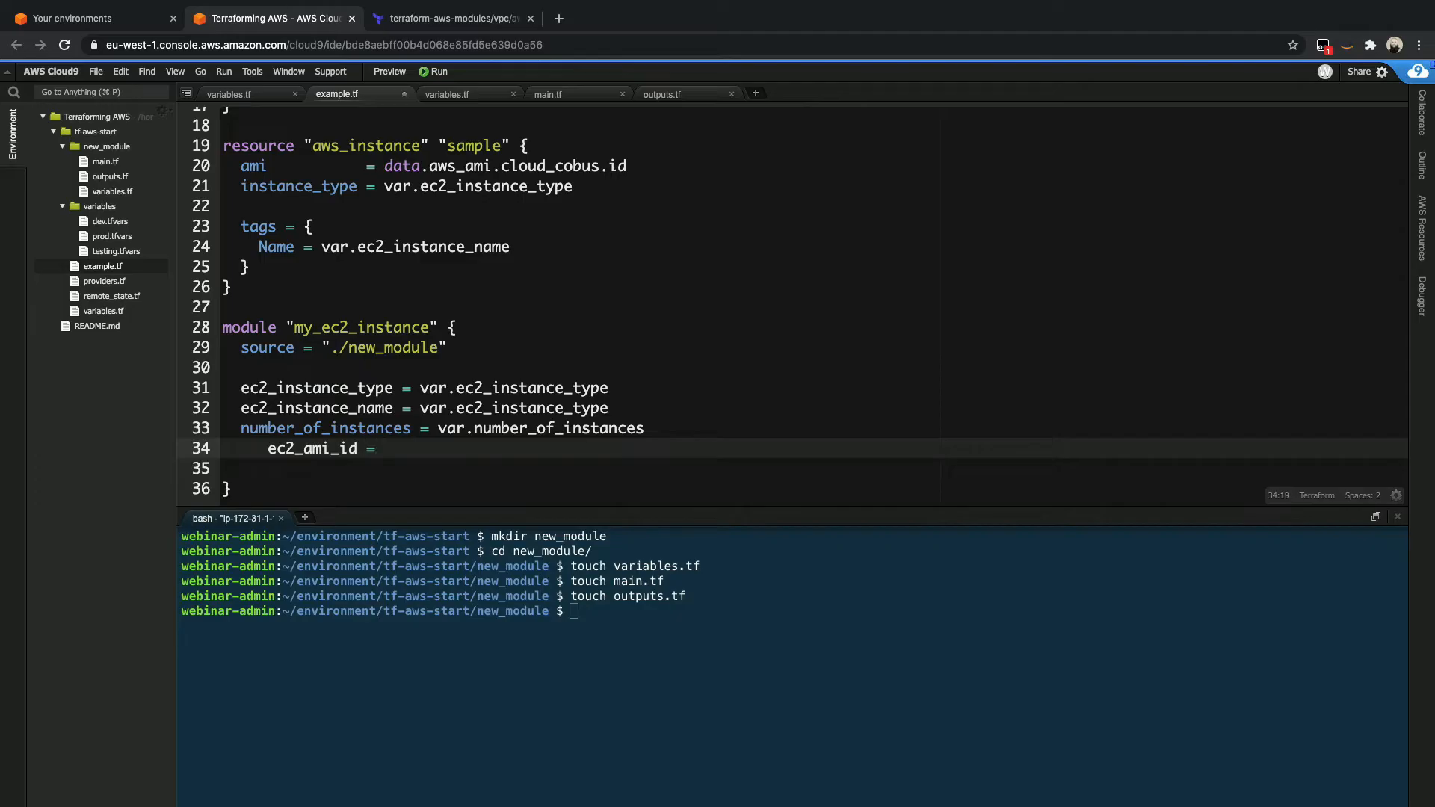
# - Start the ec2_ami_id argument as a data.cloud_cobus id reference
pyautogui.write('data')
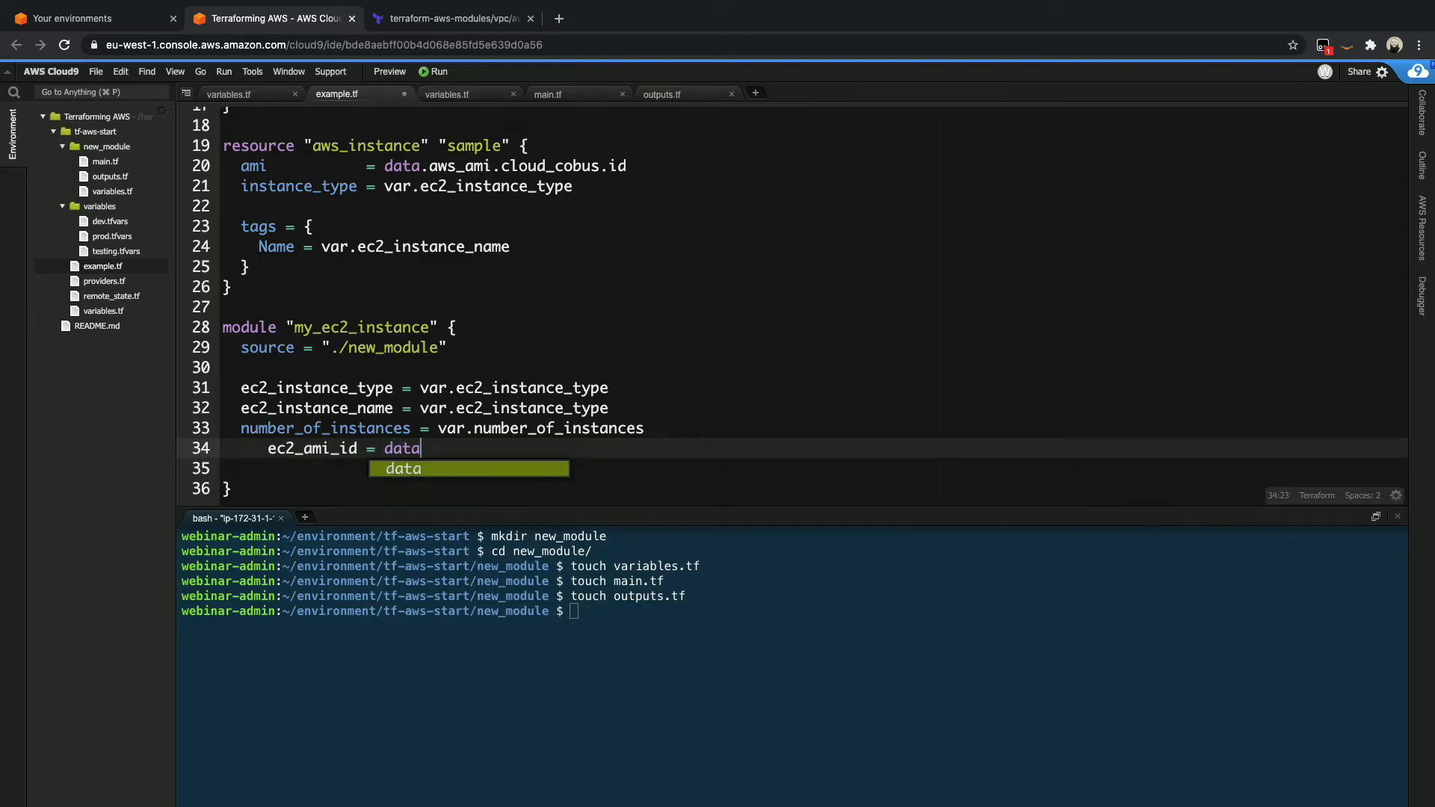
pyautogui.write('.s')
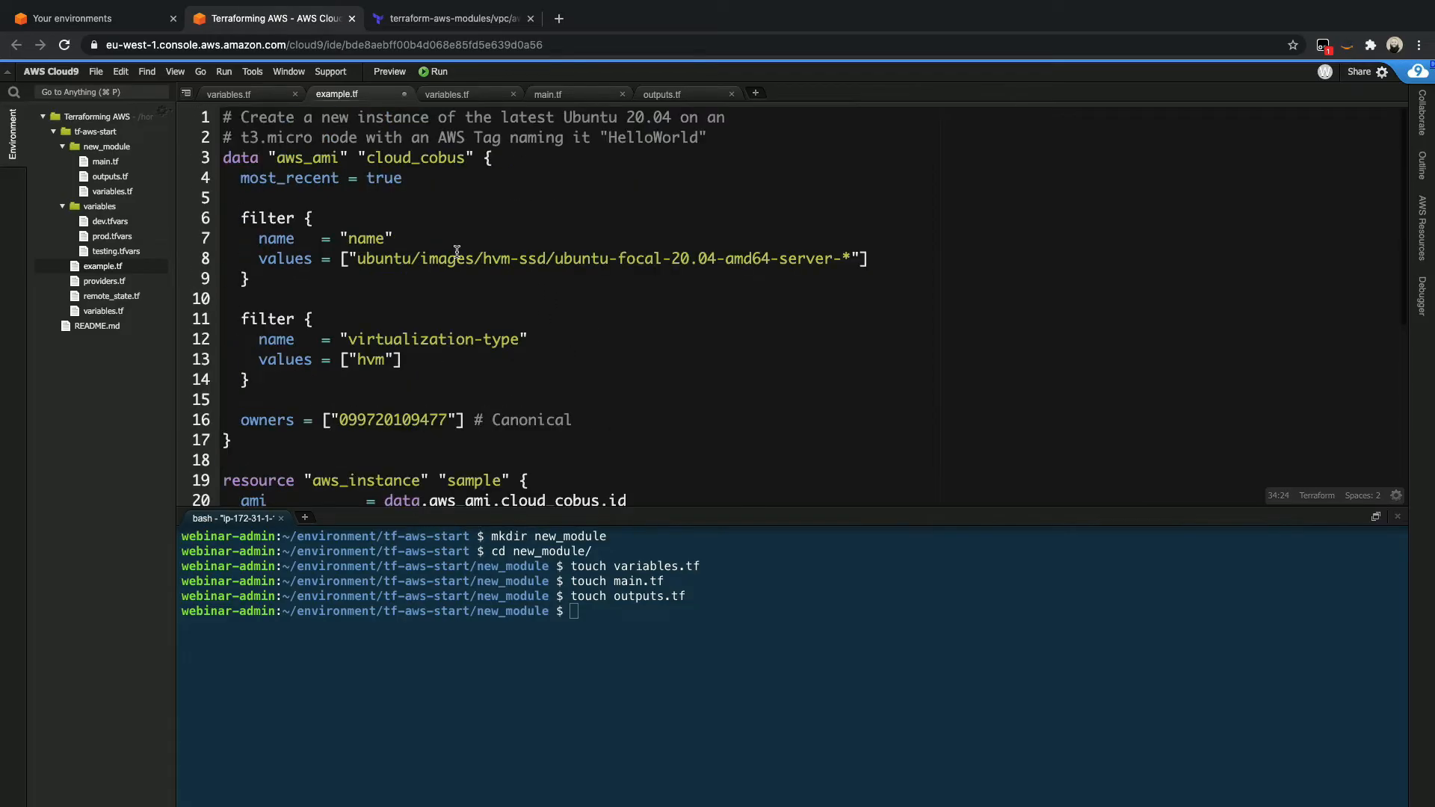
pyautogui.scroll(-3)
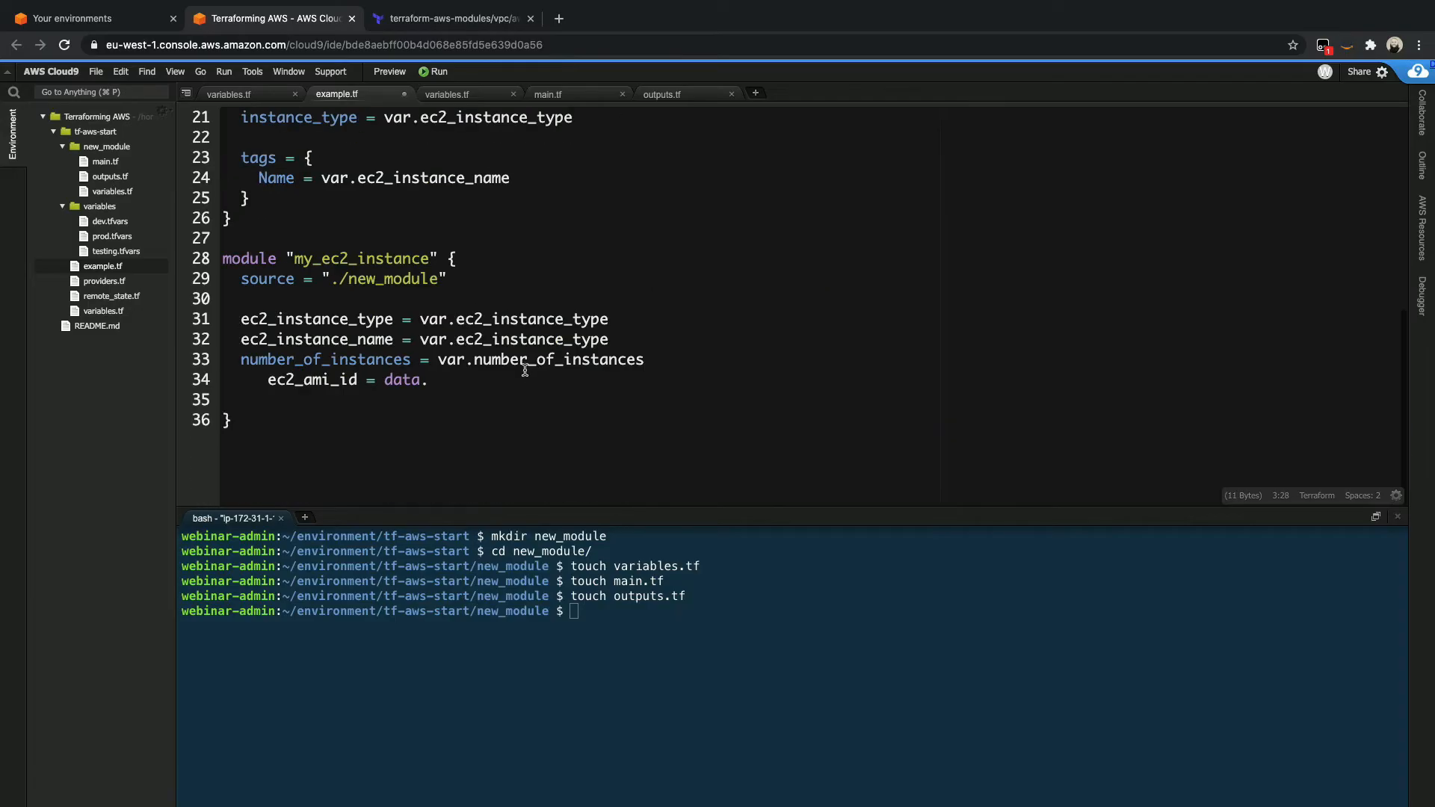
pyautogui.write('cloud_cobus')
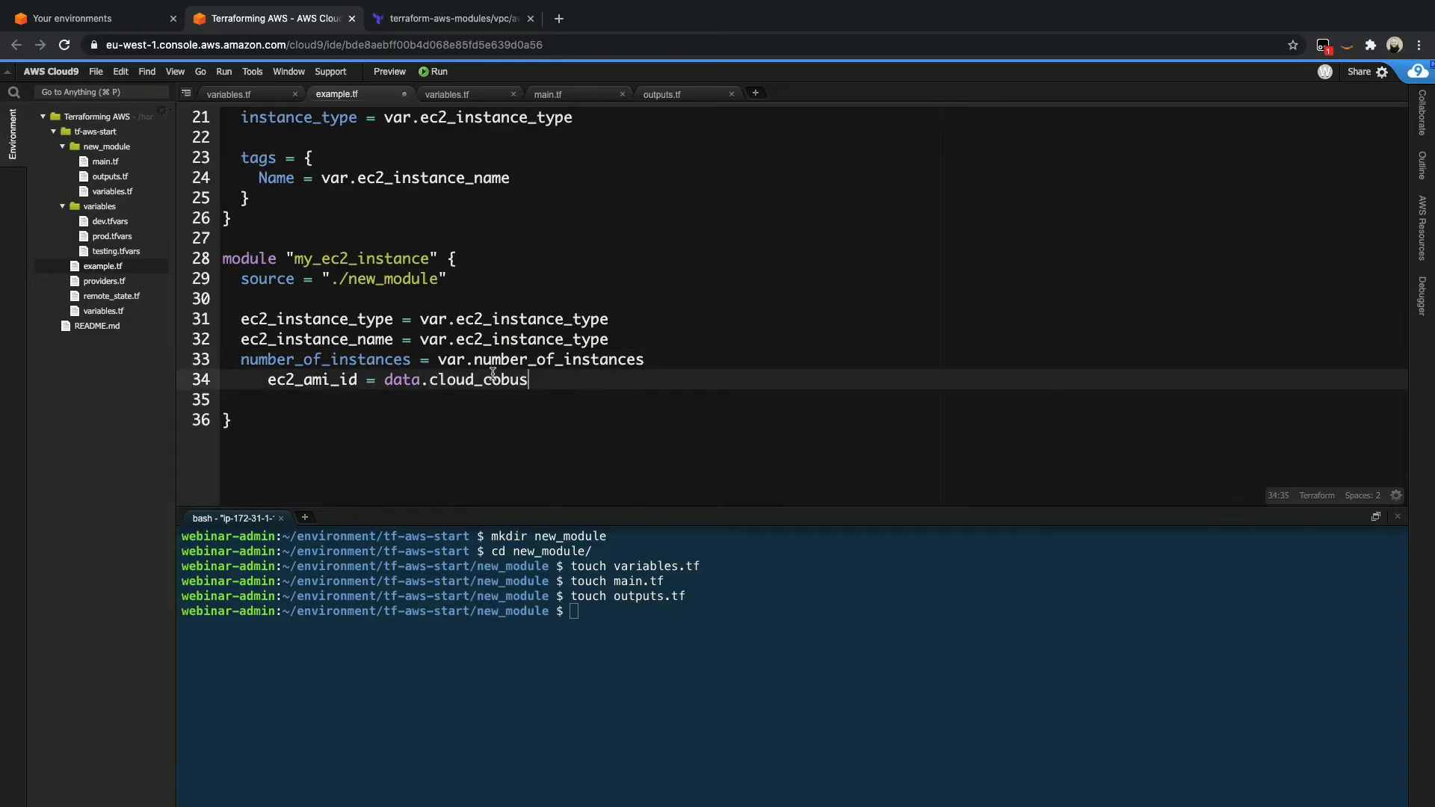
pyautogui.write('.I')
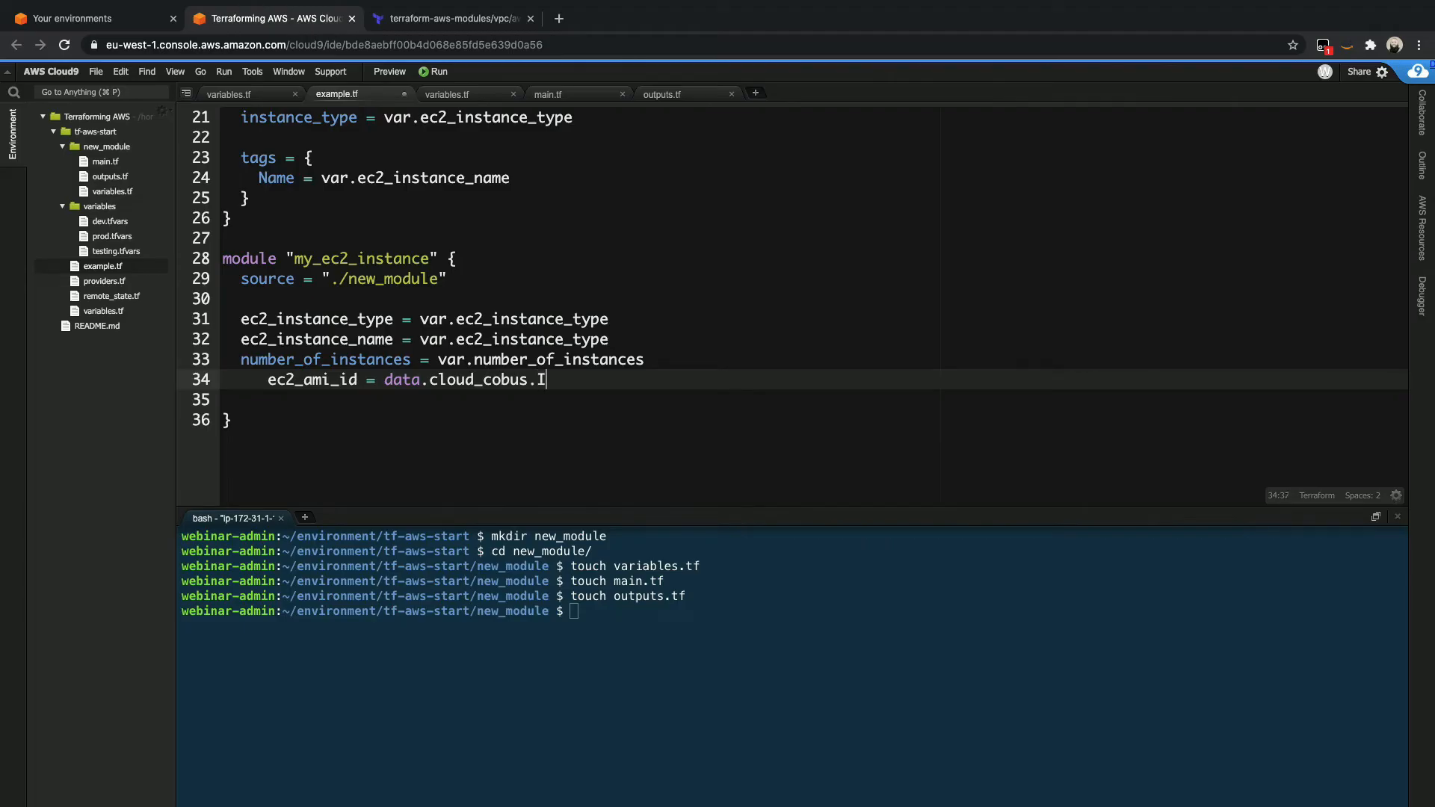
pyautogui.click(738, 18)
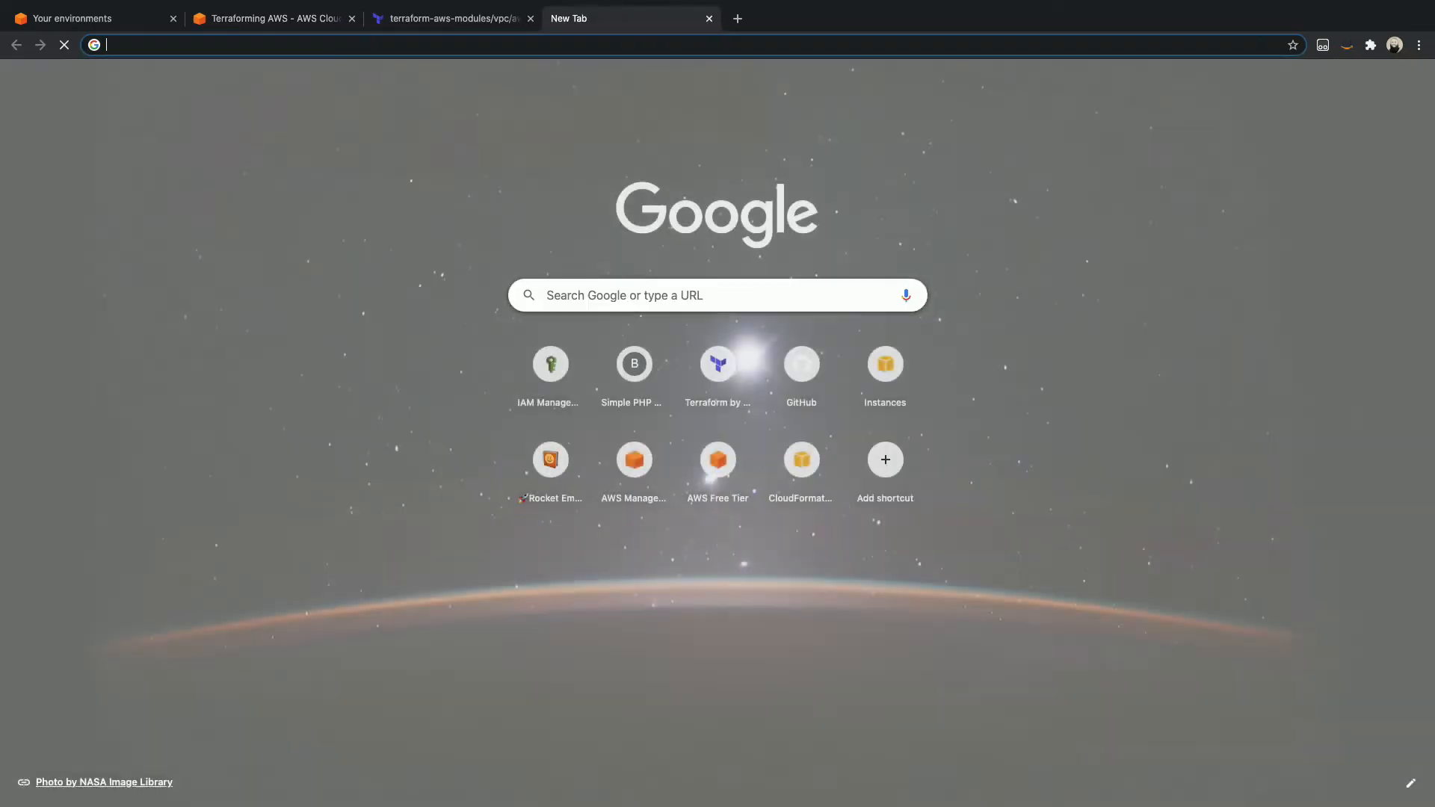
# - Search 'ec2 terraform aws', view the Registry aws_instance example with data.aws_ami.ubuntu.id, and return to Cloud9
pyautogui.write('ec2')
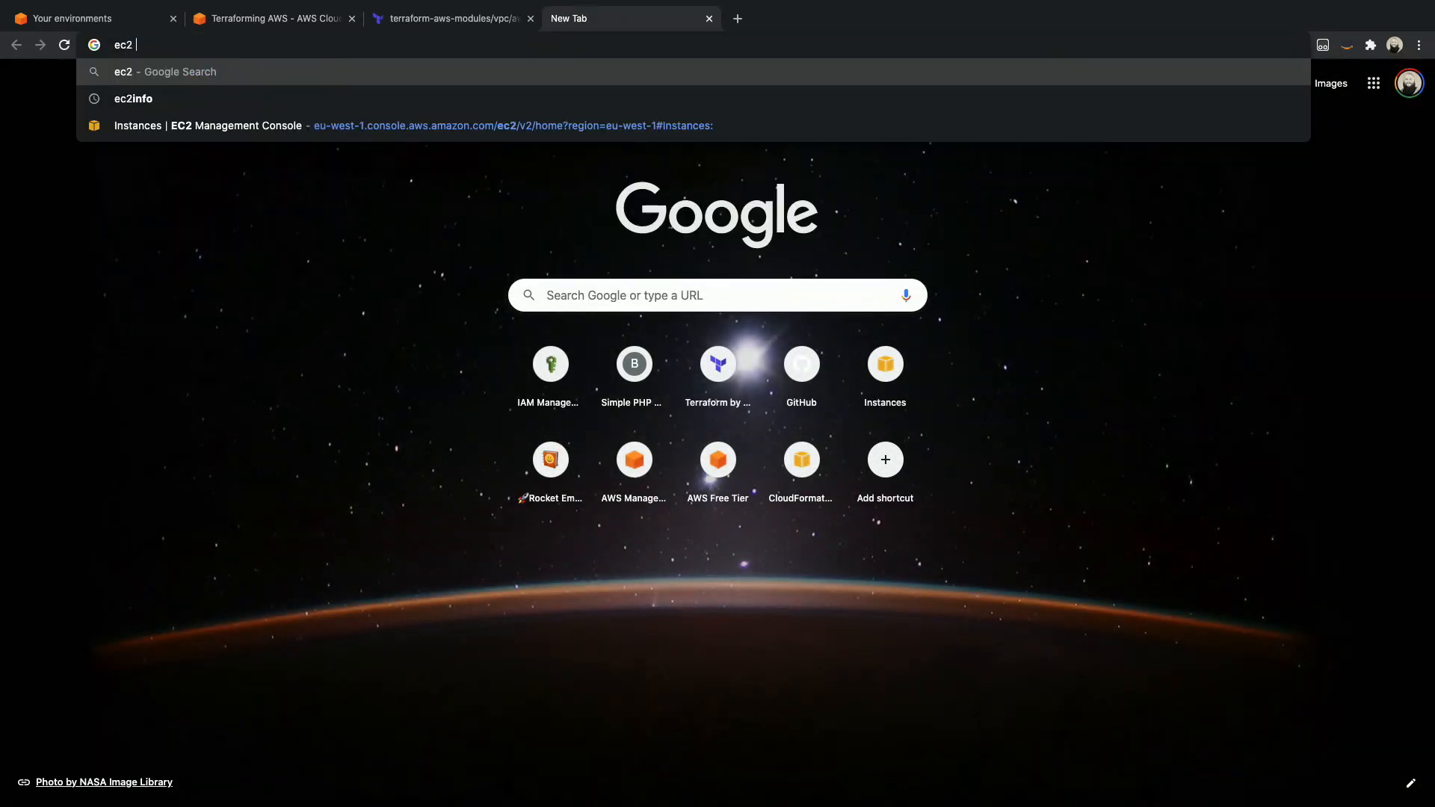
pyautogui.write('terraform aws')
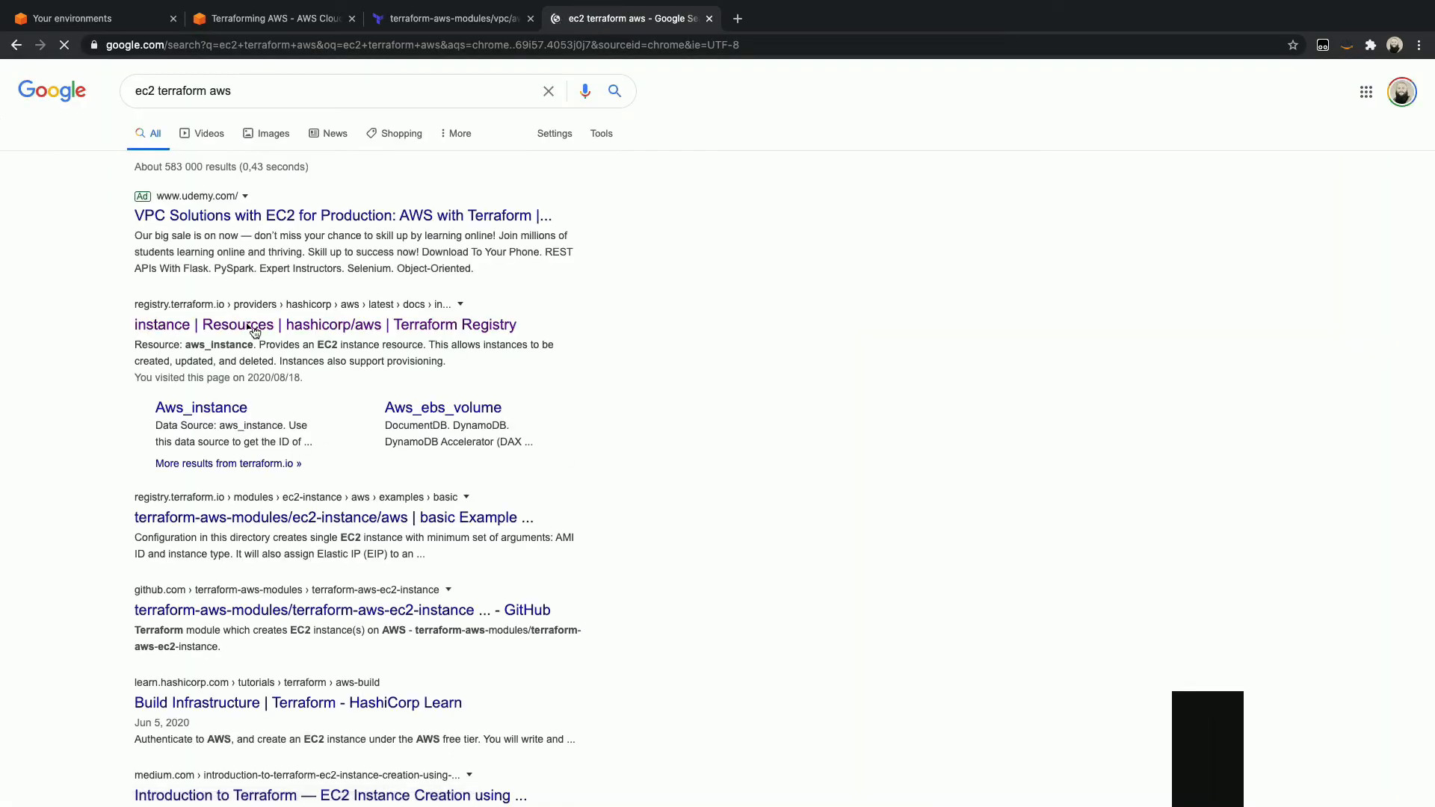
pyautogui.click(325, 325)
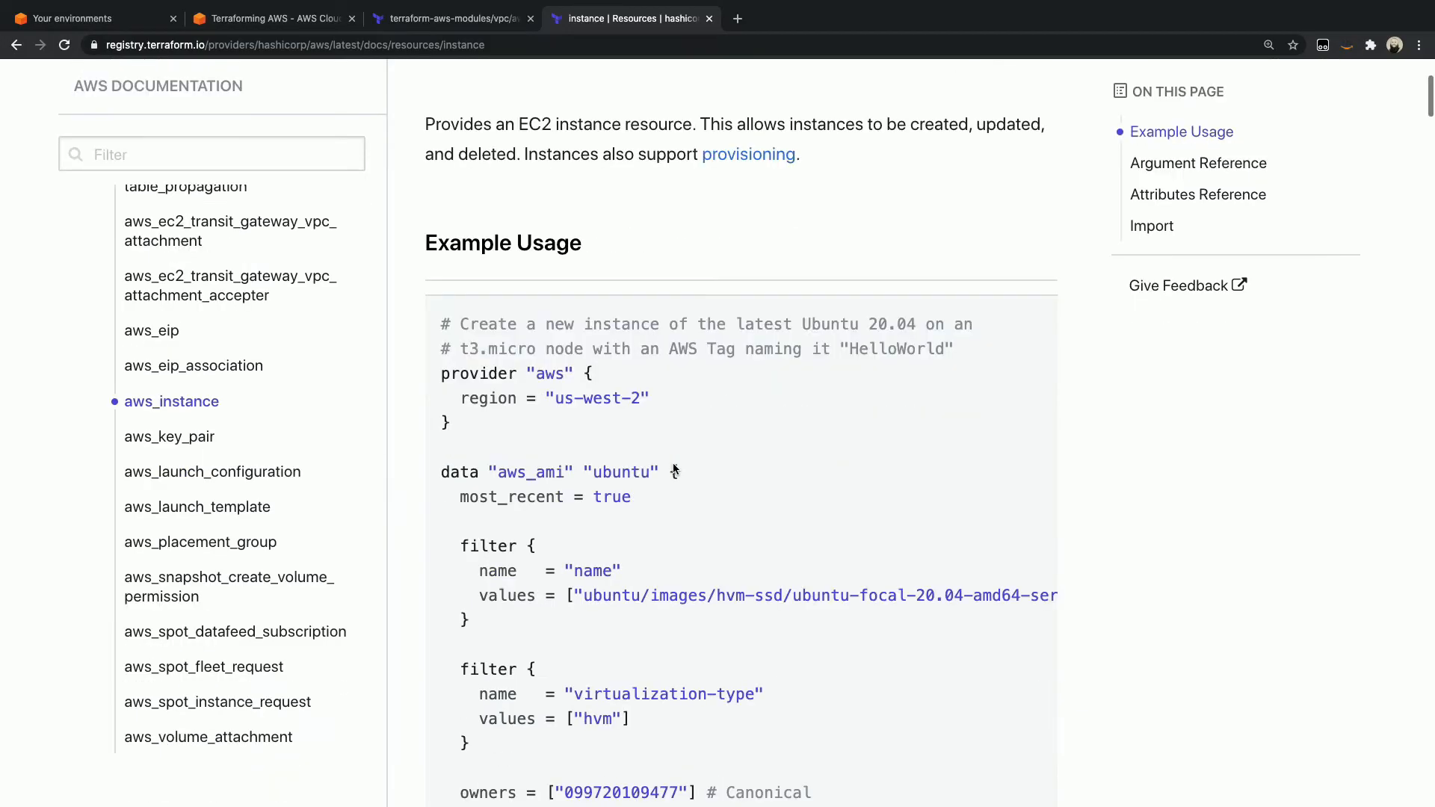
pyautogui.scroll(-3)
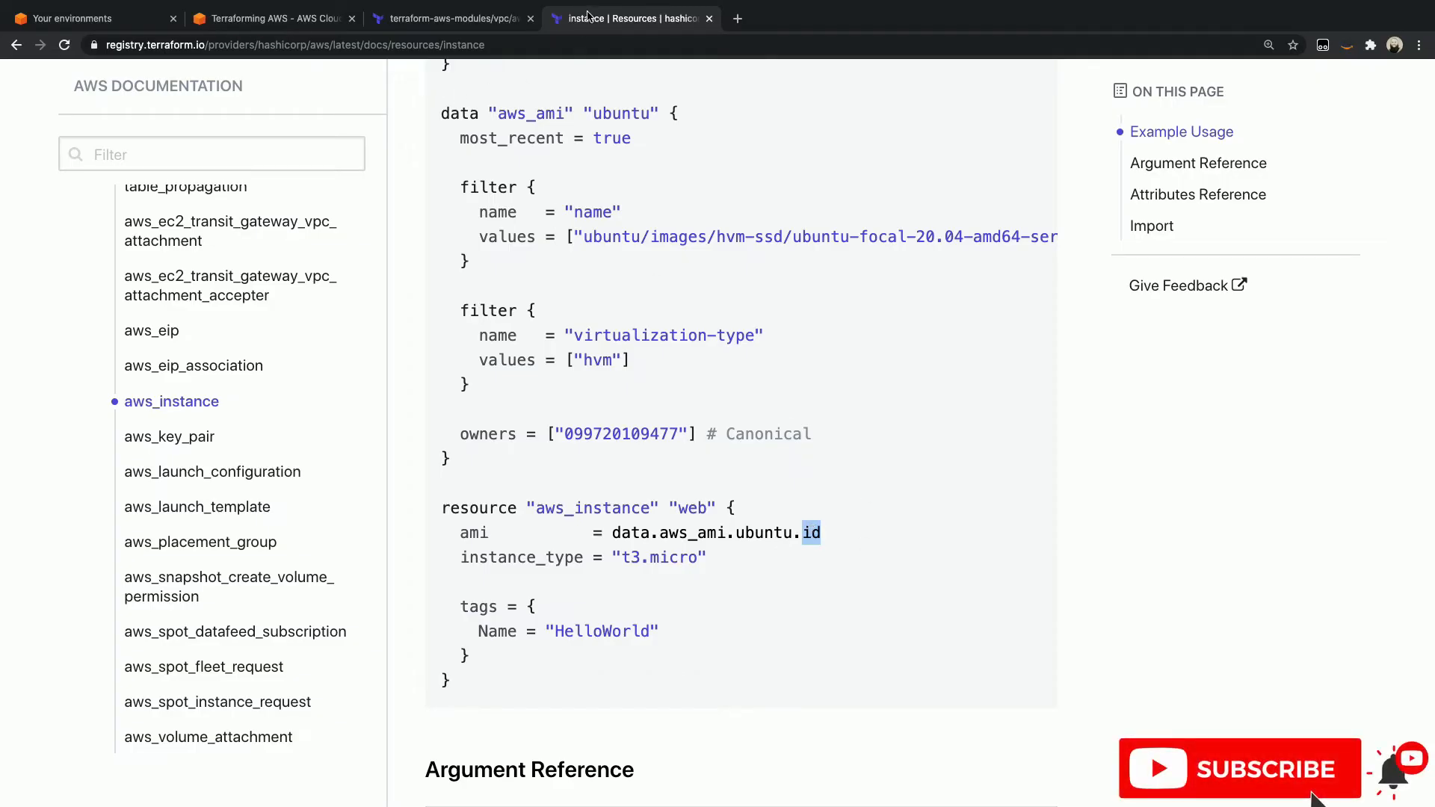
pyautogui.click(273, 17)
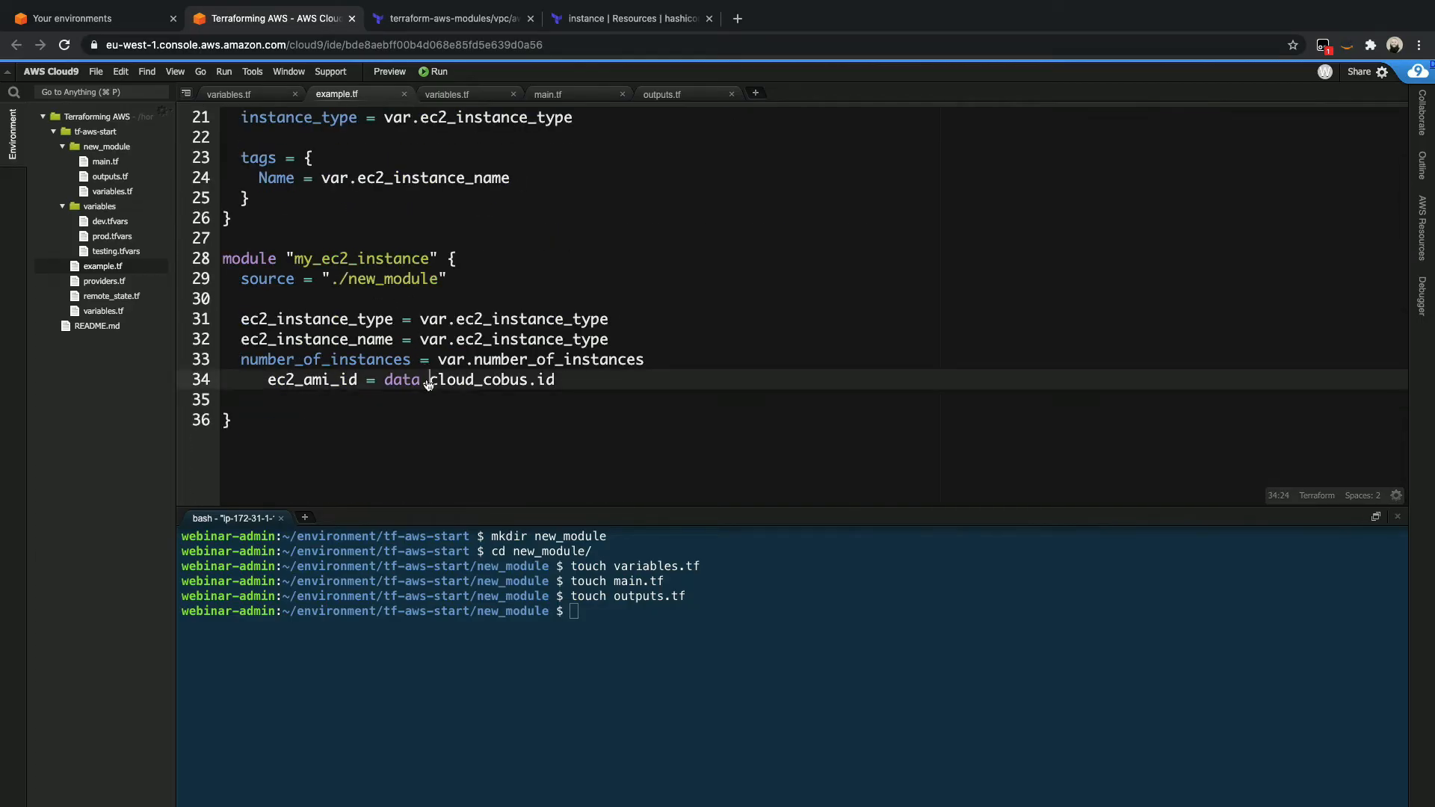
# - Correct ec2_ami_id to data.aws_ami.cloud_cobus.id in example.tf
pyautogui.write('aws_ami.')
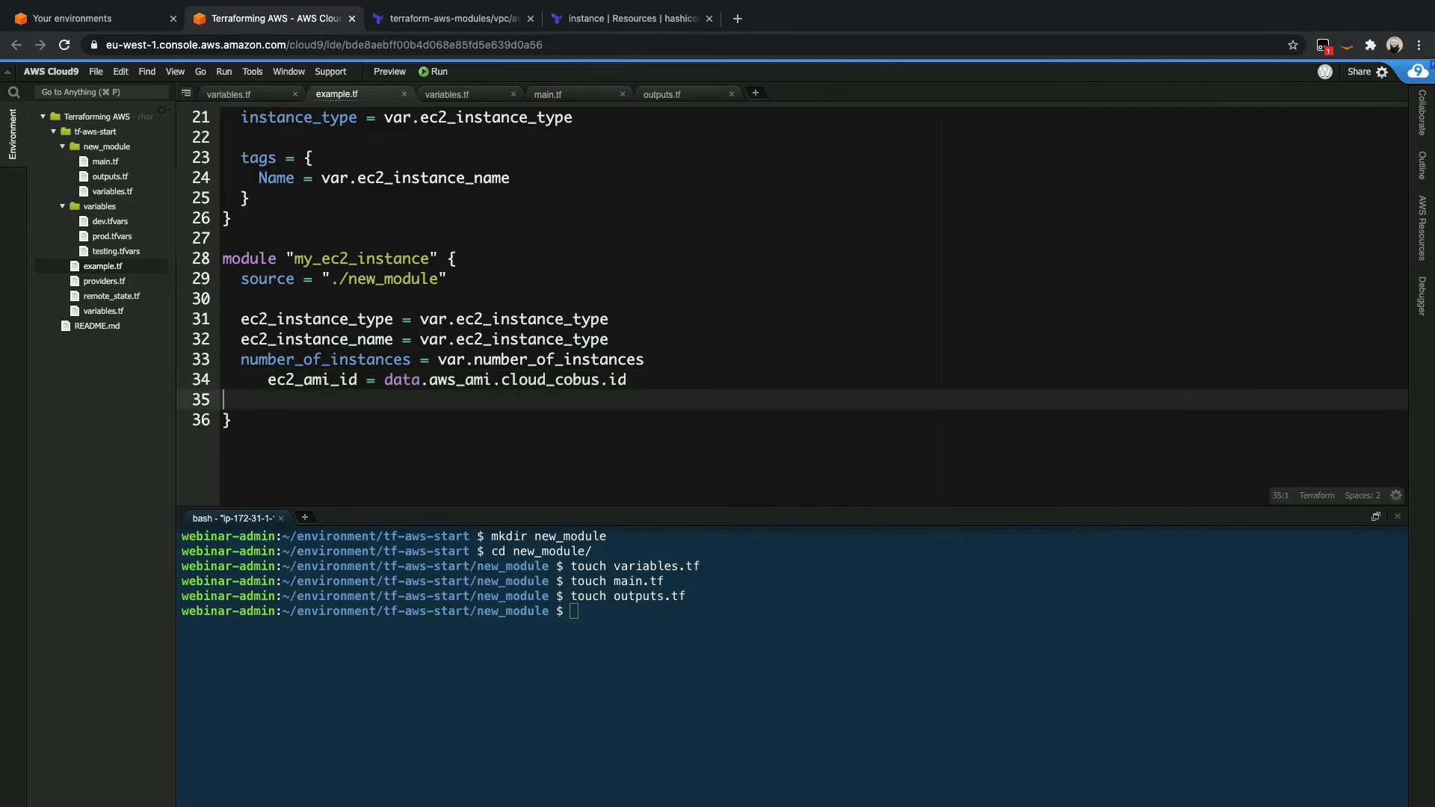
pyautogui.press('Backspace')
pyautogui.write('t')
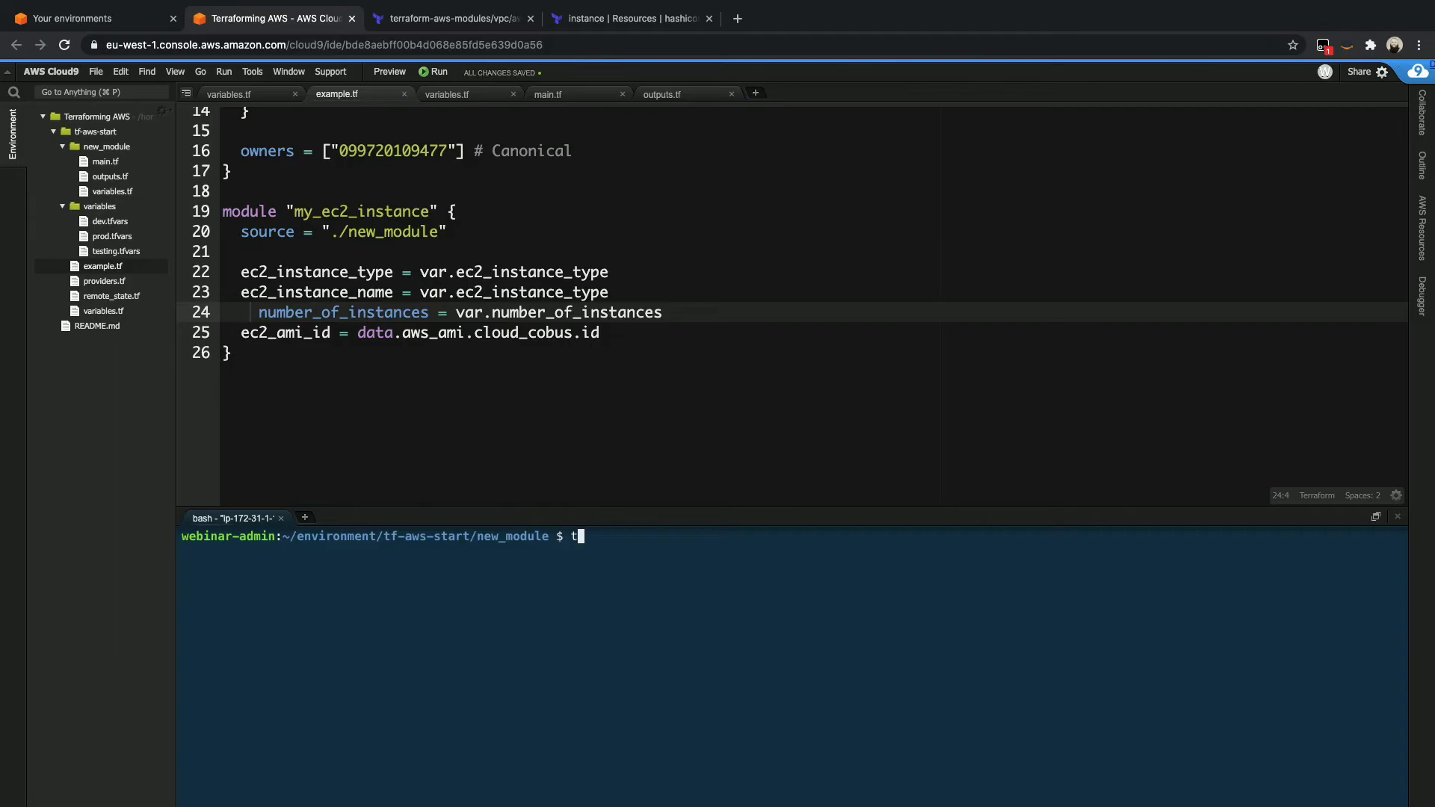
# - Run terraform fmt in new_module and the root folder, then terraform plan, which reports the module not installed
pyautogui.write('erraform fmt')
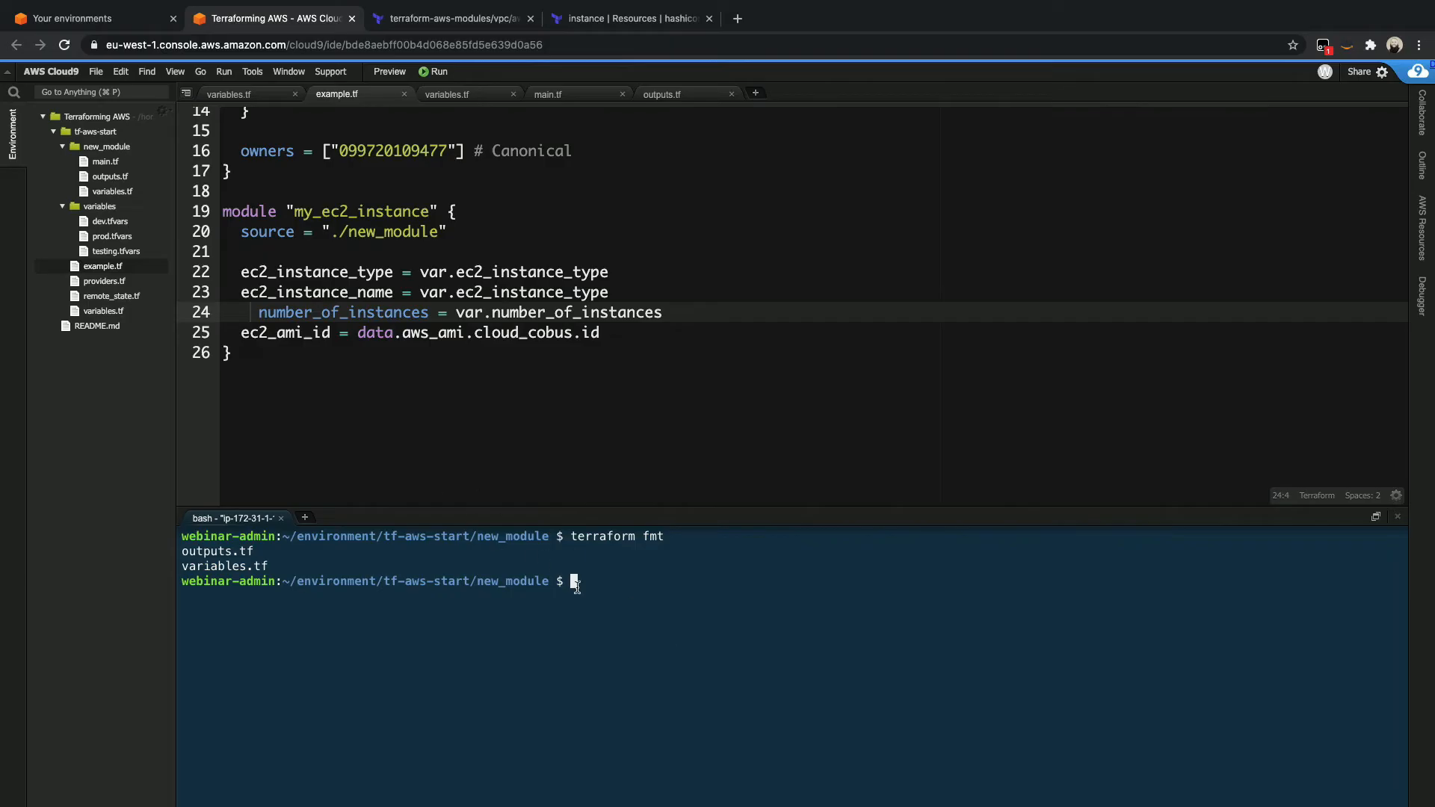
pyautogui.write('cd ..')
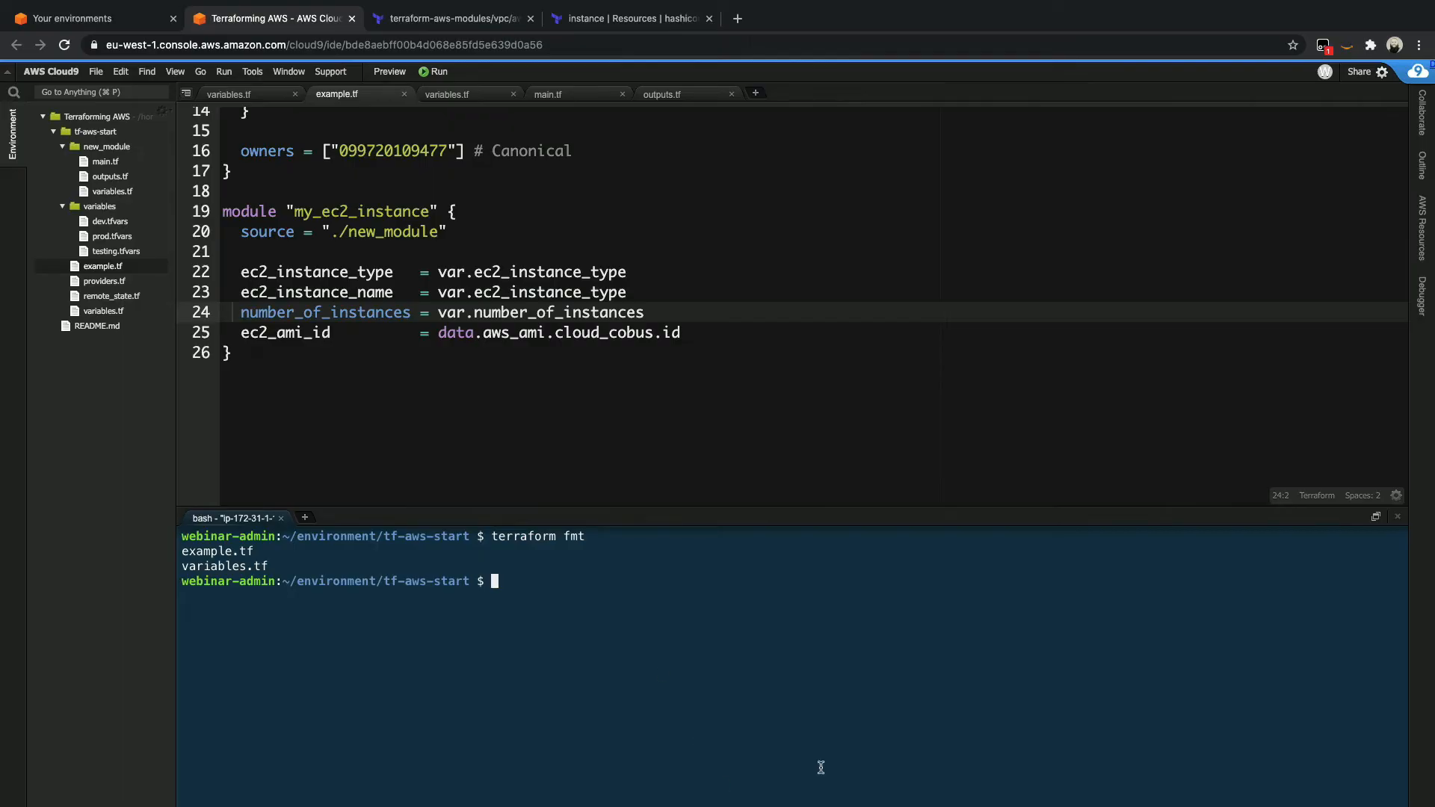
pyautogui.write('terraform')
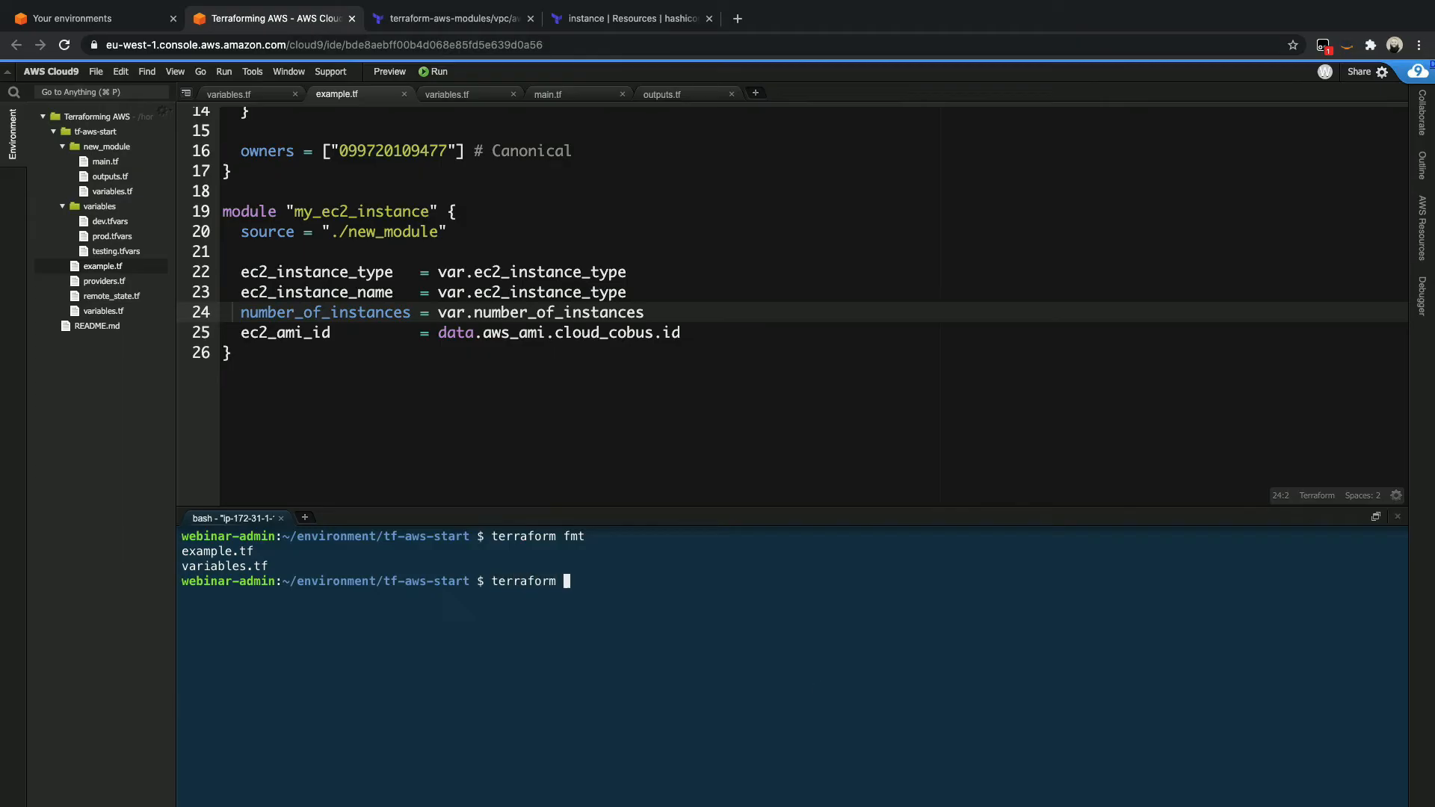
pyautogui.write('plan')
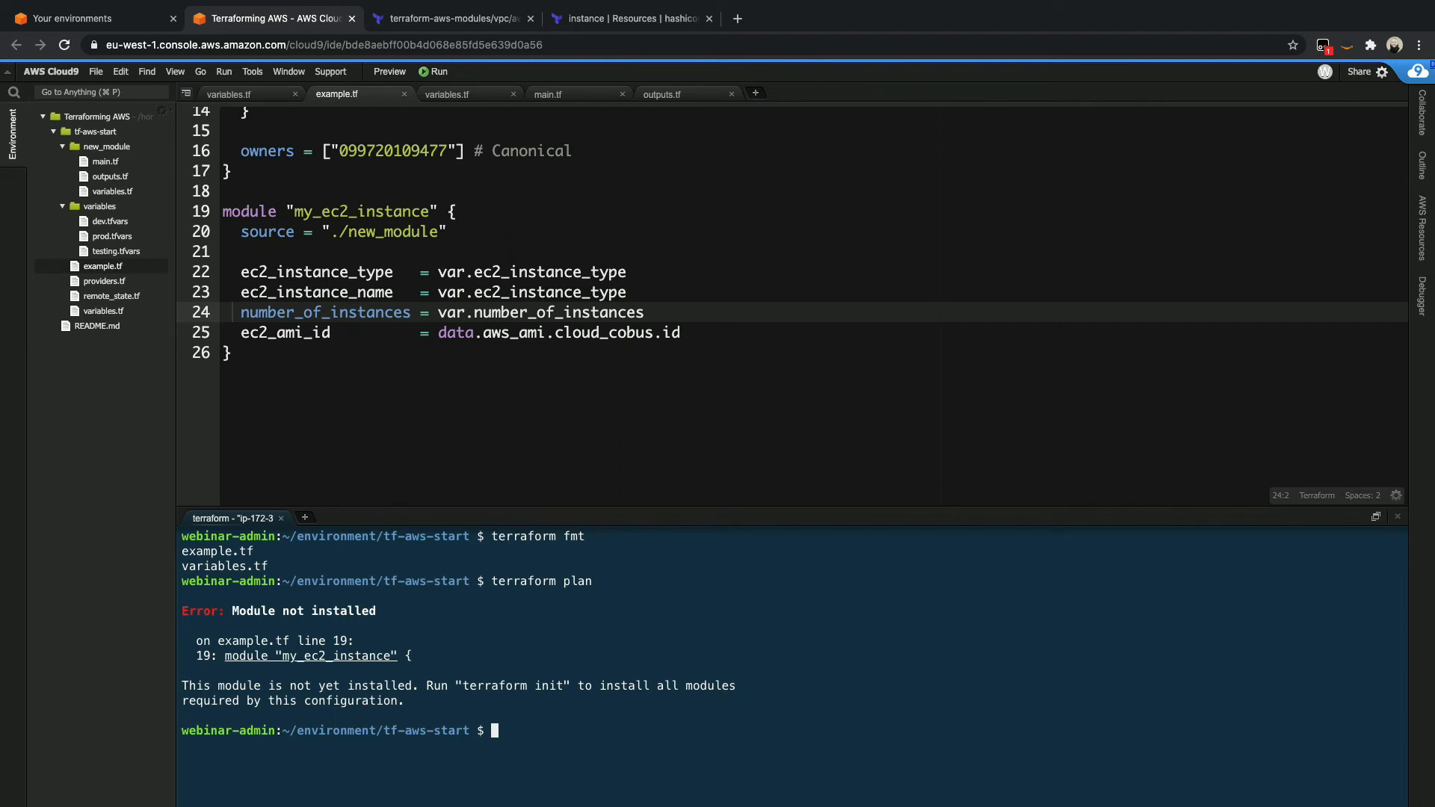
# - Run terraform init to install the my_ec2_instance module
pyautogui.write('terraform init')
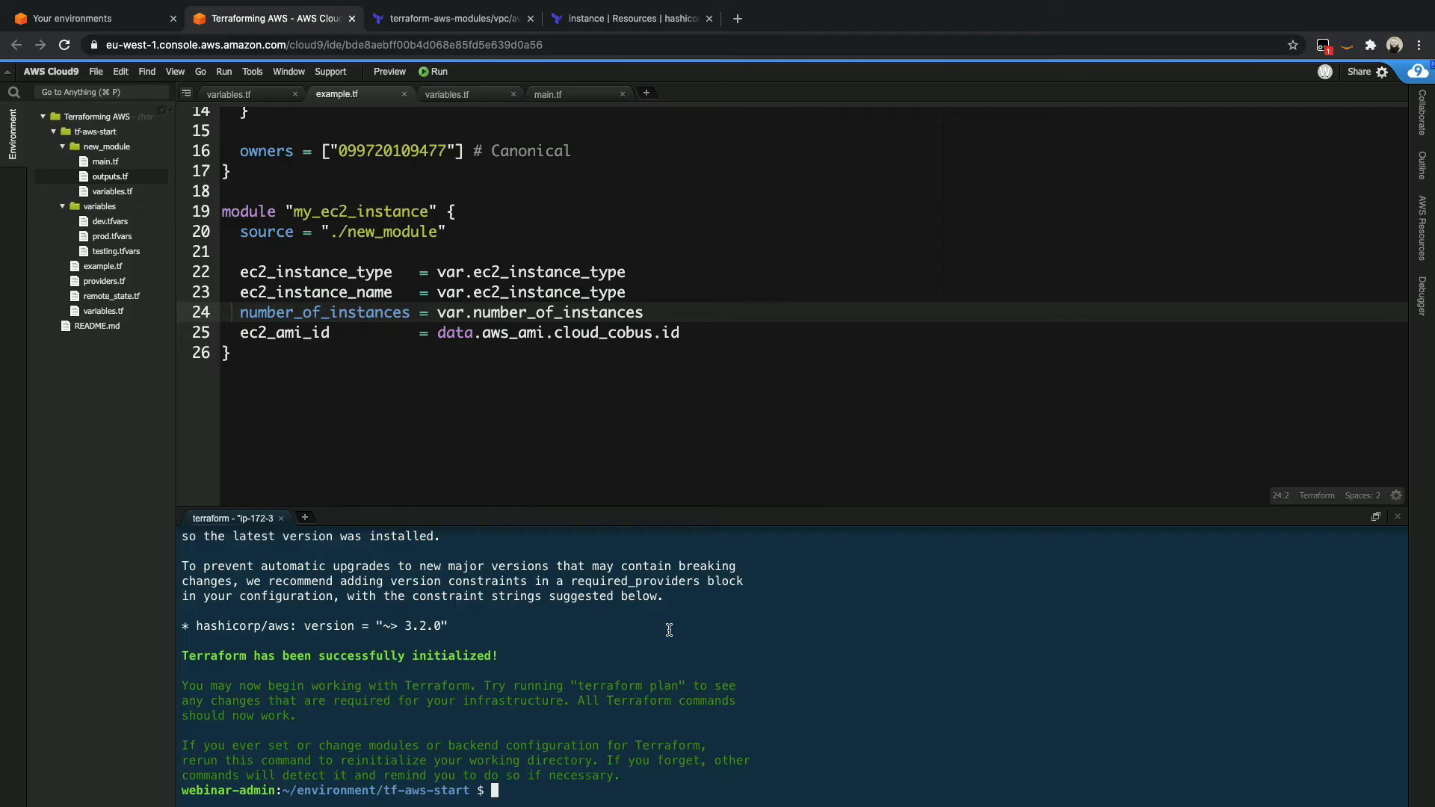
pyautogui.write('terraform plan')
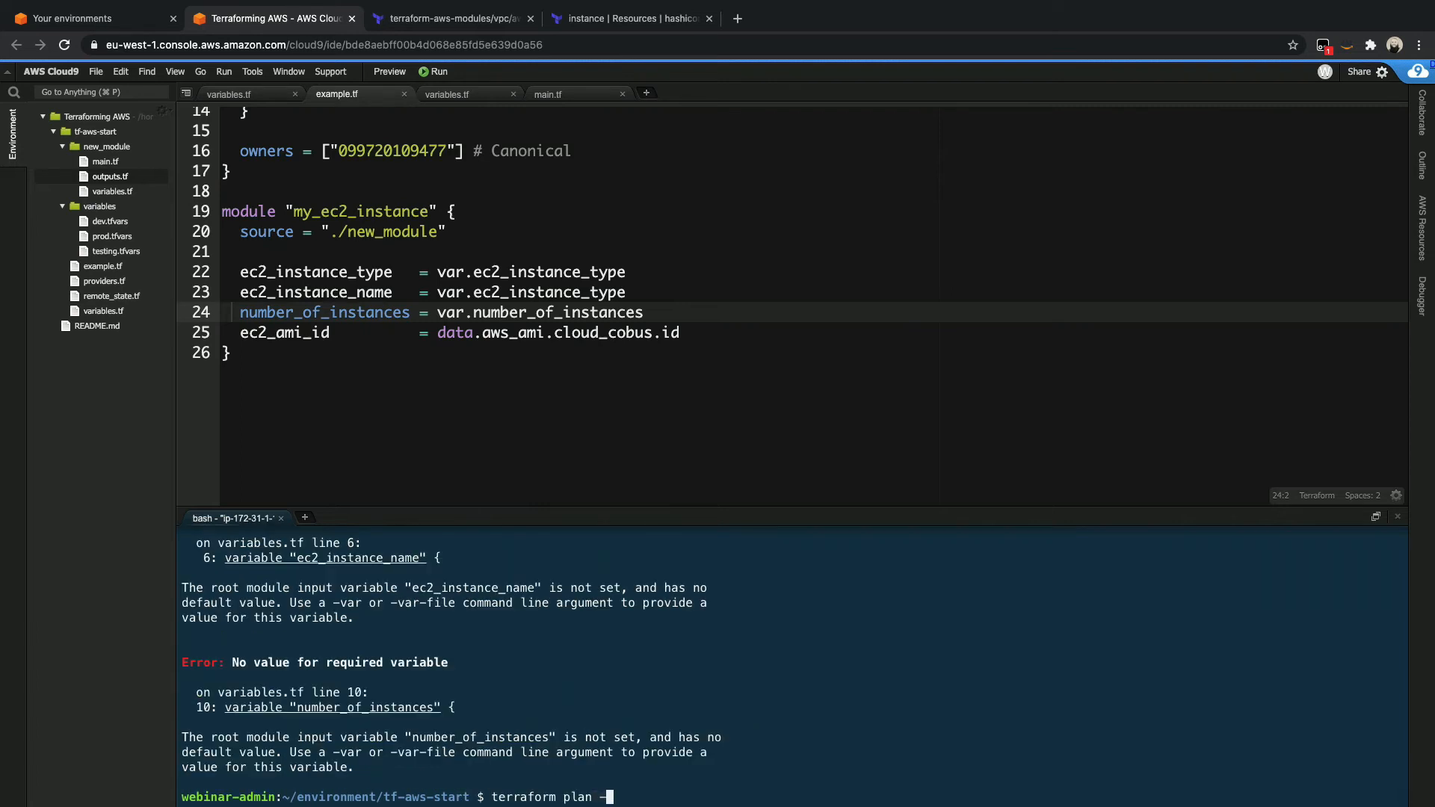
# - Run terraform plan -var-file=variables/dev.tfvars, giving 1 to add, 0 to change, 1 to destroy
pyautogui.write('-var-fil')
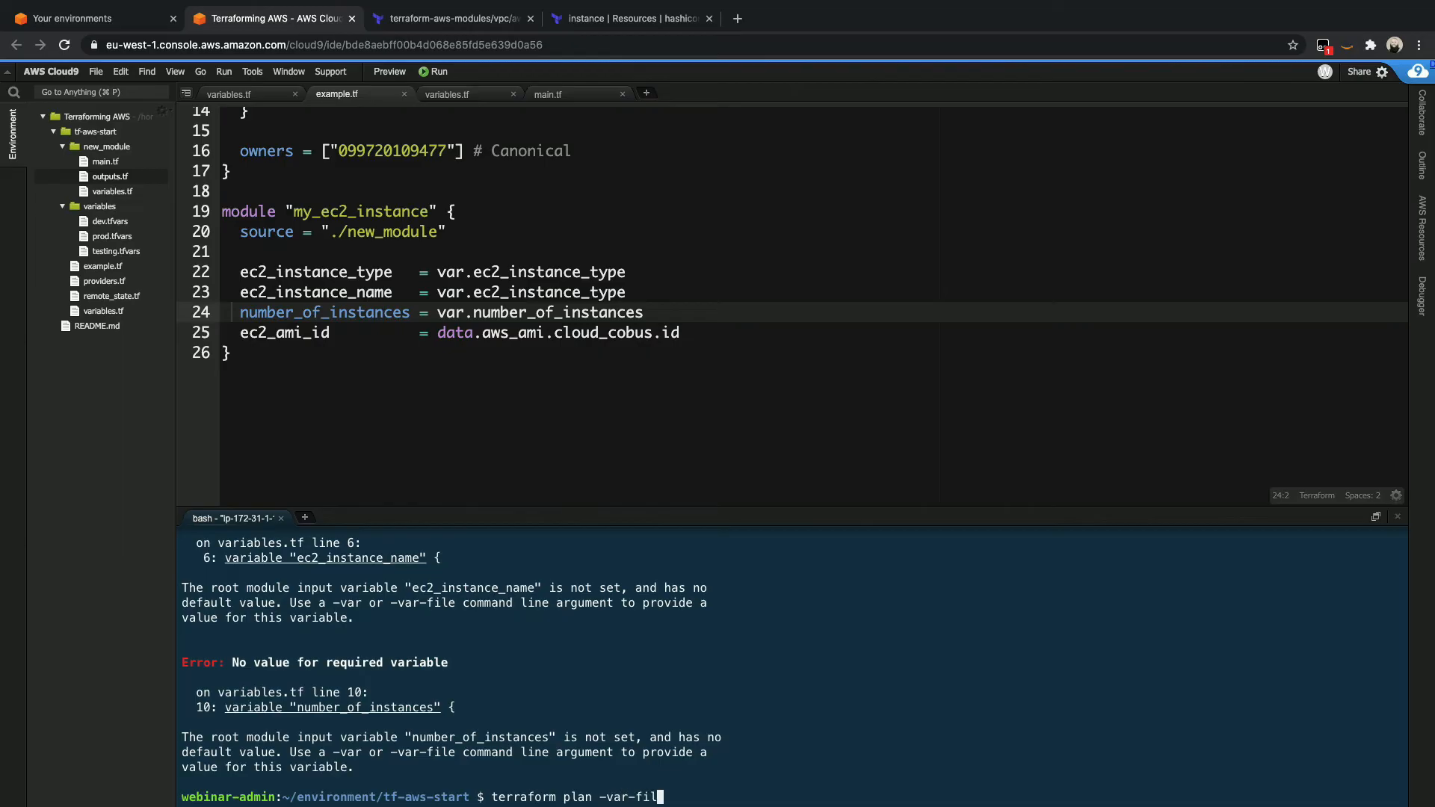
pyautogui.write('=')
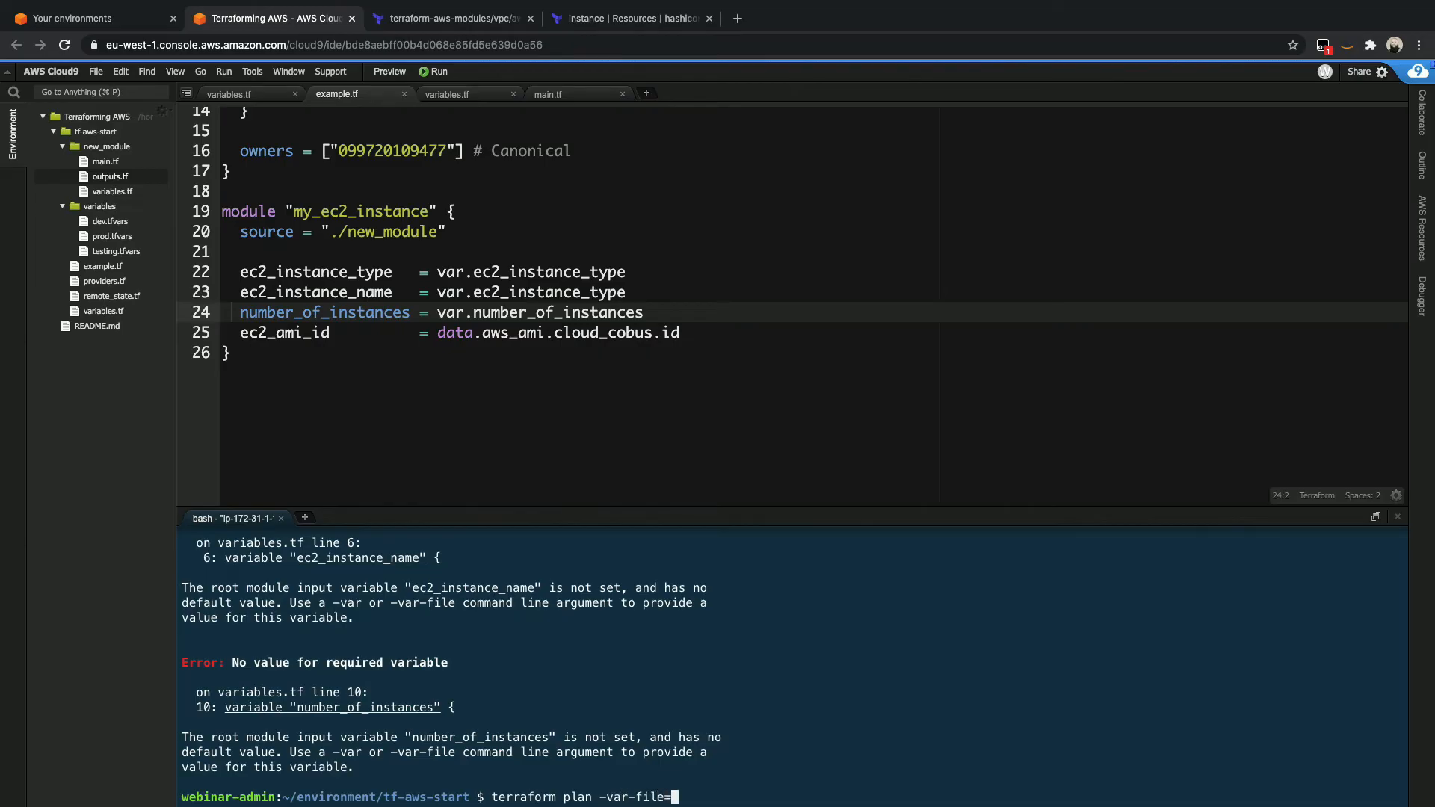
pyautogui.write('variable')
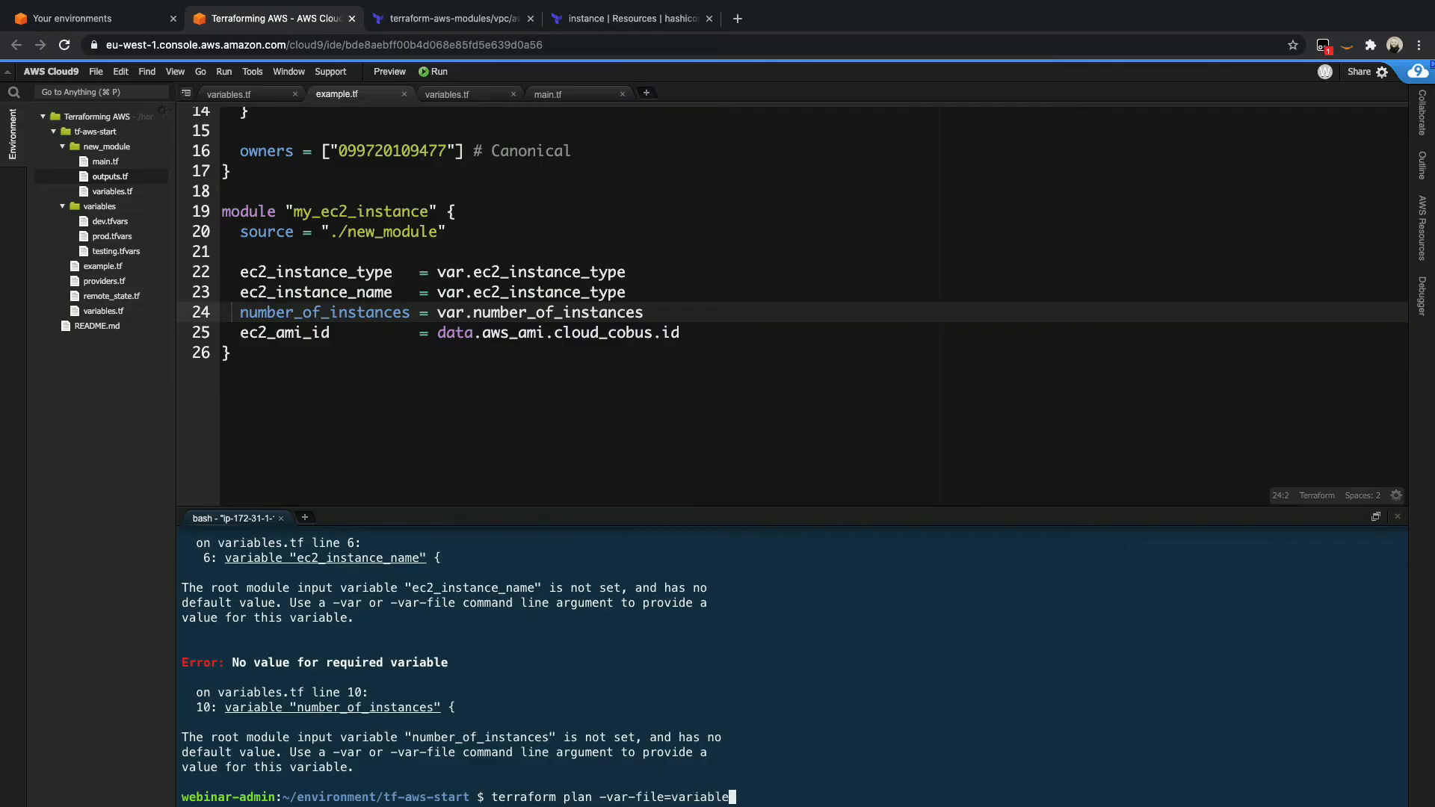
pyautogui.write('/dv')
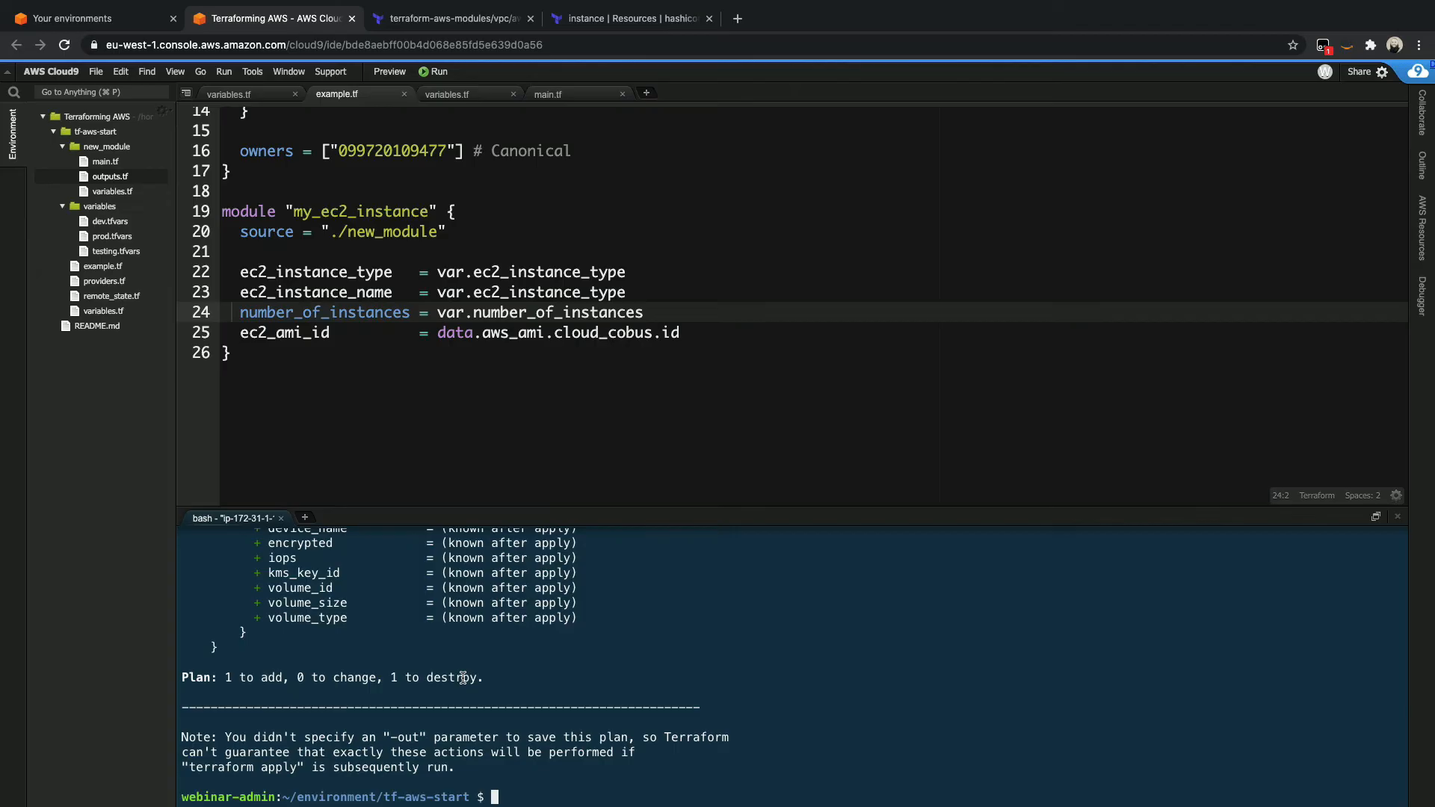
pyautogui.moveTo(414, 637)
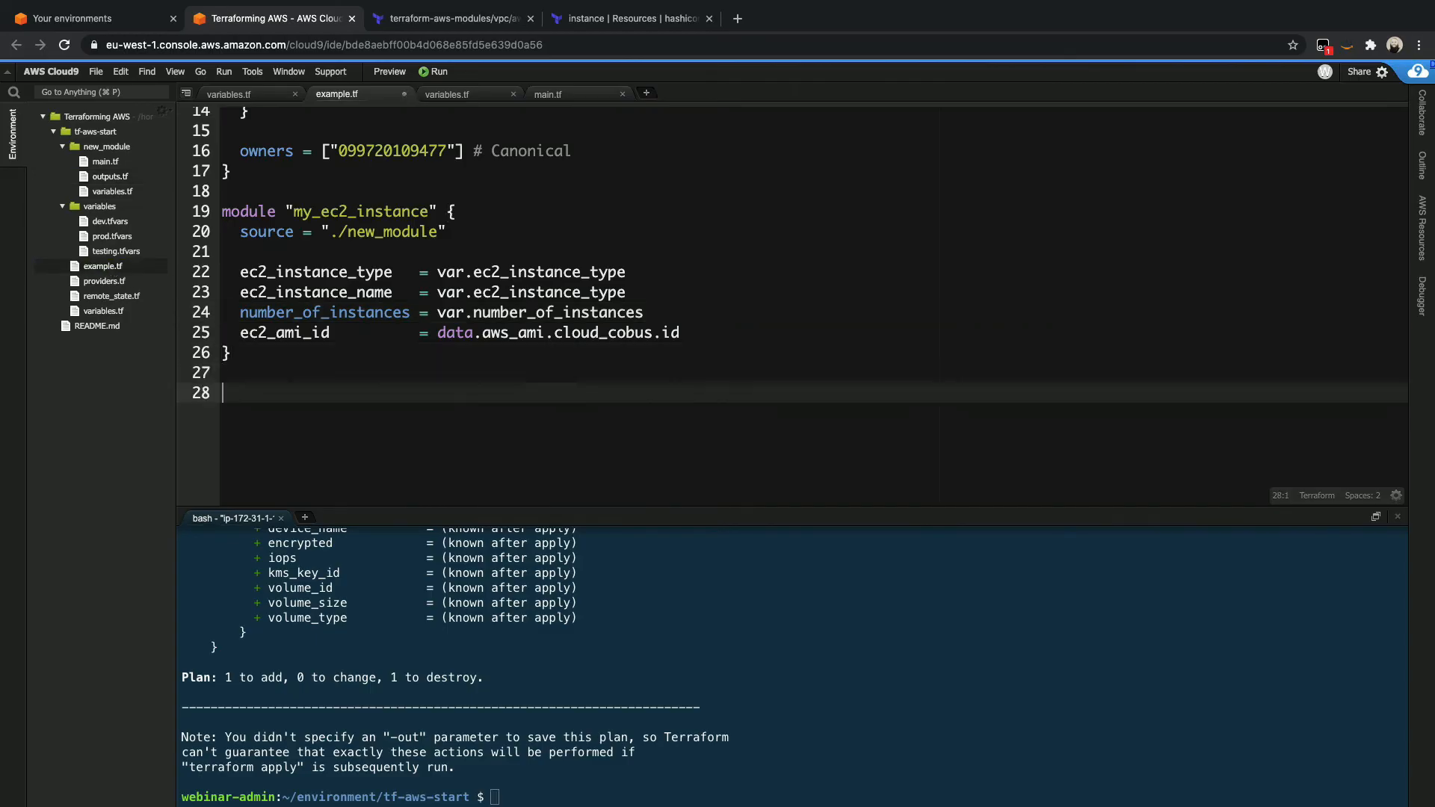
# - Write output "instance_id" with value module.my_ec2_instance.ec2_instance_id in example.tf
pyautogui.write('output "ins')
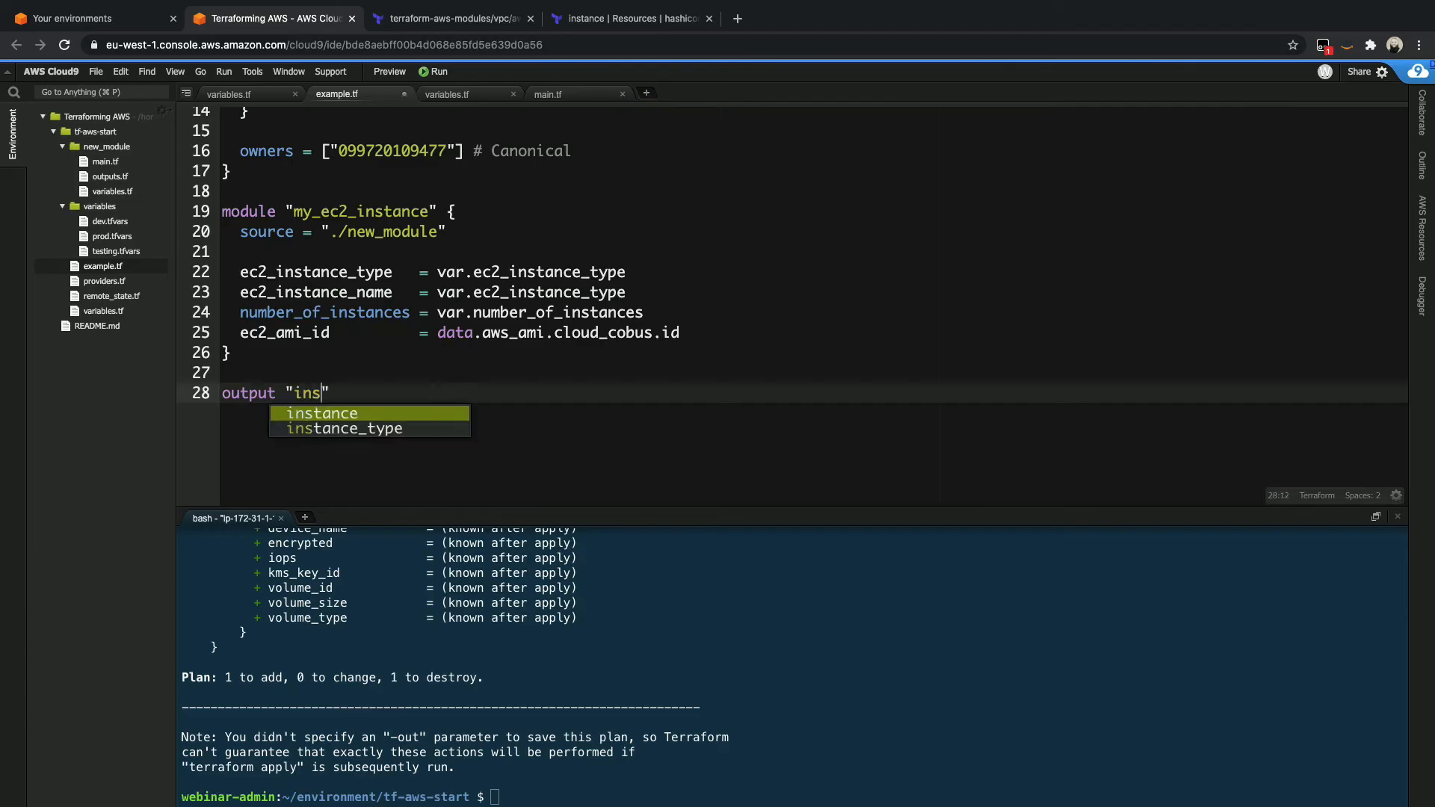
pyautogui.write('tance_id')
pyautogui.write('value')
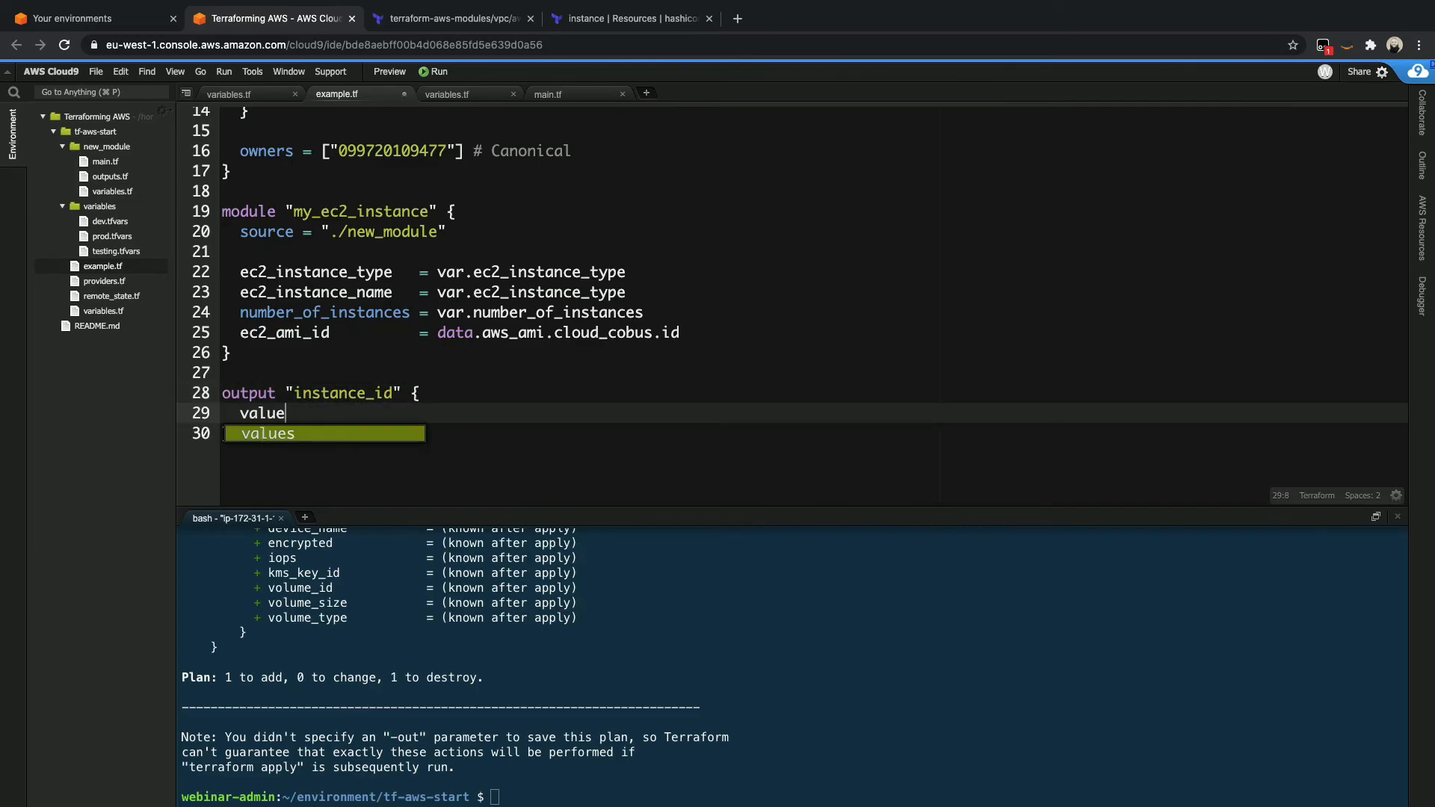
pyautogui.write('= module.')
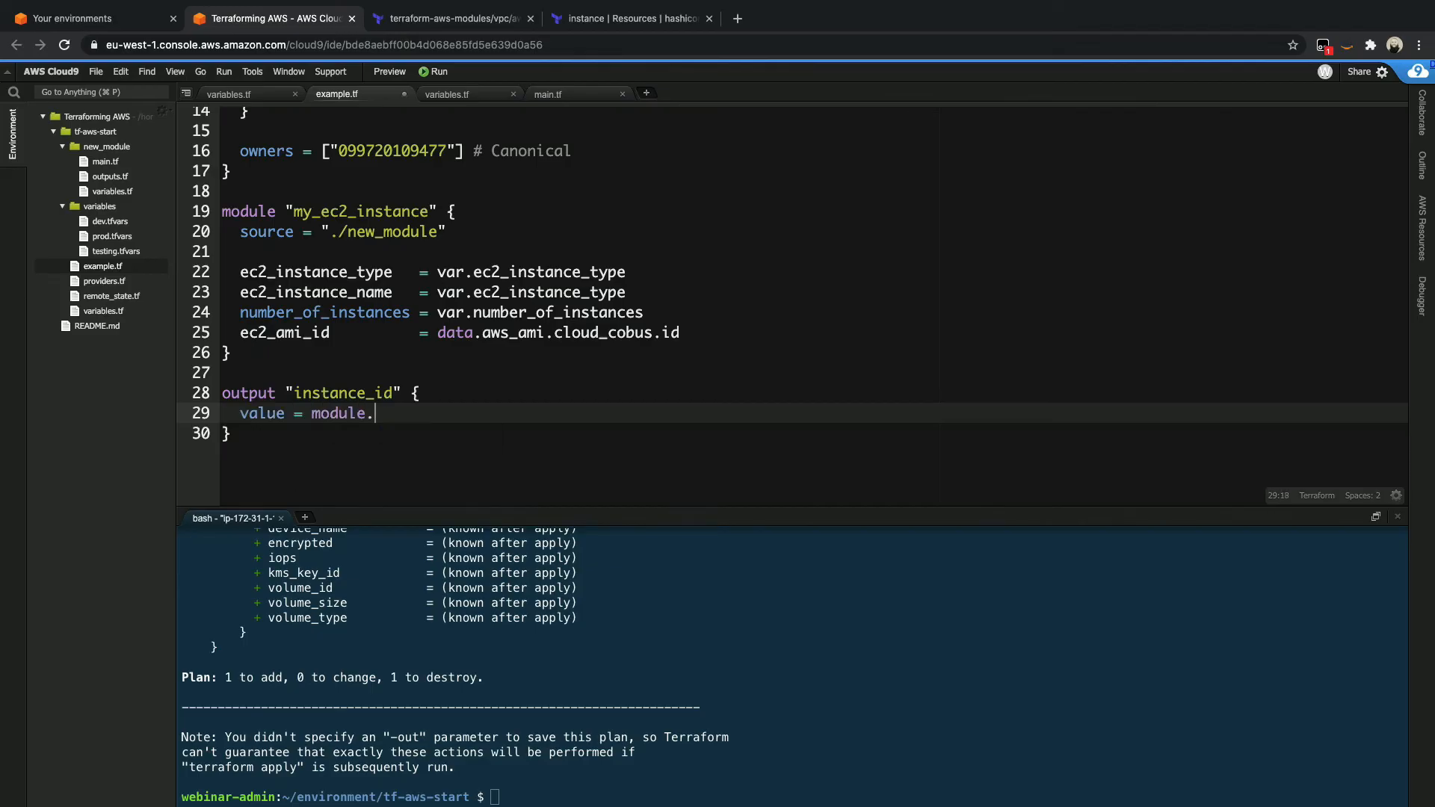
pyautogui.write('my_ec2_instance.')
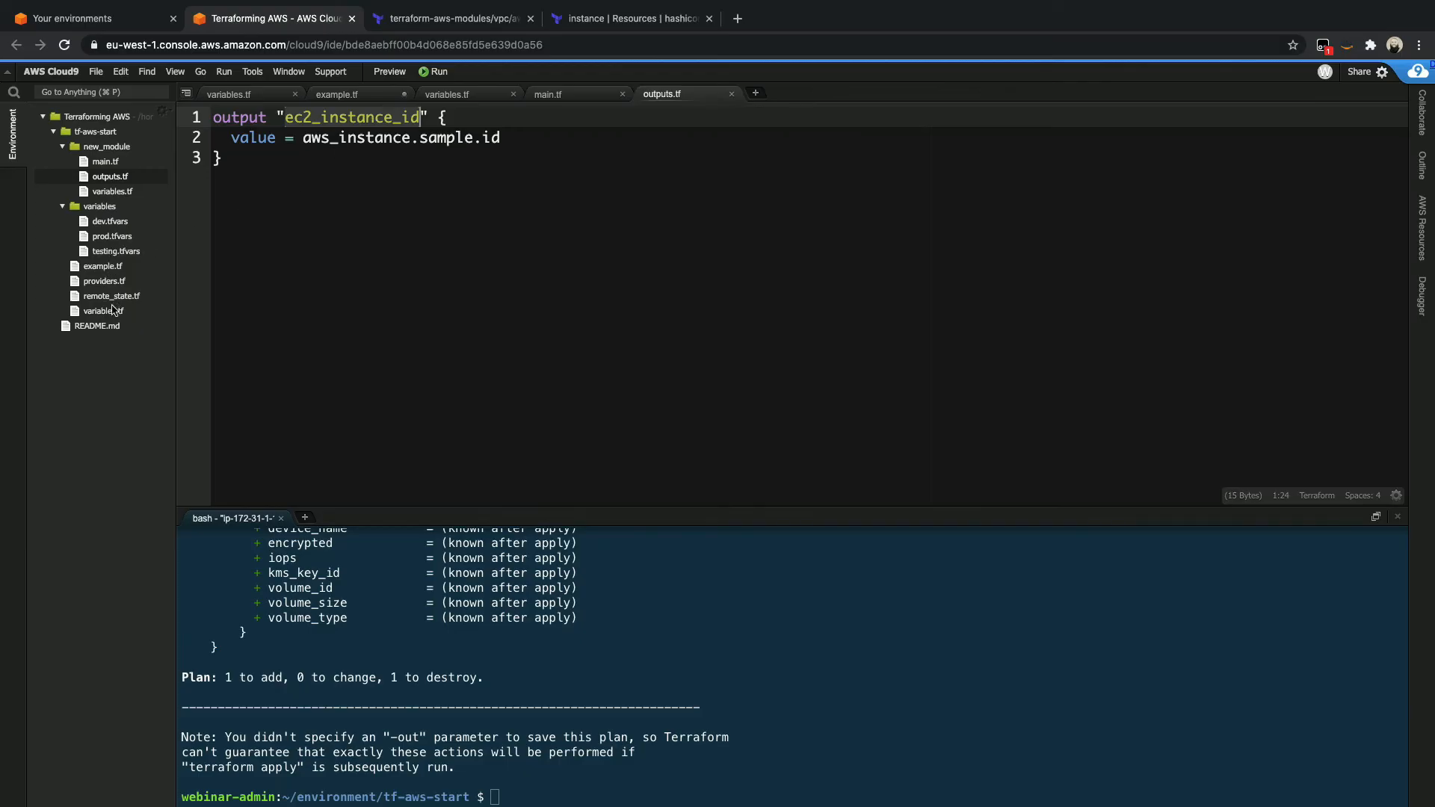
pyautogui.click(337, 92)
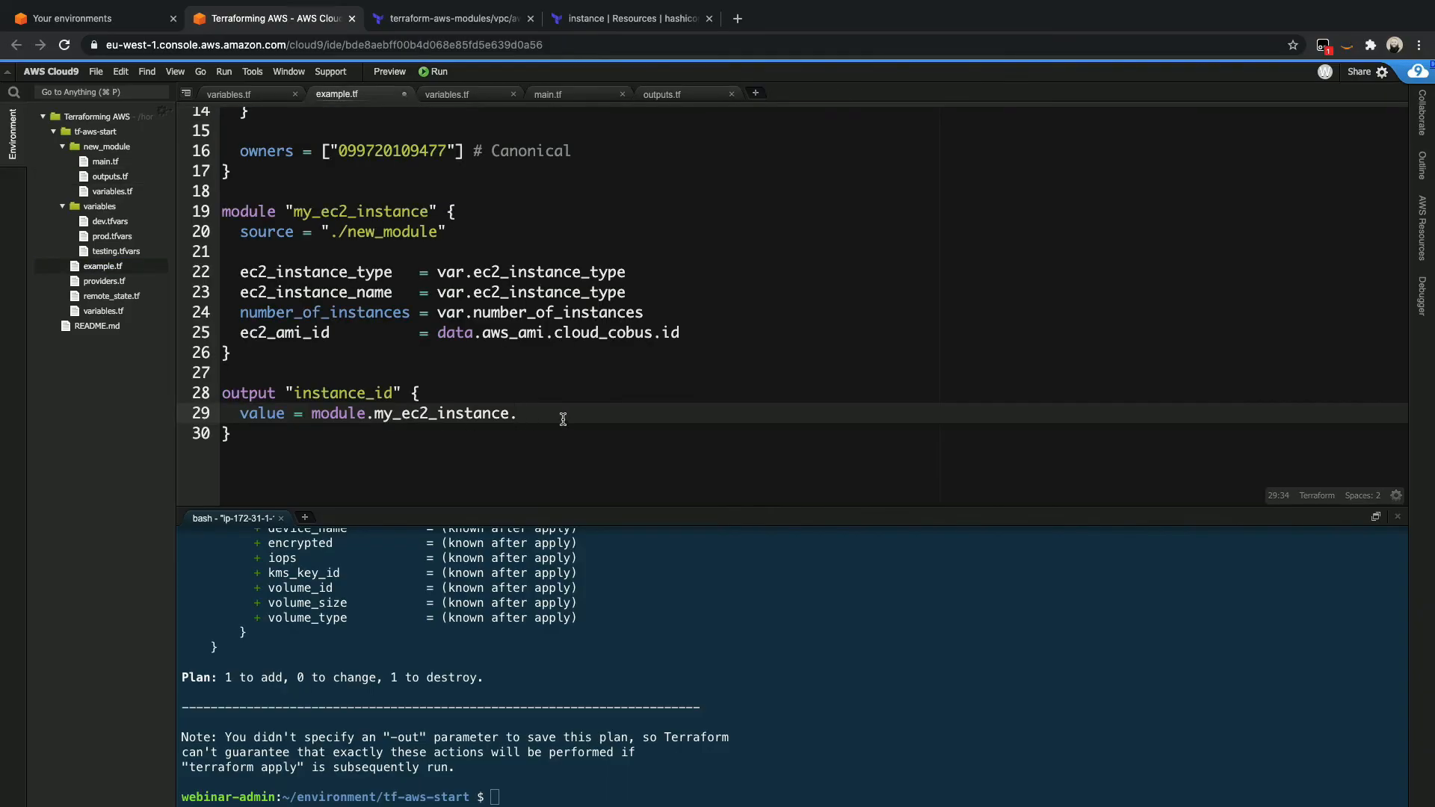
pyautogui.write('ec2_instance_id')
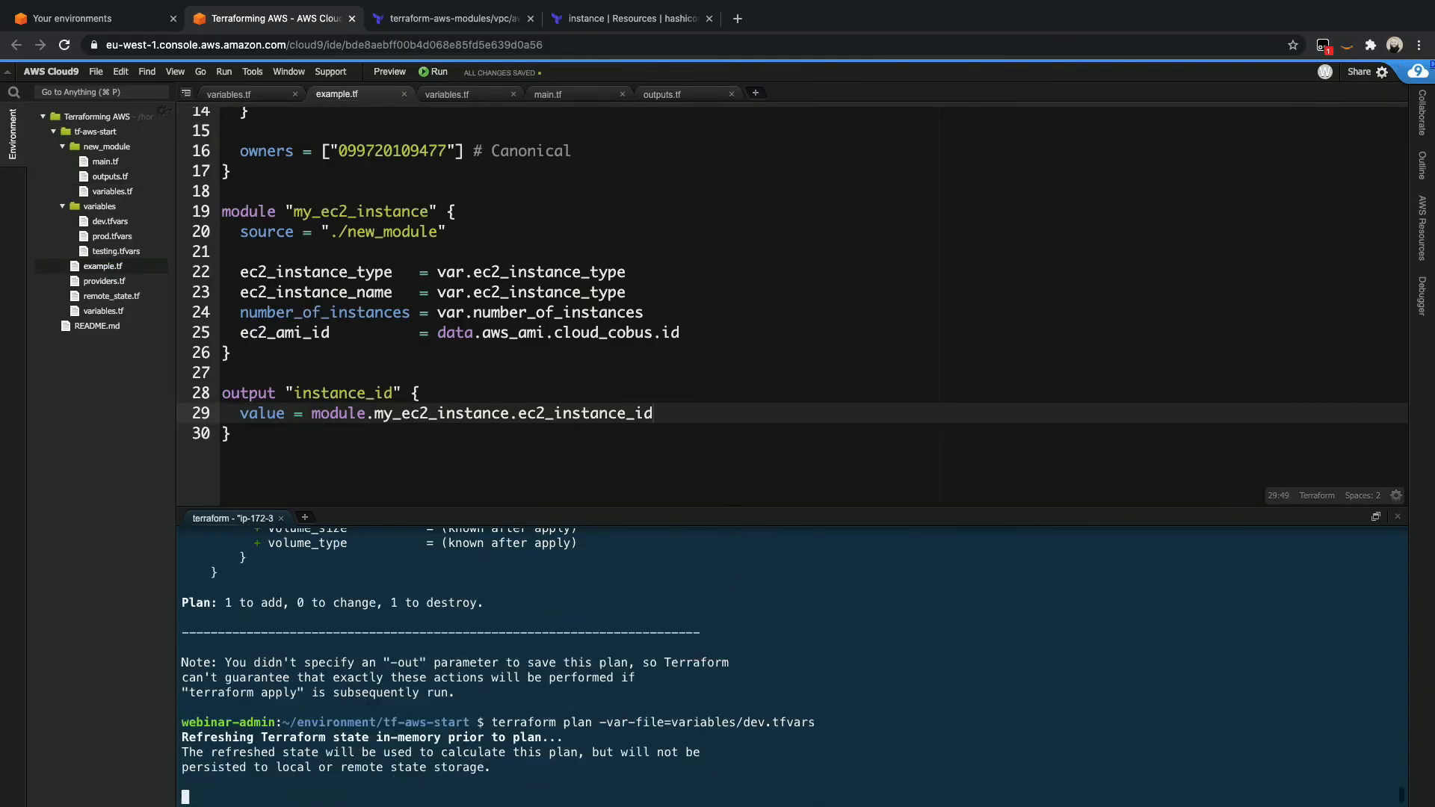
# - Plan and apply with variables/dev.tfvars, confirming 'yes' to create the instance and print instance_id
pyautogui.scroll(-3)
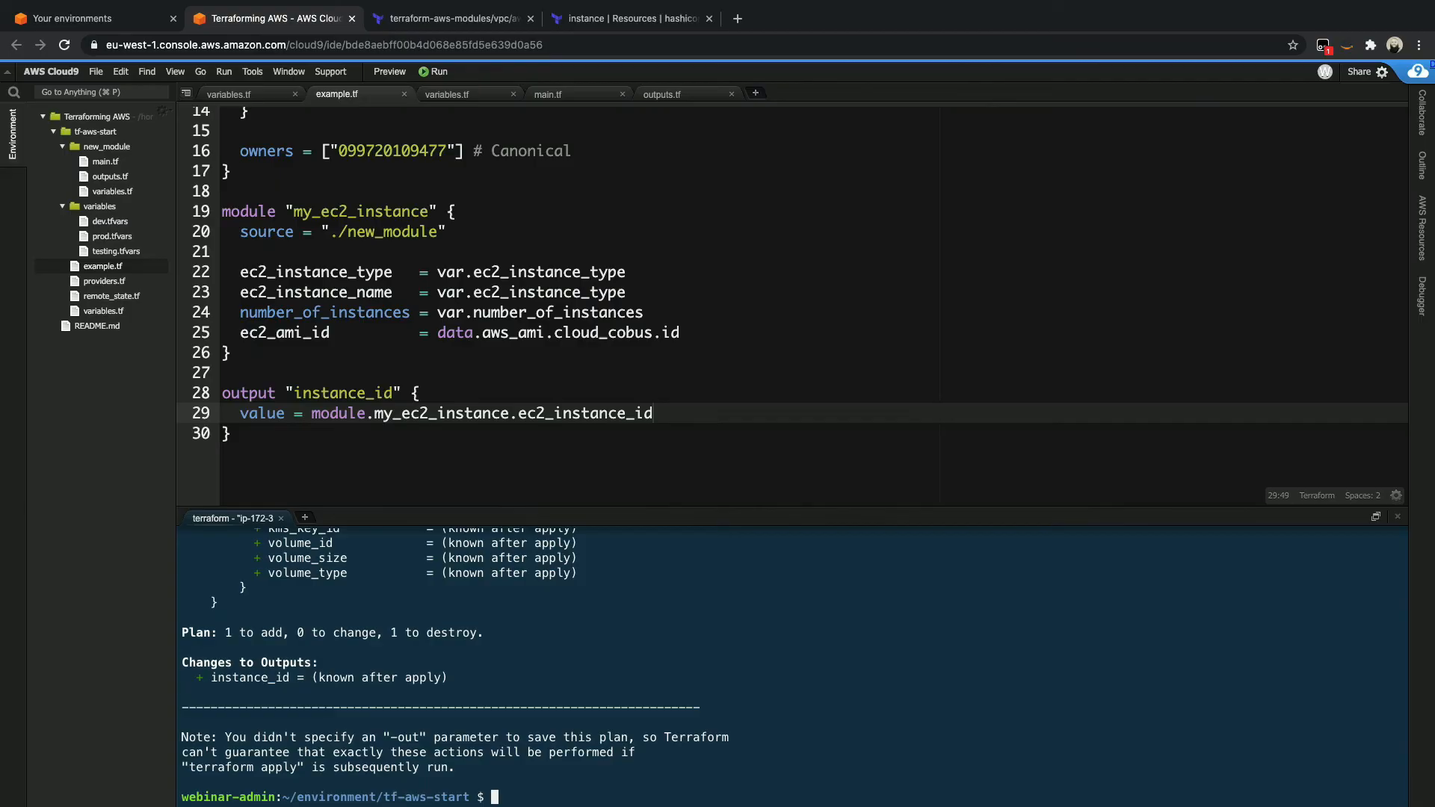
pyautogui.write('terraform plan -var-file=variables/dev.tfvars')
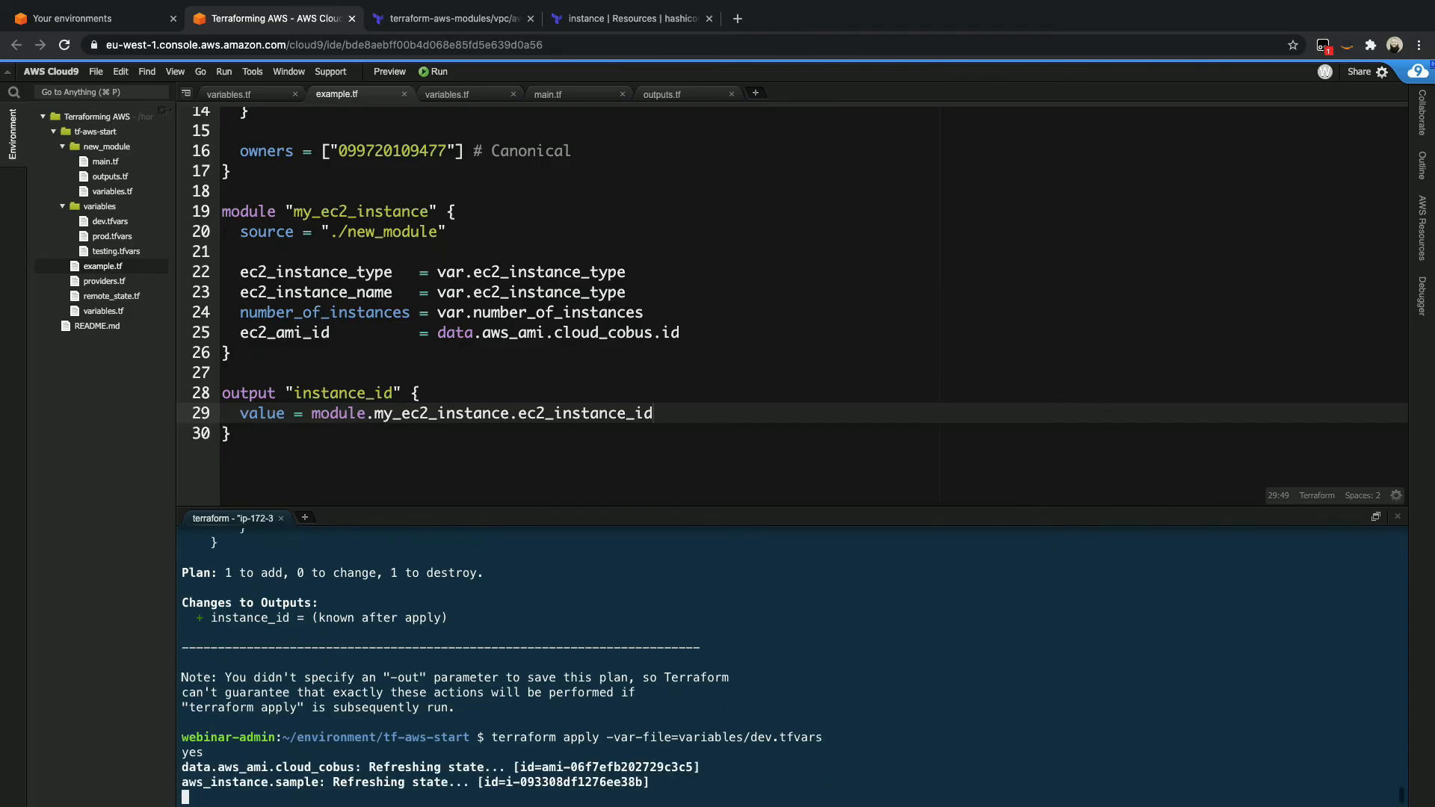
pyautogui.scroll(-3)
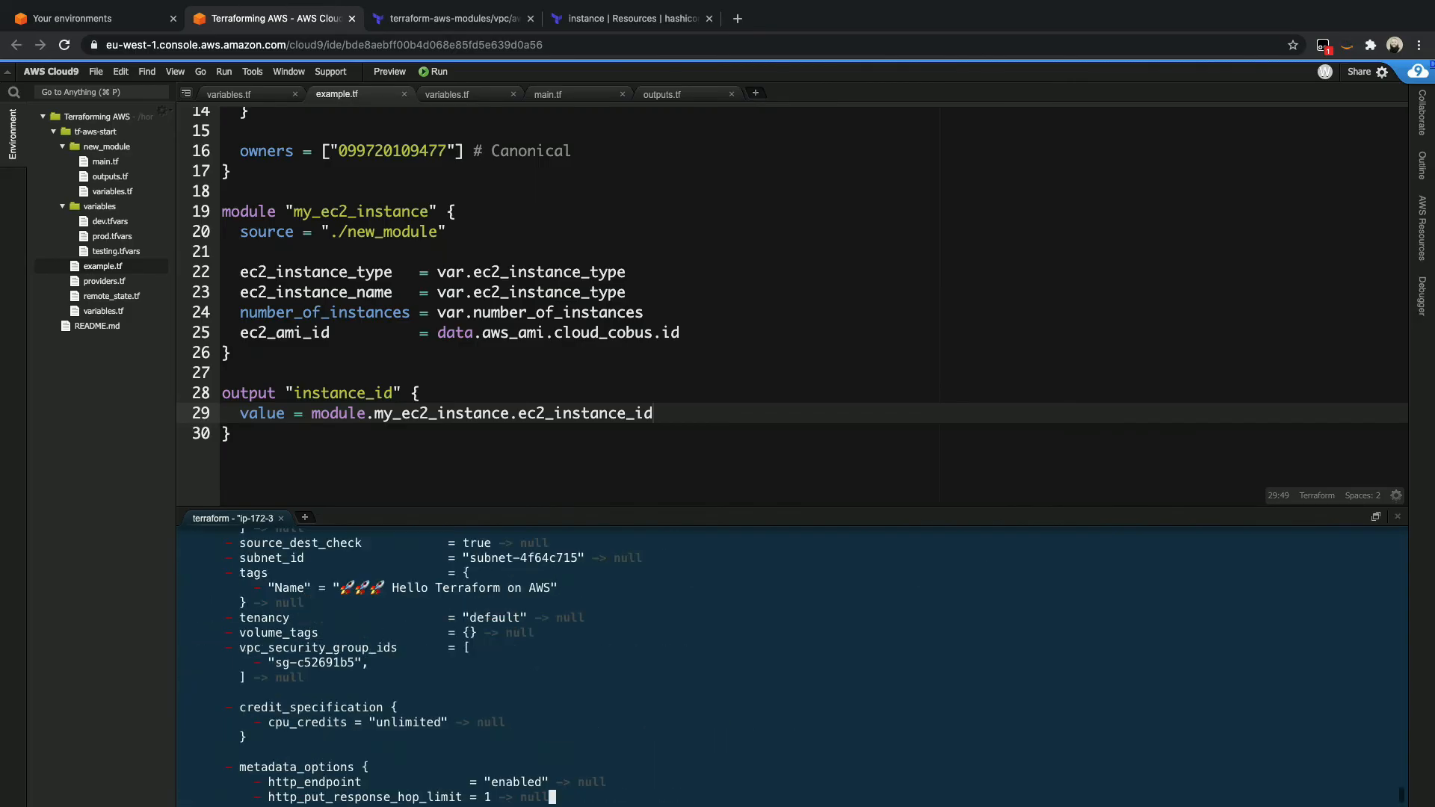
pyautogui.write('yes')
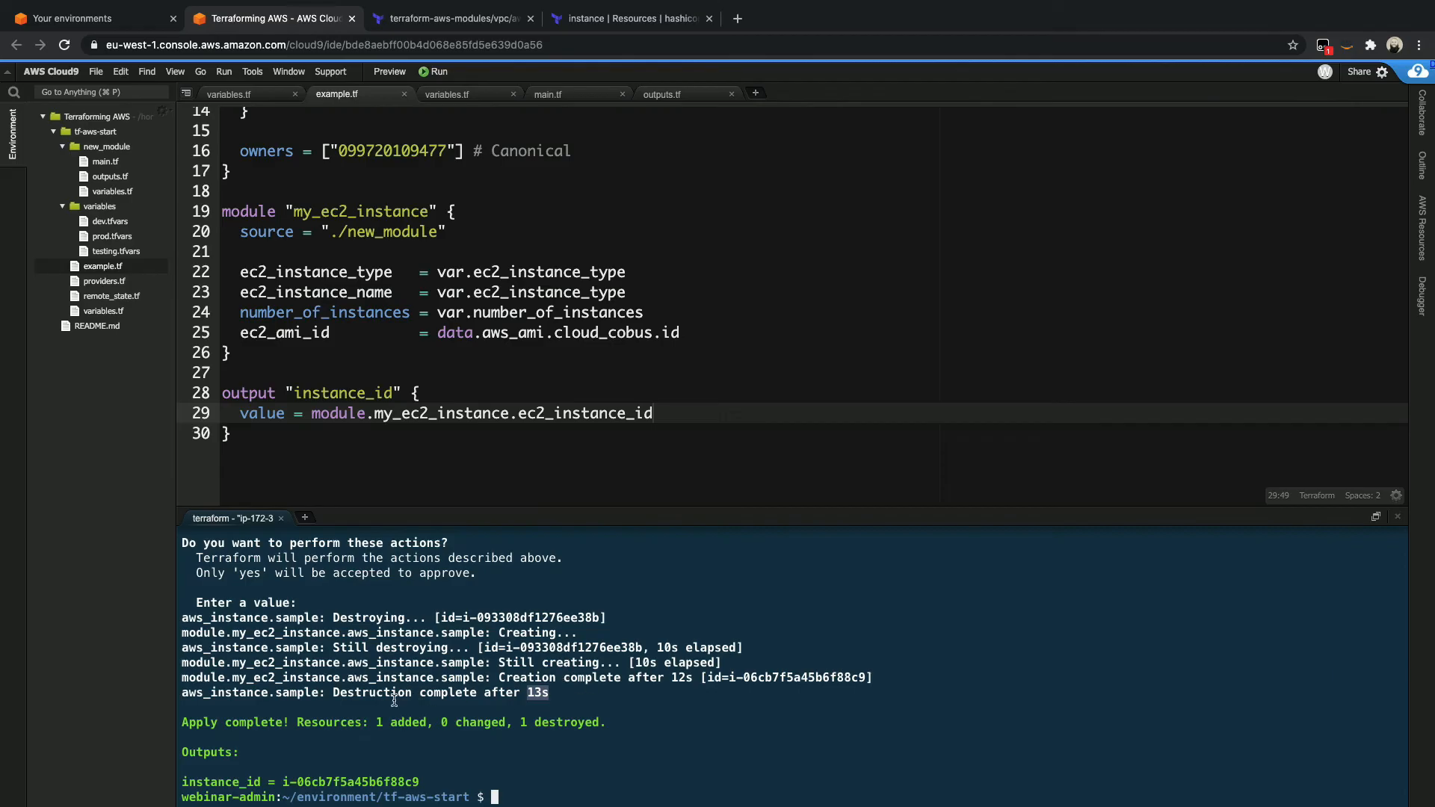
pyautogui.moveTo(447, 775)
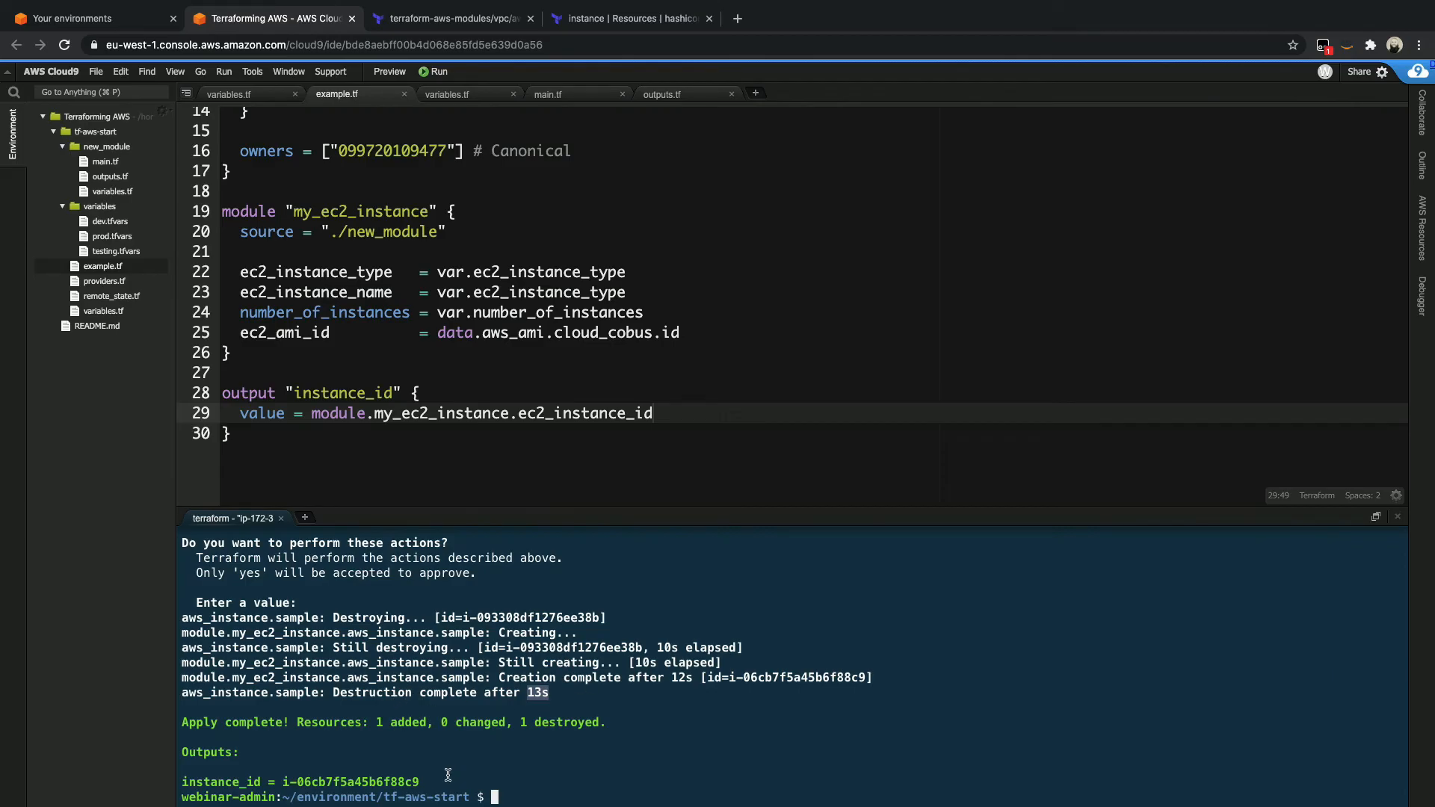